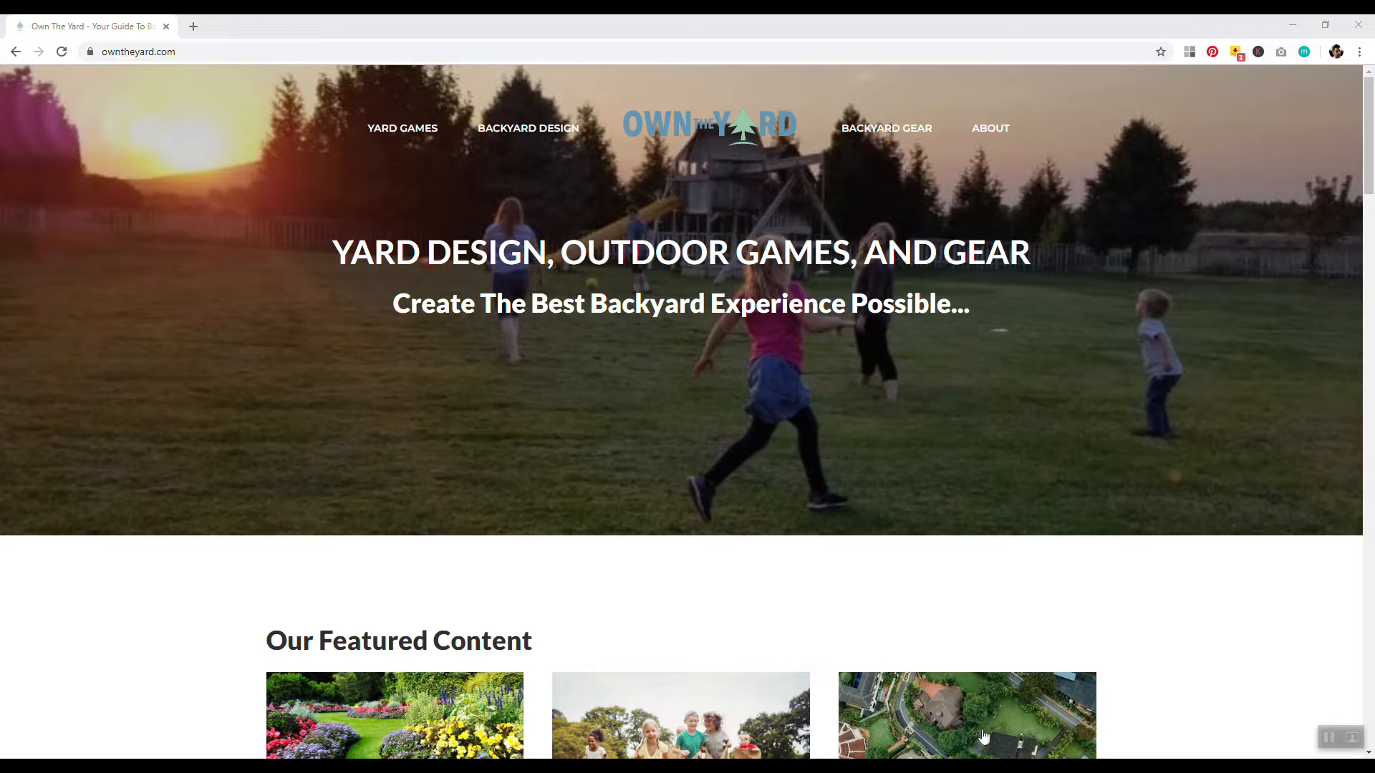
mouse_move(1040, 664)
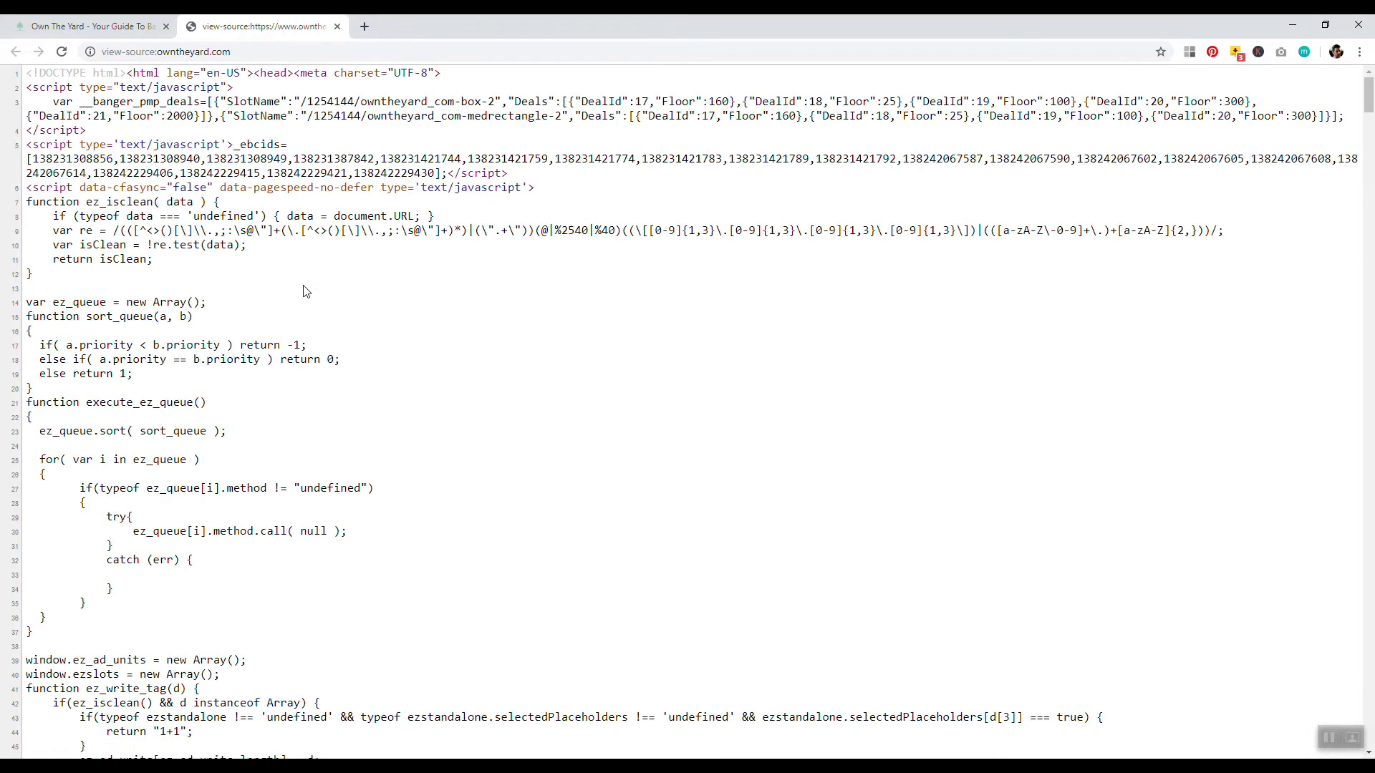
Step: Search the owntheyard.com page source for 'theme' to reveal the GeneratePress theme files
type("theme")
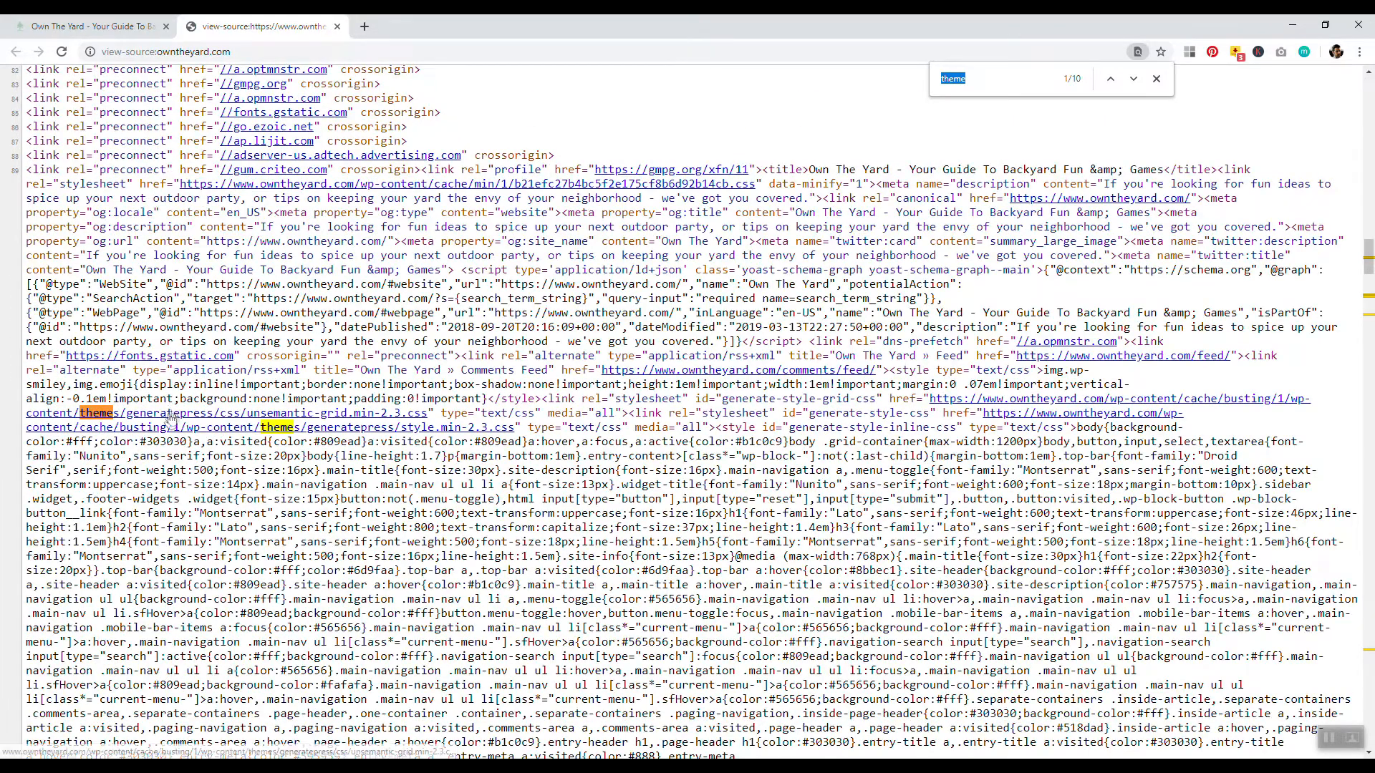
Step: Search Google for 'generate press', open the GeneratePress site, then return to Own The Yard
left_click(534, 26)
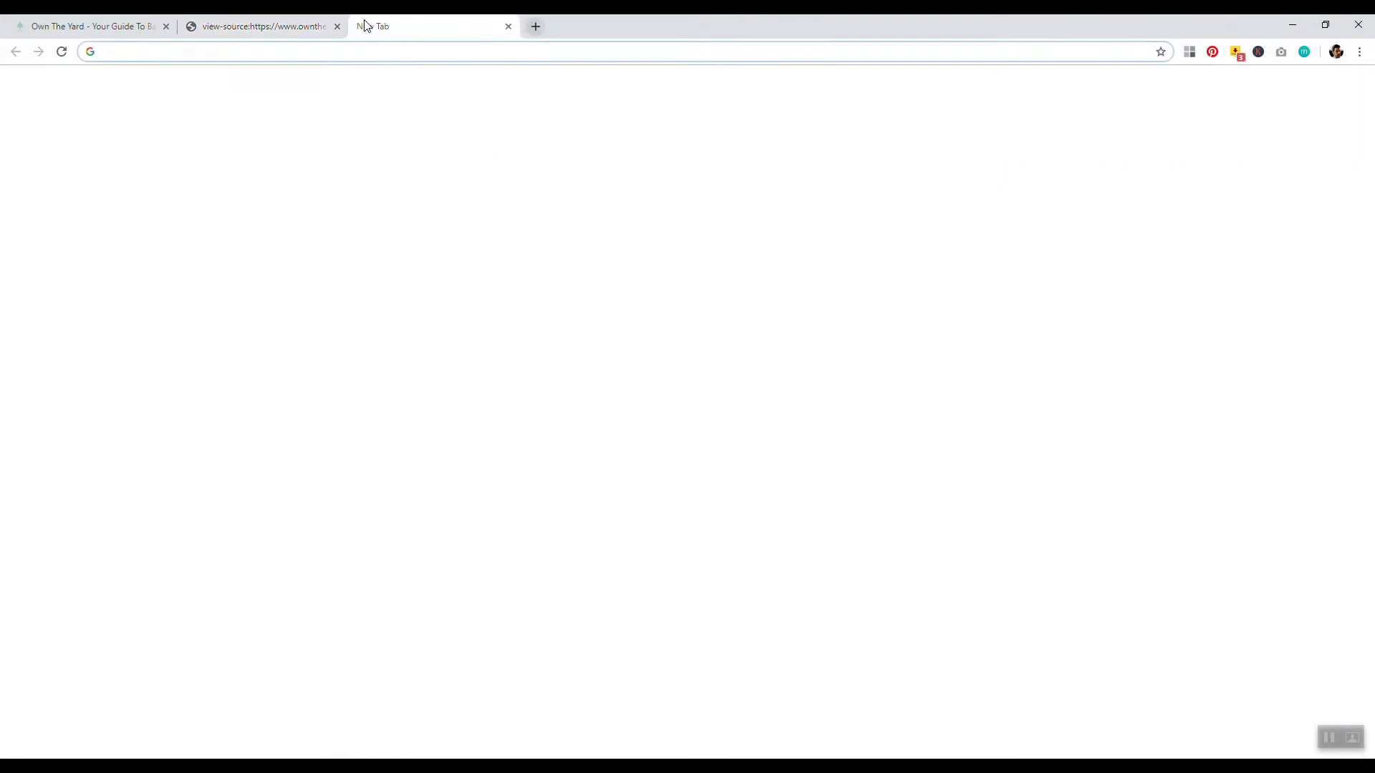
type("generate press")
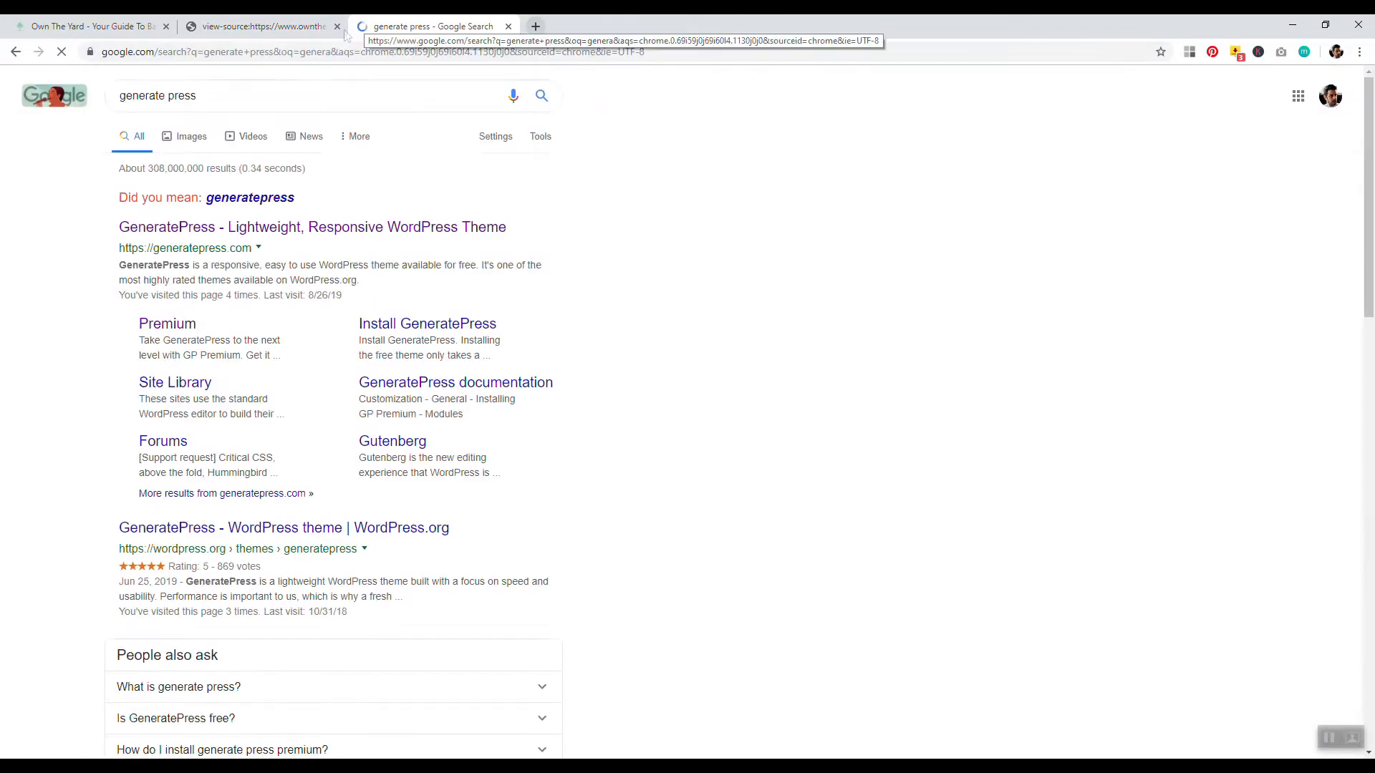
left_click(312, 226)
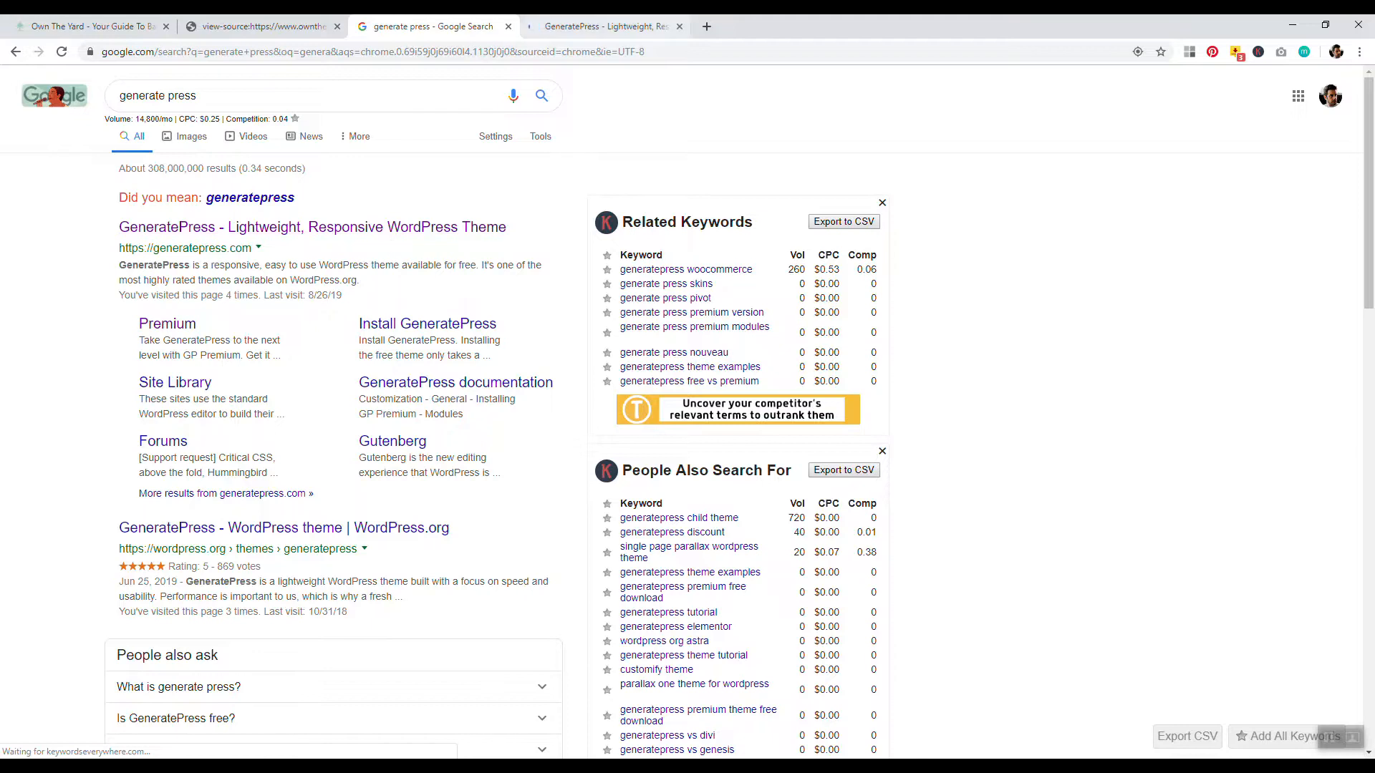
left_click(605, 26)
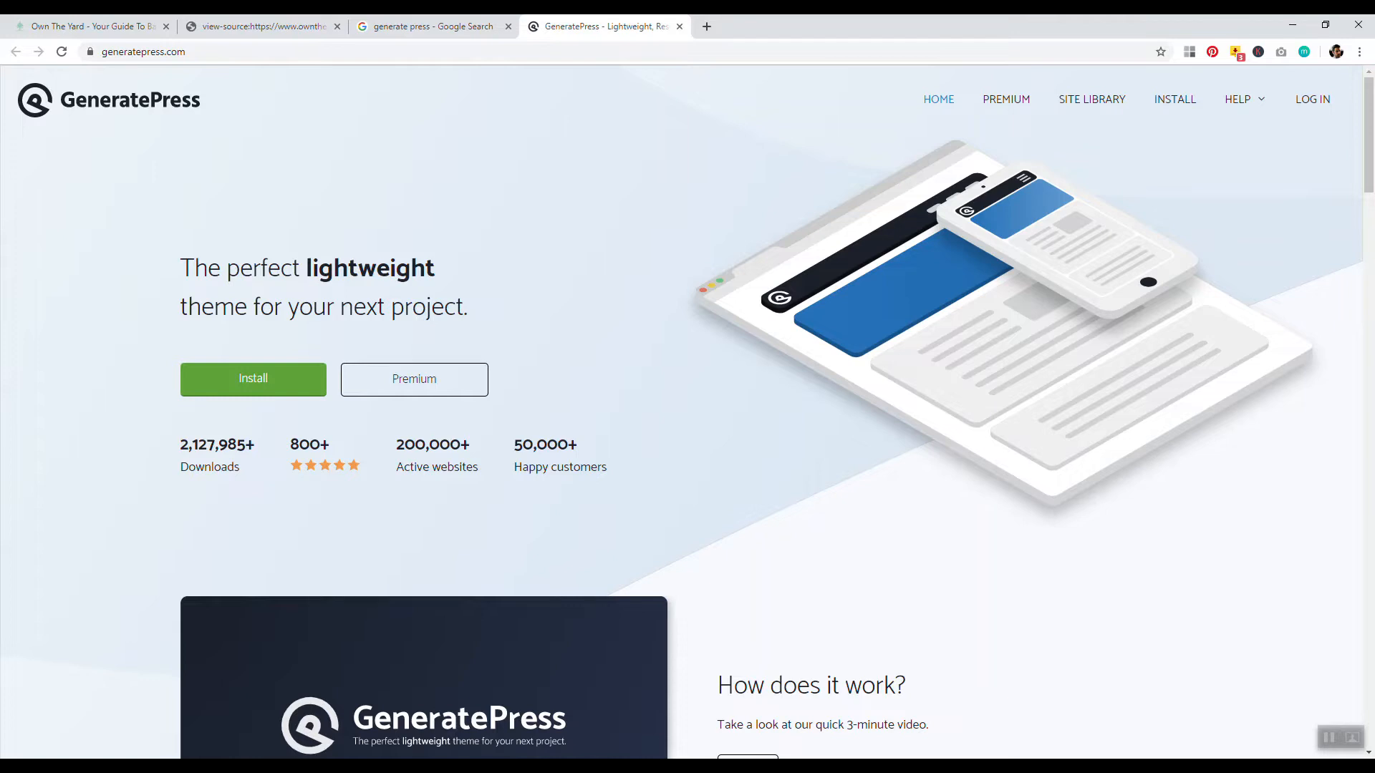
mouse_move(87, 26)
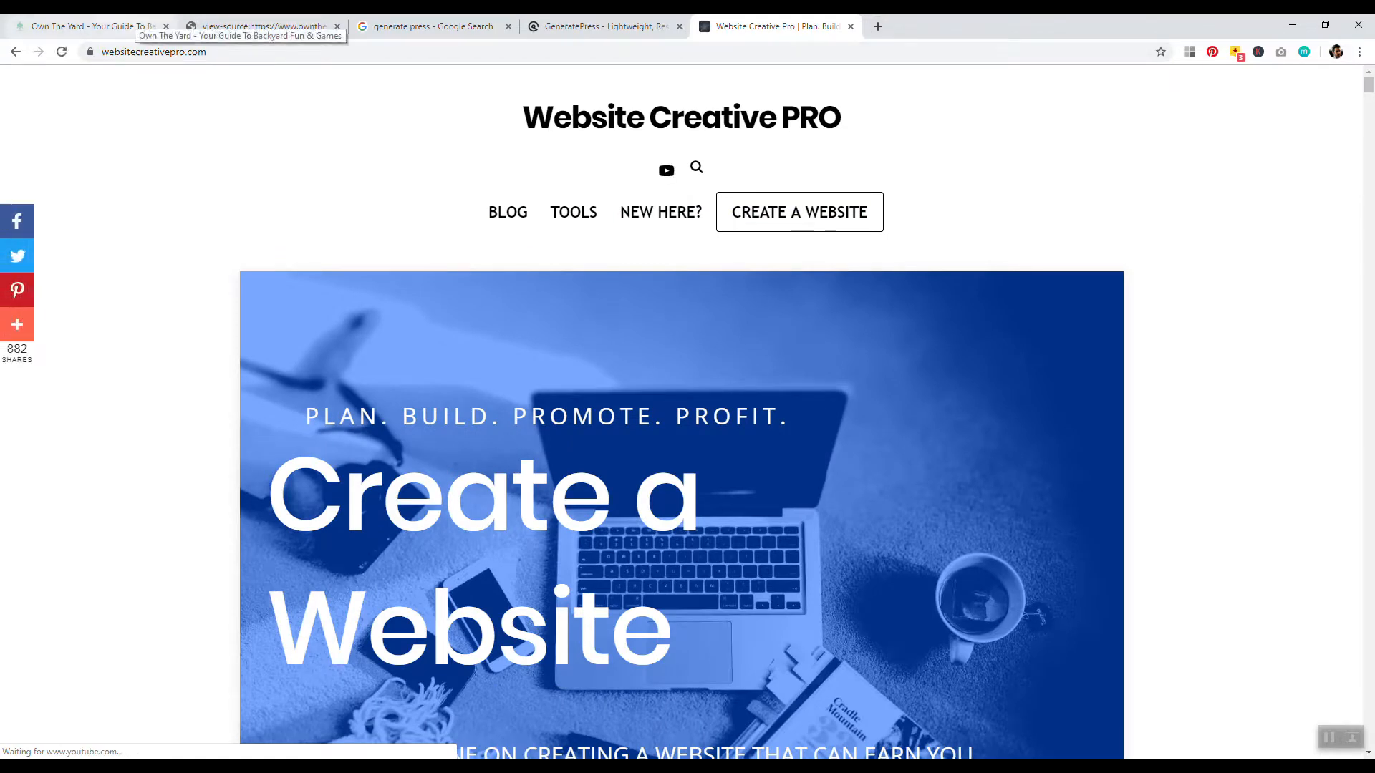
left_click(87, 26)
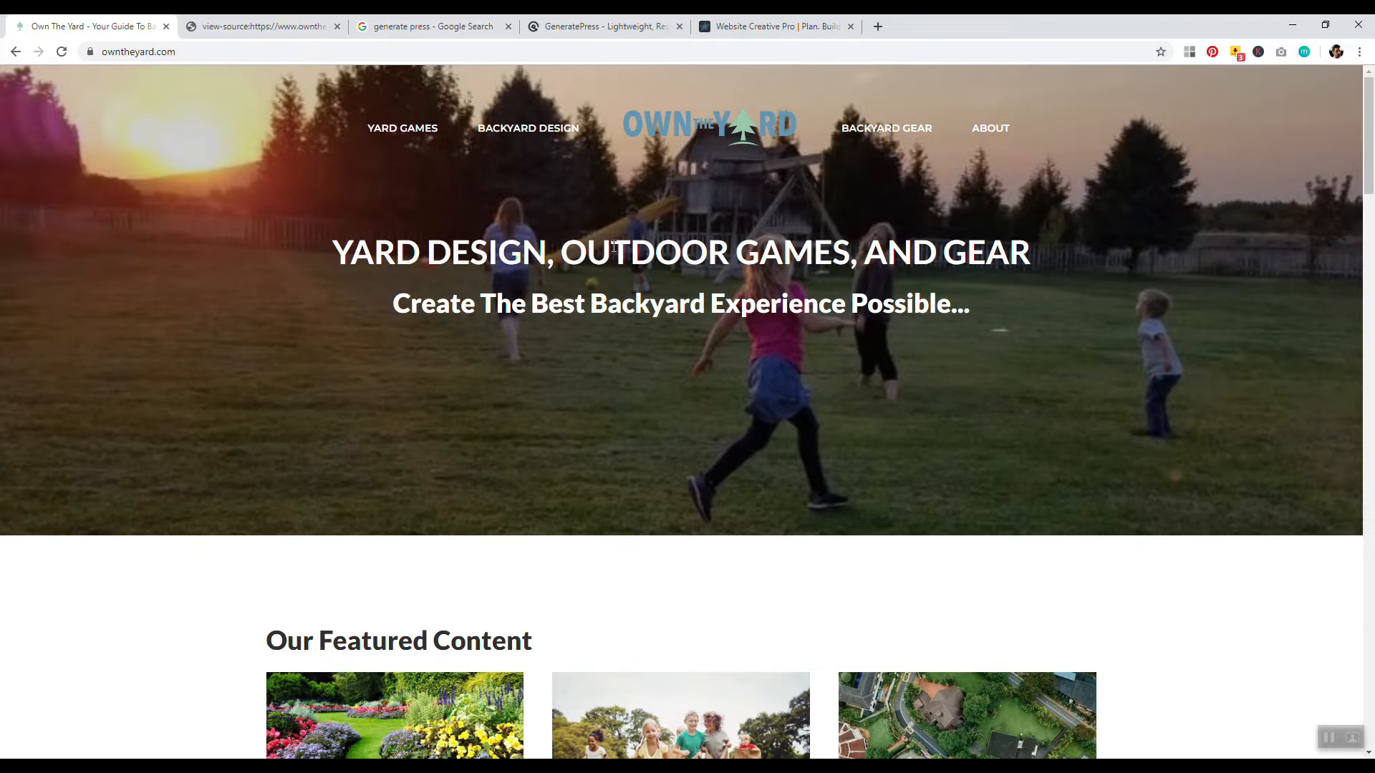
mouse_move(338, 252)
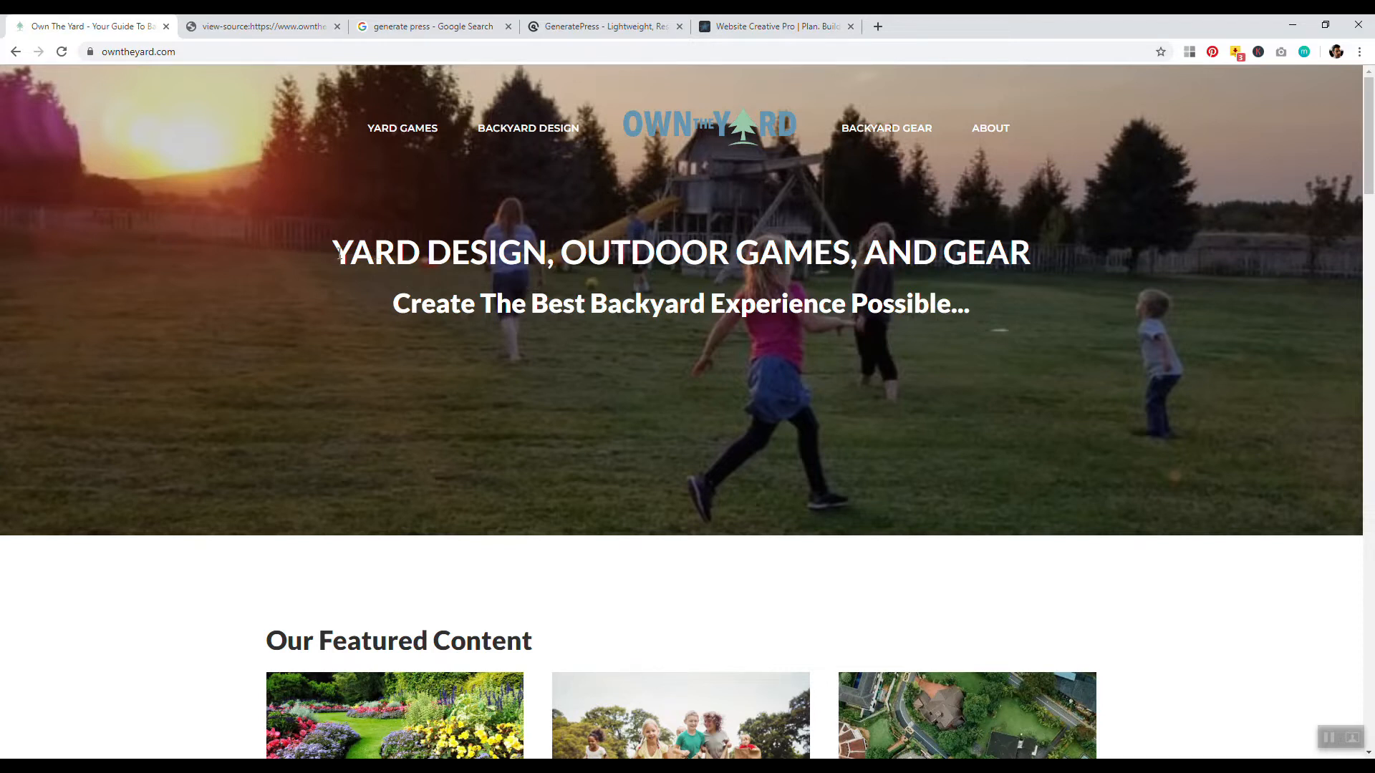
left_click_drag(335, 252, 460, 252)
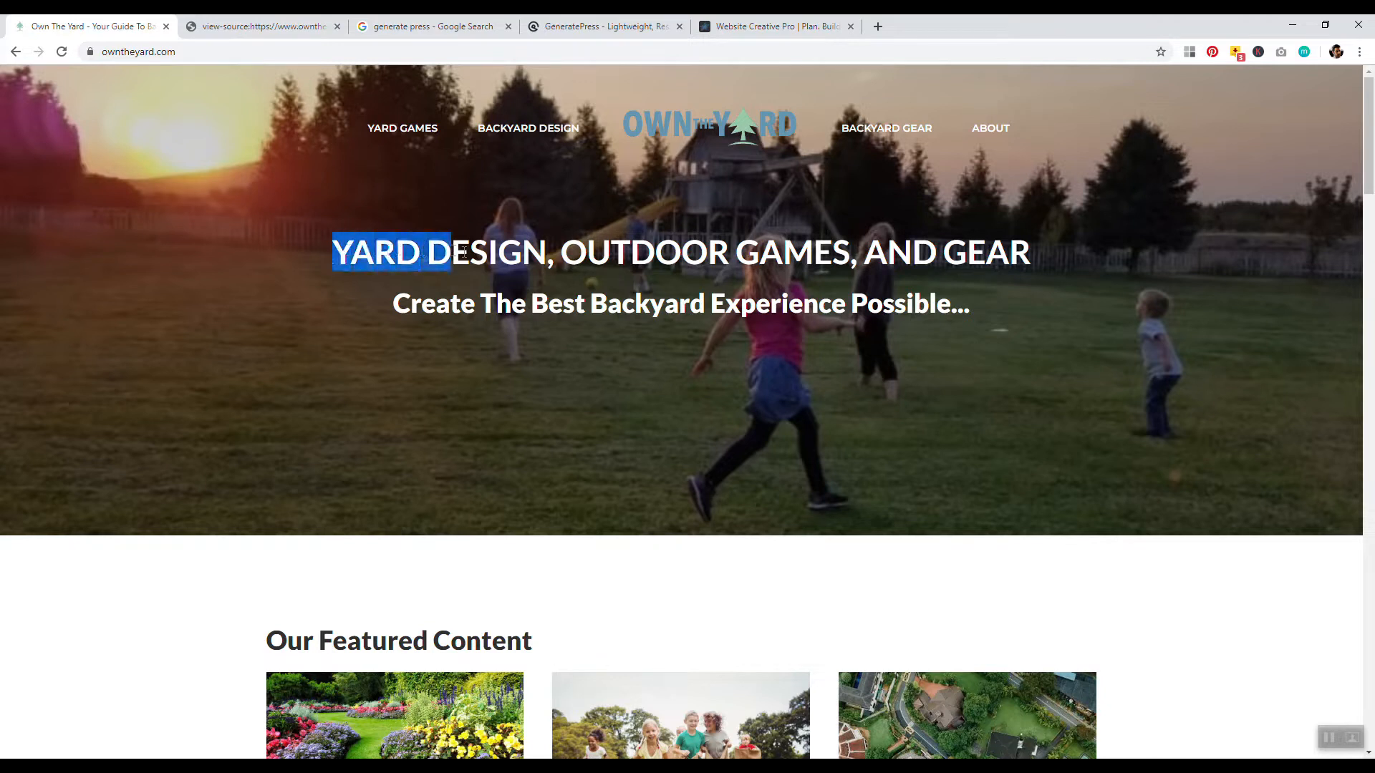
left_click(974, 250)
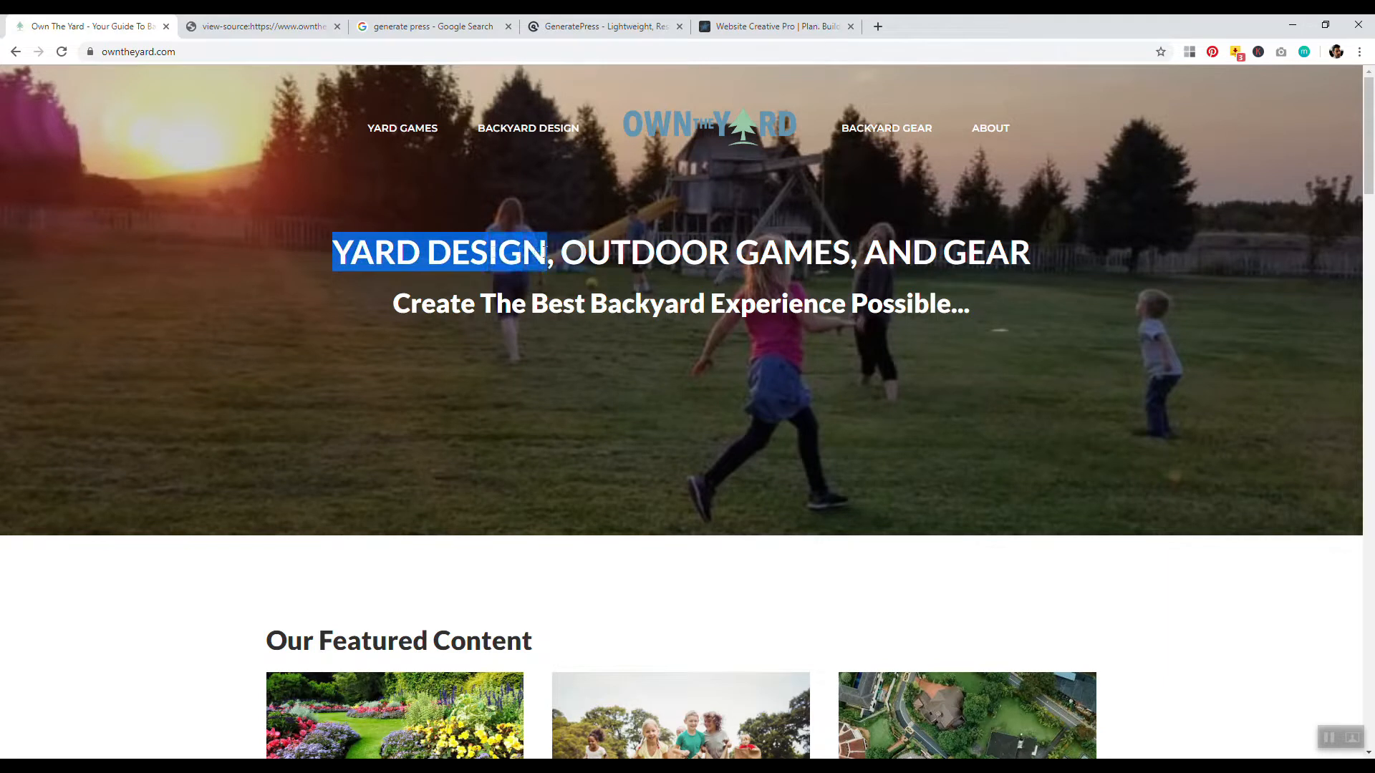
left_click_drag(544, 252, 1029, 252)
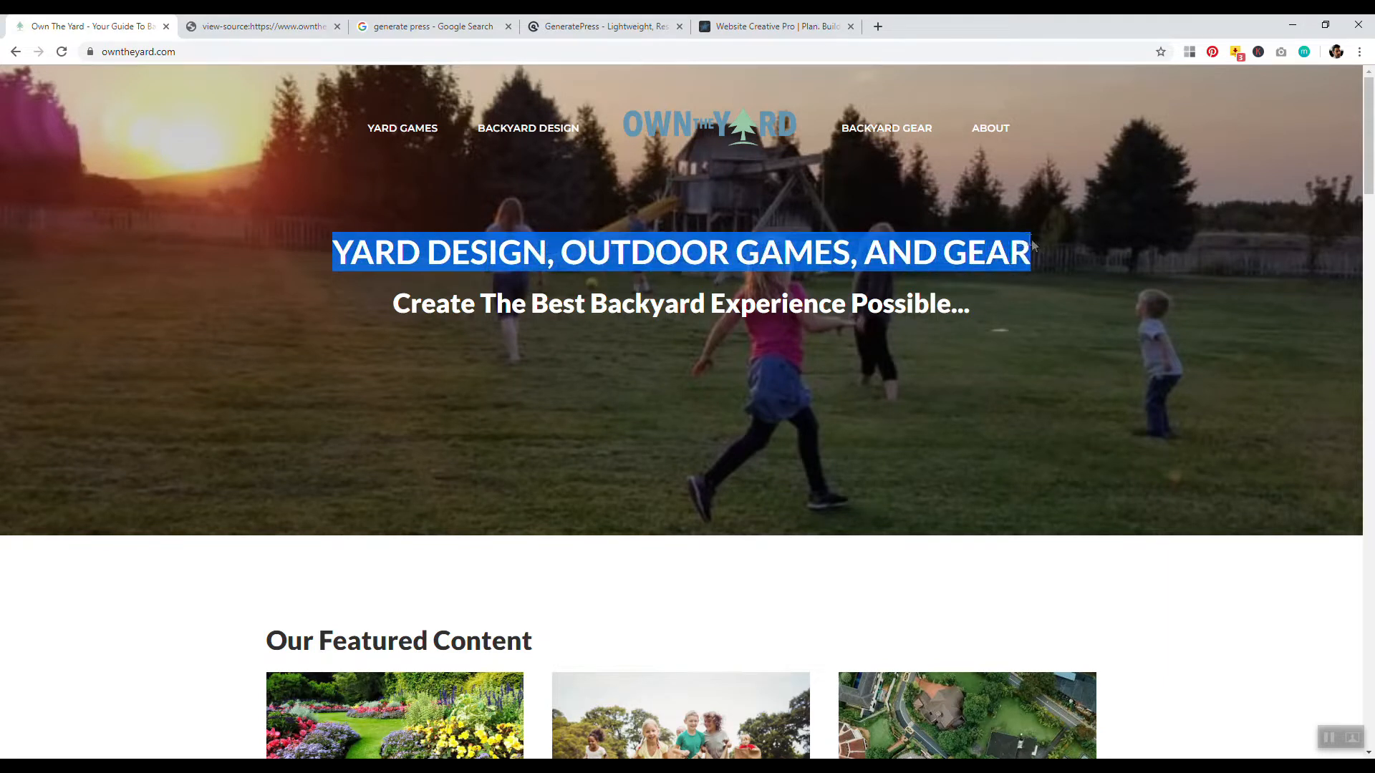
left_click_drag(1033, 252, 862, 304)
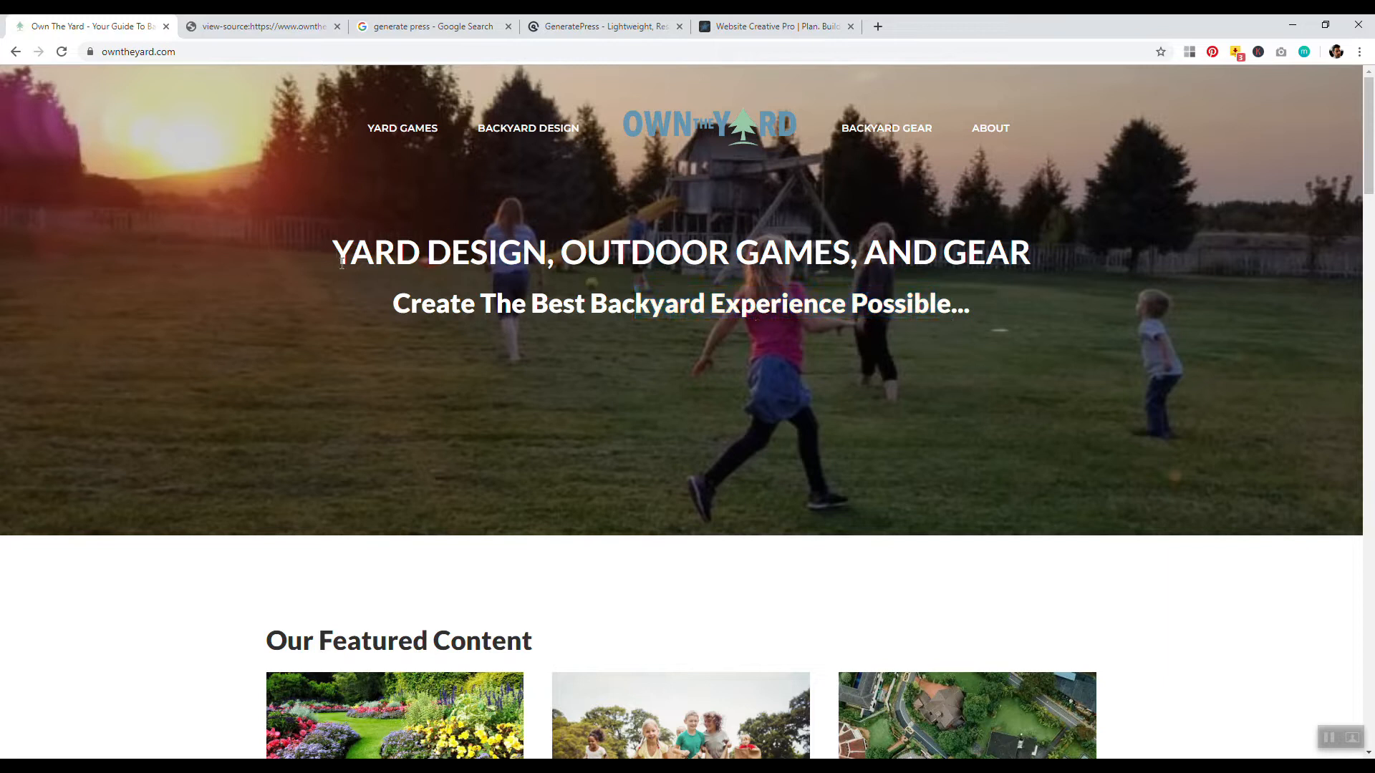
right_click(443, 252)
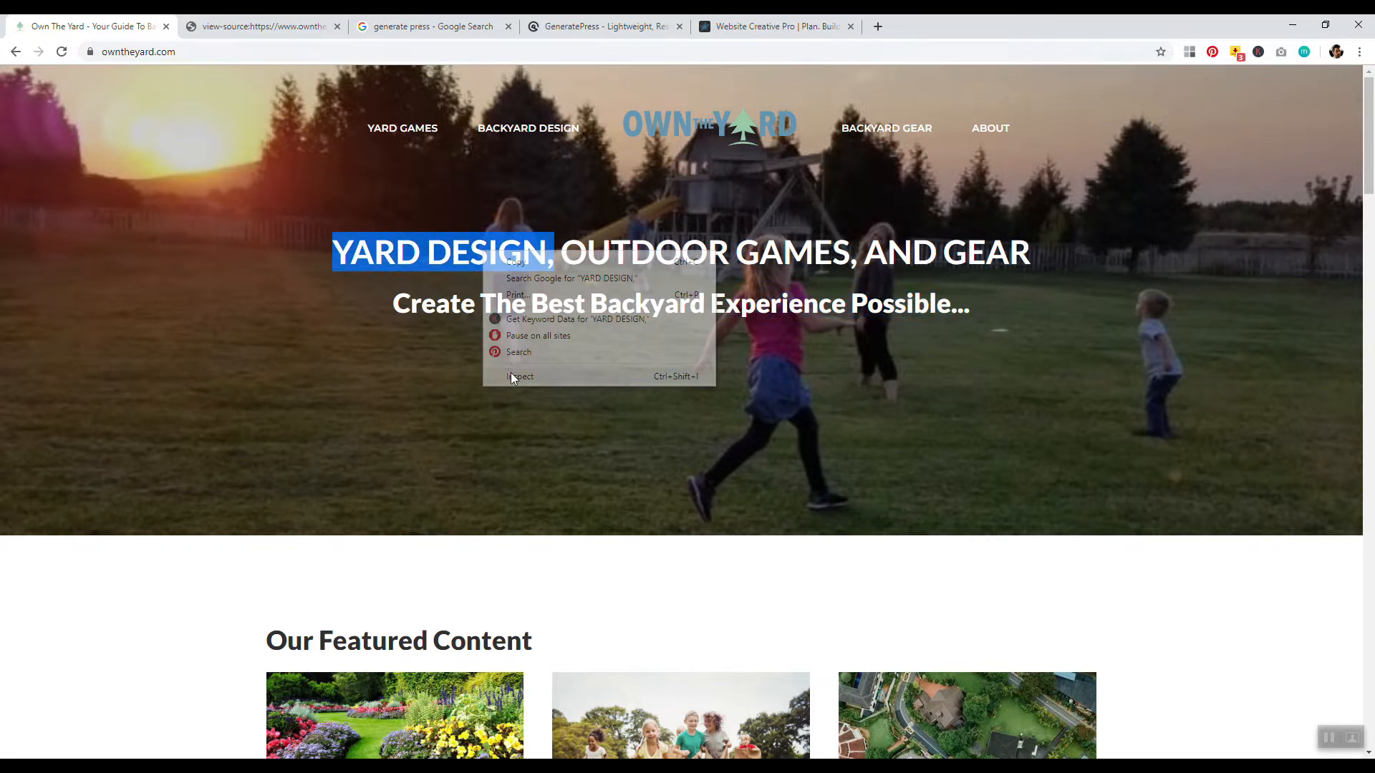
left_click(522, 376)
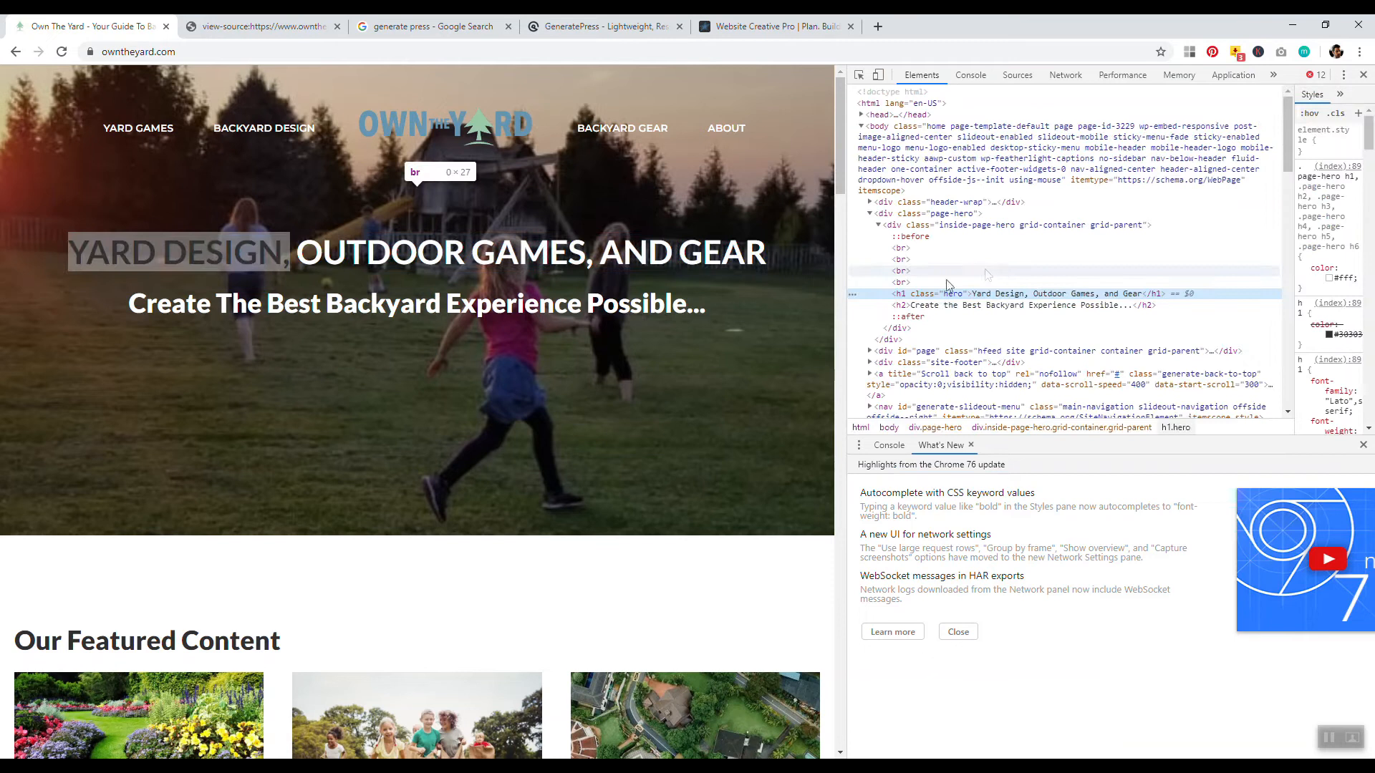
left_click(1361, 74)
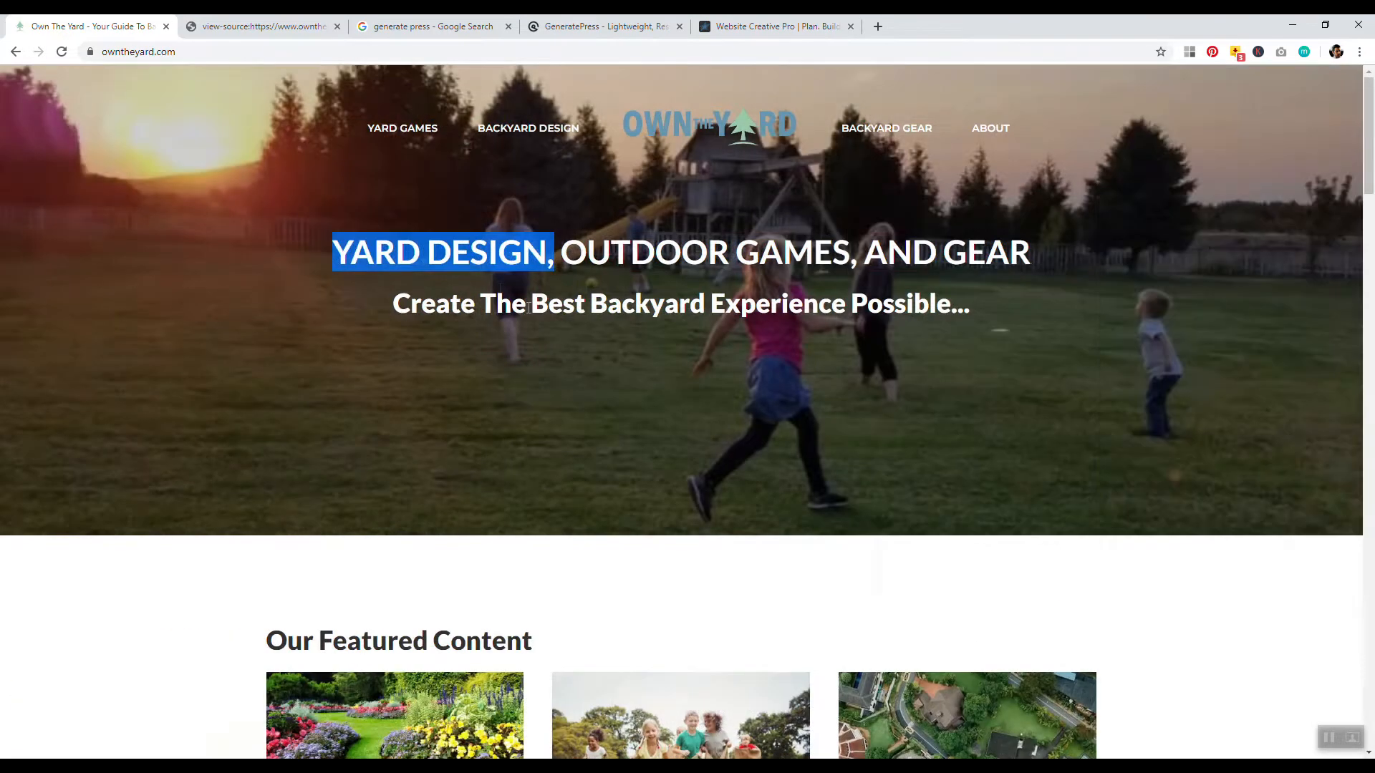
left_click(132, 238)
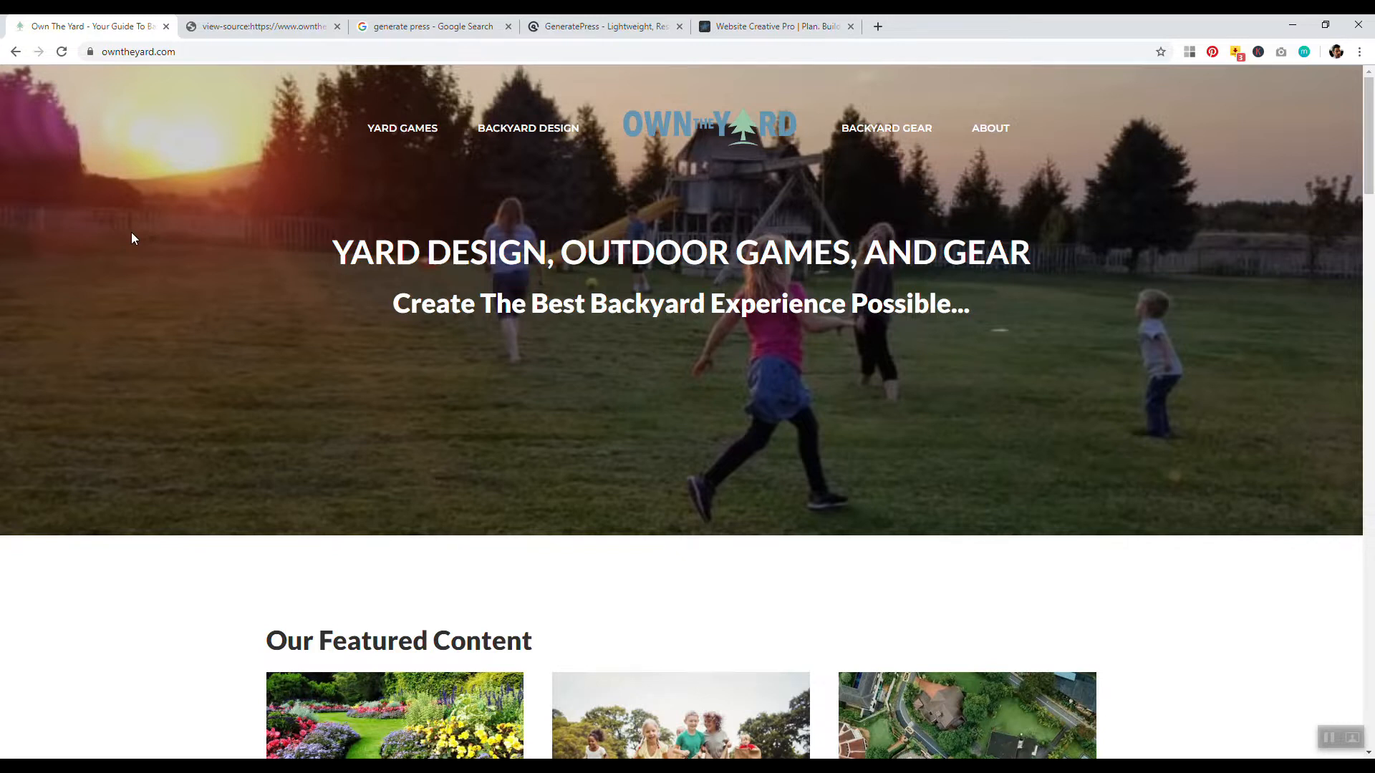
mouse_move(83, 26)
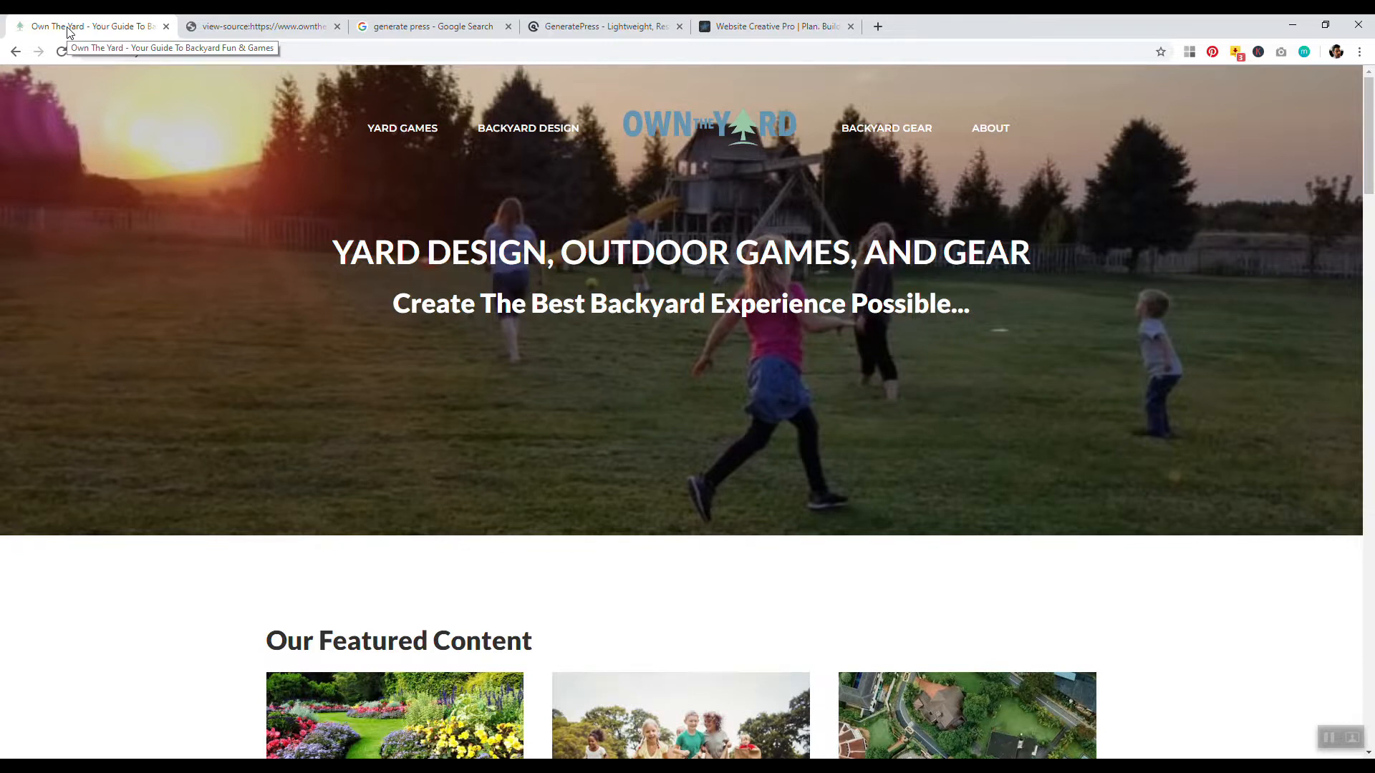
left_click_drag(331, 252, 661, 263)
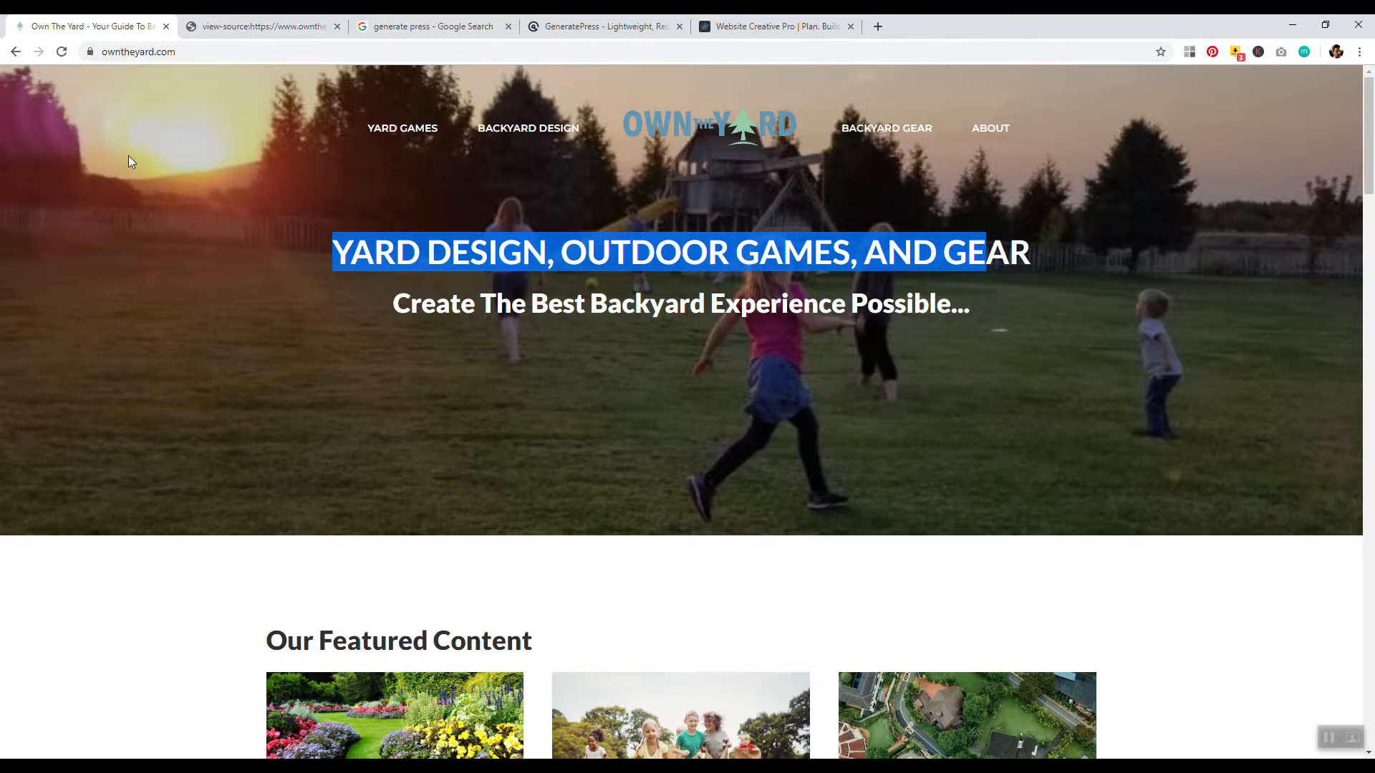
mouse_move(70, 218)
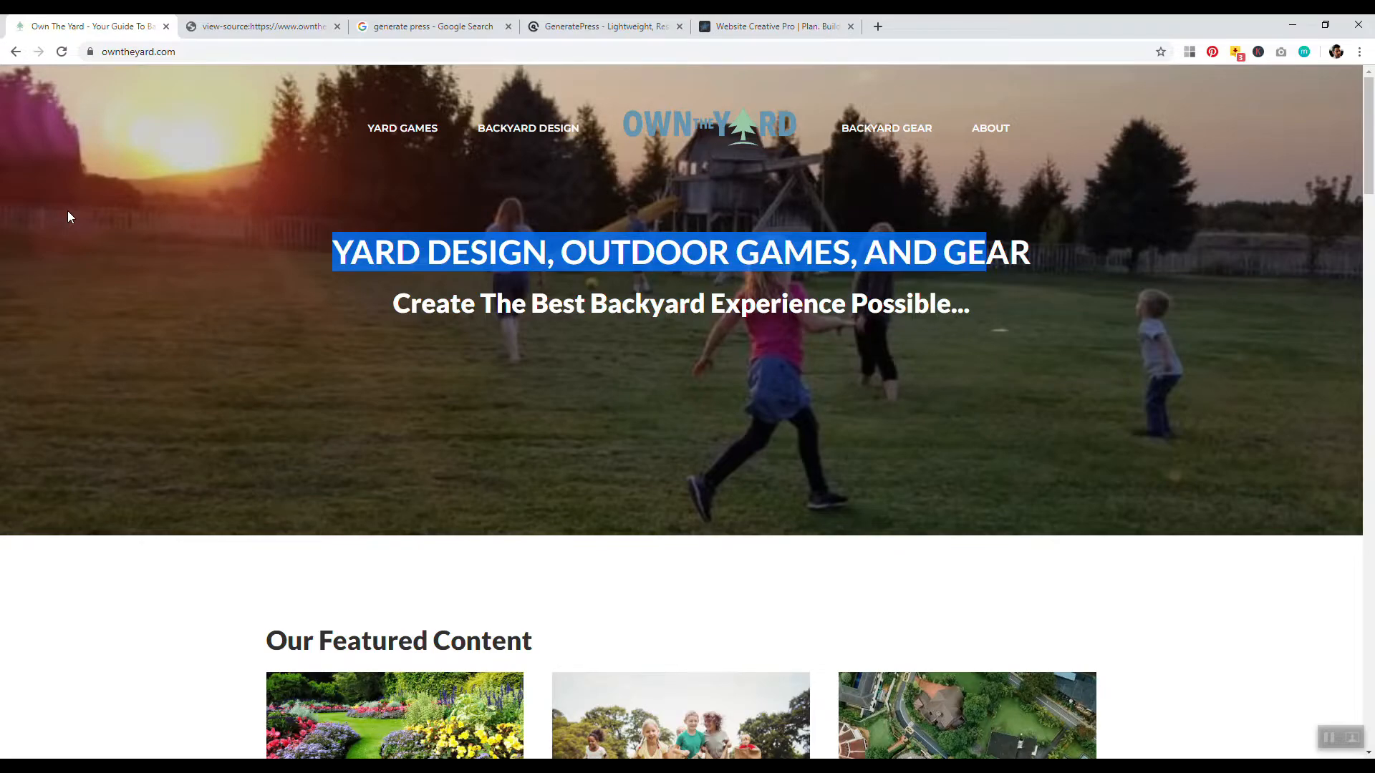
scroll("down", 3)
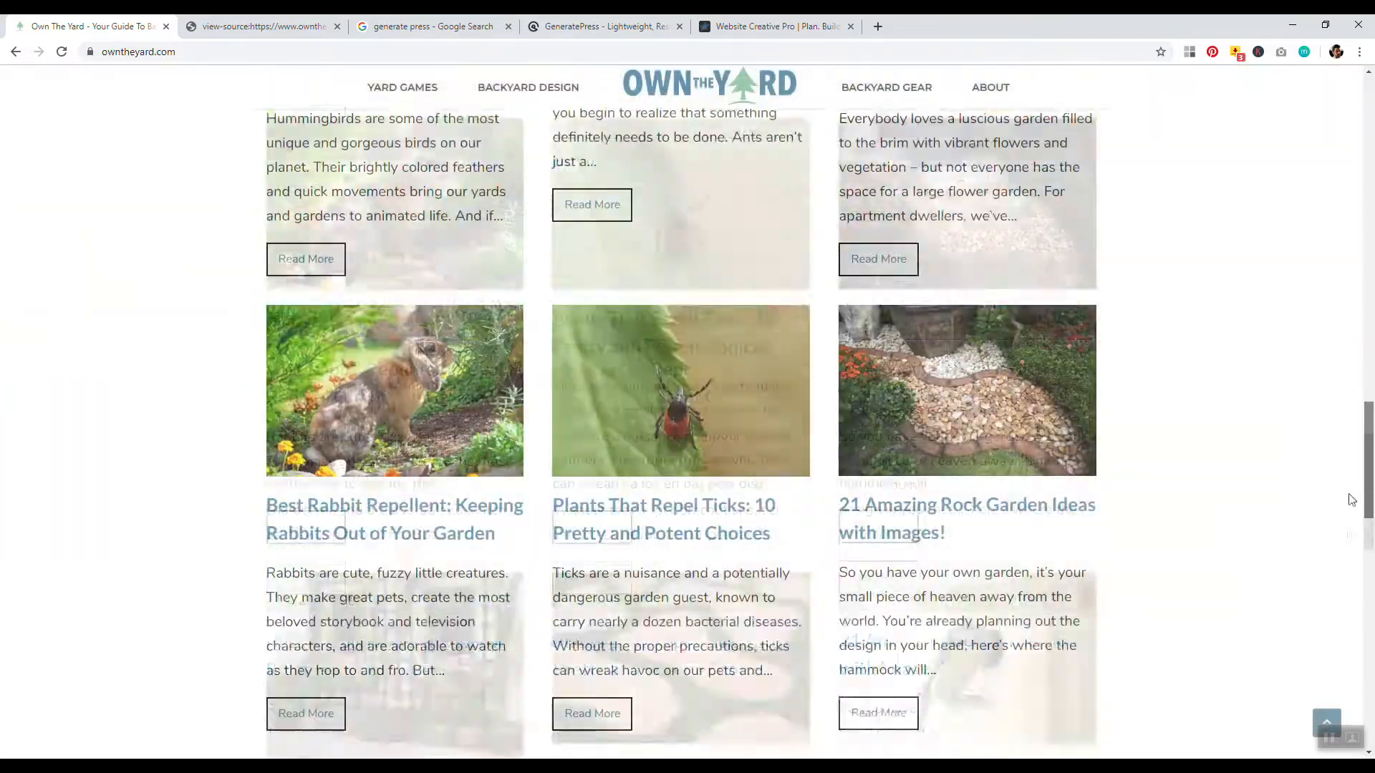
scroll("down", 3)
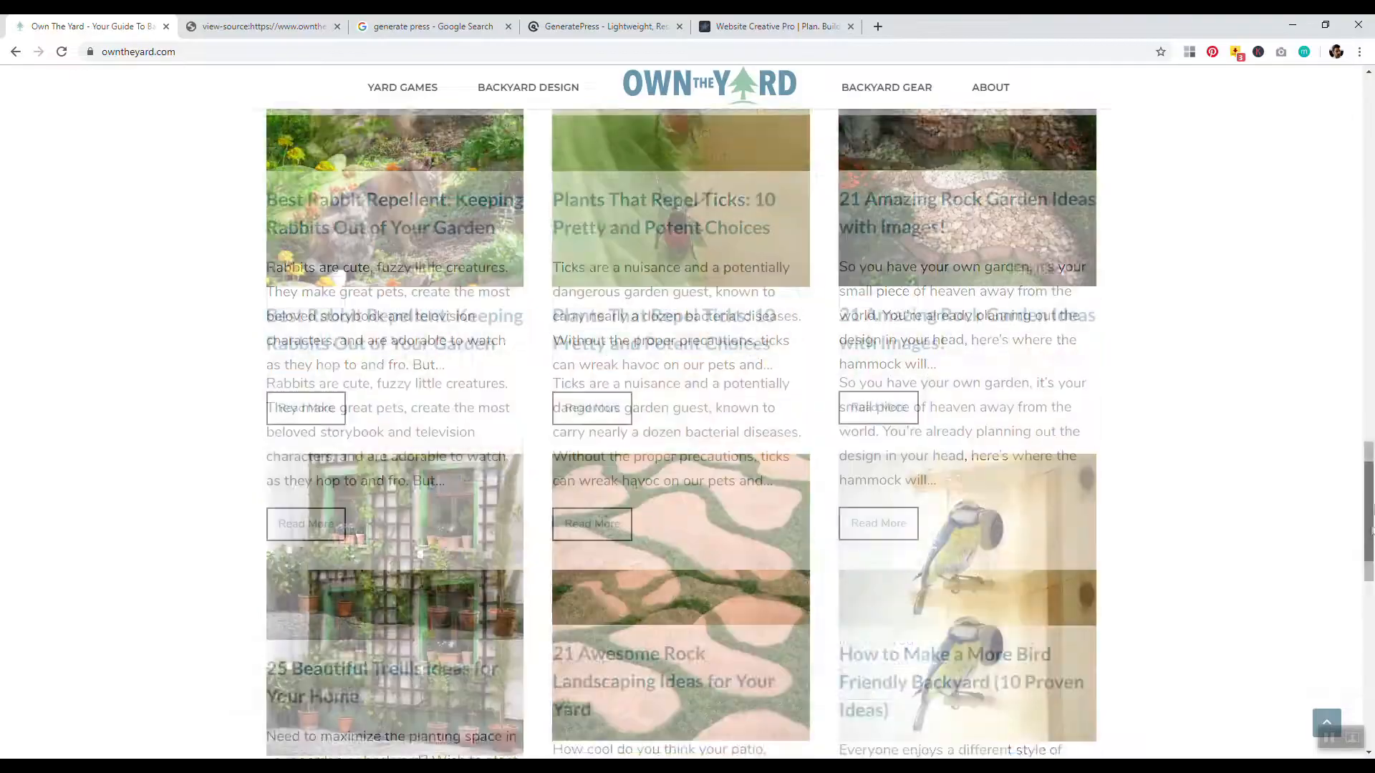
scroll("up", 3)
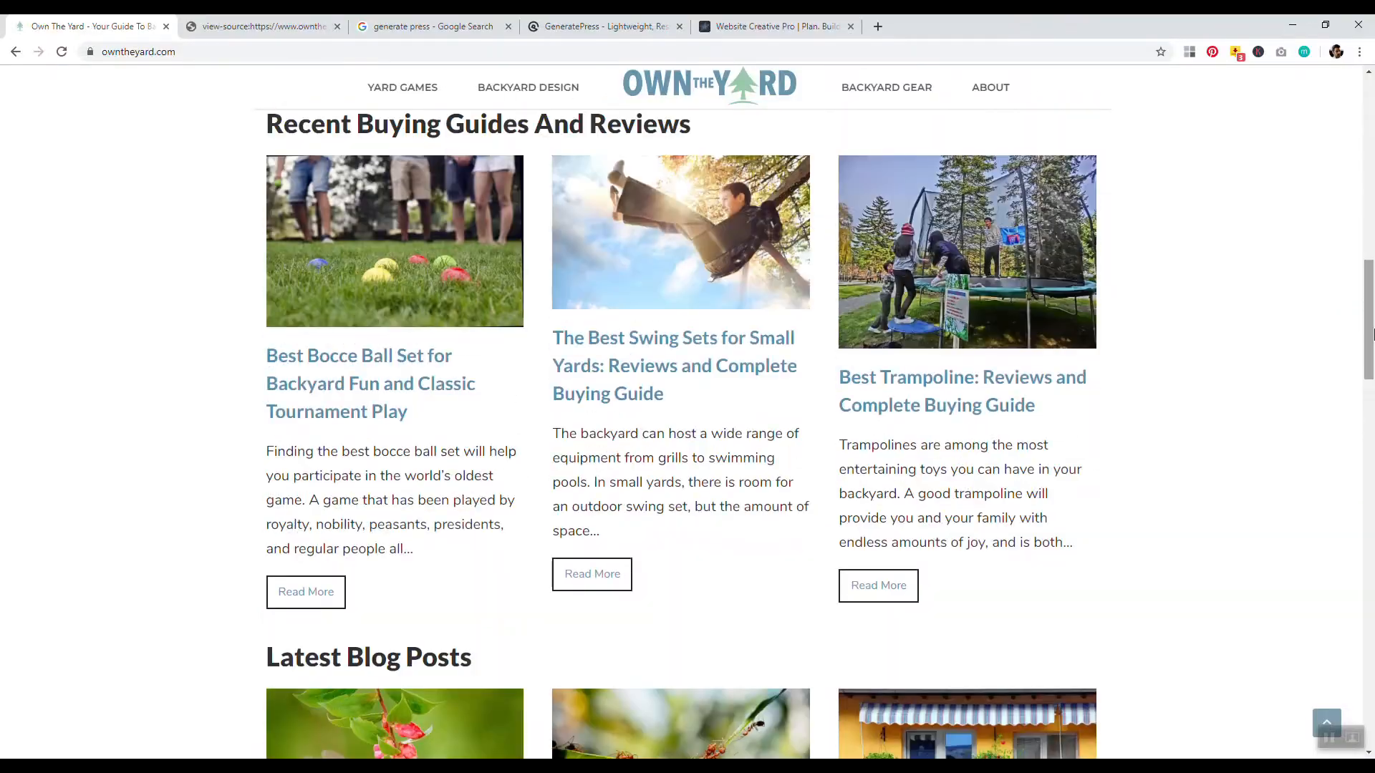
scroll("up", 3)
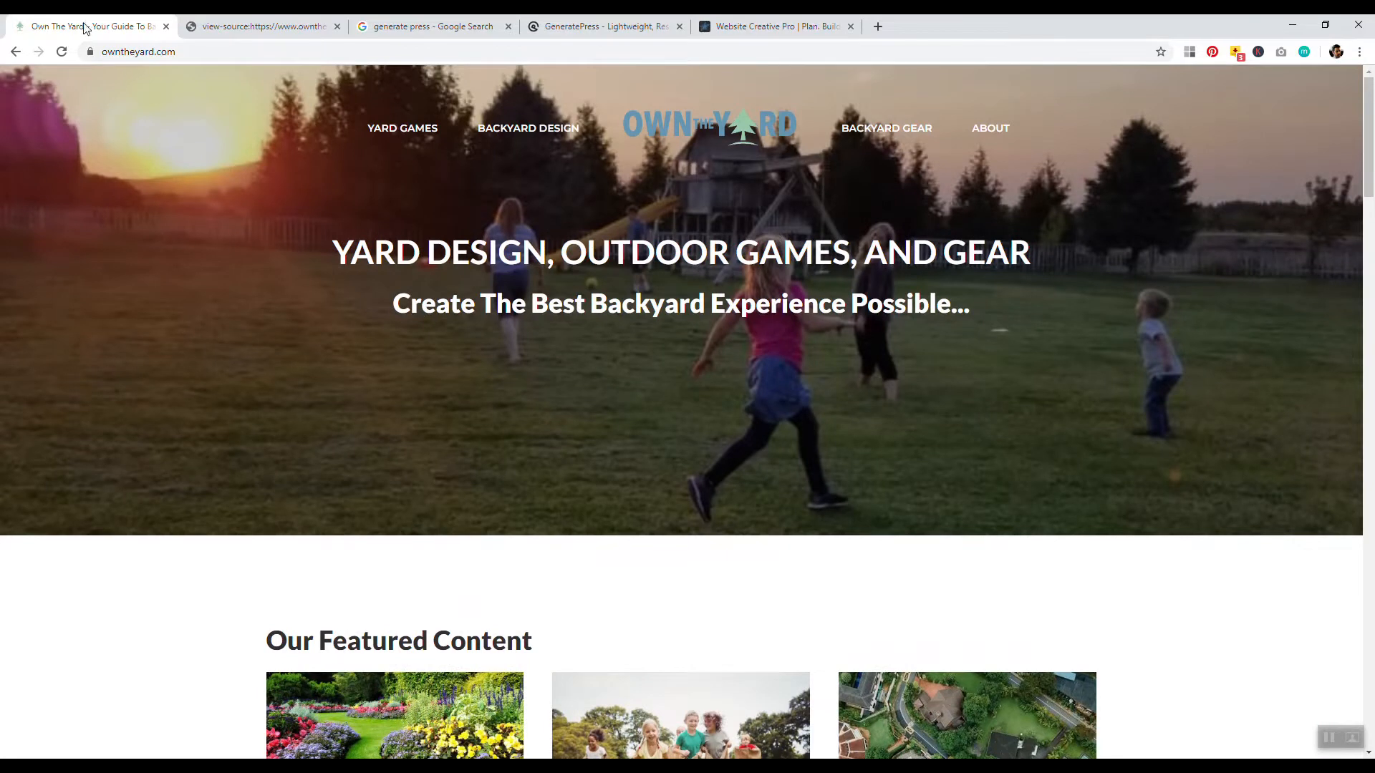
mouse_move(87, 26)
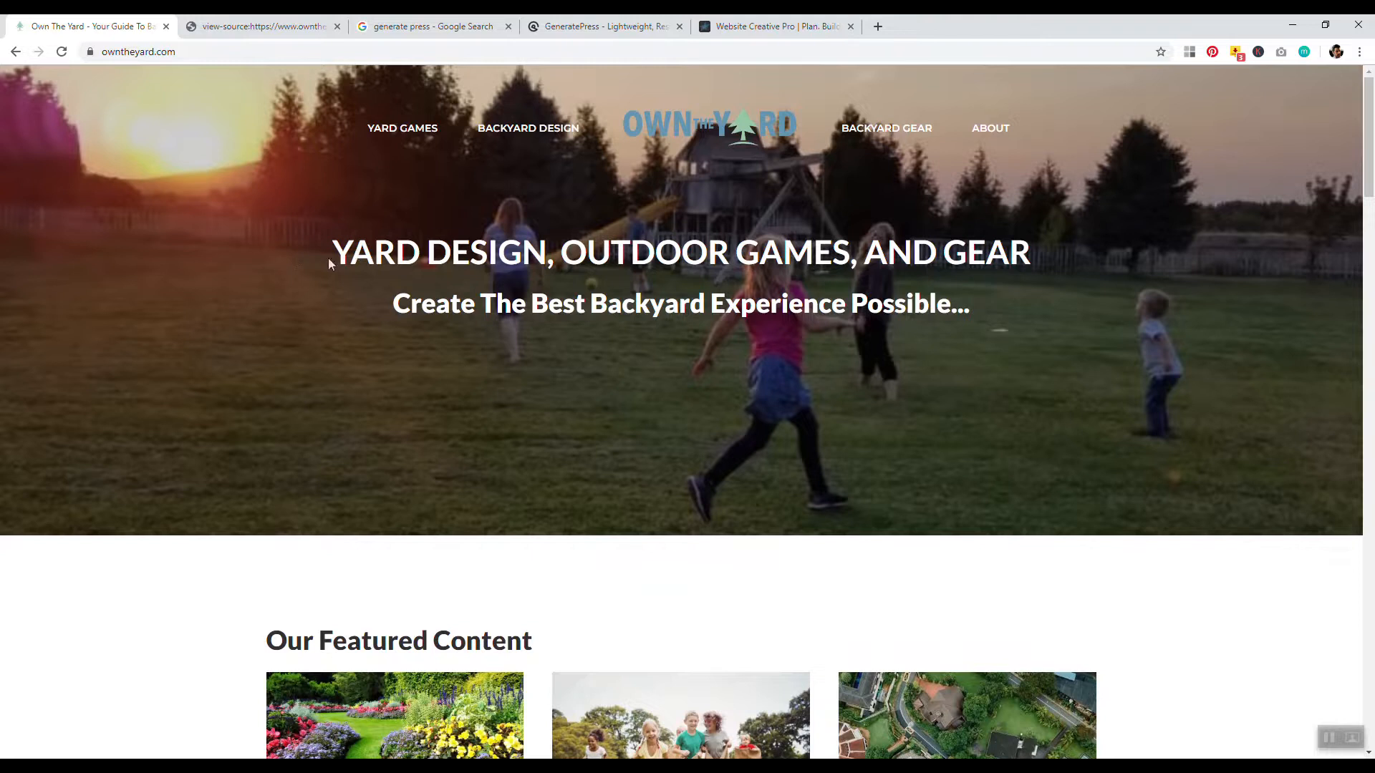
left_click_drag(333, 252, 955, 304)
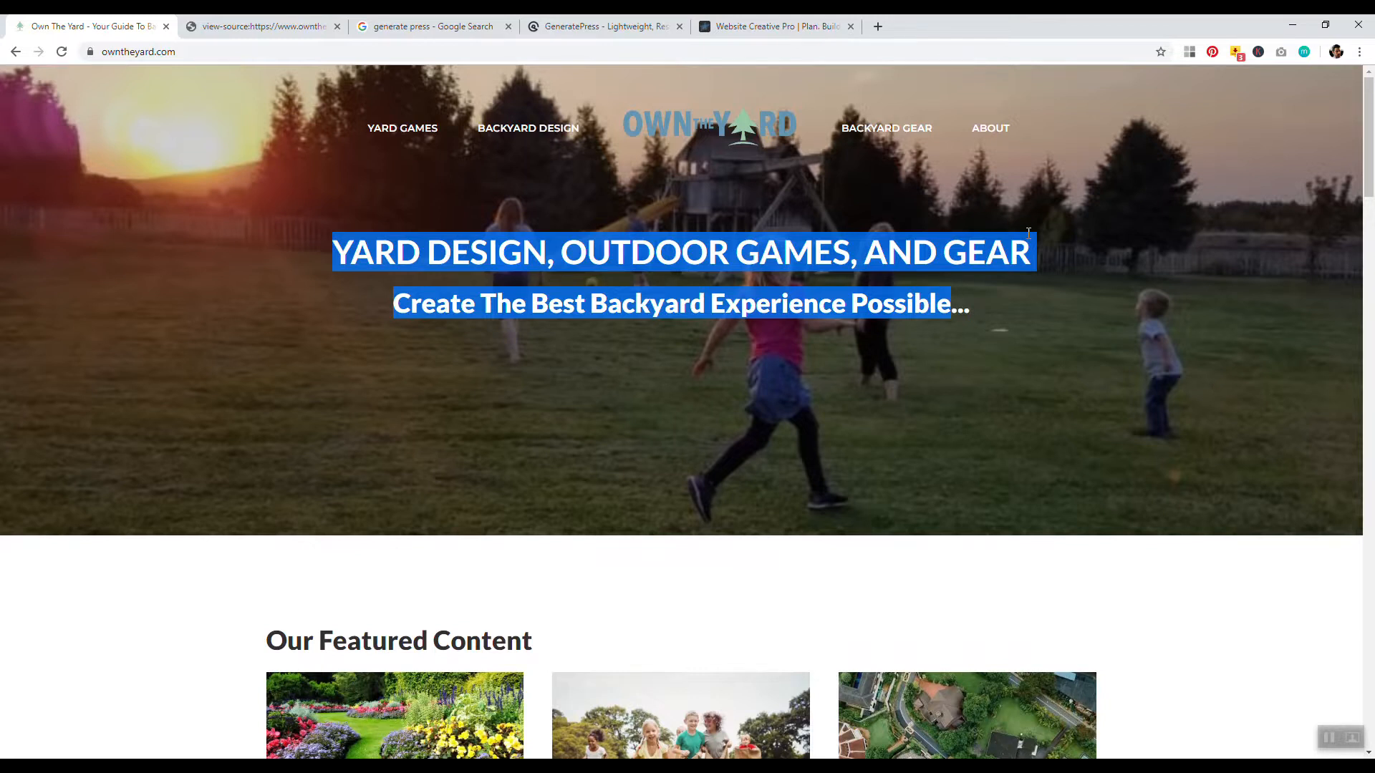
mouse_move(776, 26)
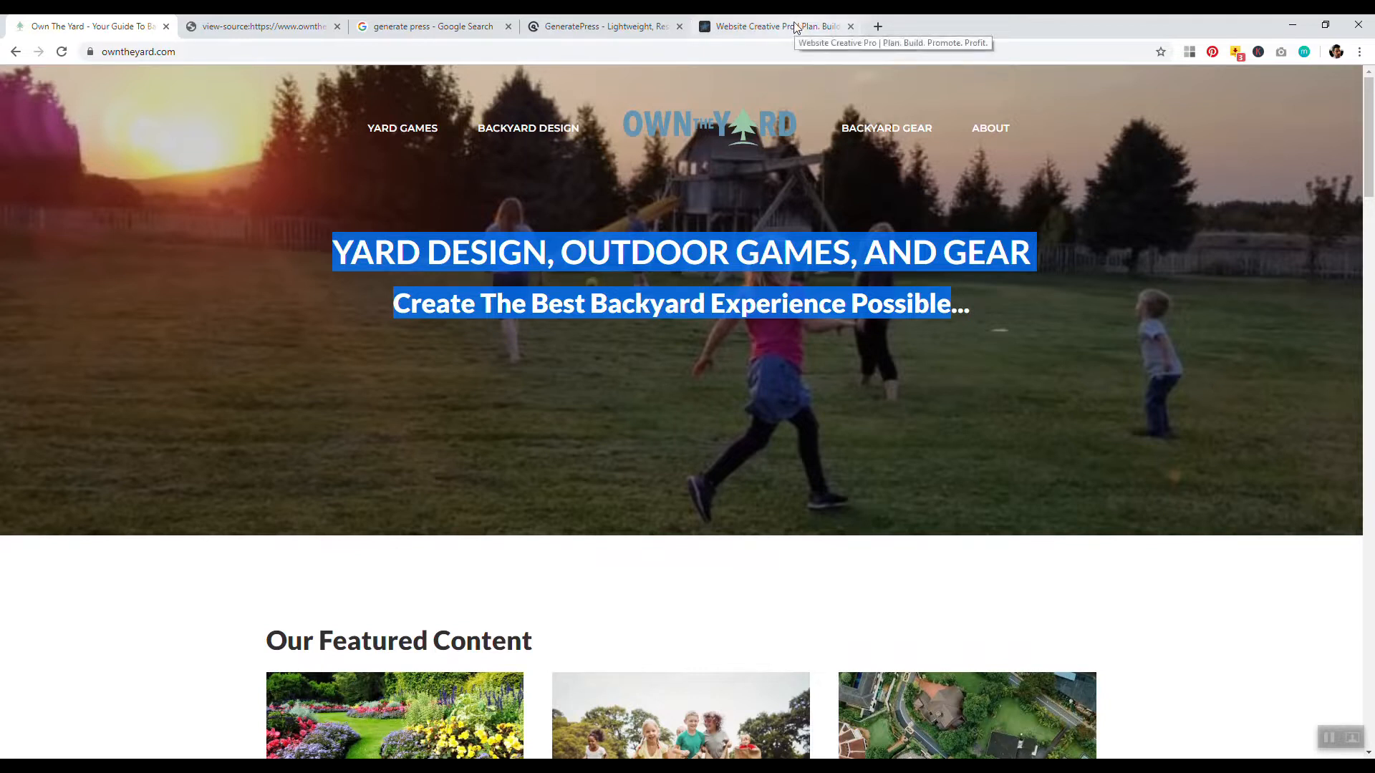
Step: Scroll through Website Creative Pro's create-a-website guide, then return to Own The Yard
left_click(772, 26)
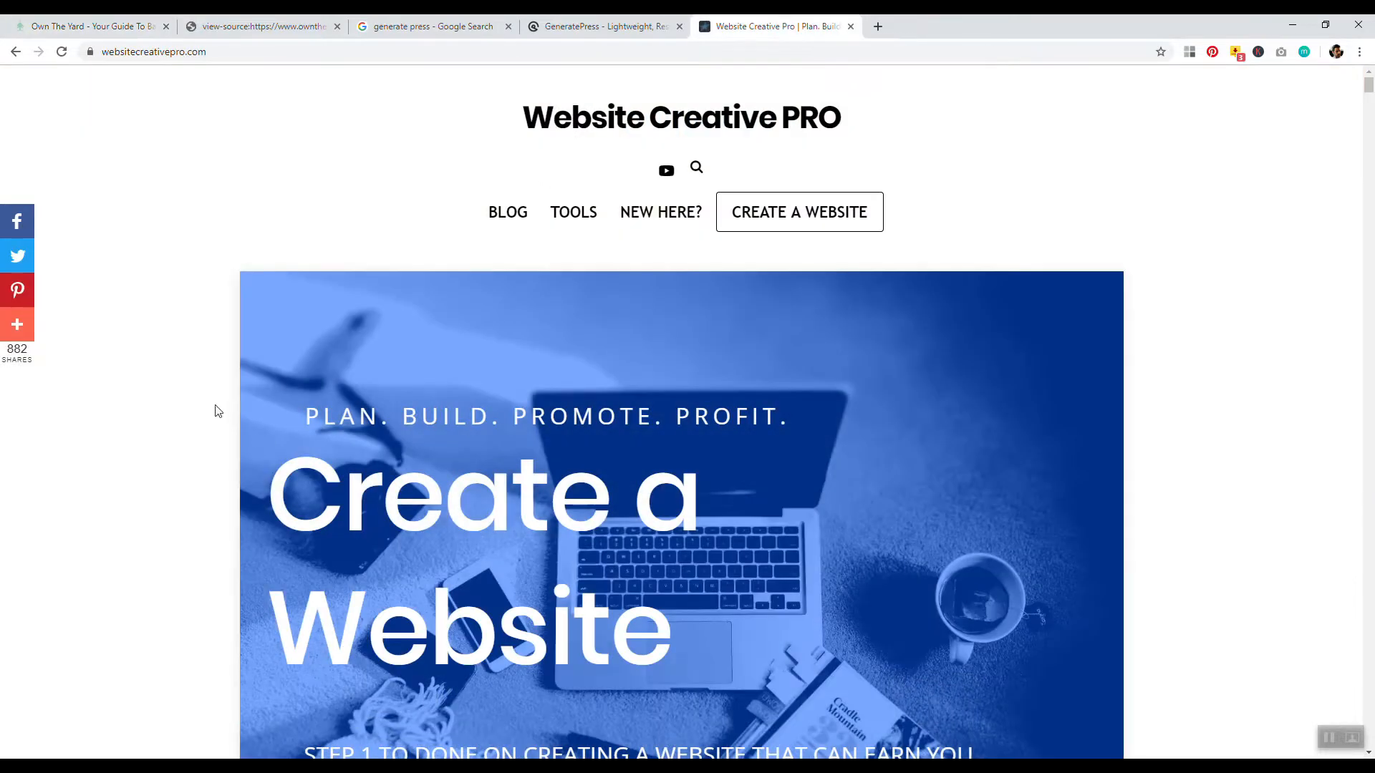
scroll("down", 3)
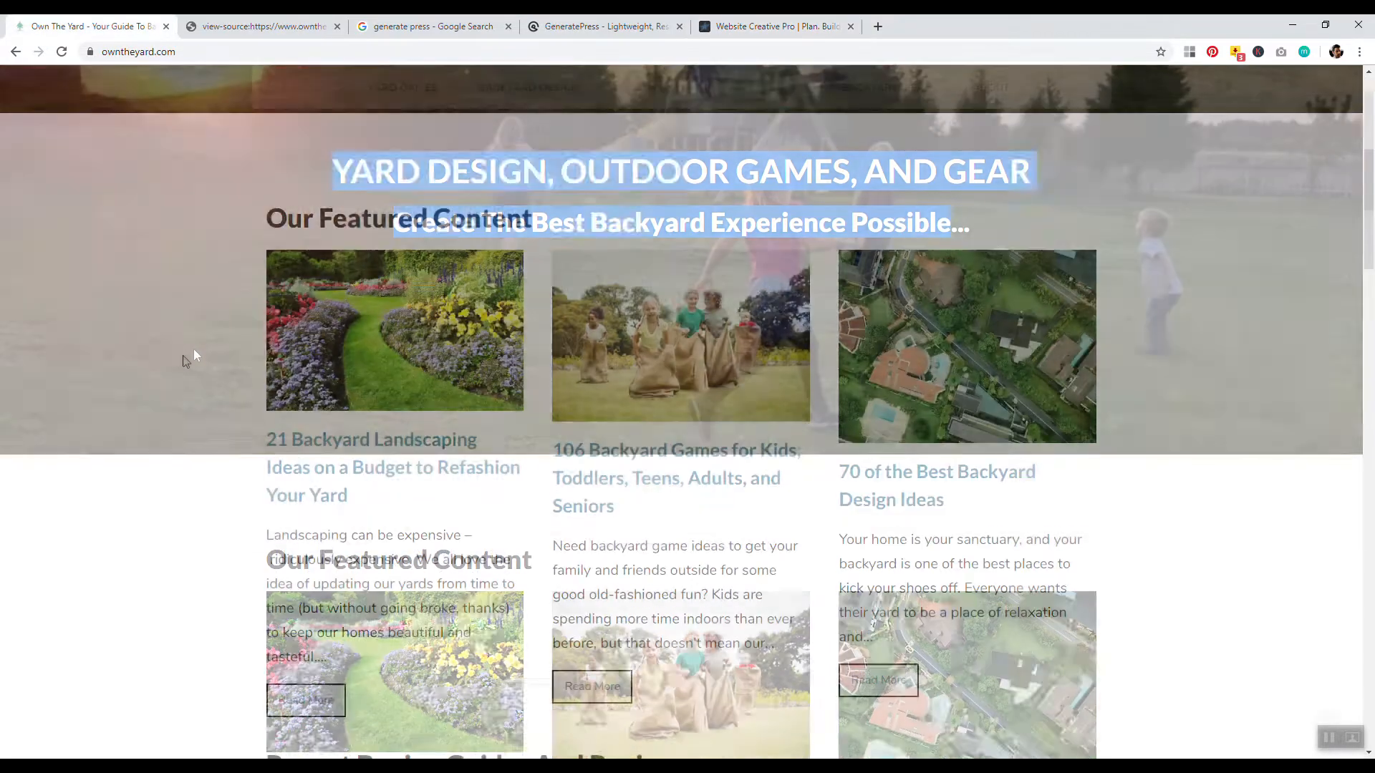
left_click(775, 26)
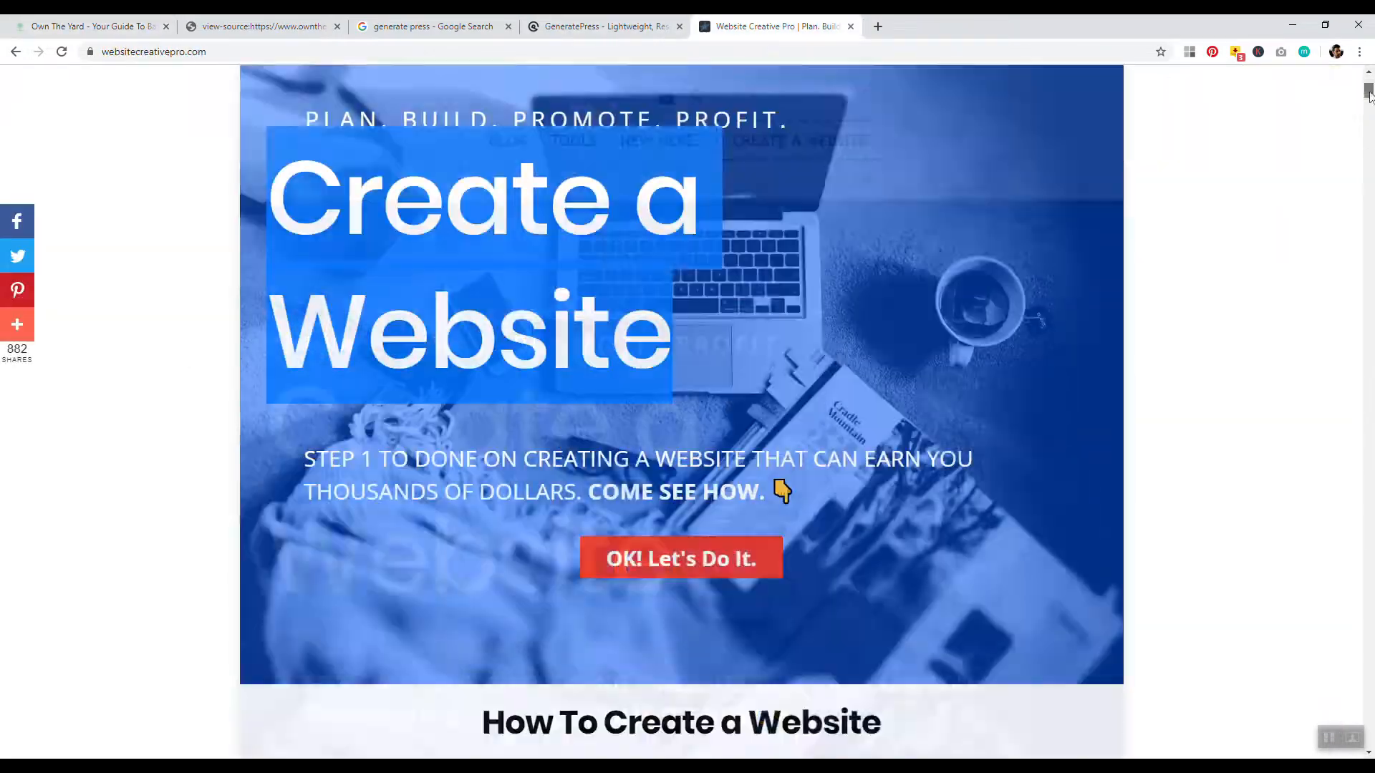
scroll("down", 3)
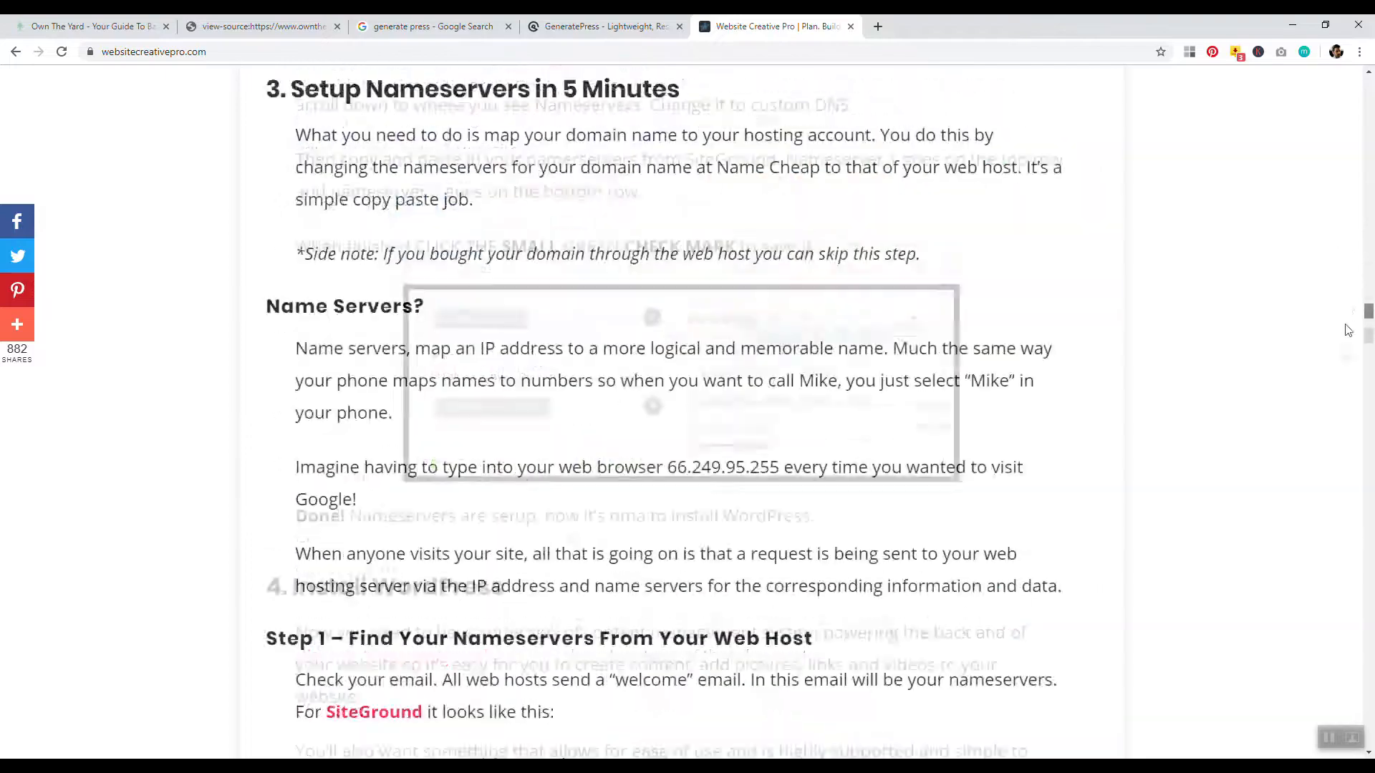
scroll("down", 3)
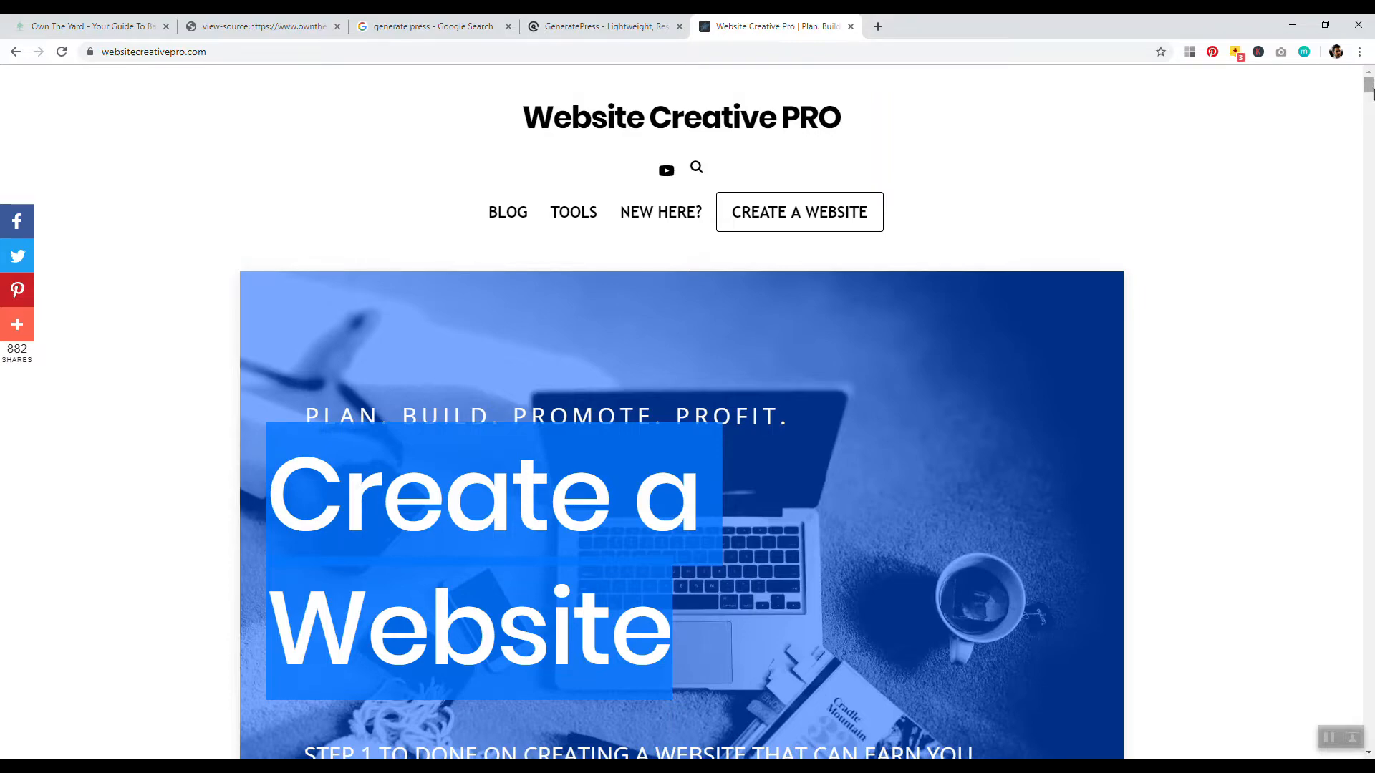
scroll("down", 3)
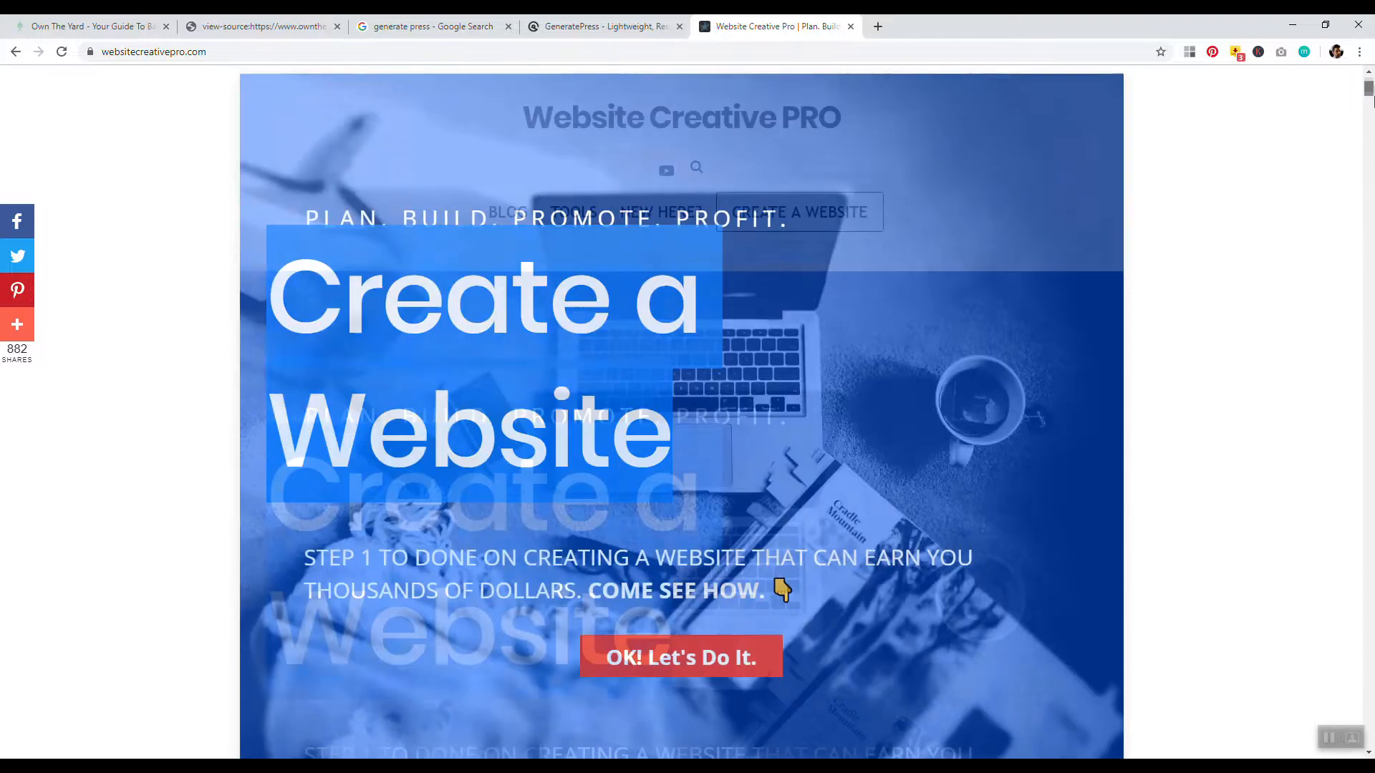
scroll("down", 3)
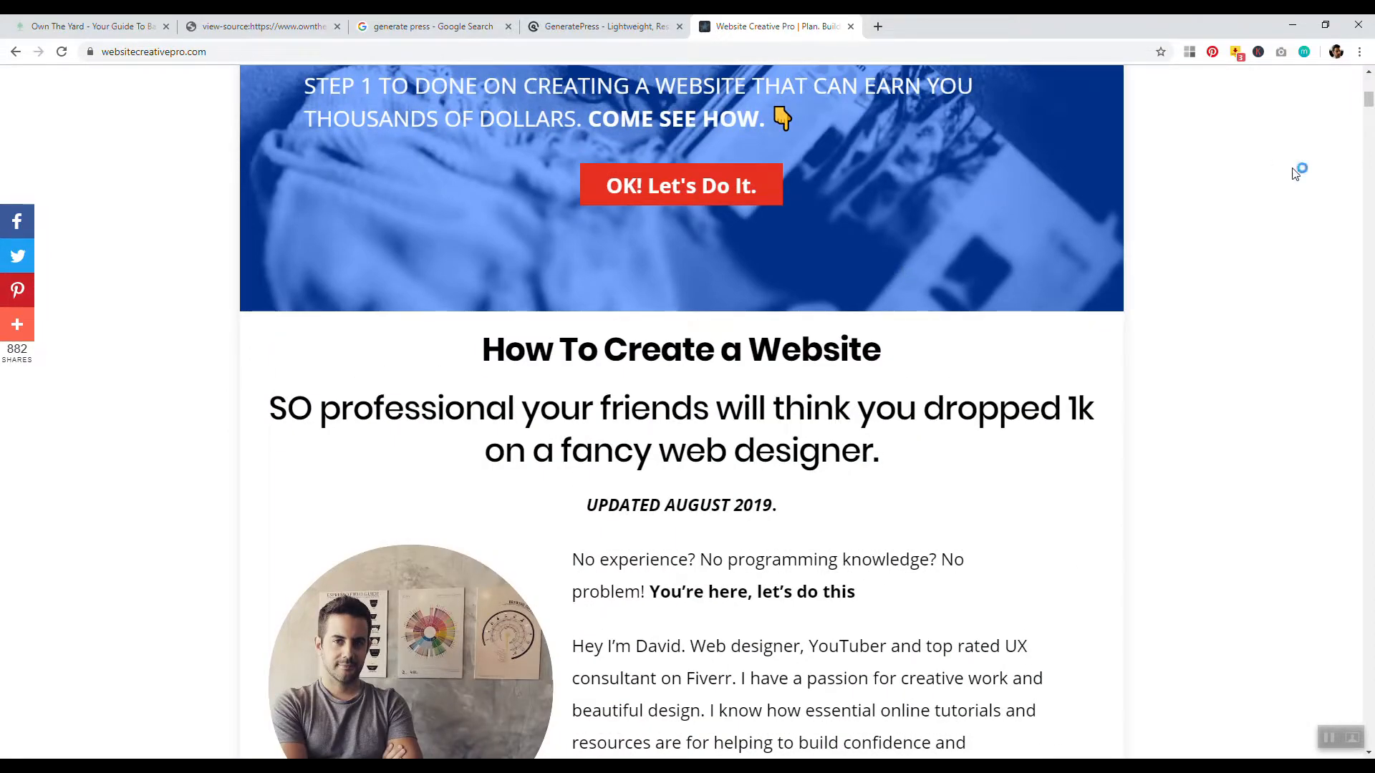
scroll("down", 3)
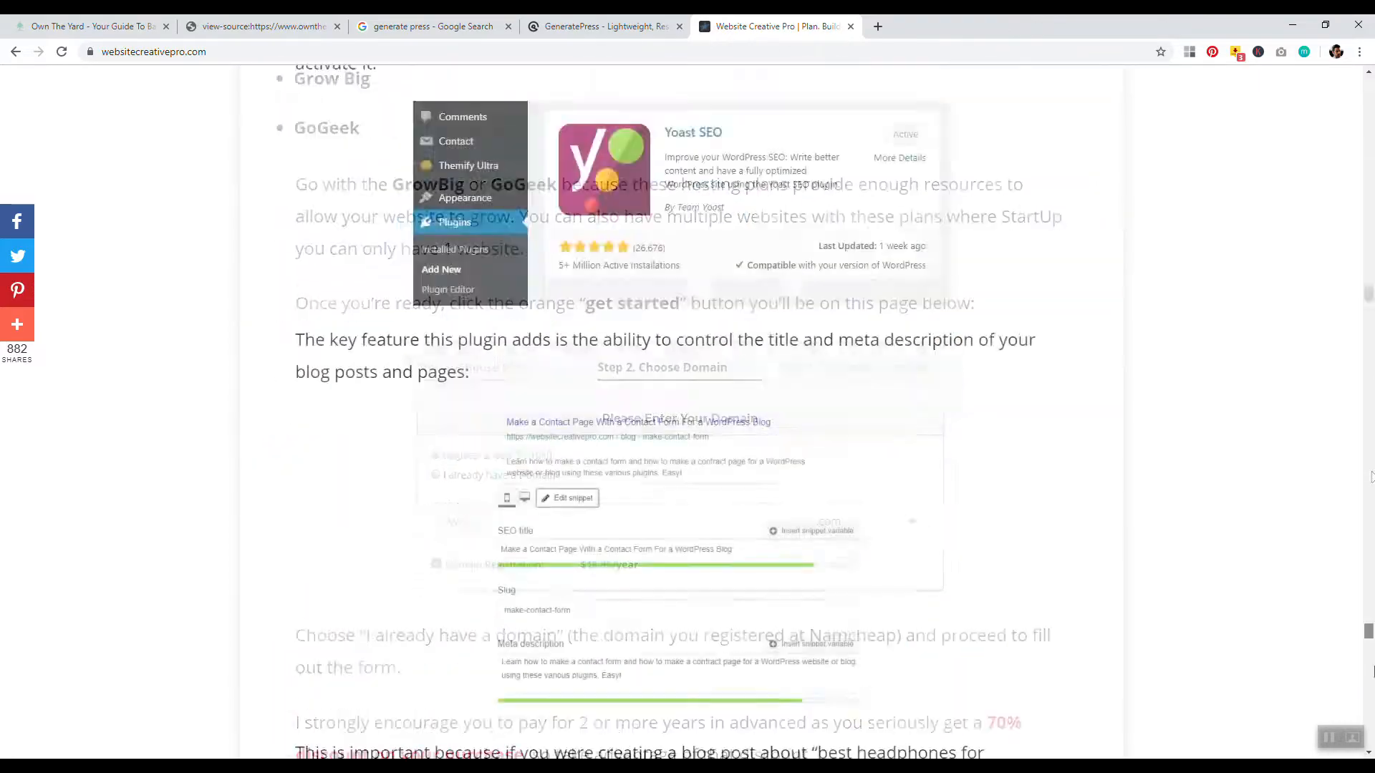
scroll("up", 3)
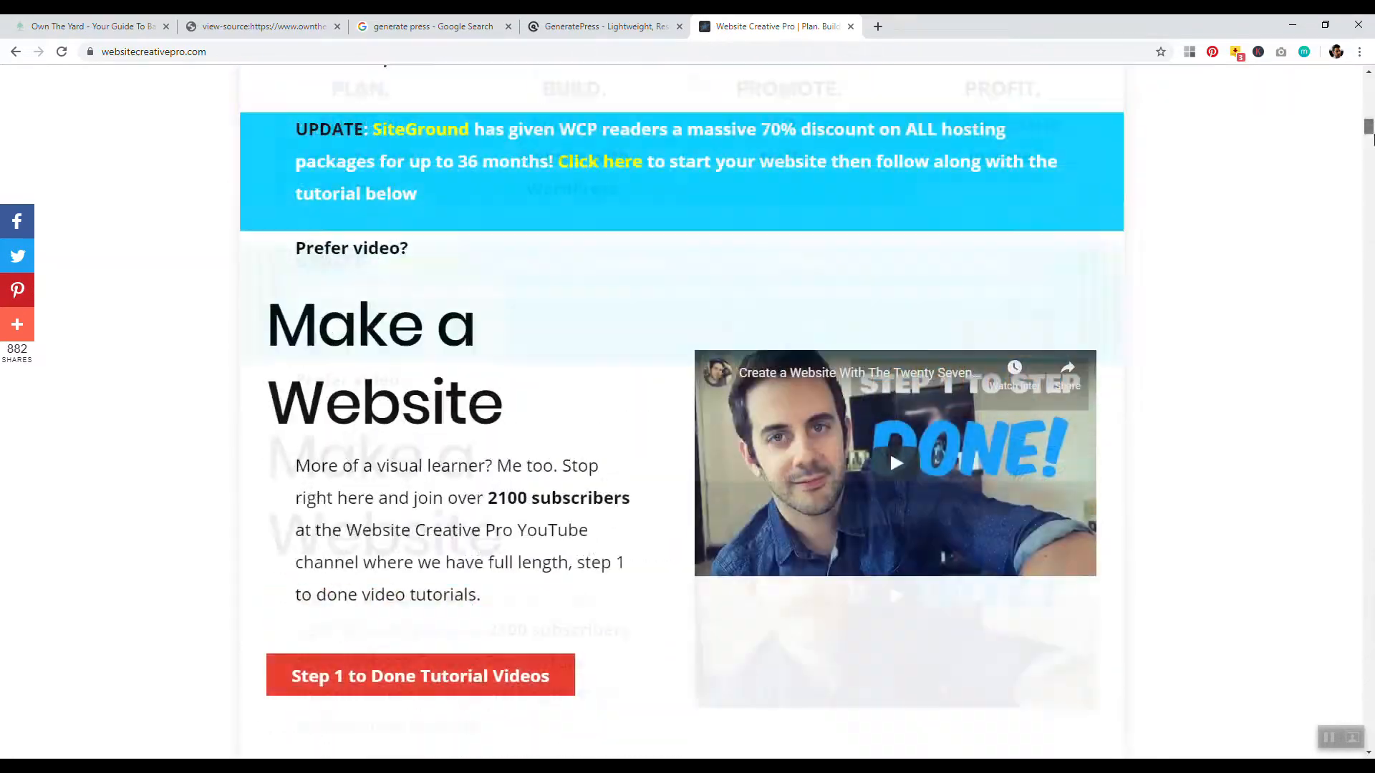
scroll("up", 3)
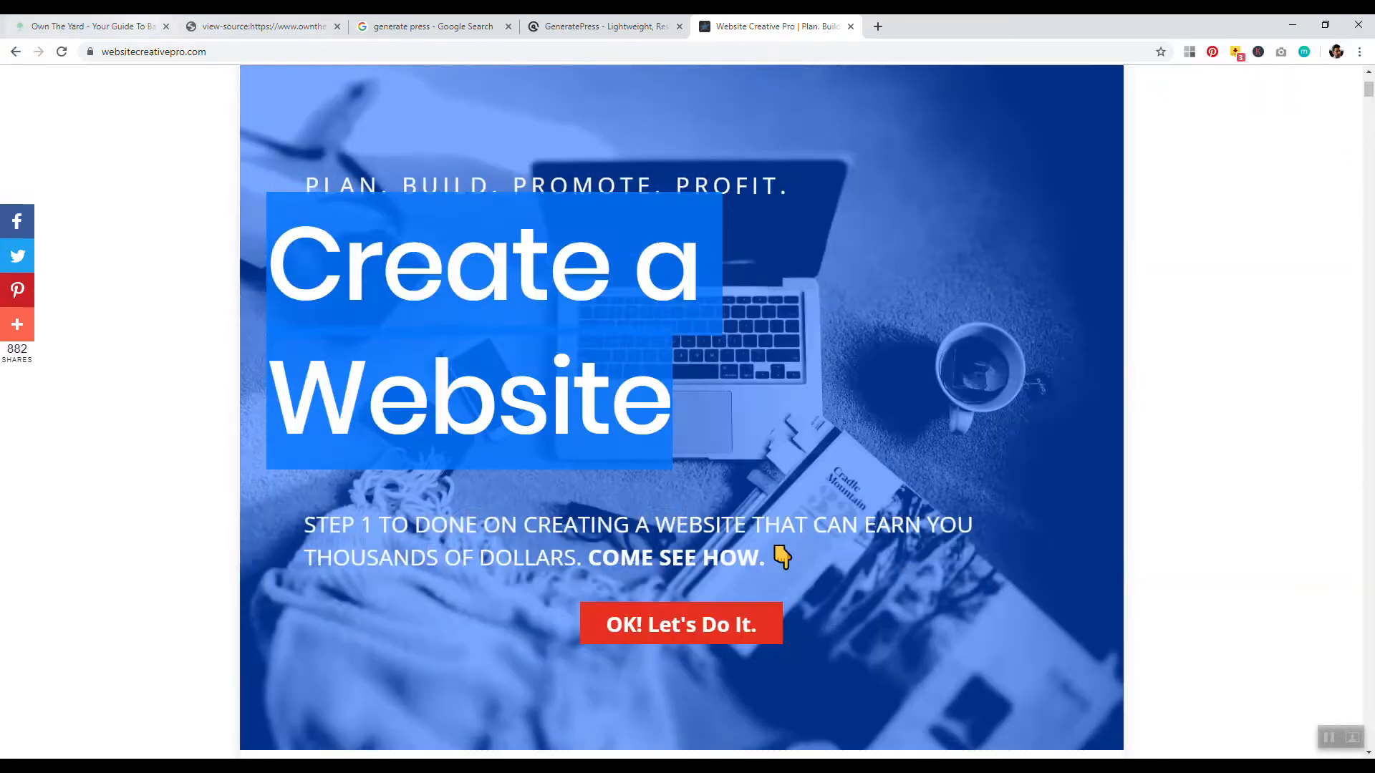
mouse_move(88, 26)
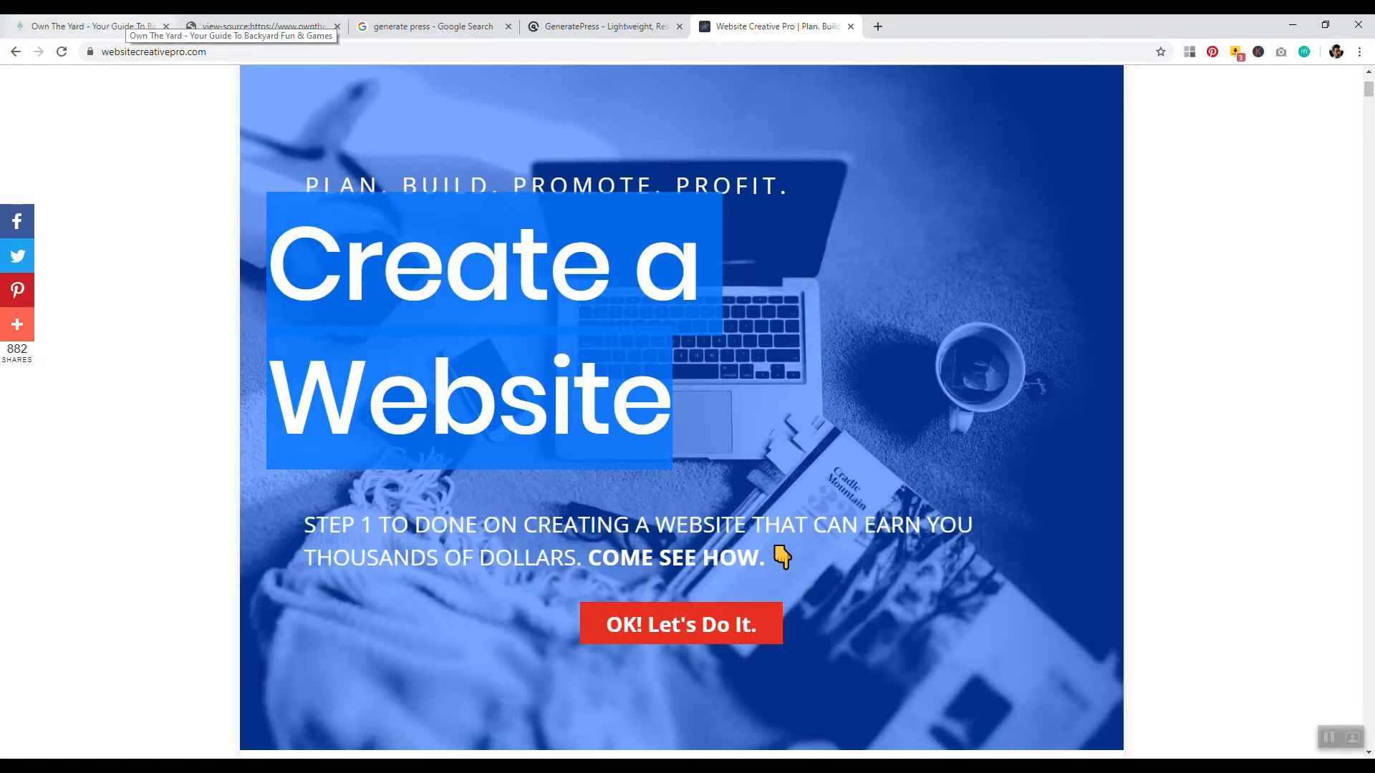
left_click(87, 26)
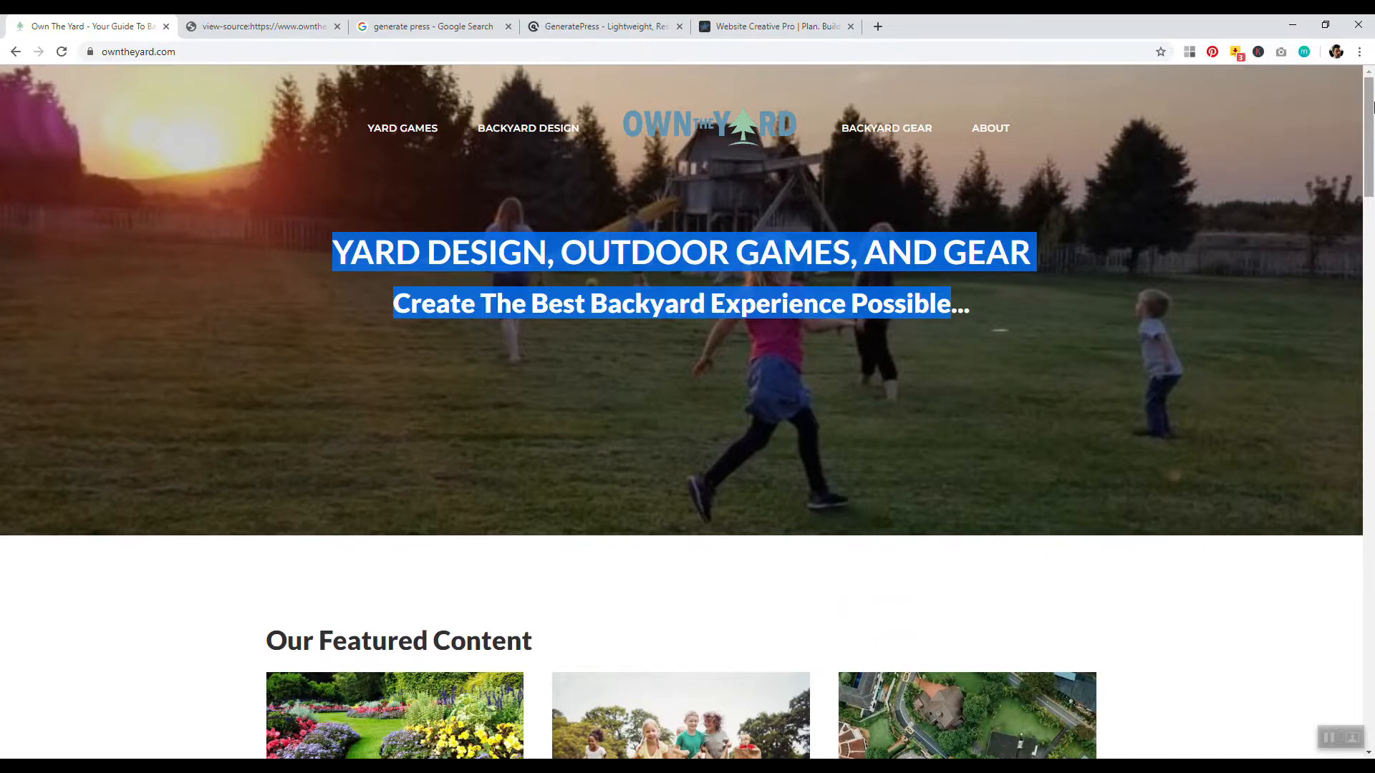
scroll("down", 3)
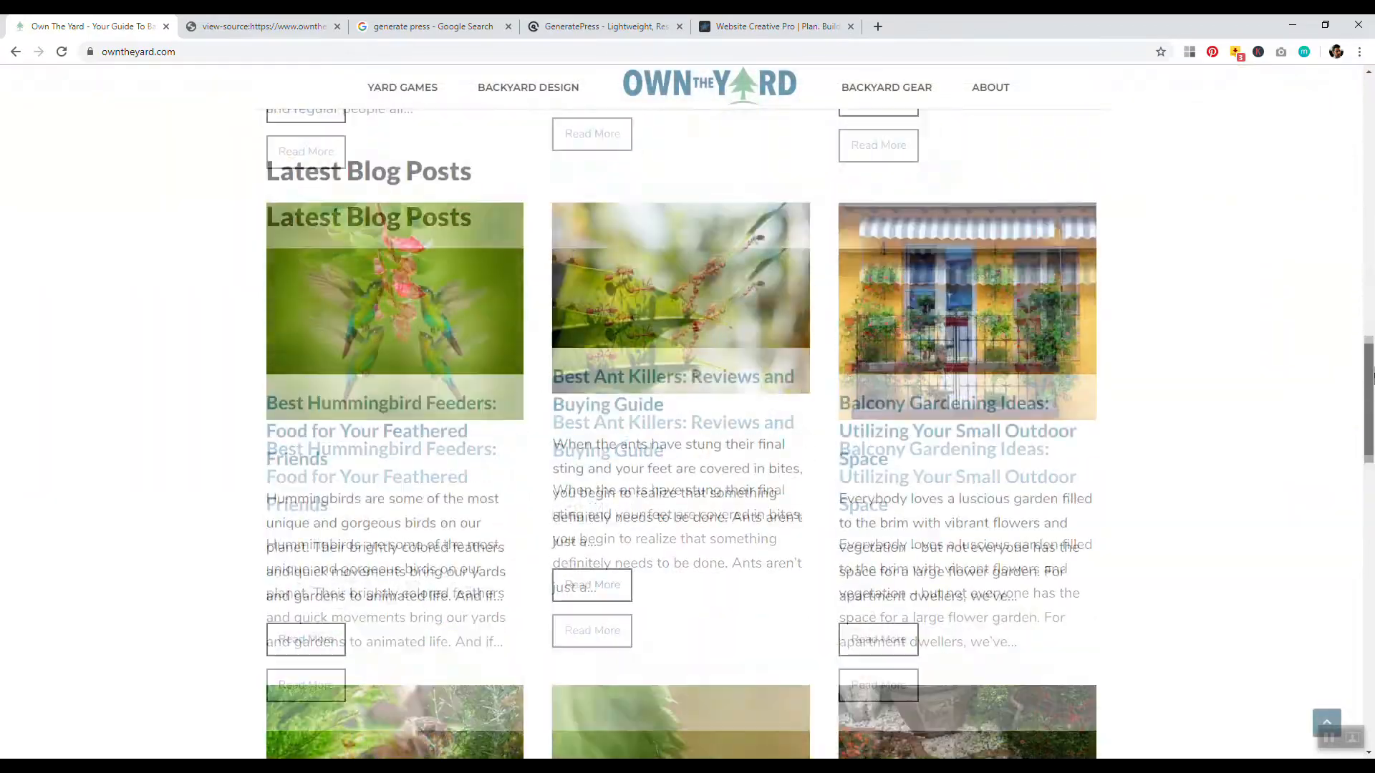
scroll("down", 3)
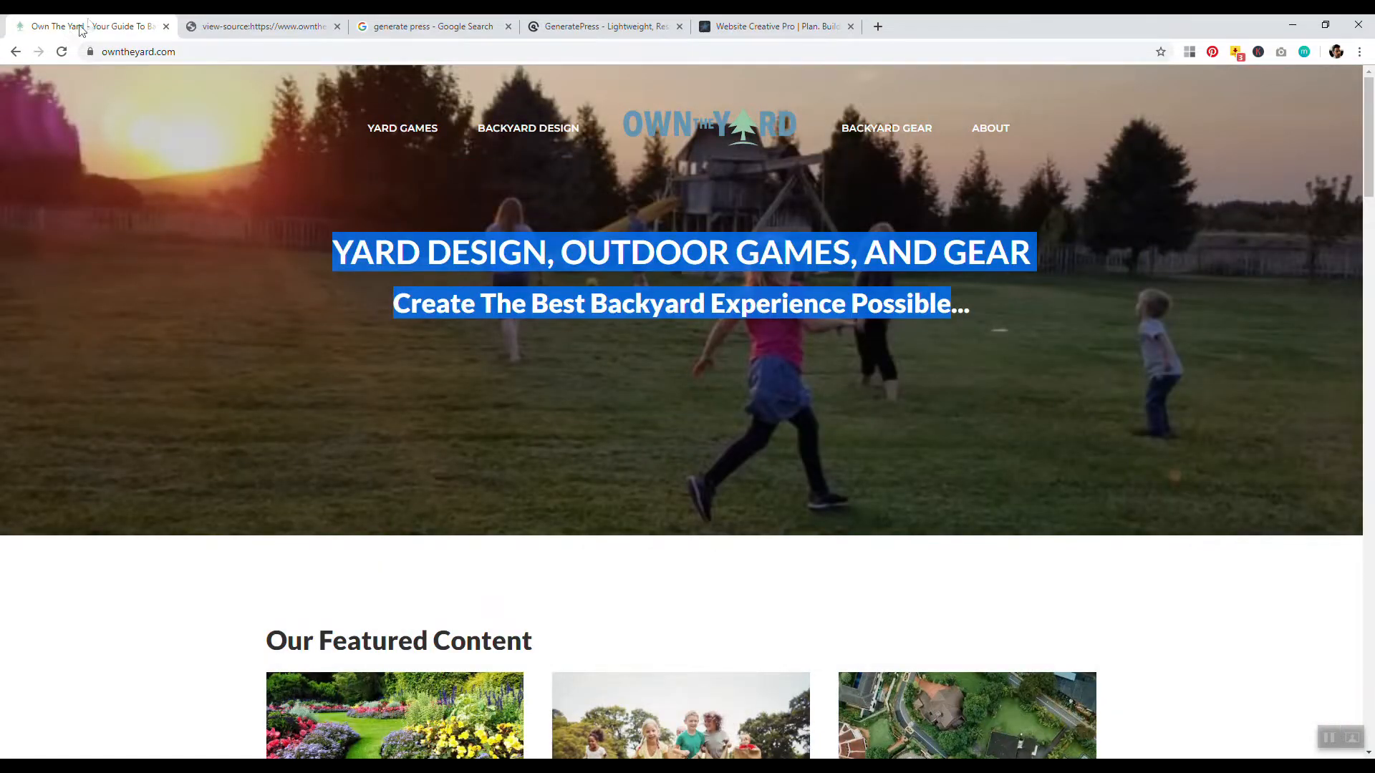
mouse_move(88, 26)
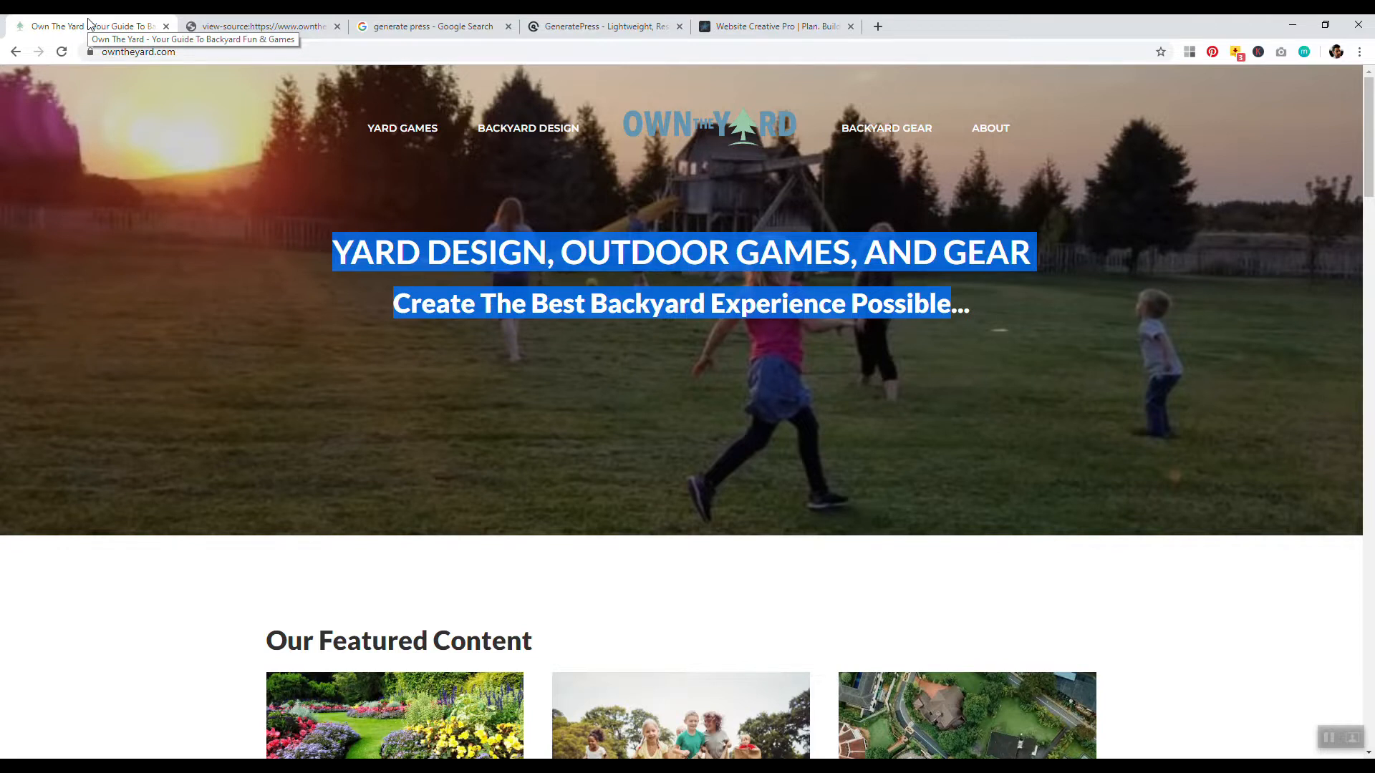
scroll("down", 3)
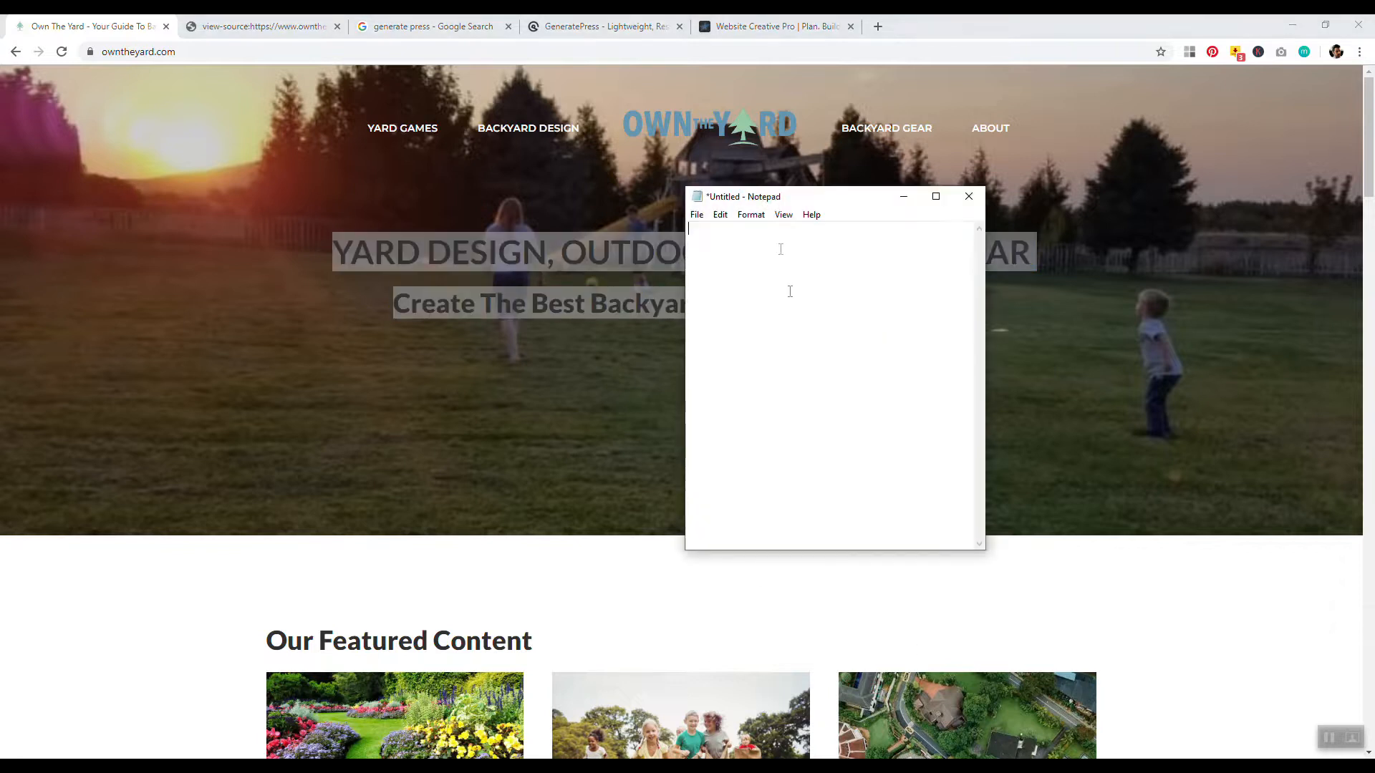
mouse_move(778, 240)
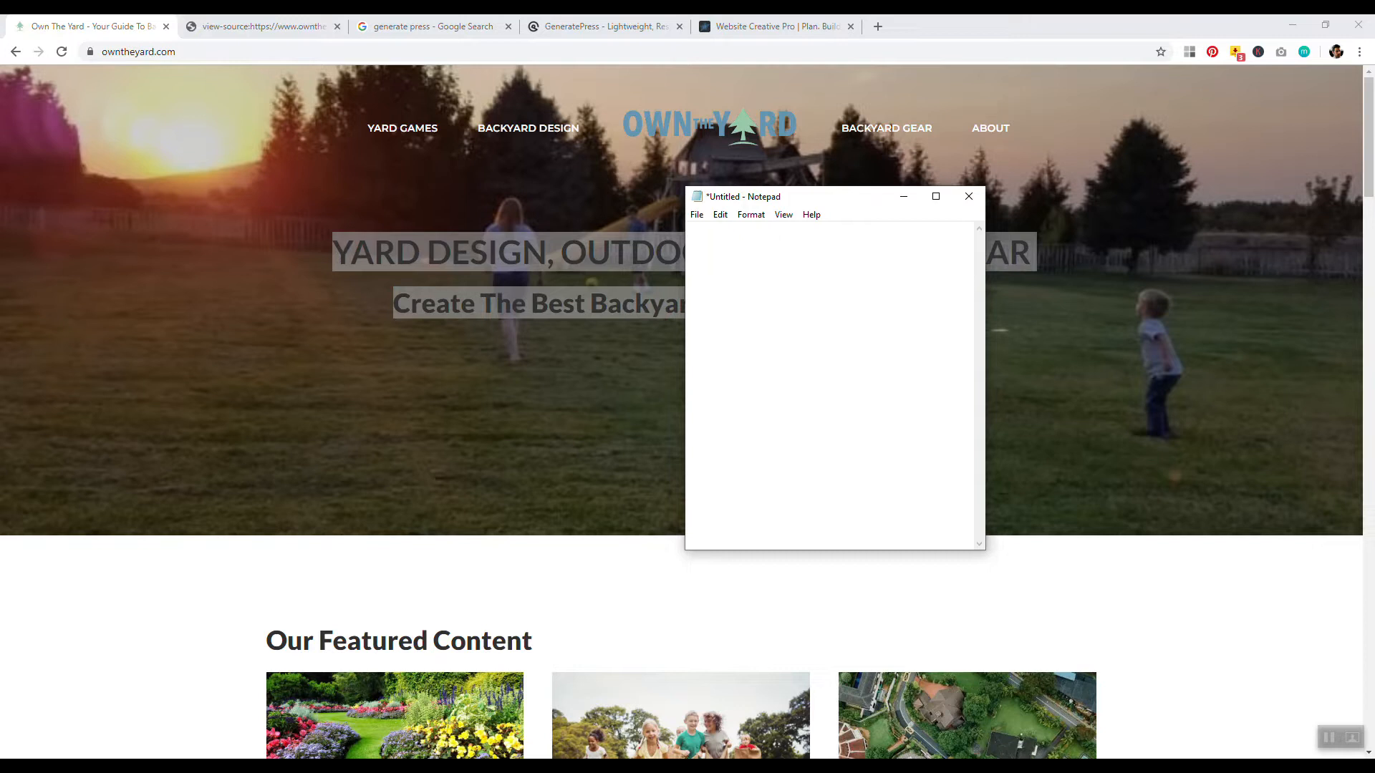
Step: Type 'Domain name - page title' and 'blog post title - domain name' in Notepad, then bring Chrome back
type("Domain name - page ti")
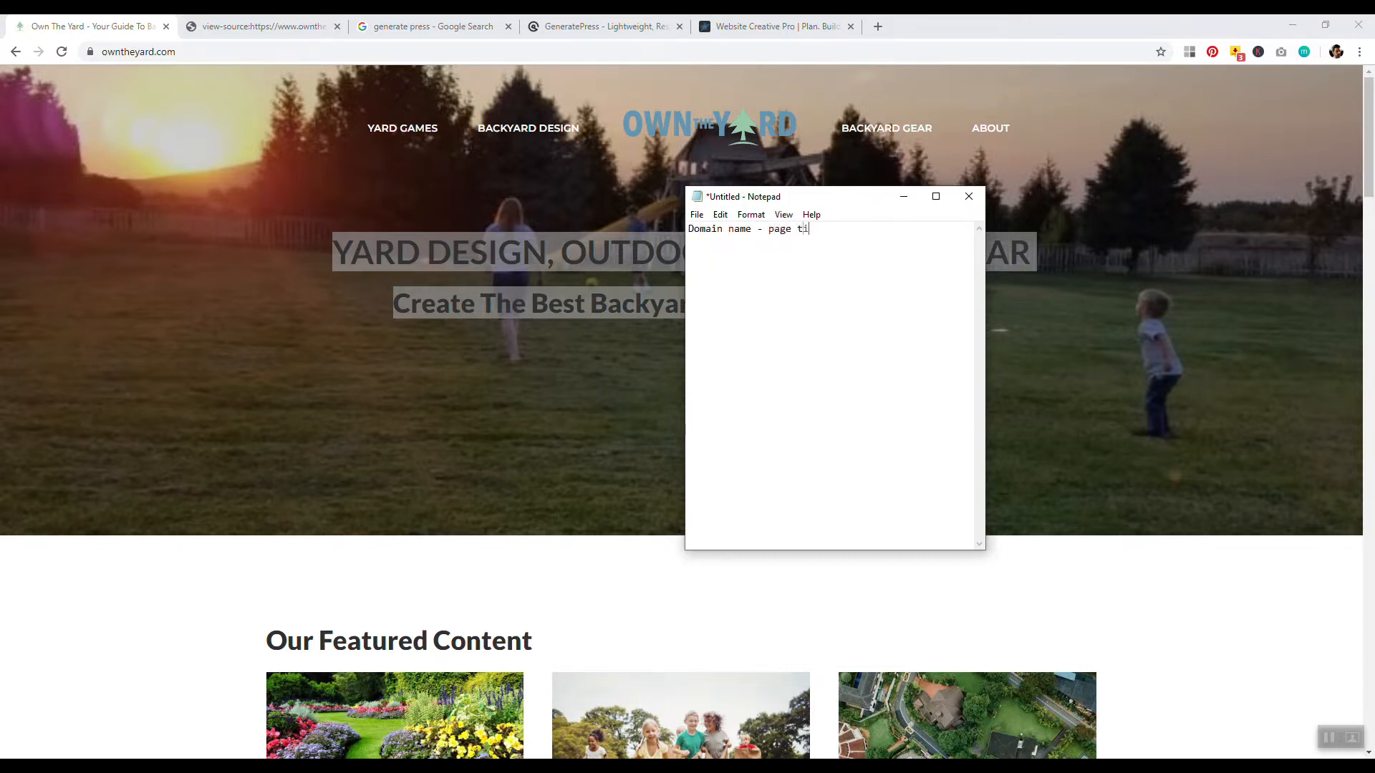
type("tle")
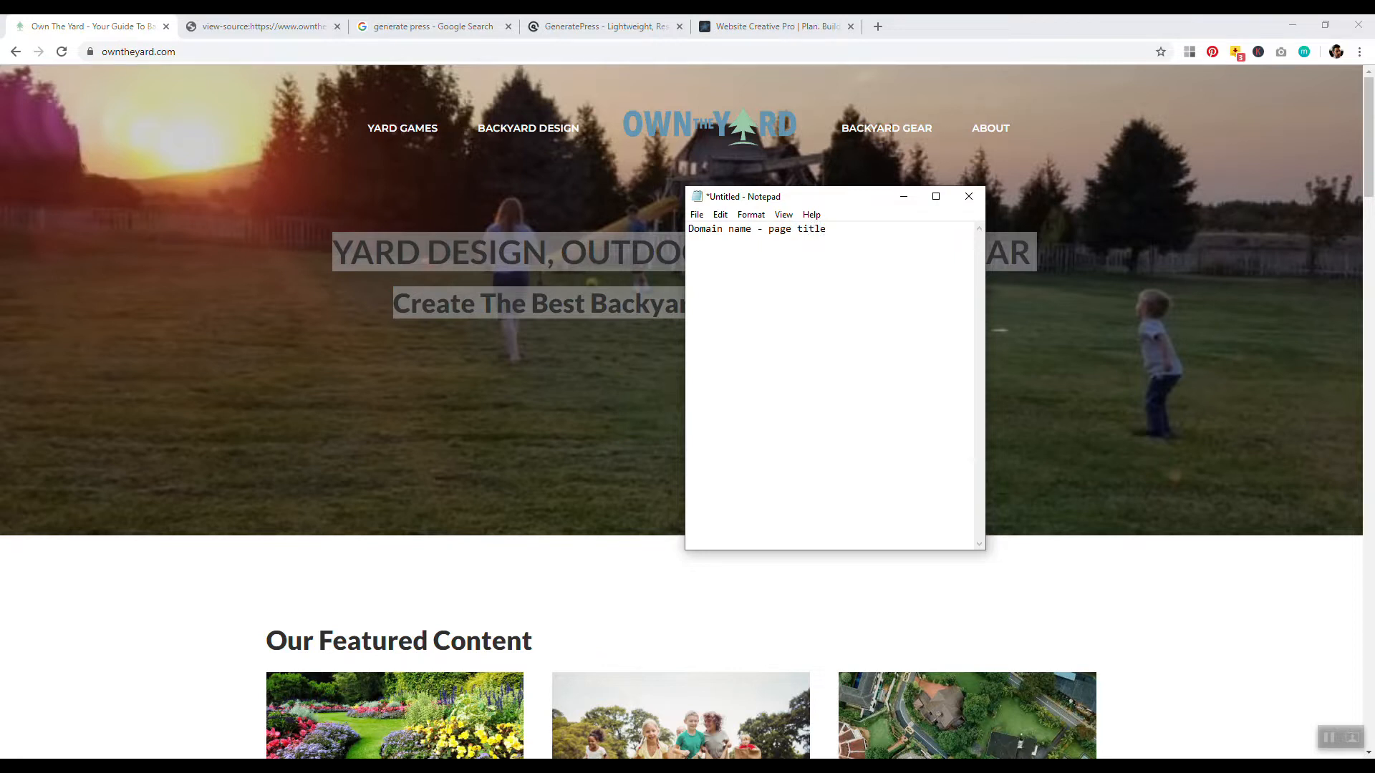
type("blo")
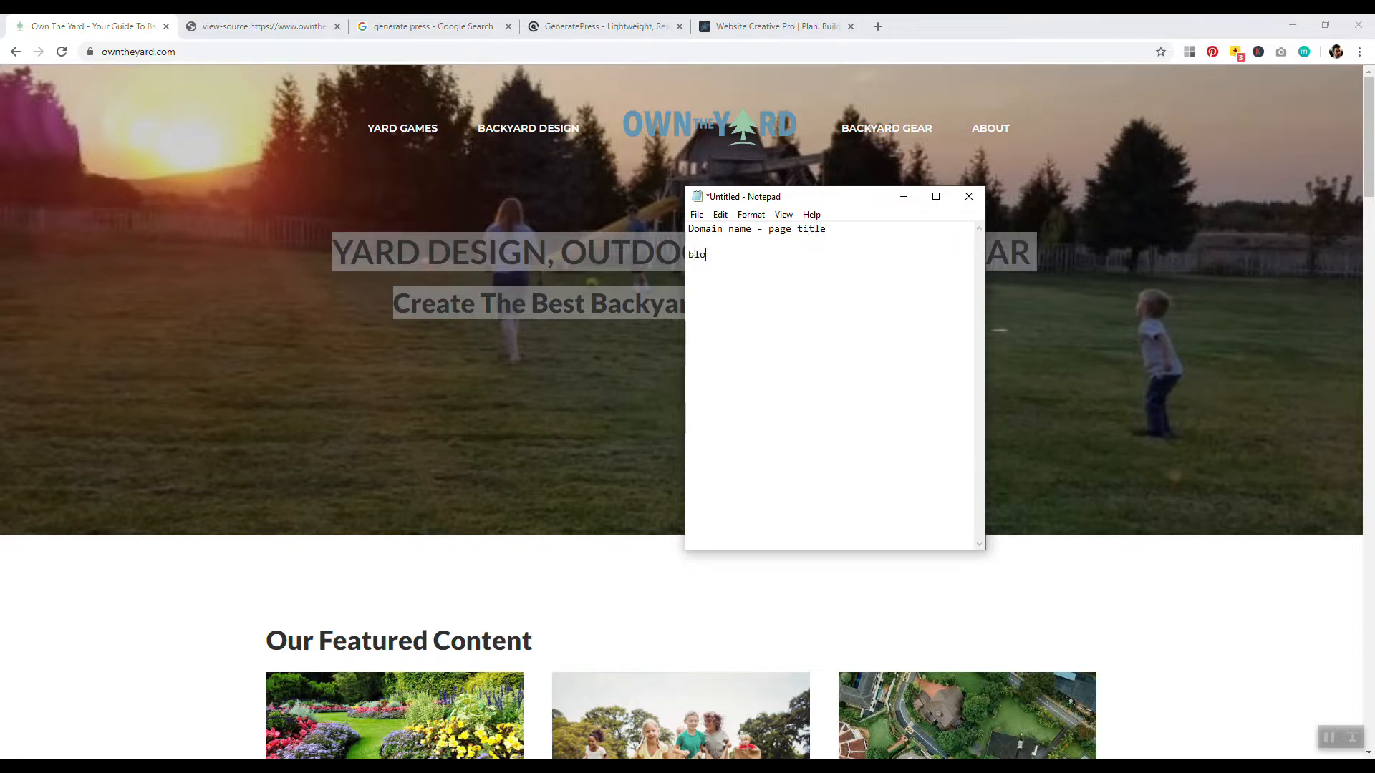
type("g post ti")
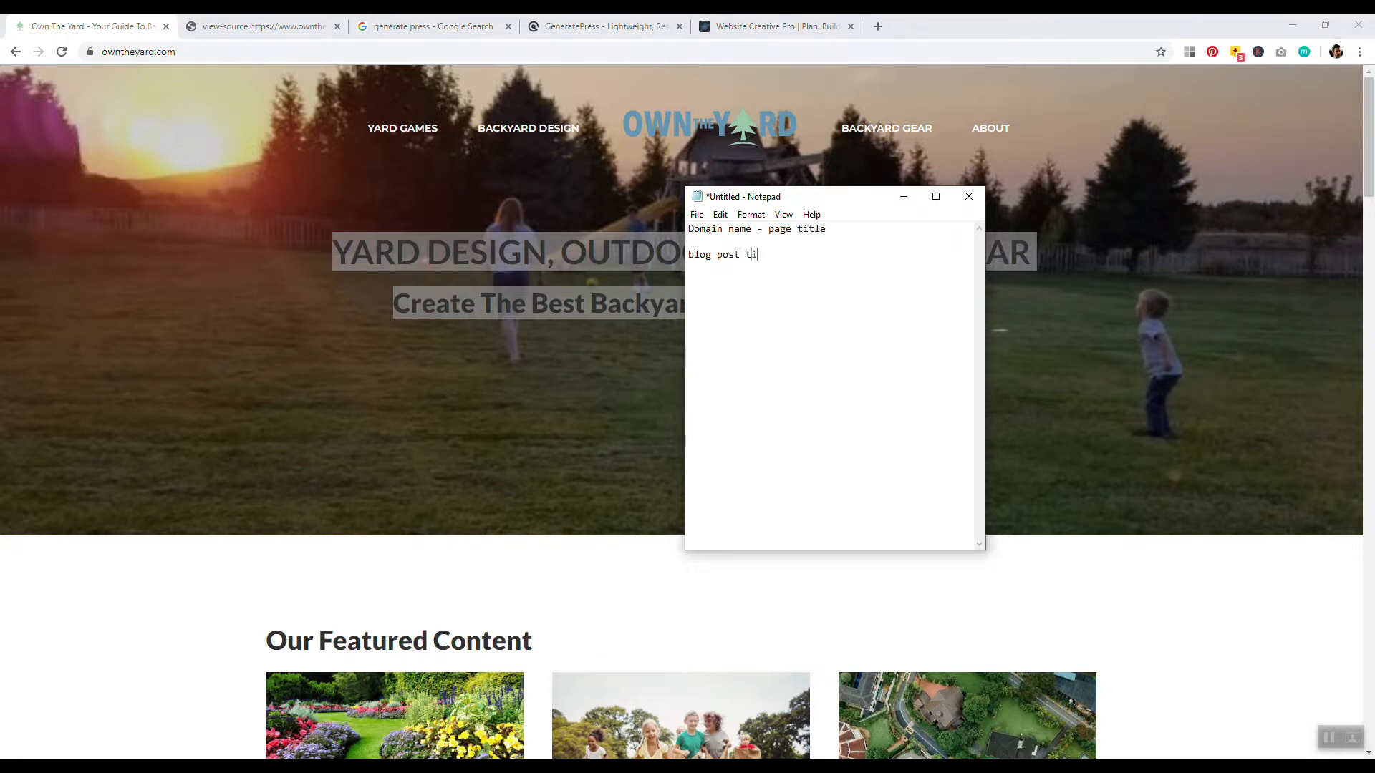
type("tle")
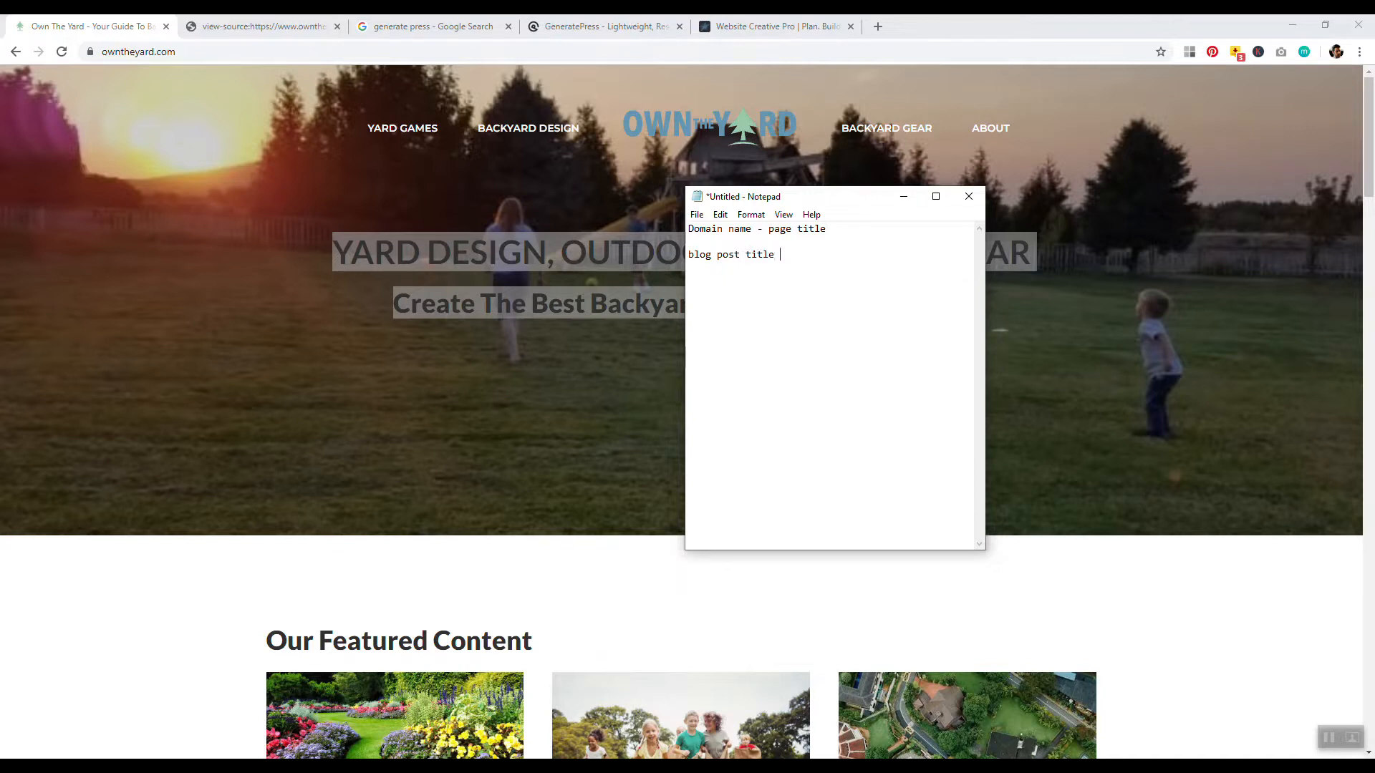
type("- domain name")
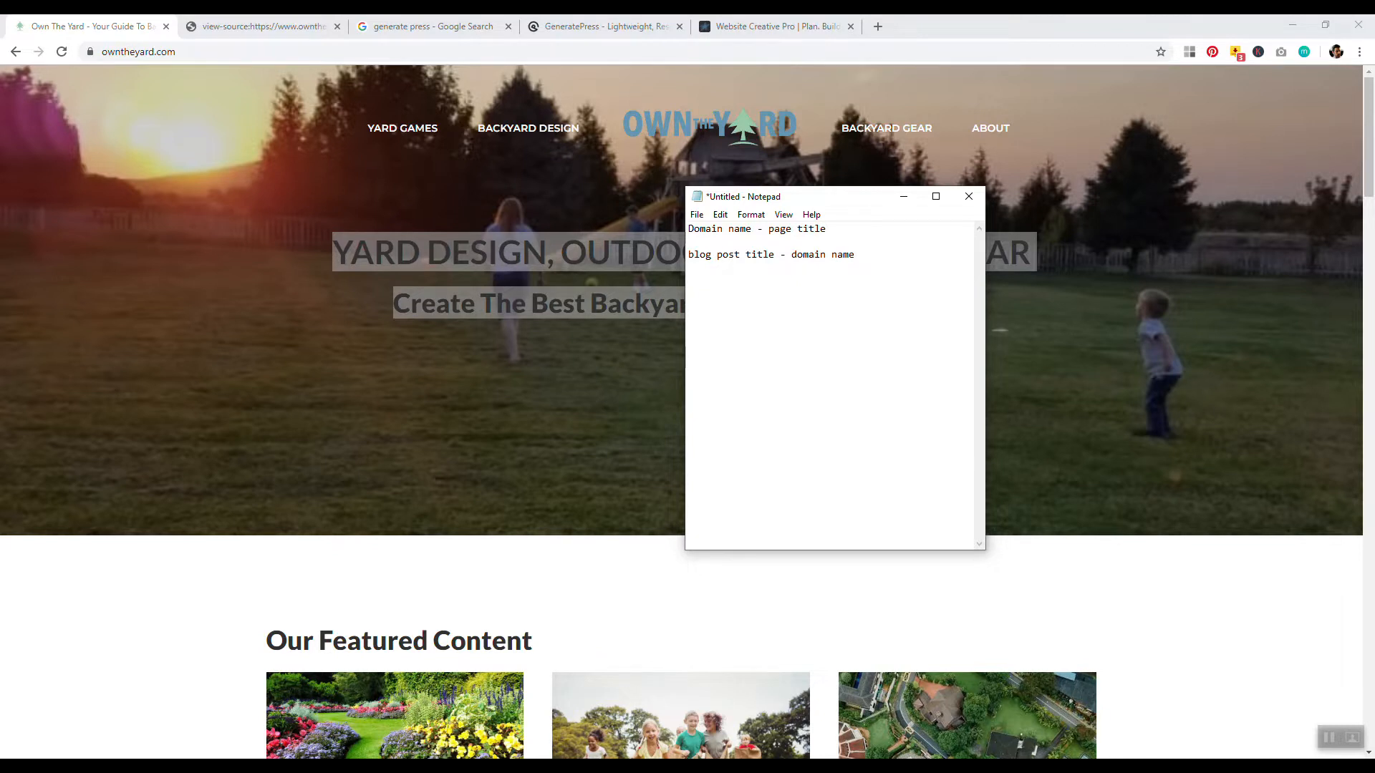
left_click(968, 196)
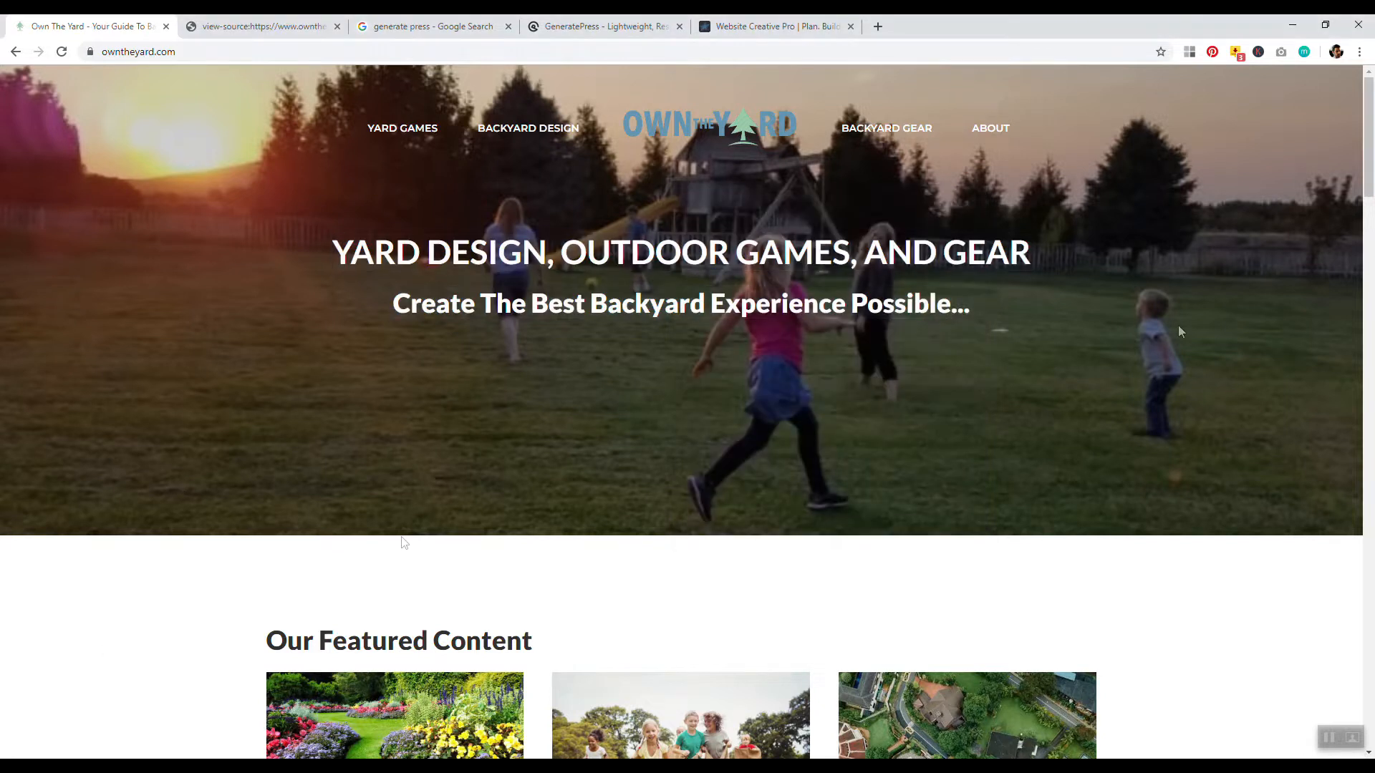
Step: Turn AdBlock off for owntheyard.com so the homepage's display ads appear
left_click(1360, 52)
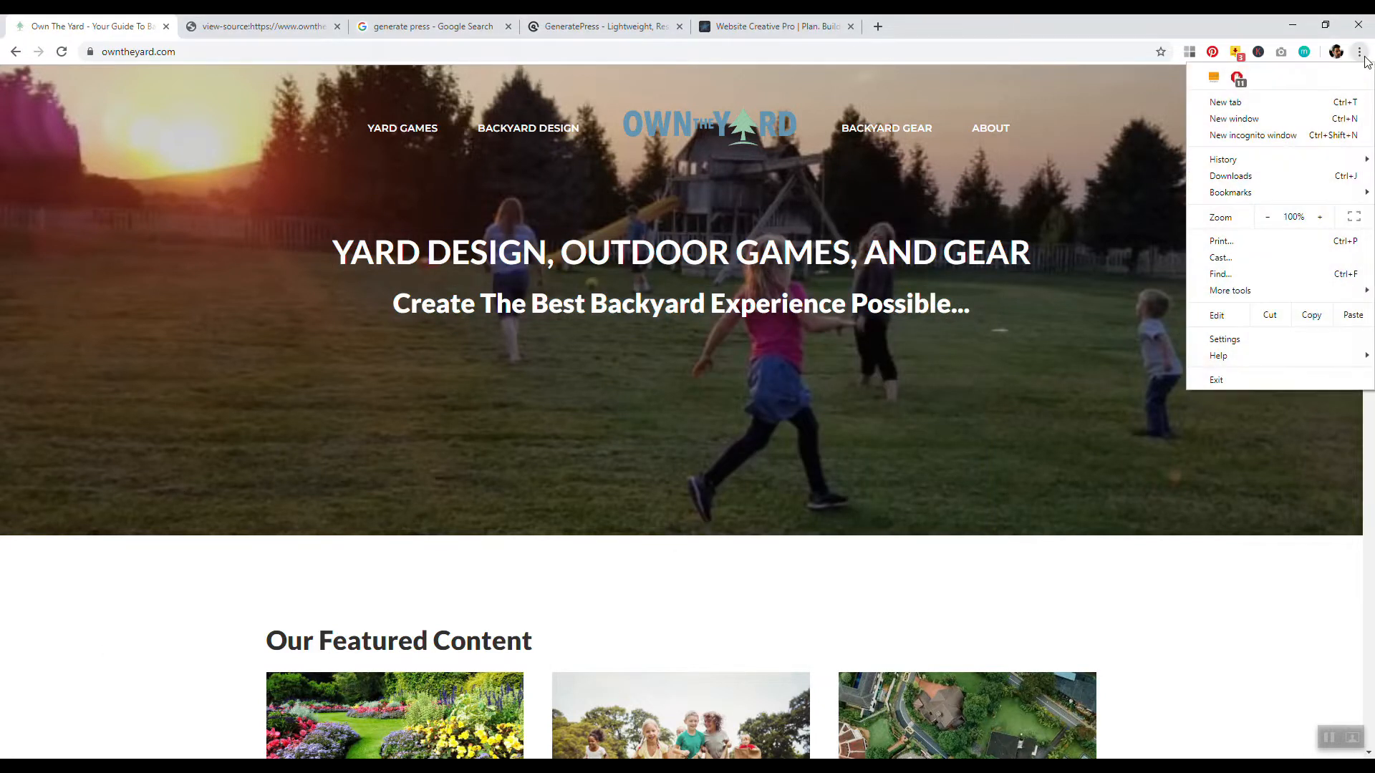
left_click(1324, 52)
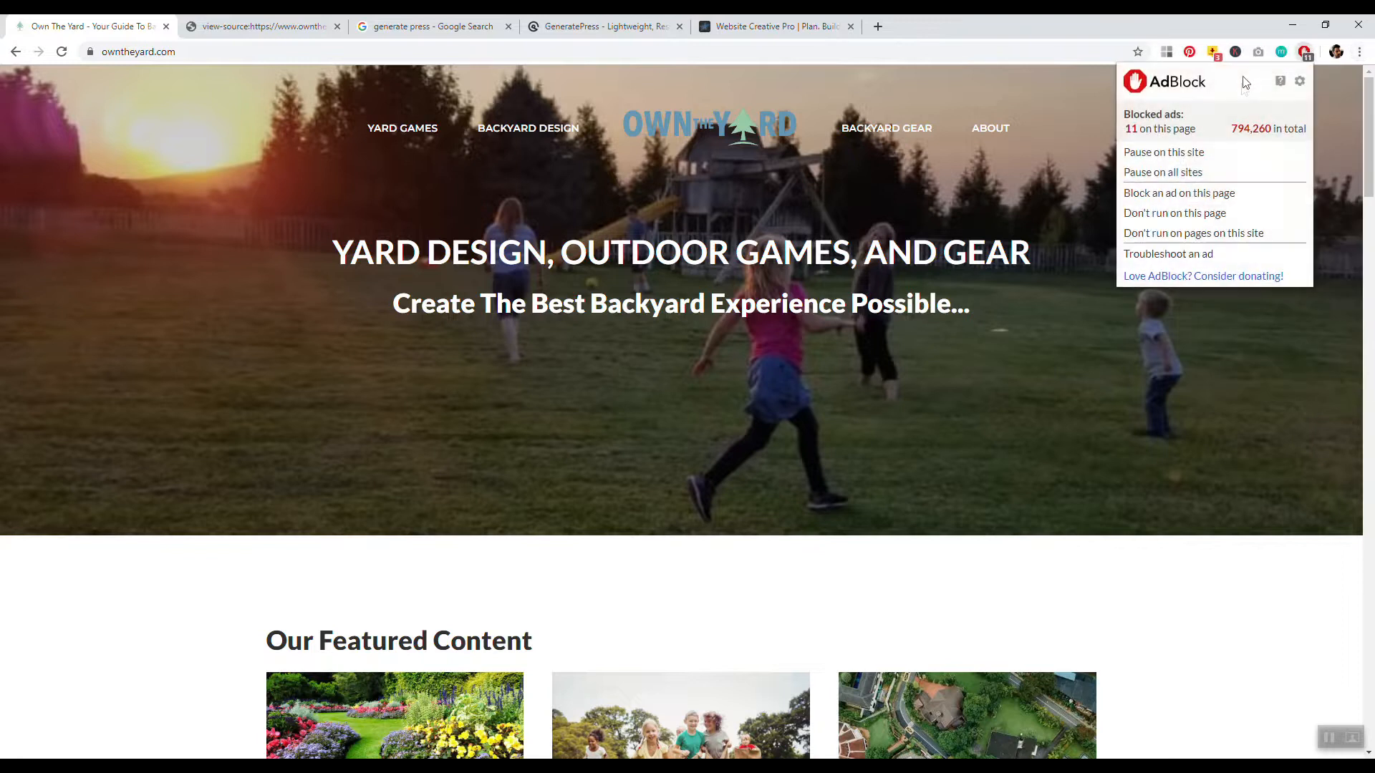
mouse_move(1178, 193)
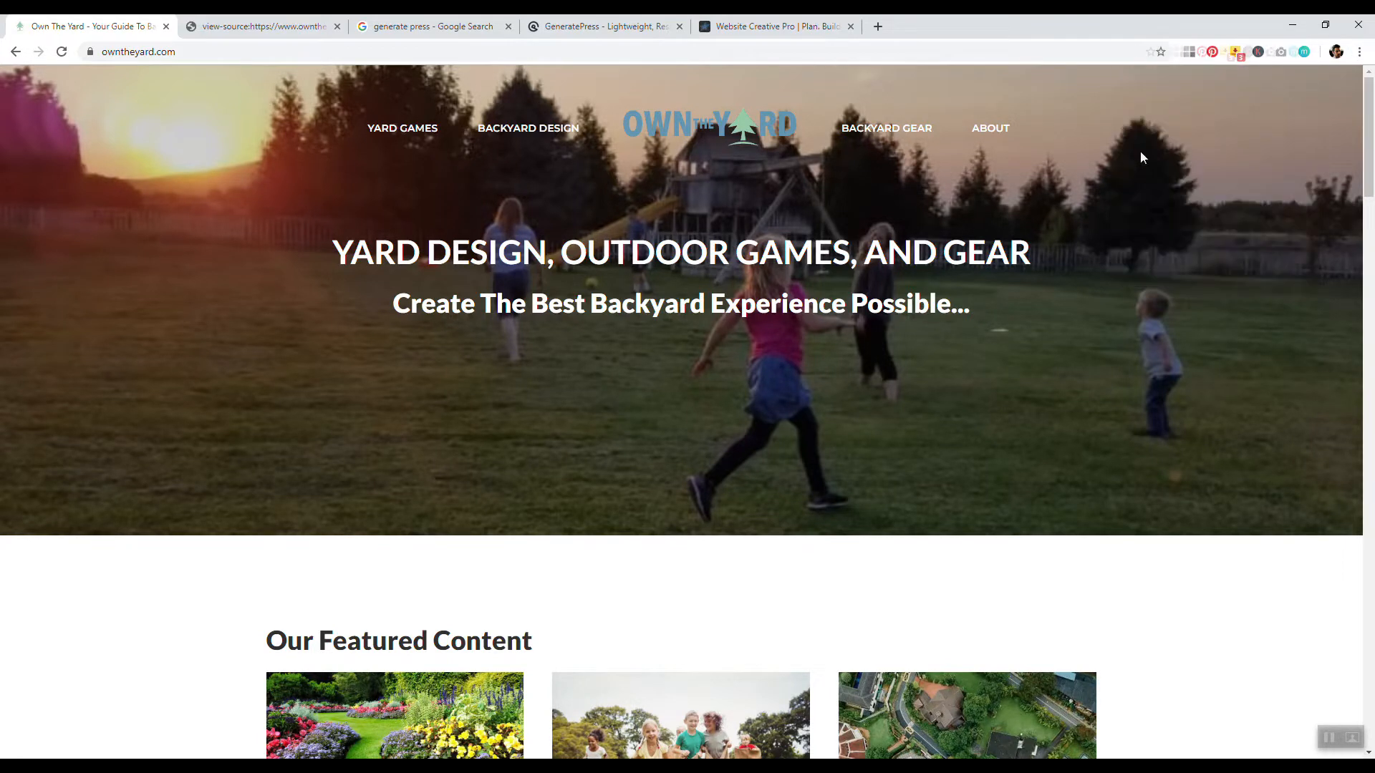
left_click(60, 51)
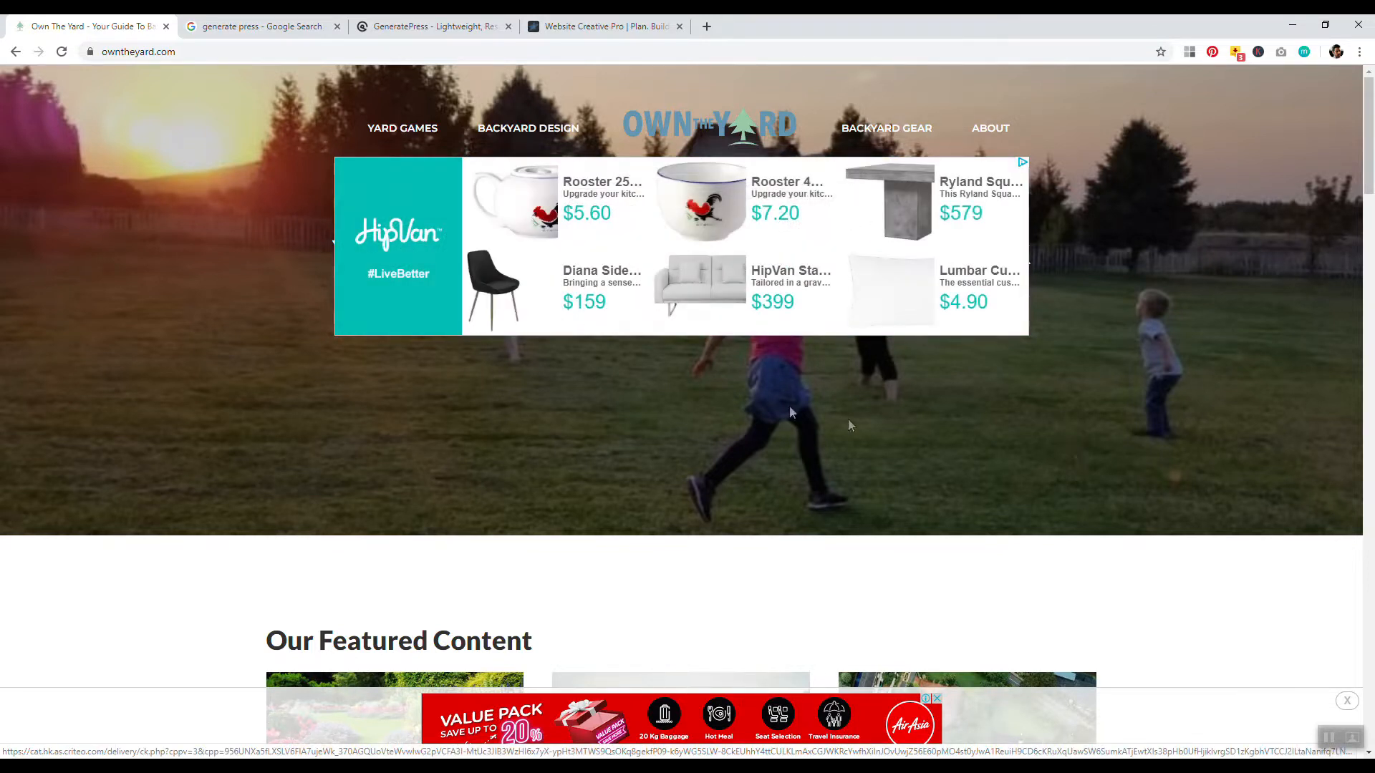
Step: Browse the Ezoic ad platform homepage in a new tab beside Own The Yard
left_click(877, 25)
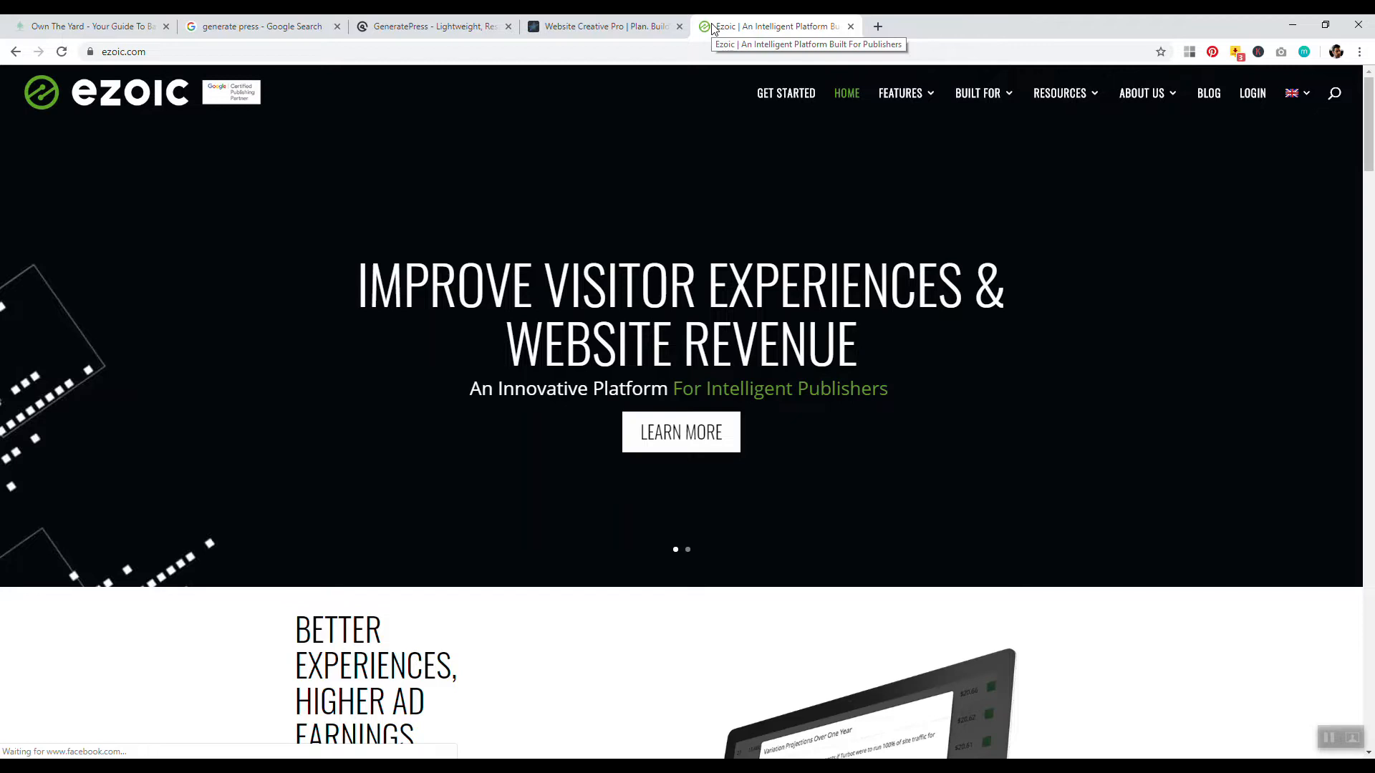
mouse_move(1089, 29)
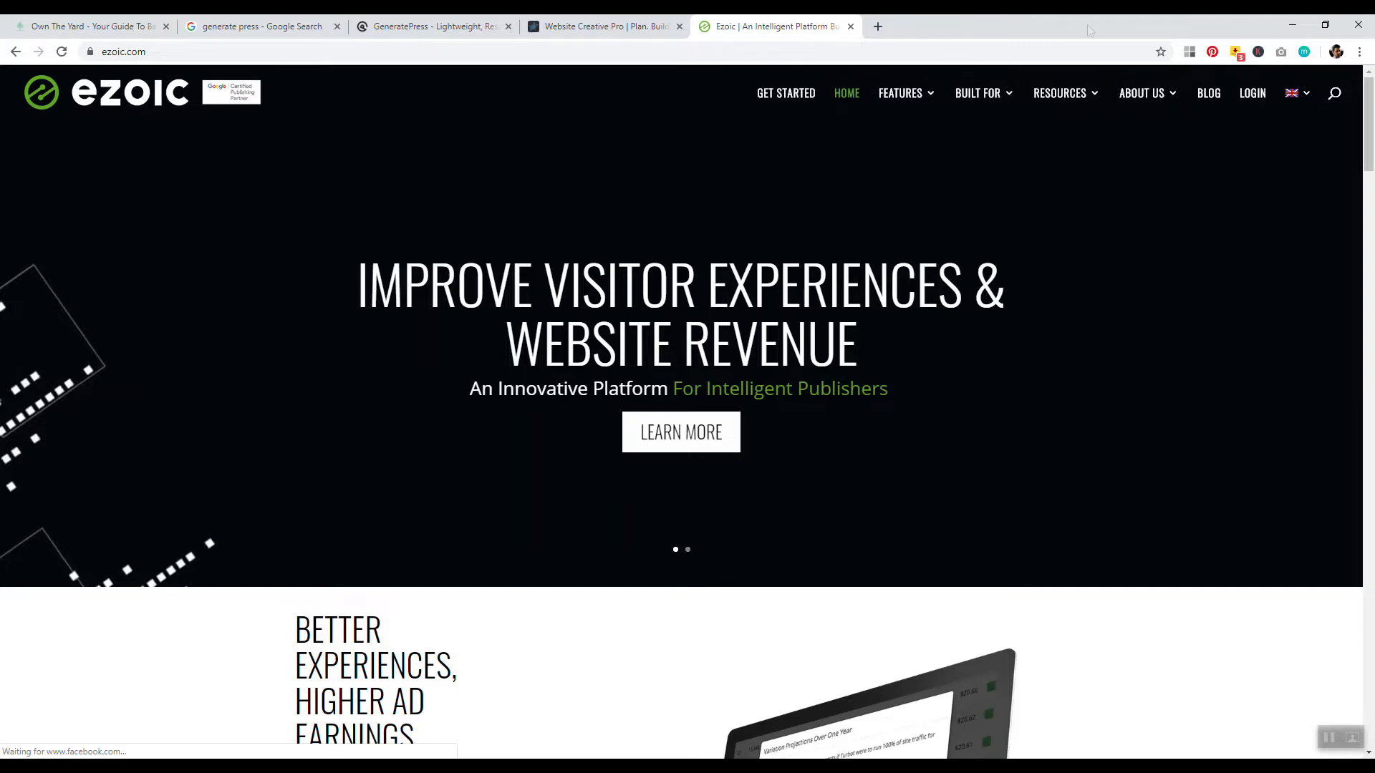
scroll("down", 3)
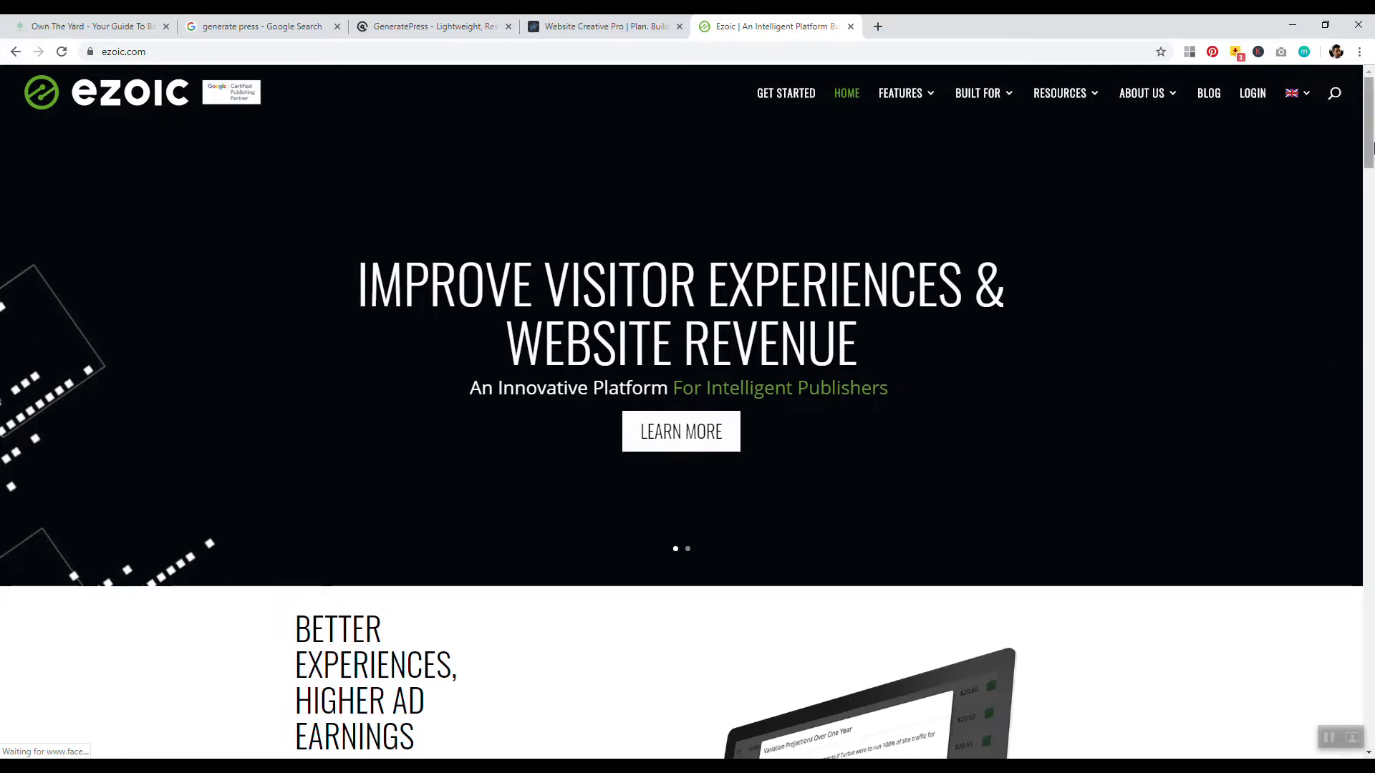
mouse_move(1365, 147)
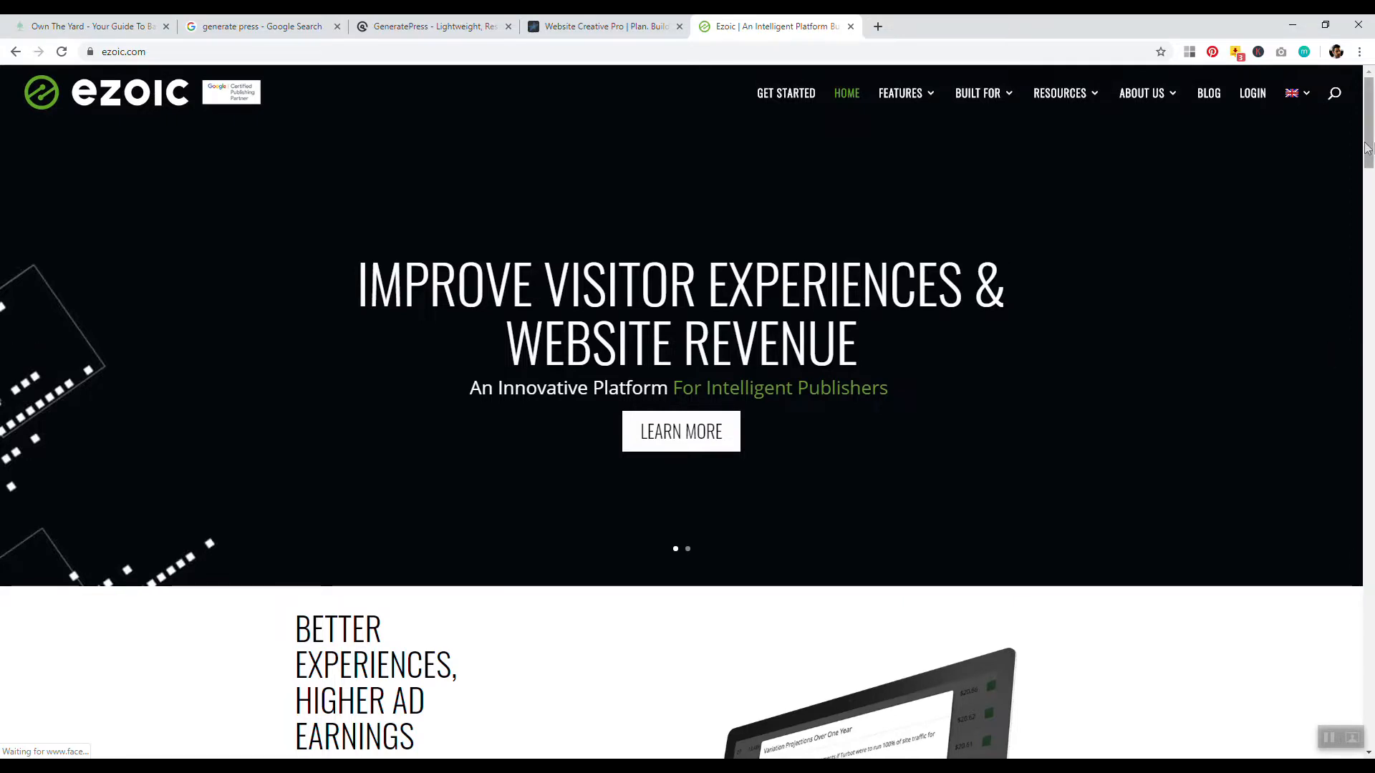
left_click(88, 26)
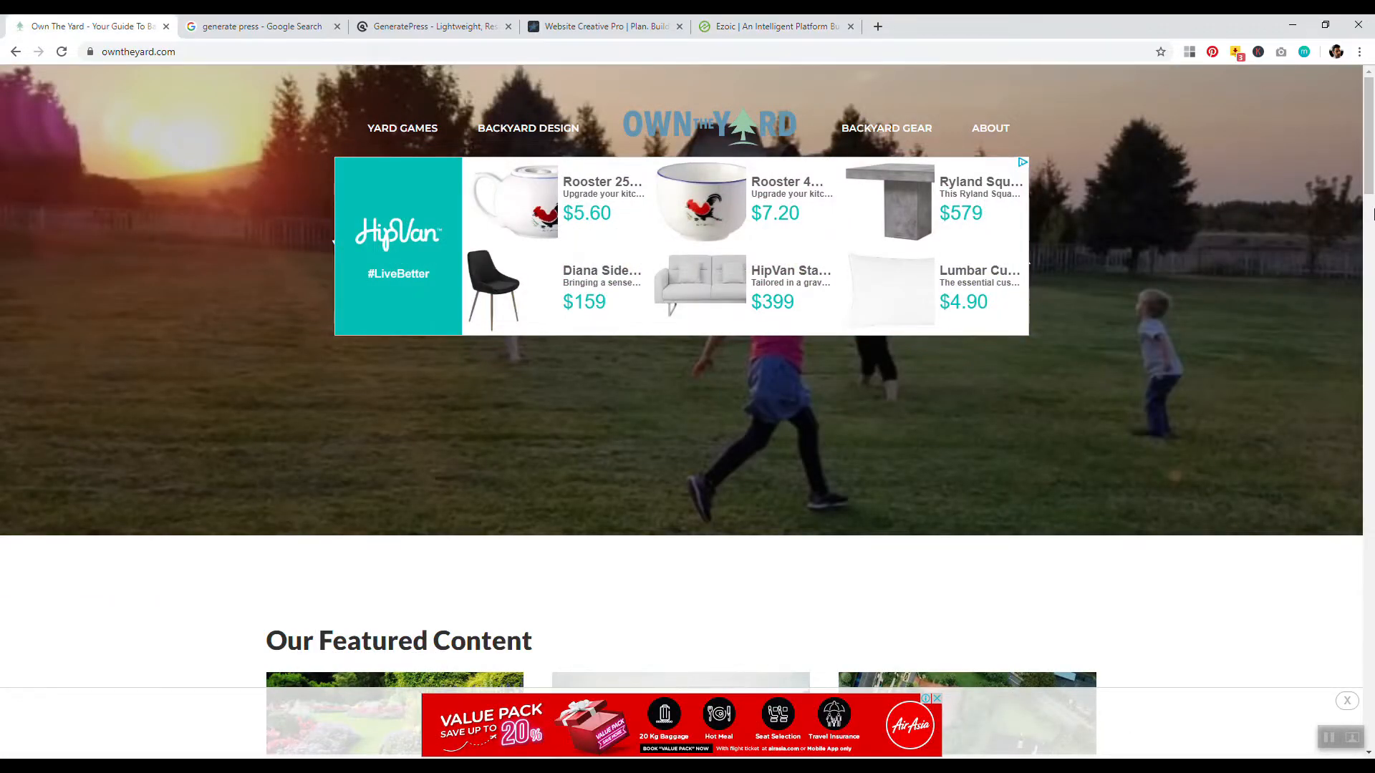
left_click(774, 25)
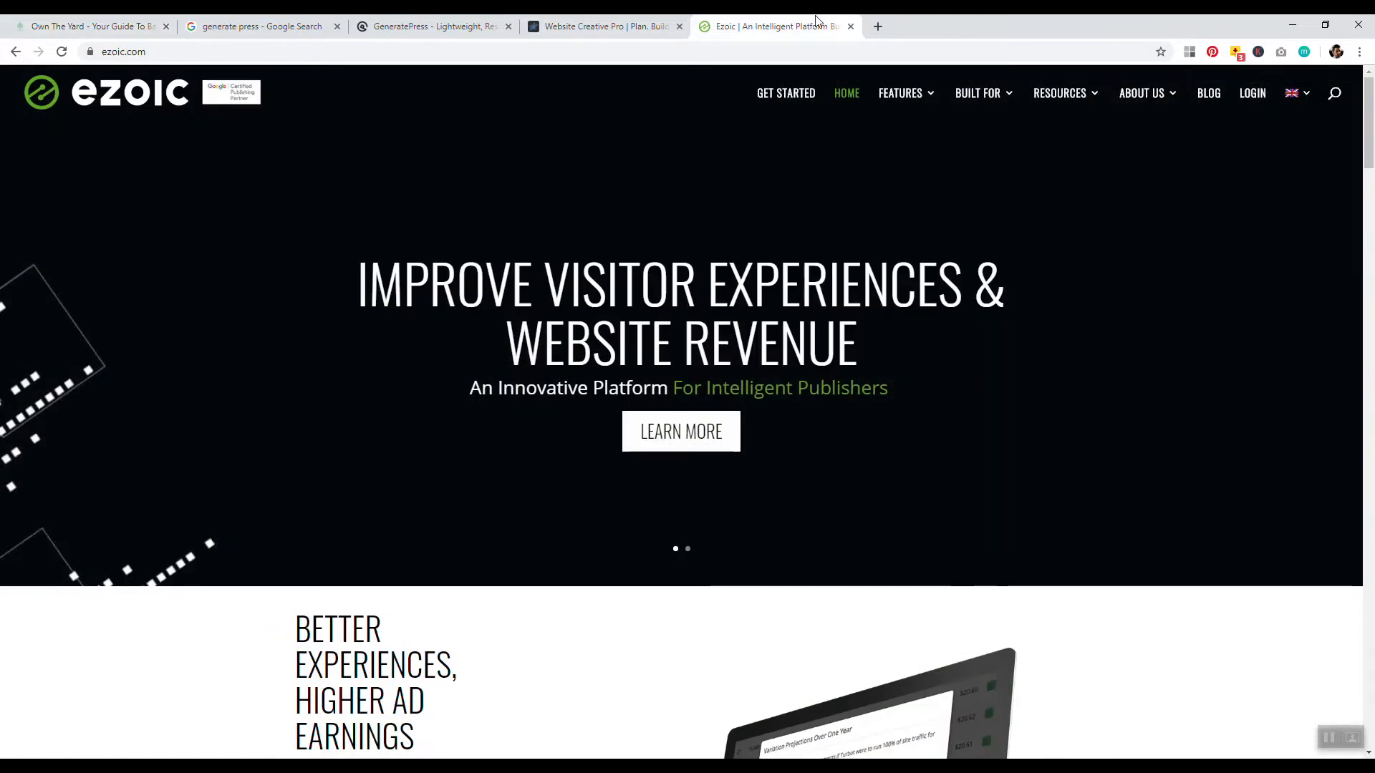
left_click(88, 25)
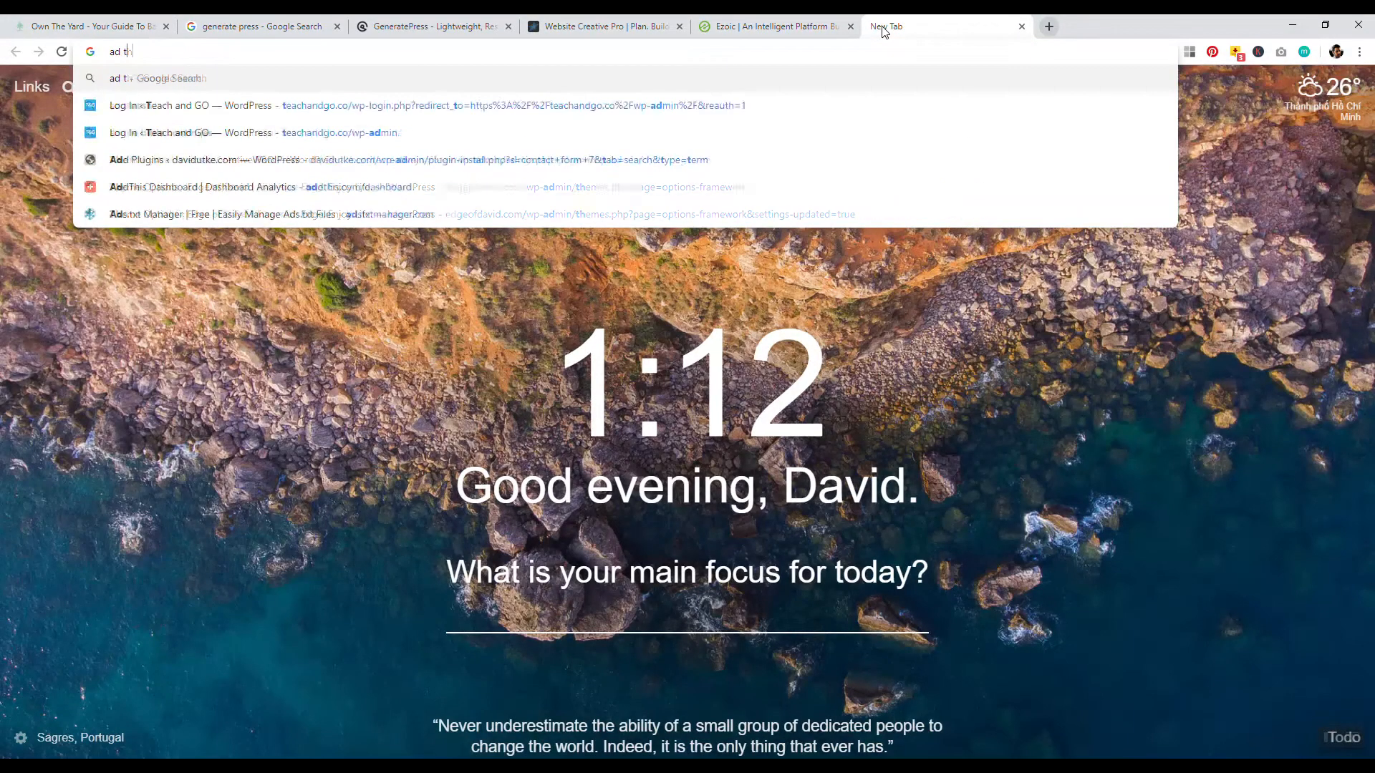
Step: Search 'ad thrive' and open the AdThrive and Monumetric ad network sites
type("ad thrive")
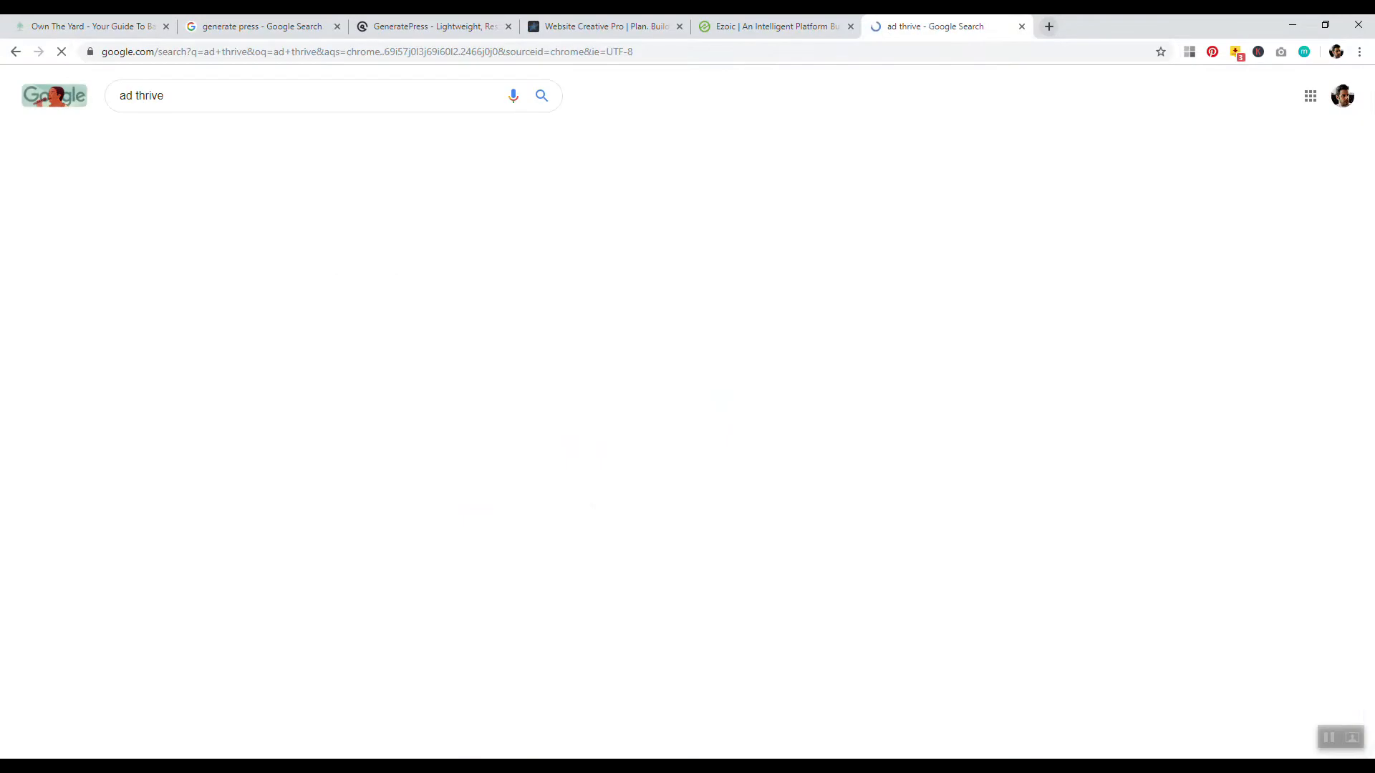
left_click(1219, 26)
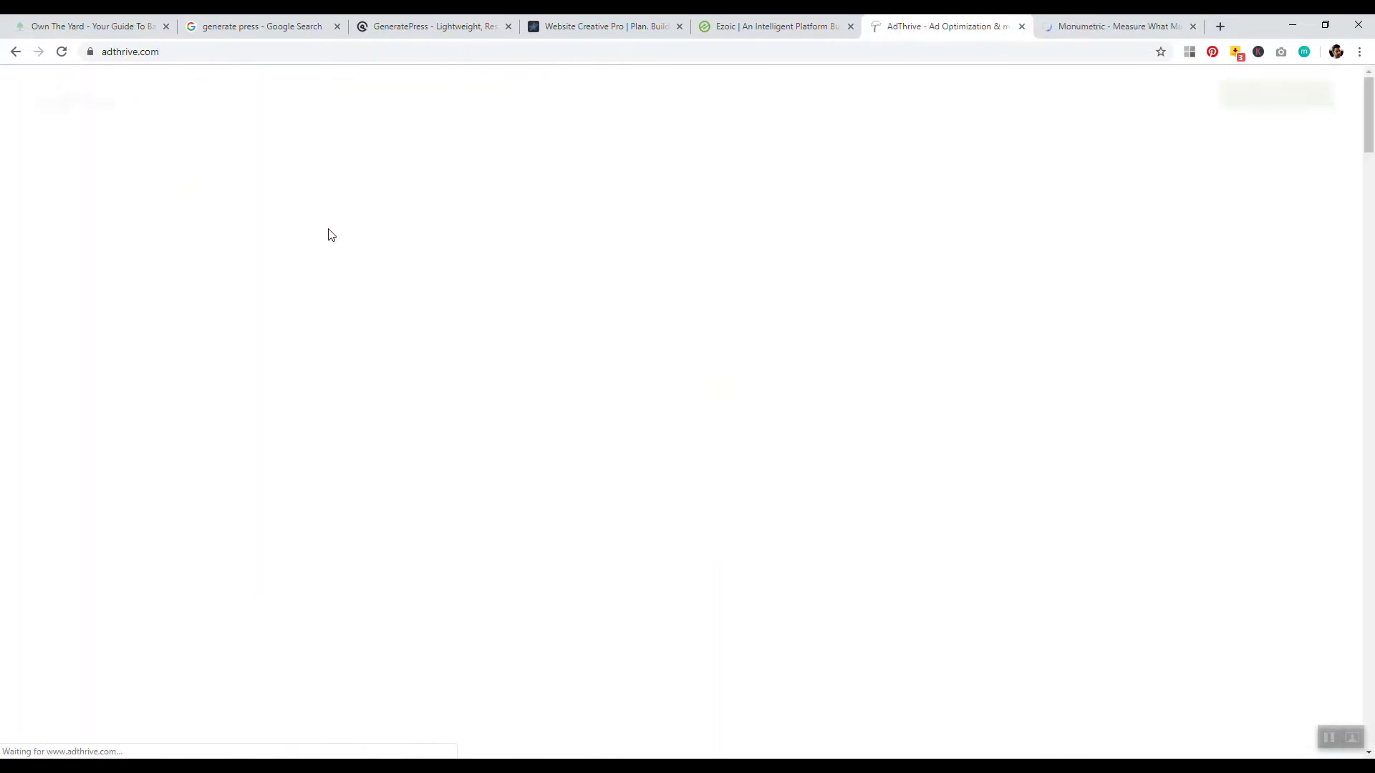
left_click(1120, 26)
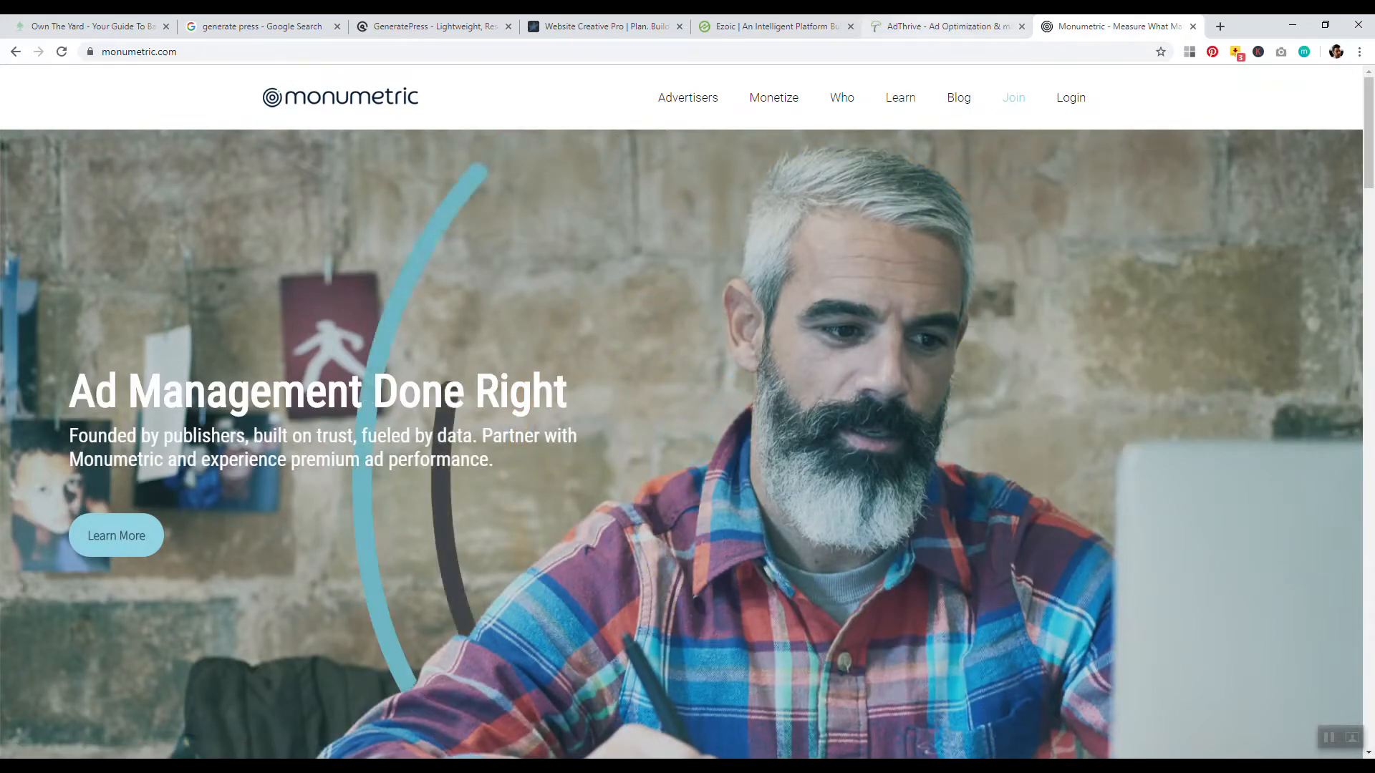
left_click(943, 25)
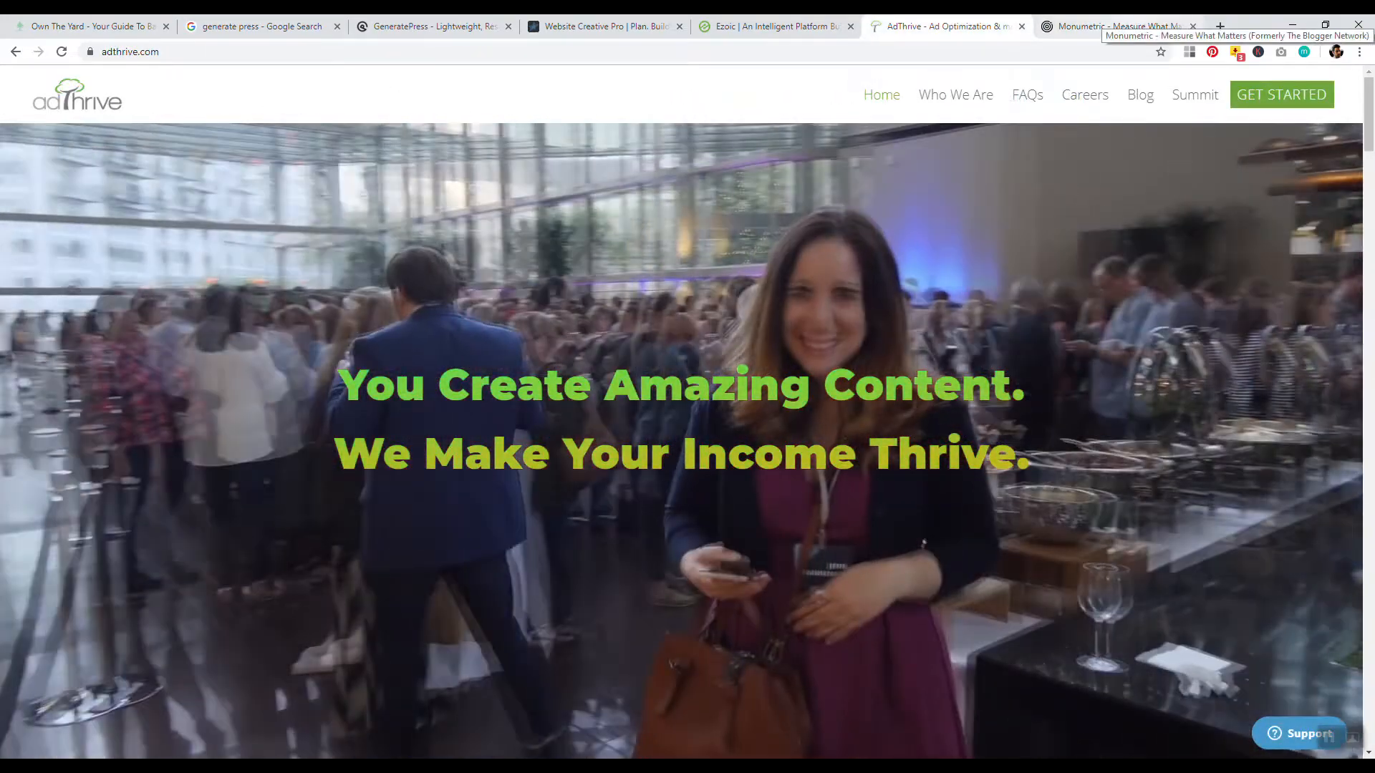
left_click(1119, 26)
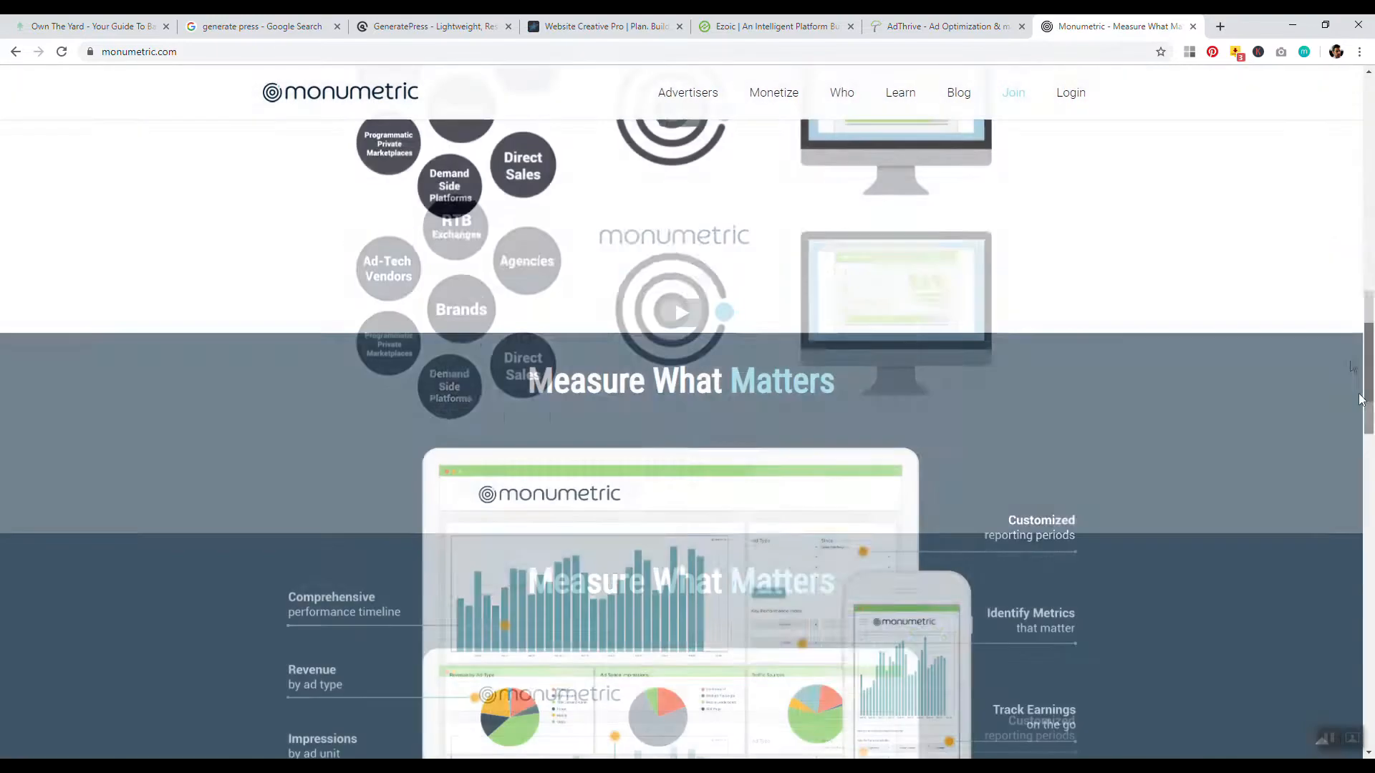
Step: Scroll Monumetric's monetization programs, compare with AdThrive, then return to Own The Yard
scroll("down", 3)
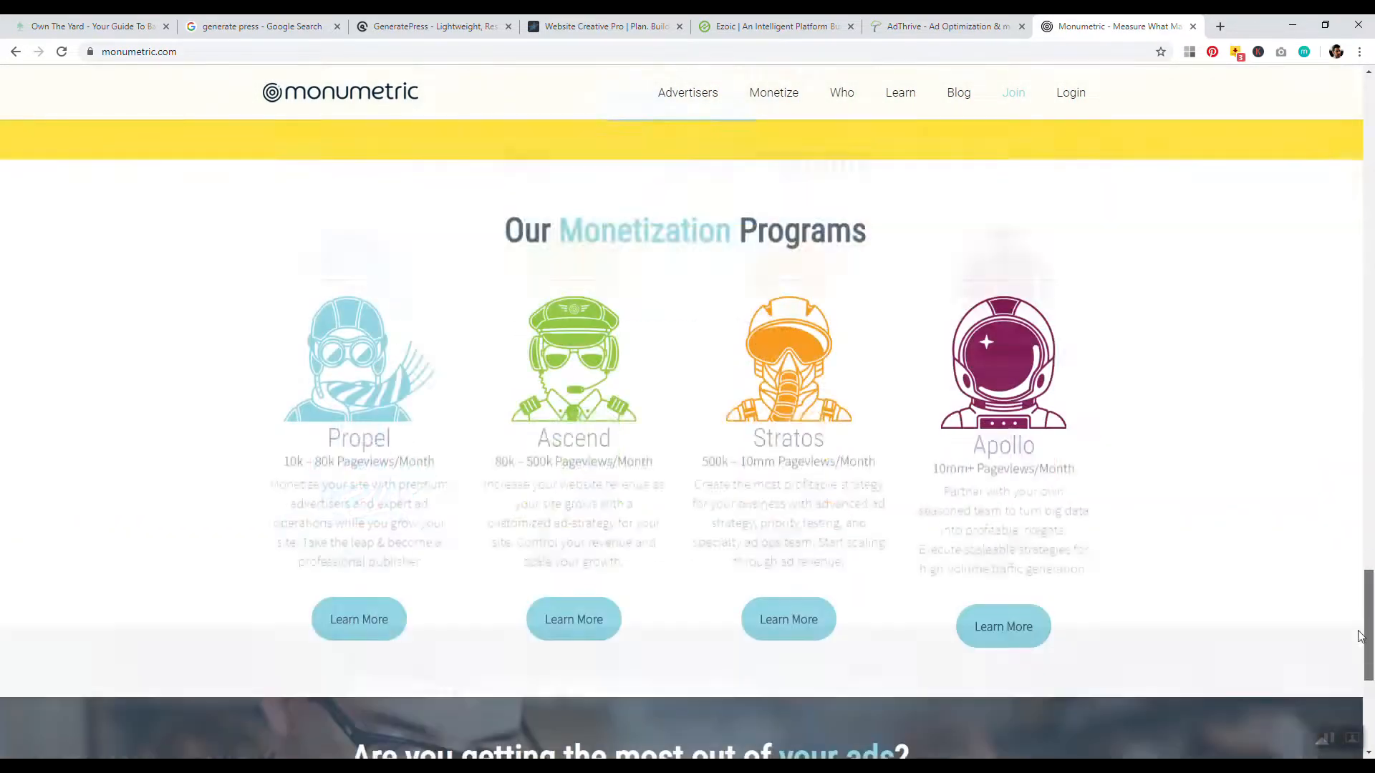
scroll("down", 3)
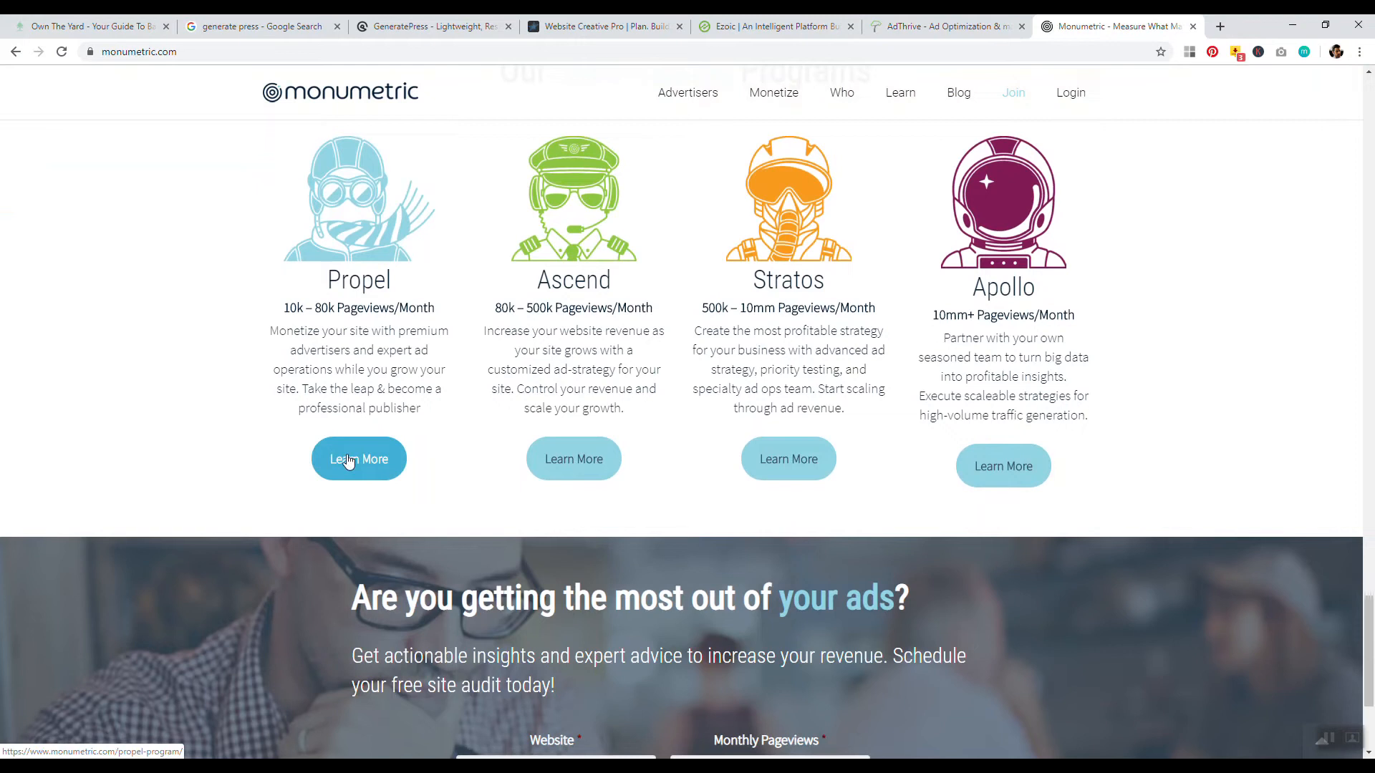
mouse_move(879, 421)
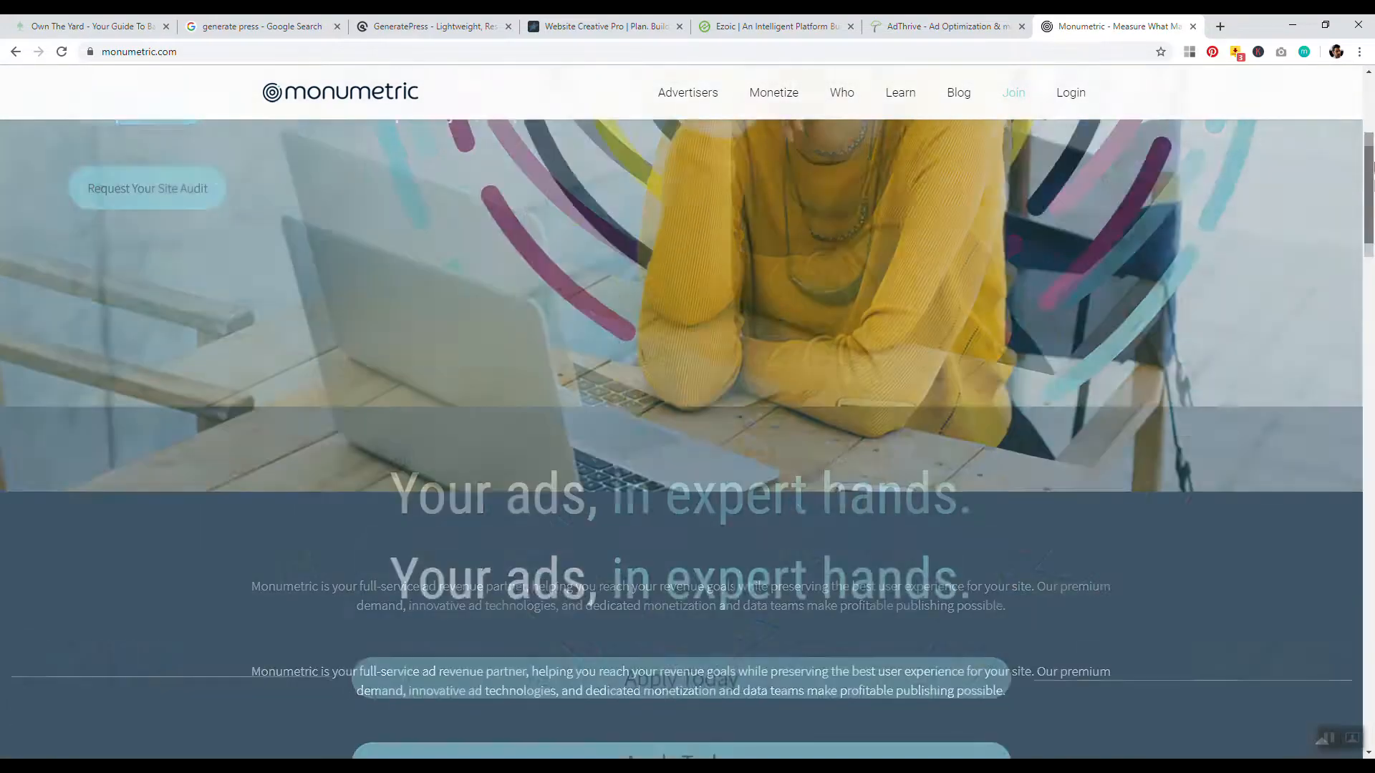
left_click(943, 25)
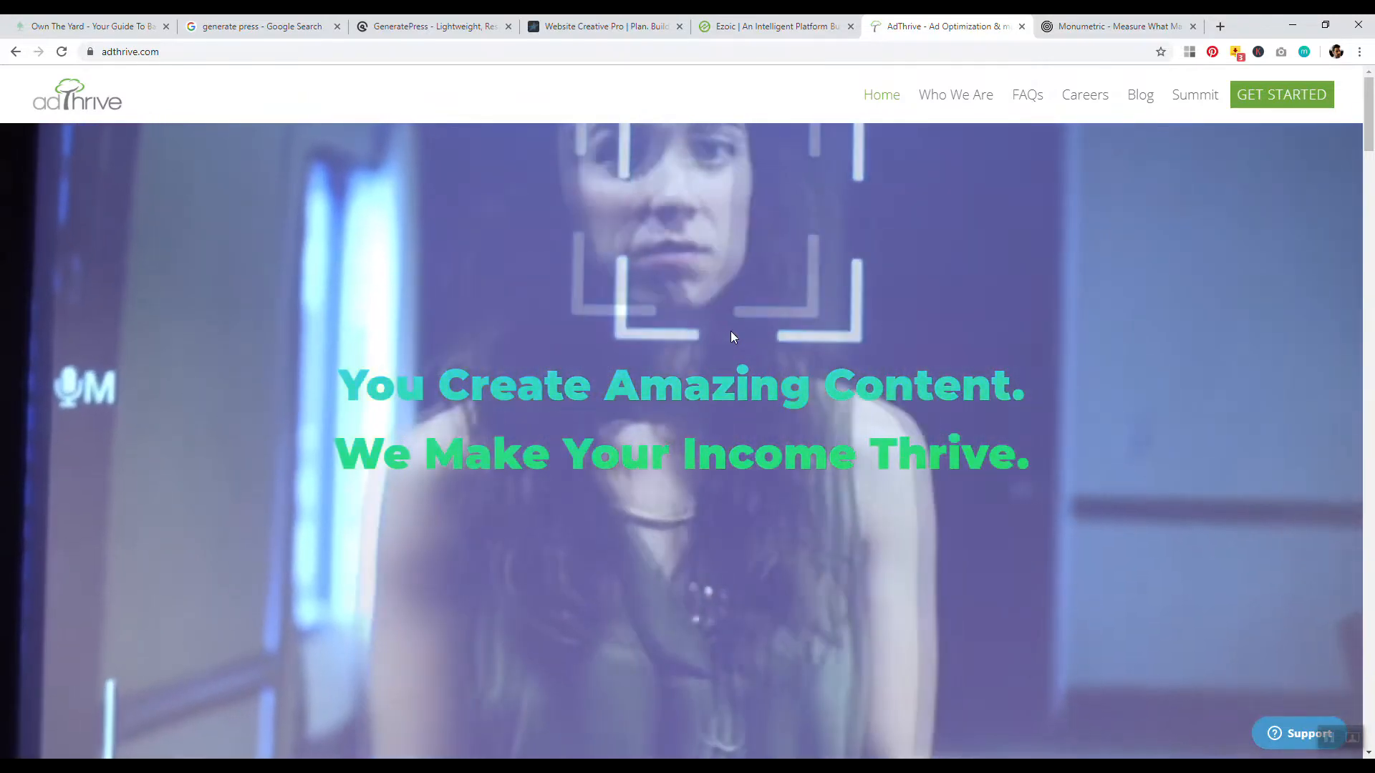
left_click(88, 26)
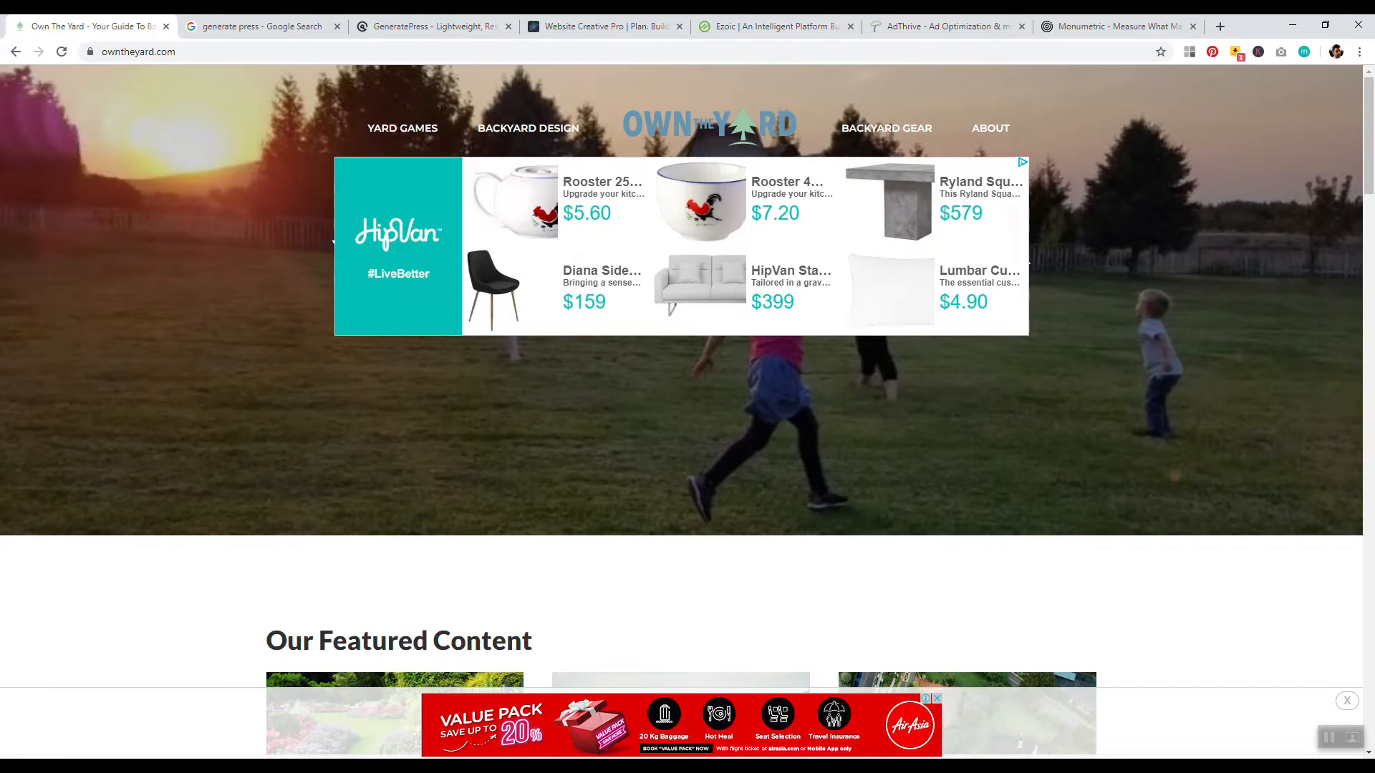
Step: Scroll the Own The Yard homepage and highlight the 'Our Featured Content' heading
scroll("down", 3)
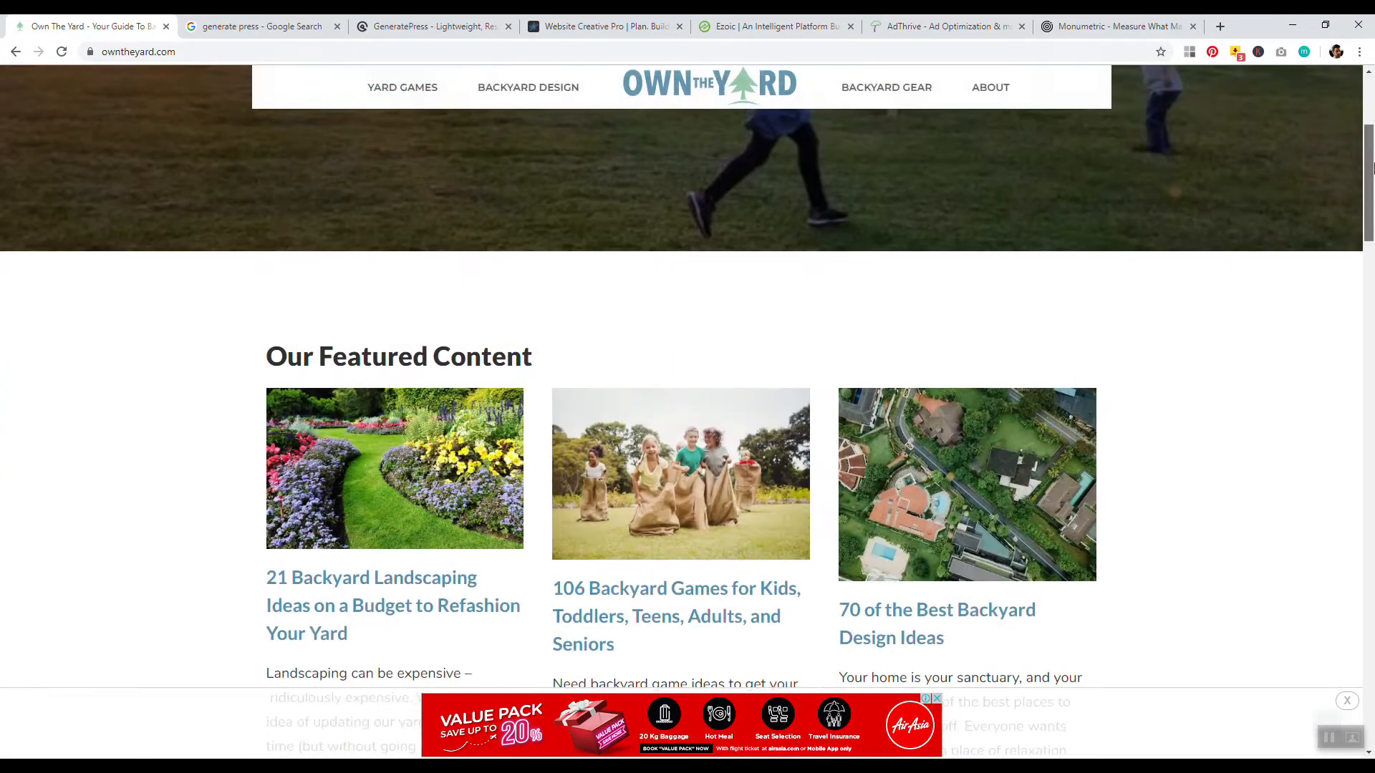
scroll("down", 3)
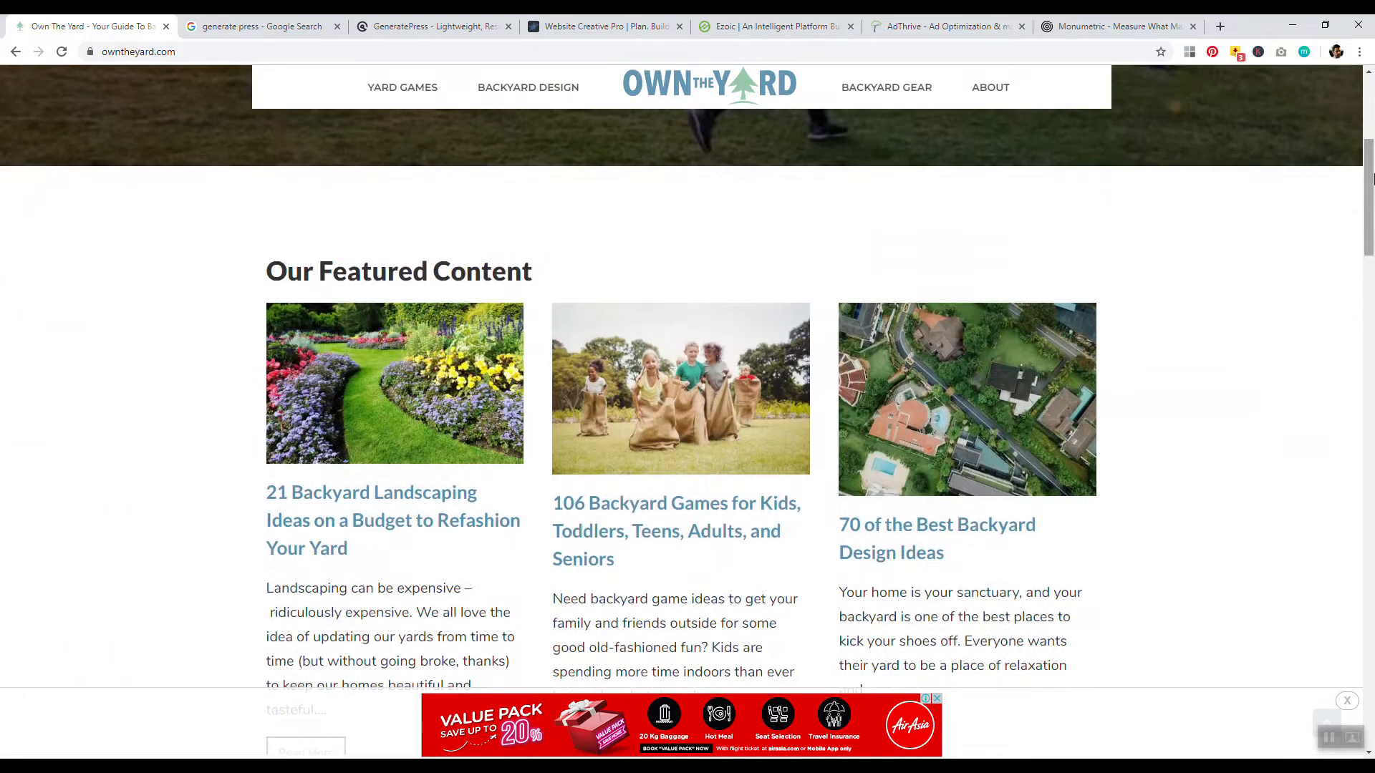
scroll("down", 3)
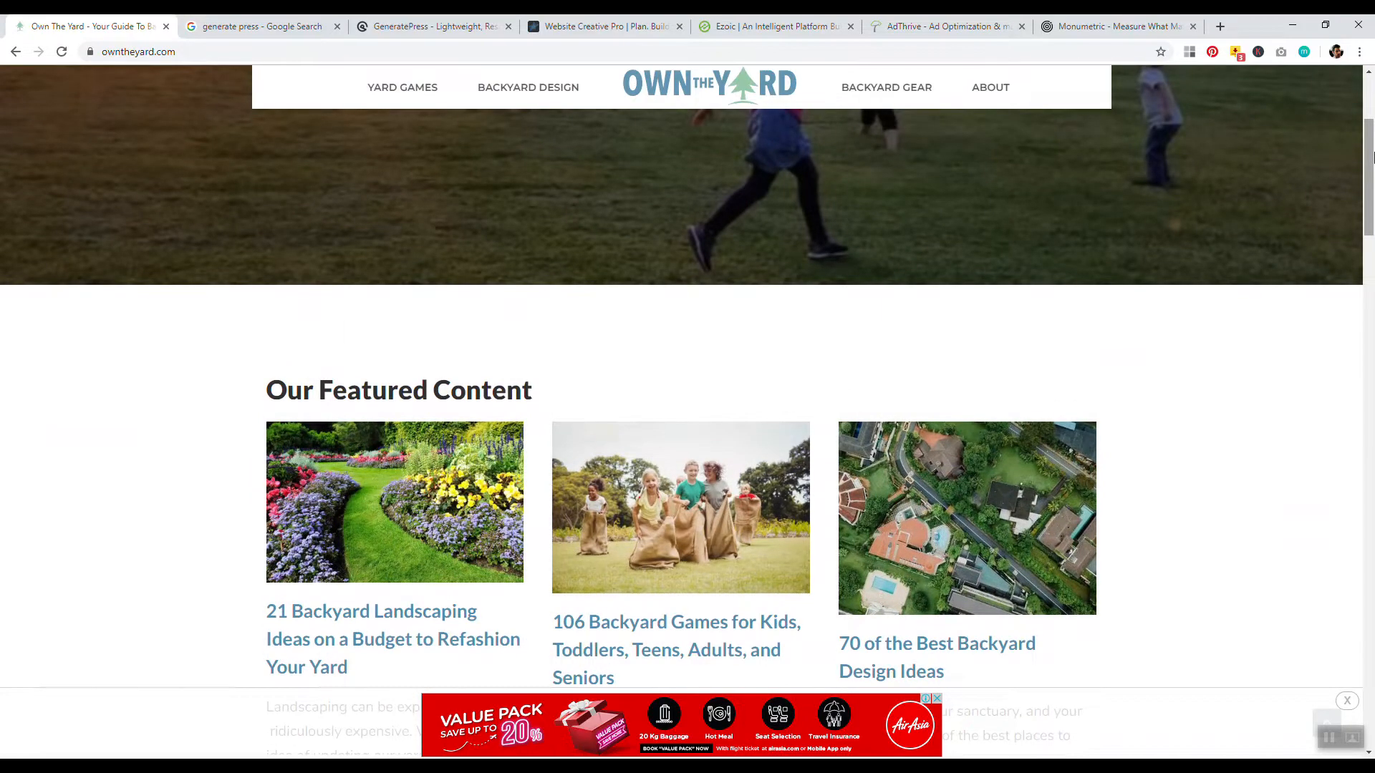
scroll("down", 3)
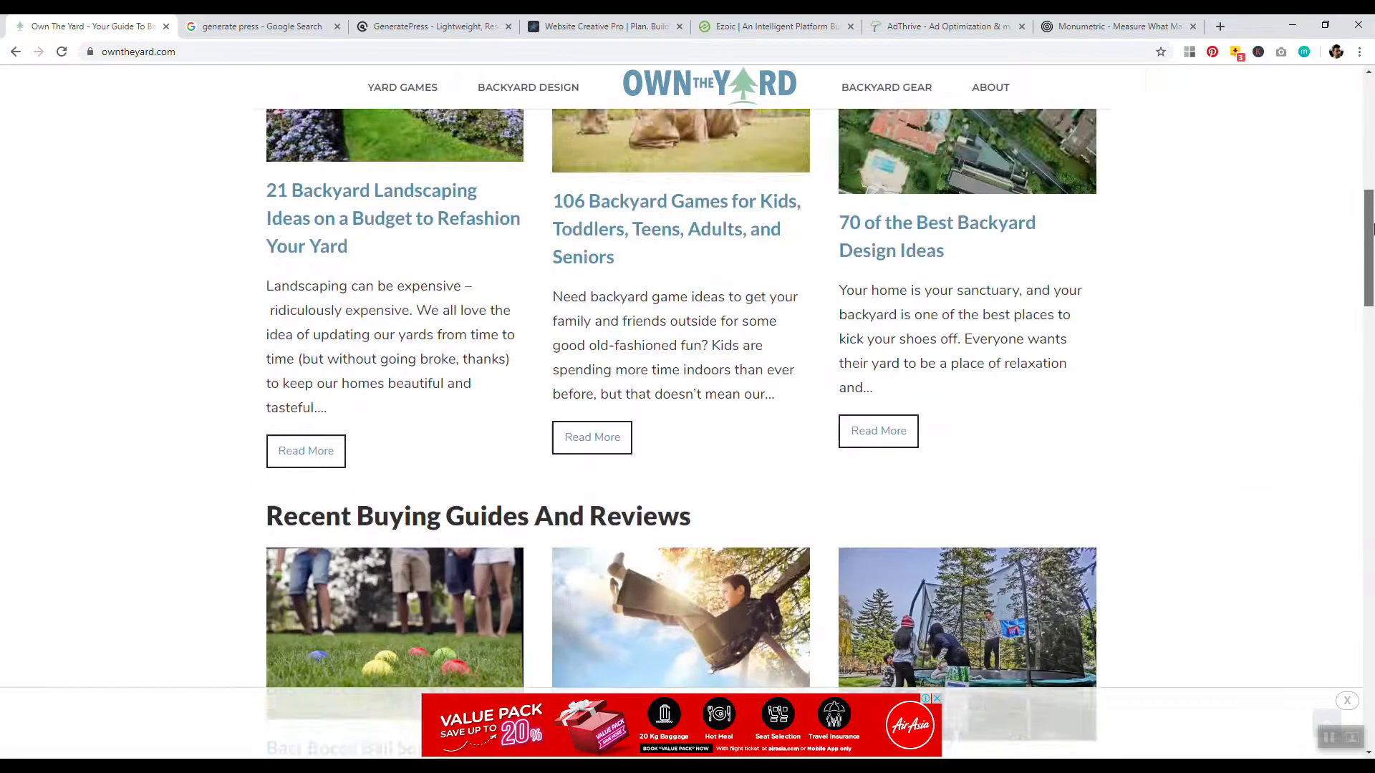
scroll("up", 3)
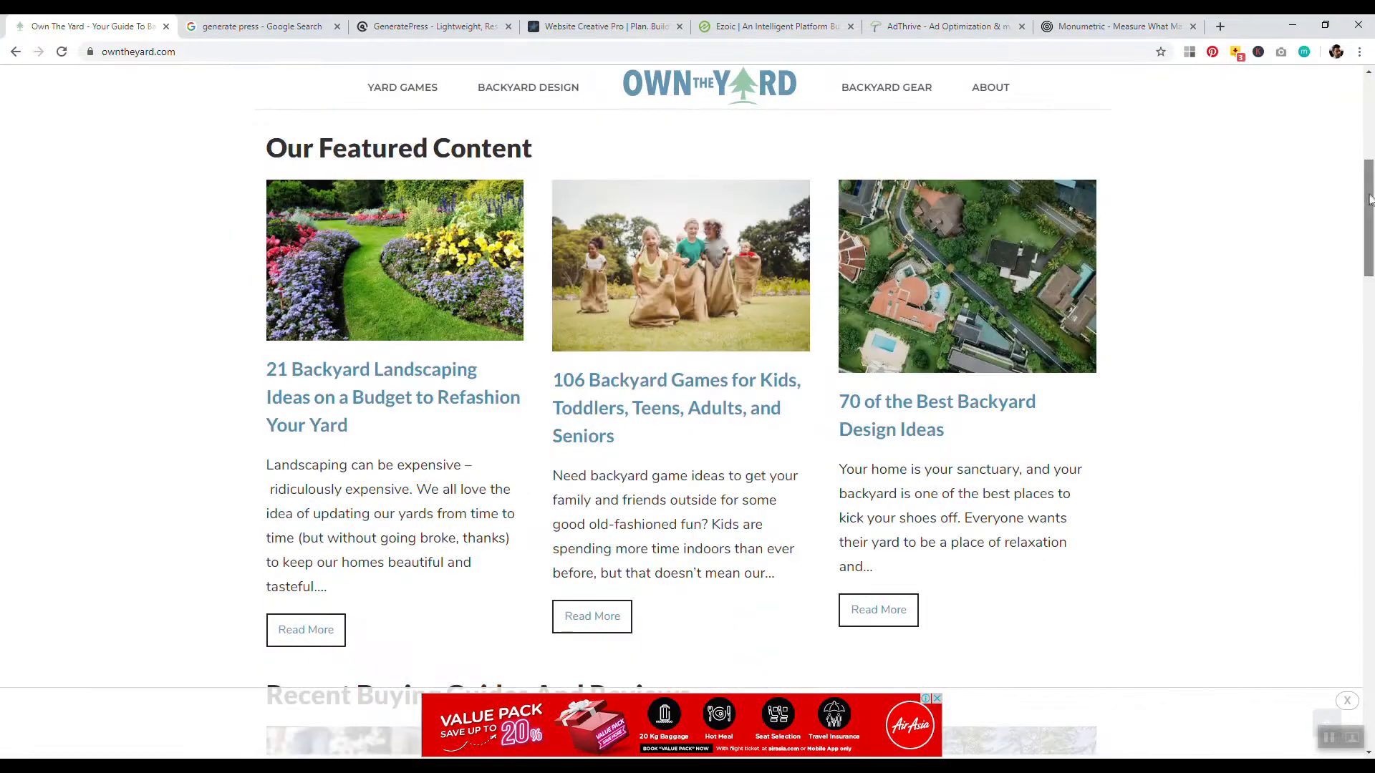
left_click_drag(268, 147, 504, 148)
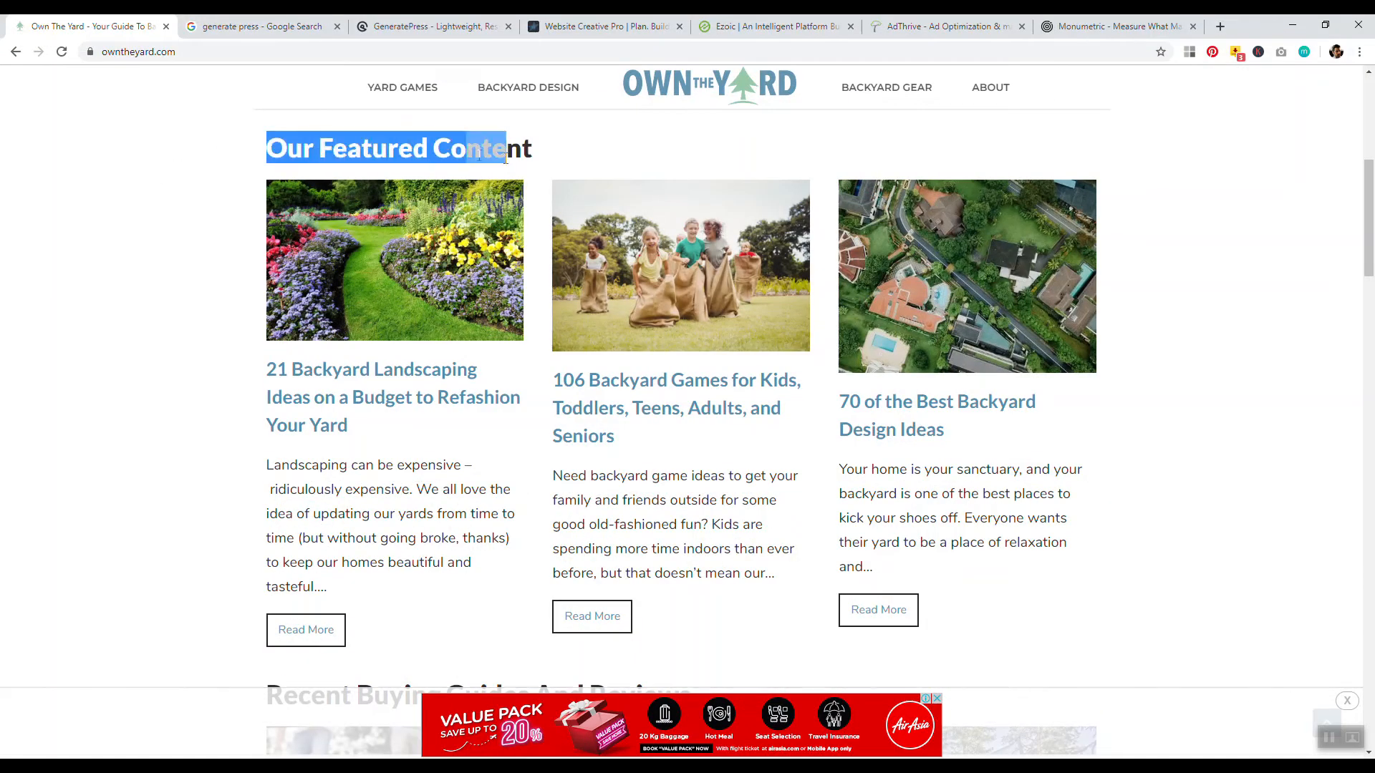
Step: Scroll on through the Buying Guides and Blog Posts sections to review the article mix
scroll("down", 3)
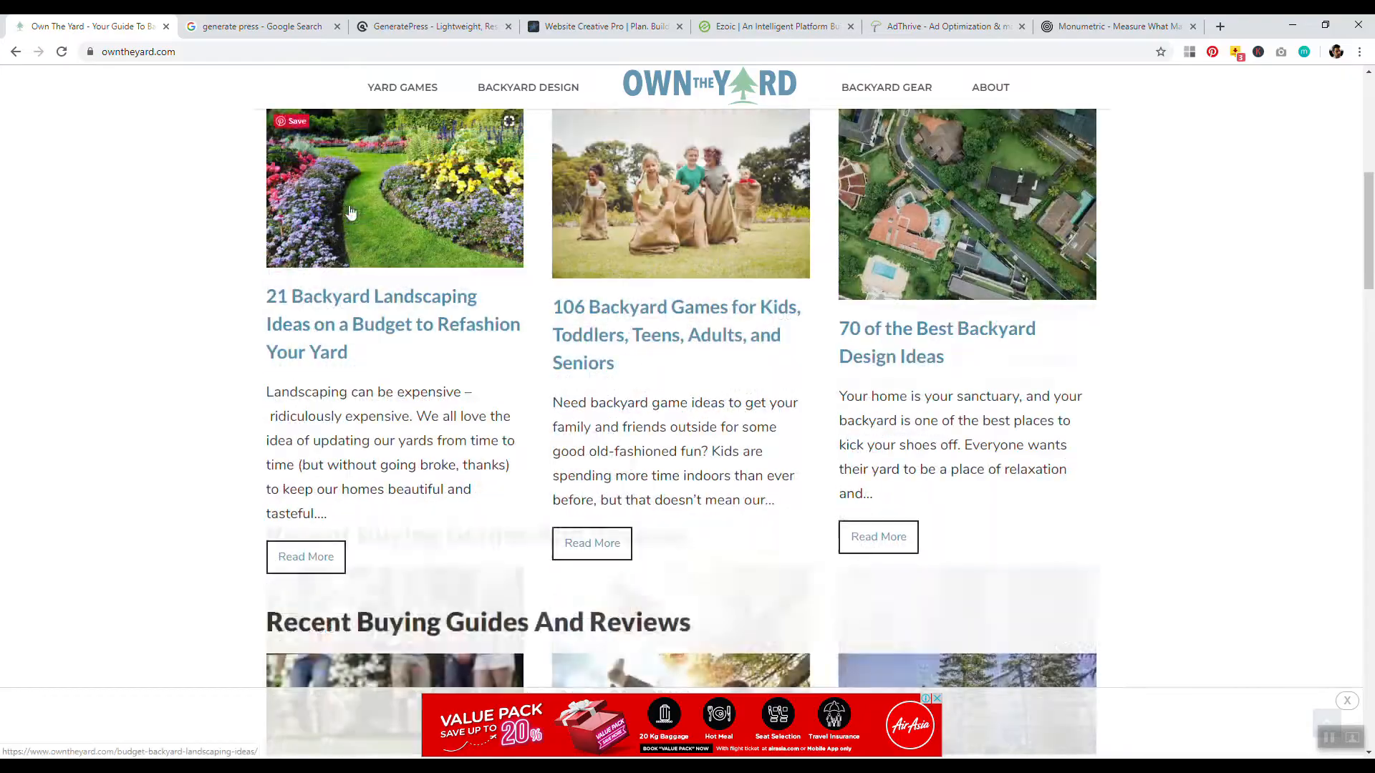
scroll("down", 3)
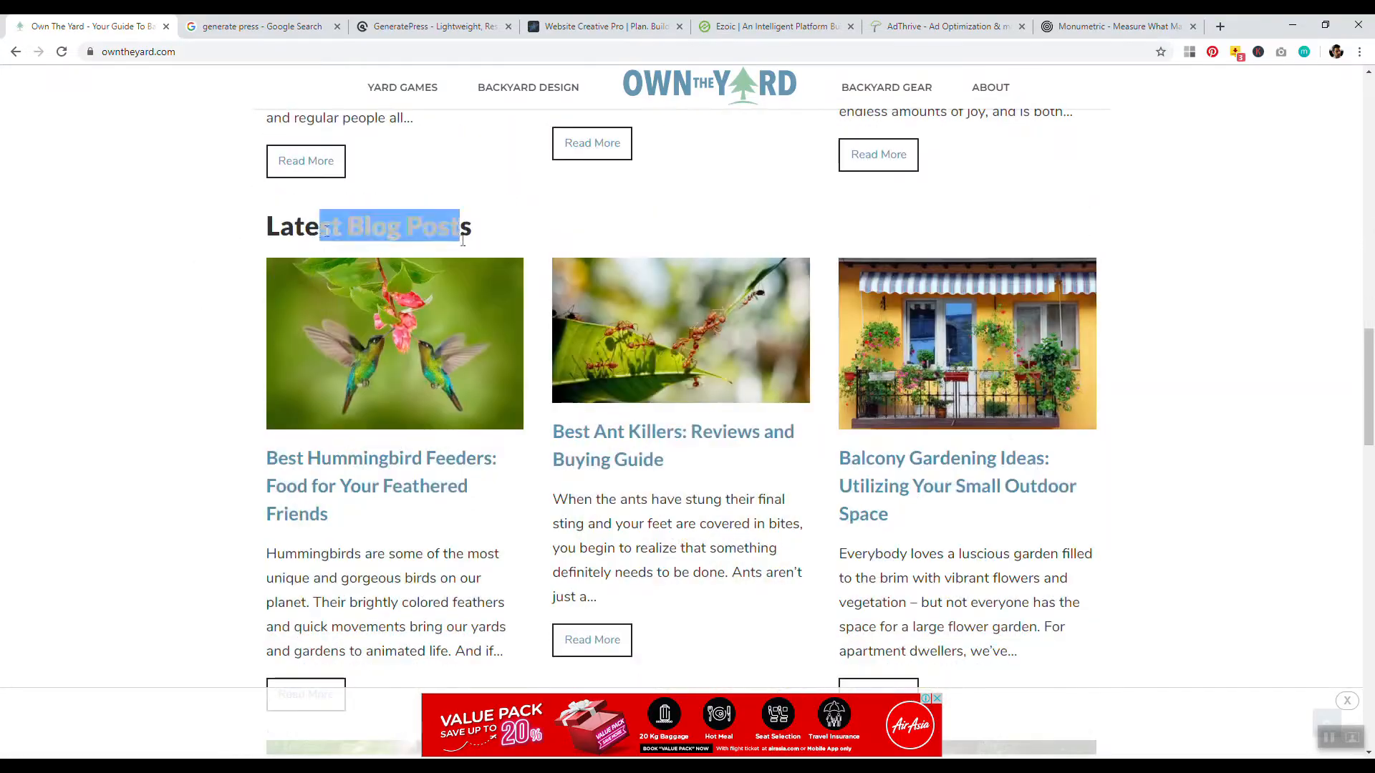
scroll("up", 3)
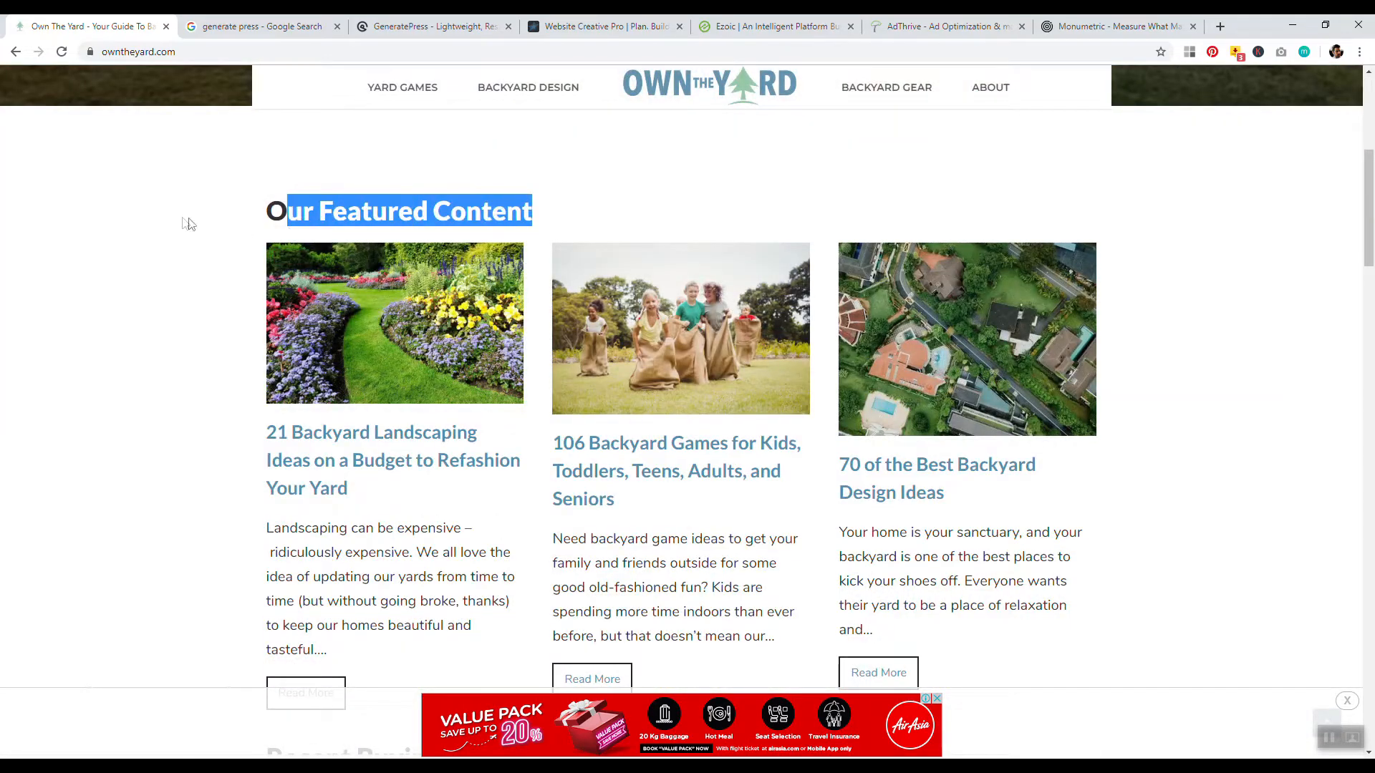
scroll("down", 3)
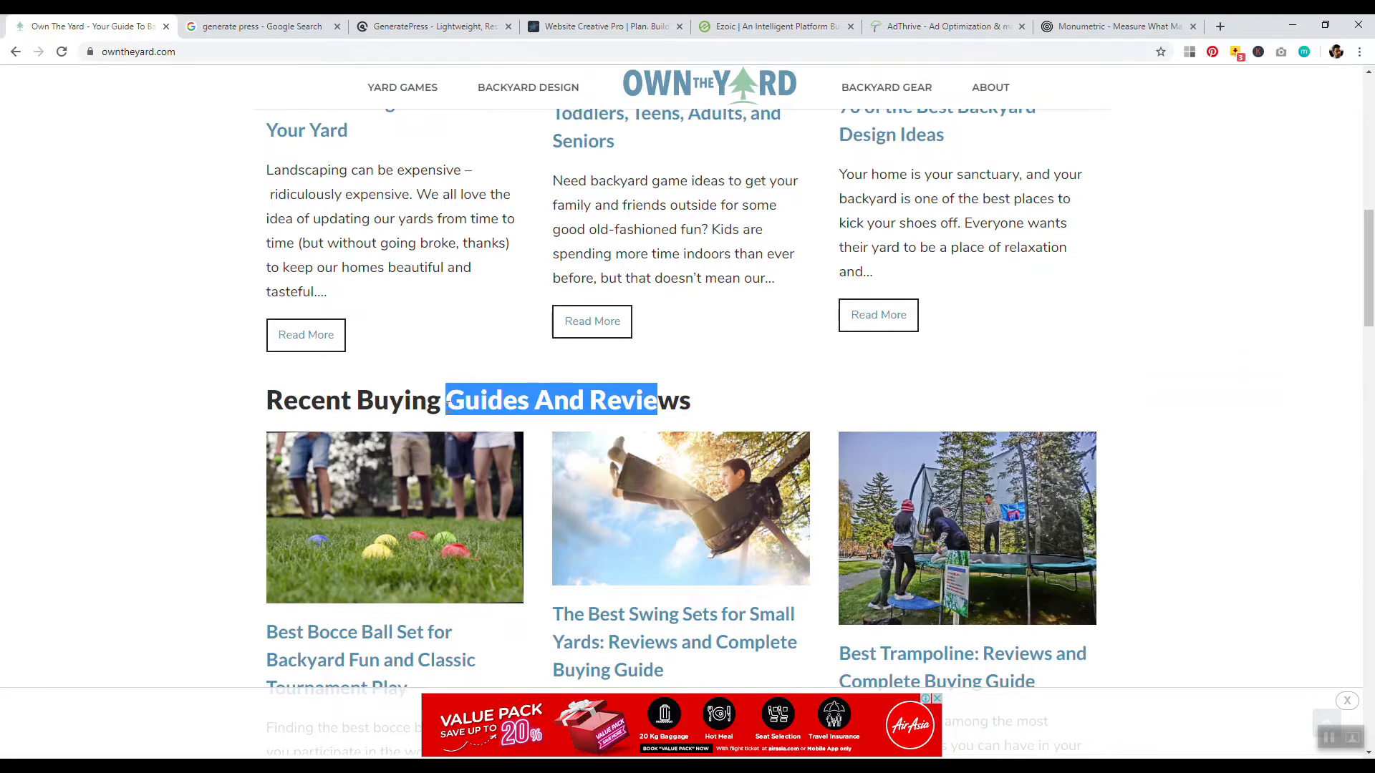
scroll("down", 3)
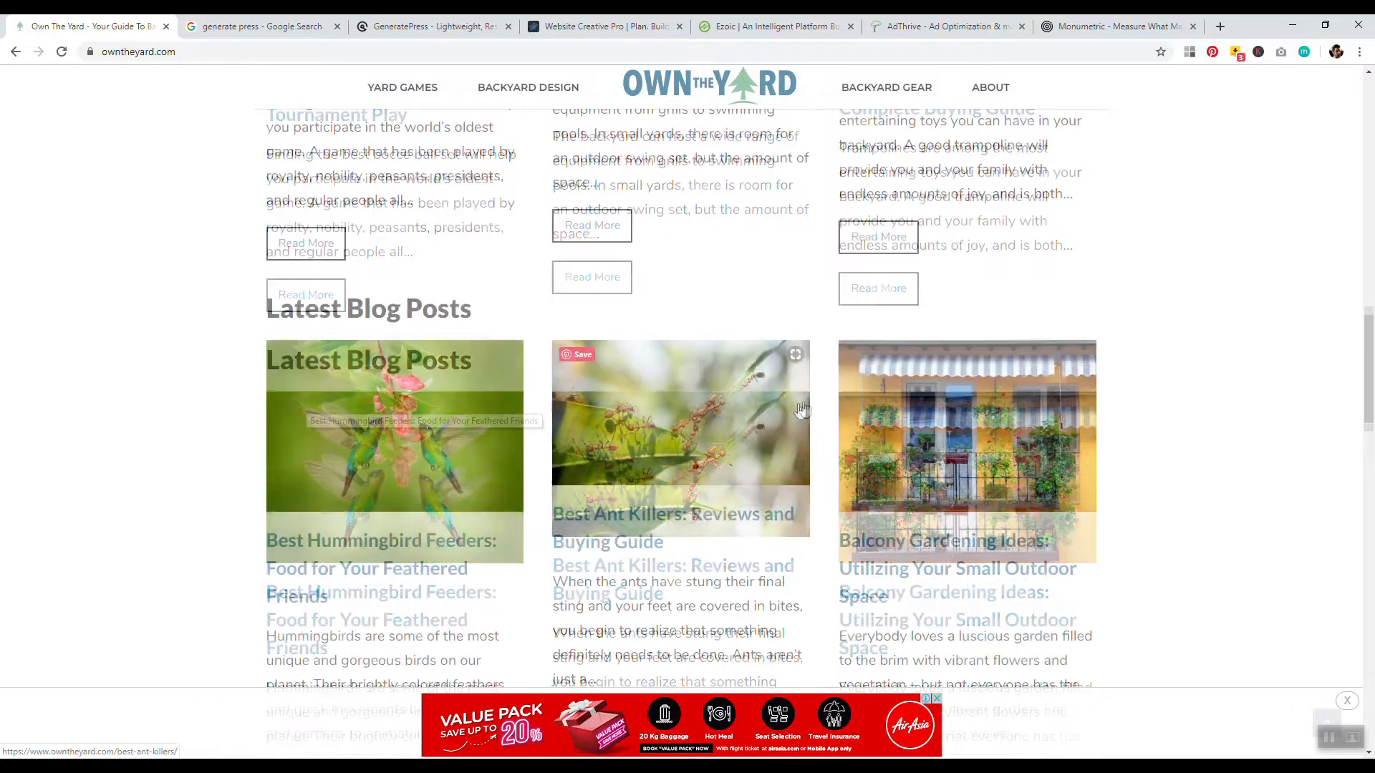
scroll("down", 3)
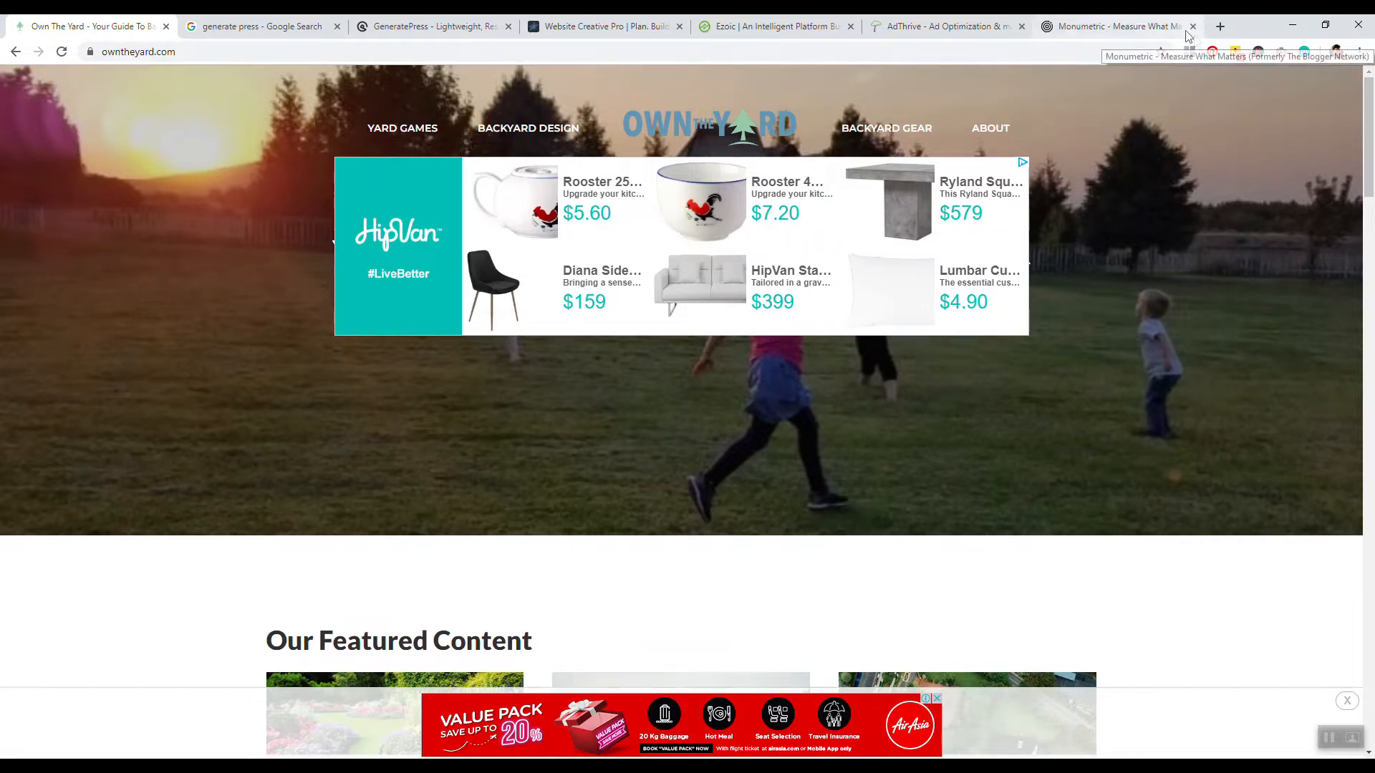
mouse_move(1218, 25)
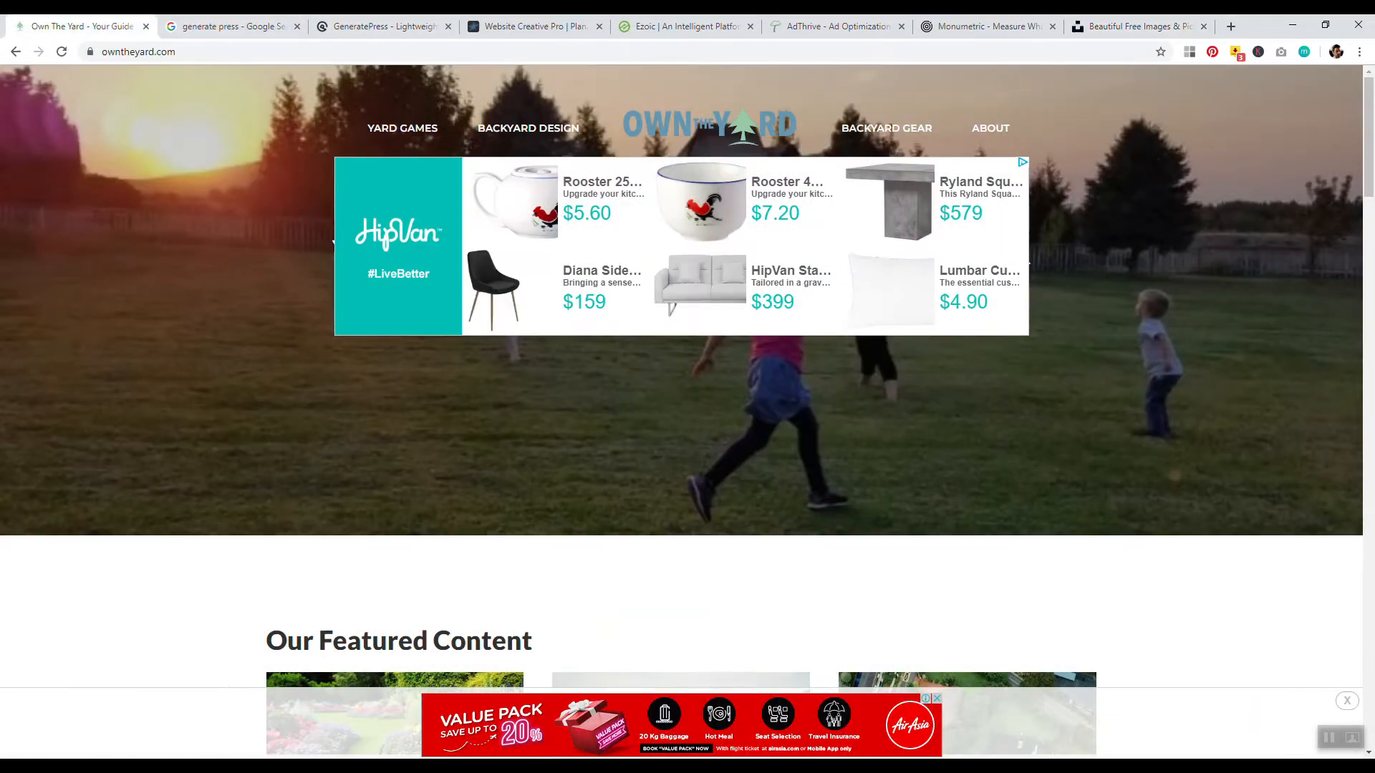
Step: Search Unsplash for 'yard' and open the 'turned-on lights outside houses' photo, then return to Own The Yard
left_click(1138, 25)
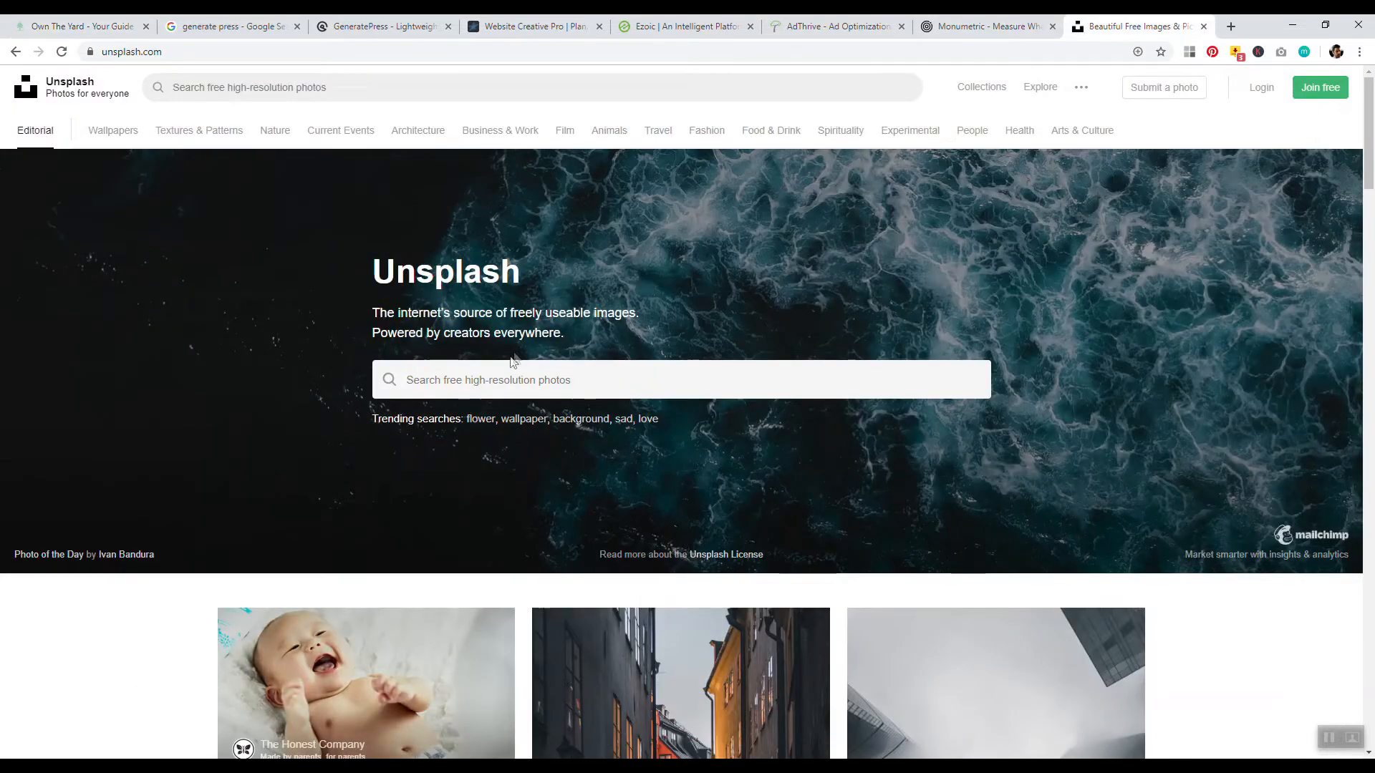
type("yard")
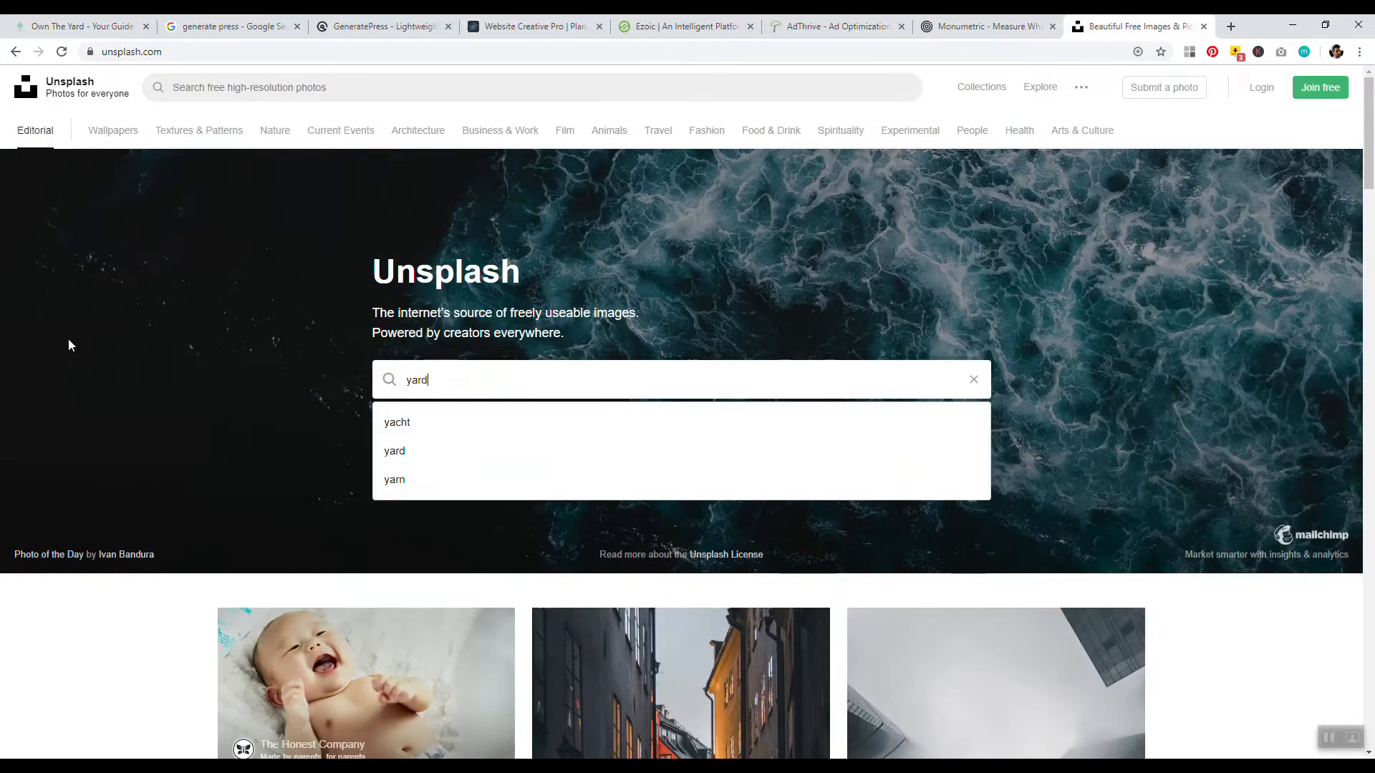
left_click(395, 451)
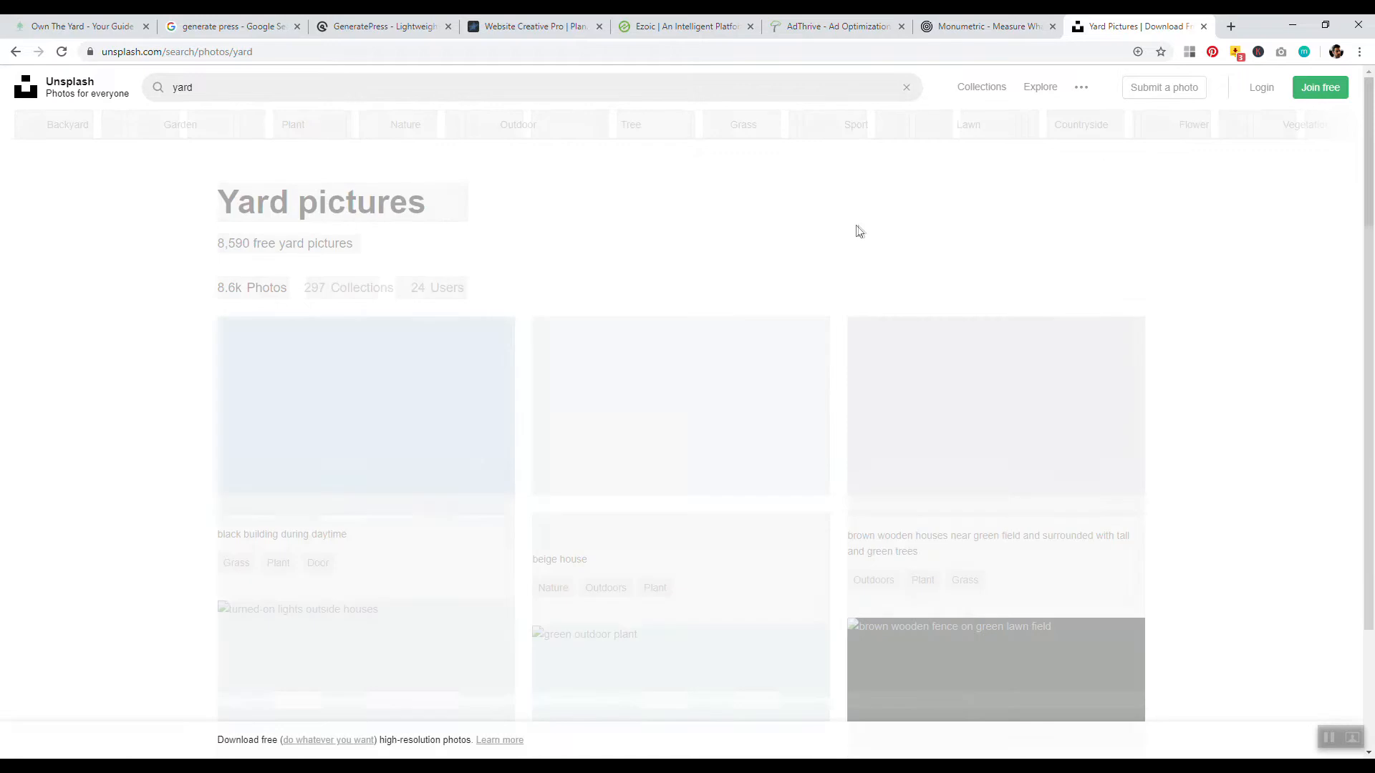
scroll("down", 3)
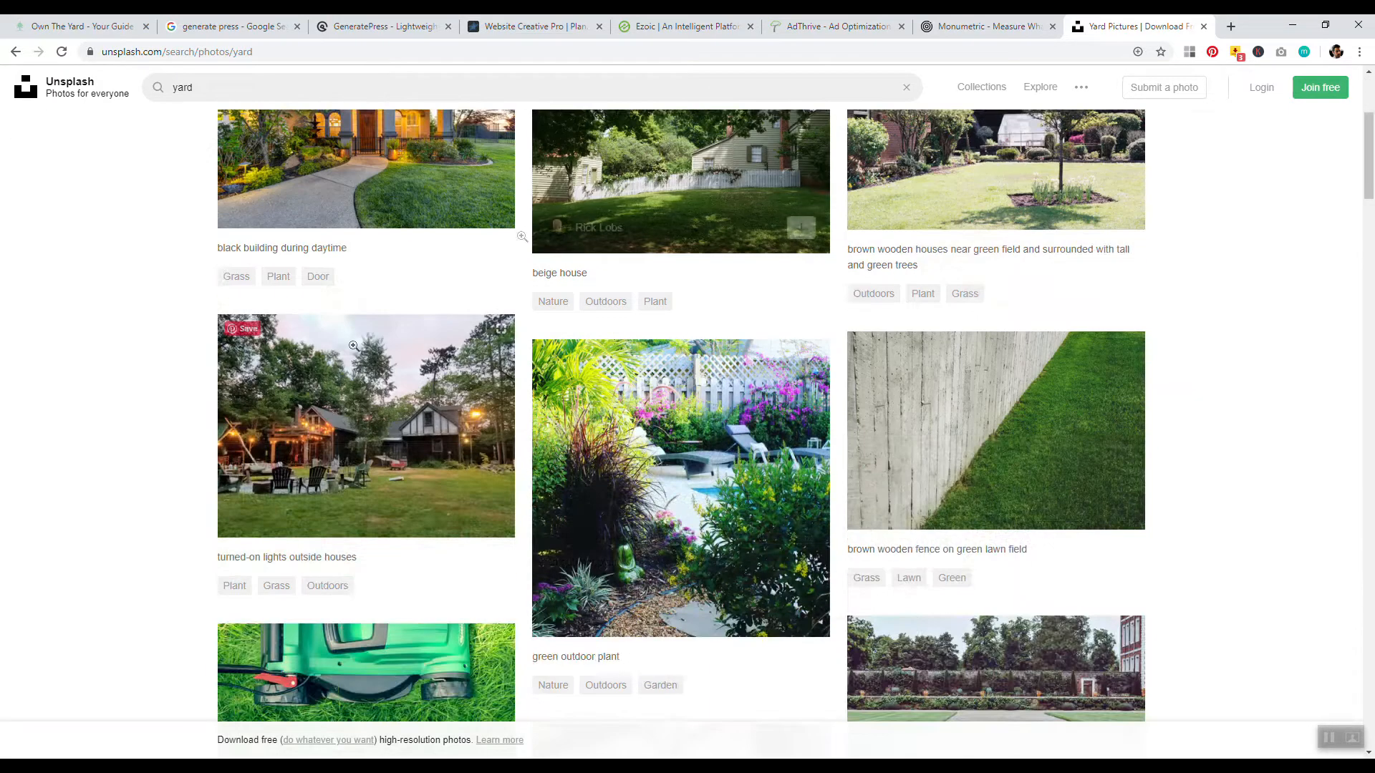
left_click(365, 425)
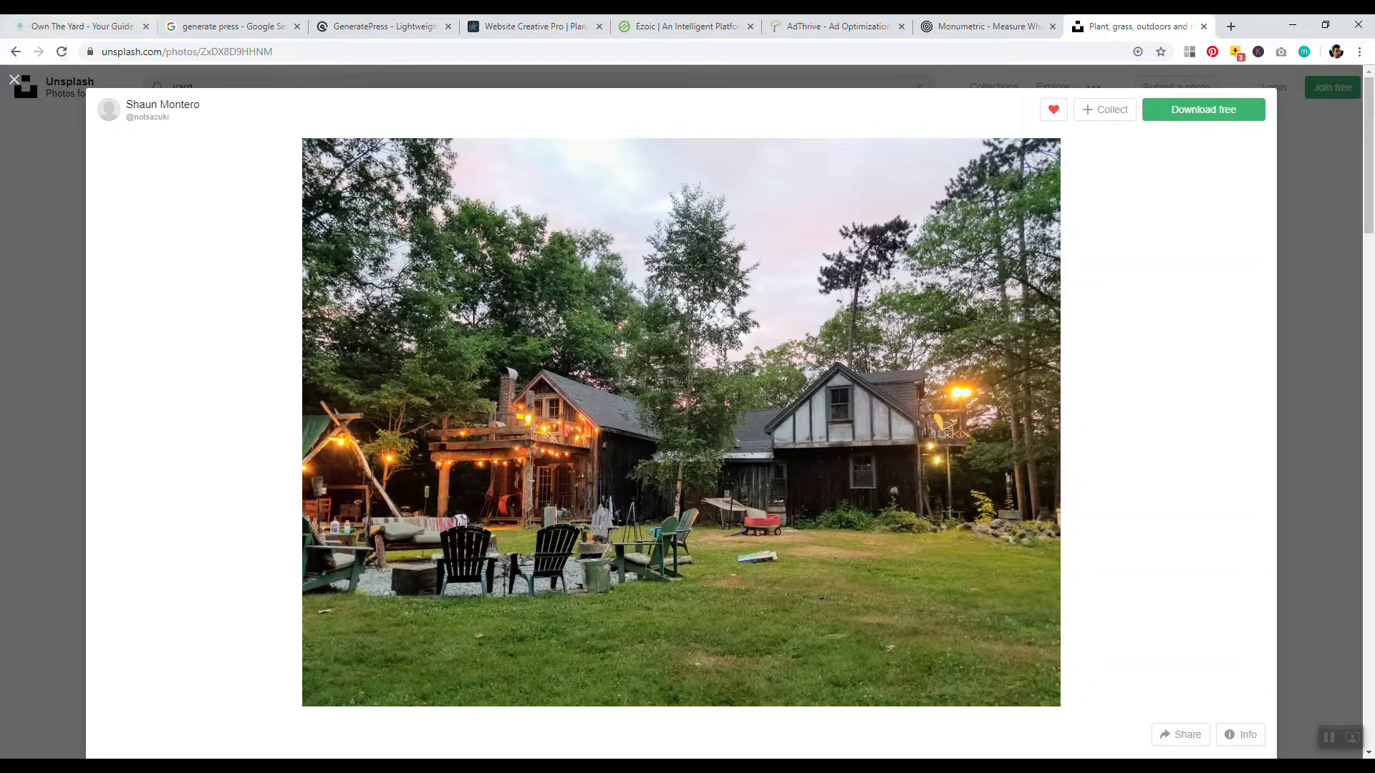
left_click(79, 26)
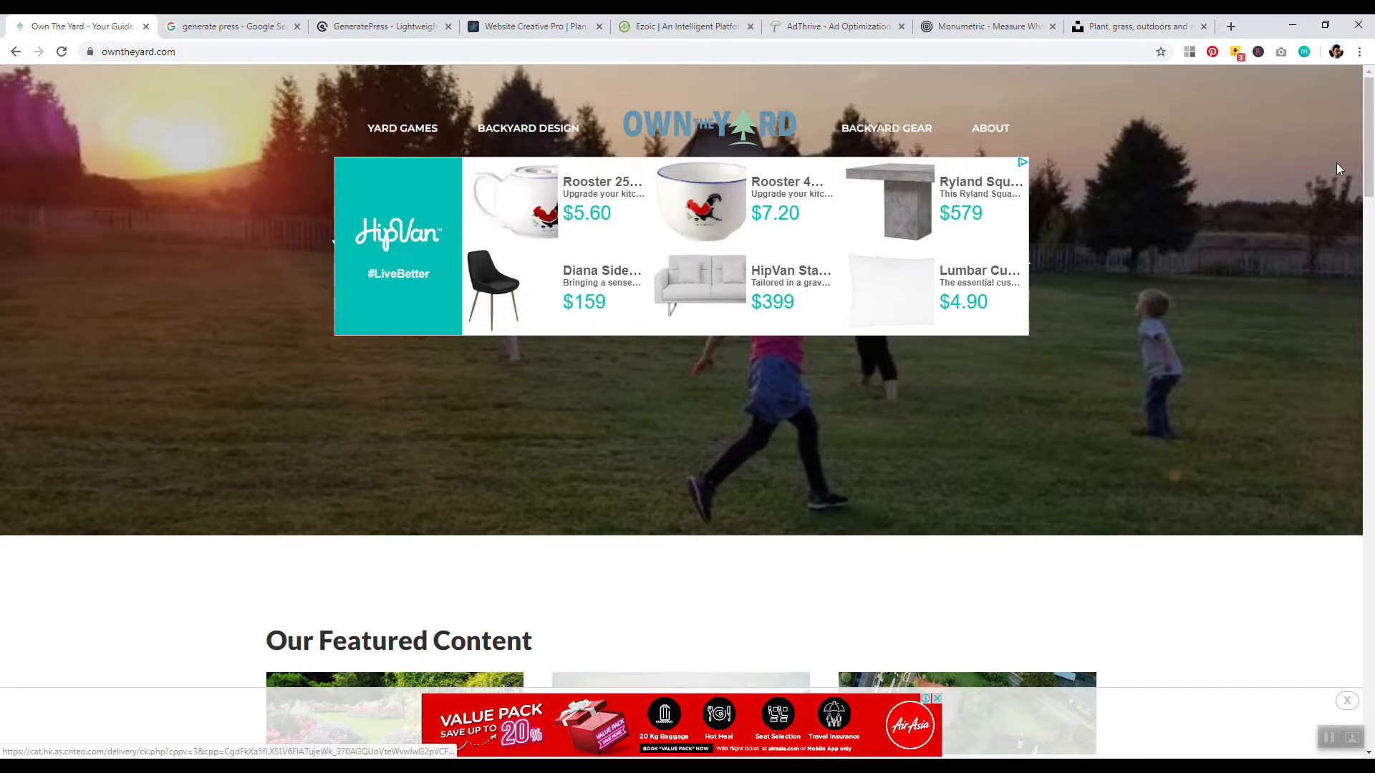
Step: Open the Best Bocce Ball Set guide and close the GeneratePress, Ezoic, AdThrive and Monumetric tabs
scroll("down", 3)
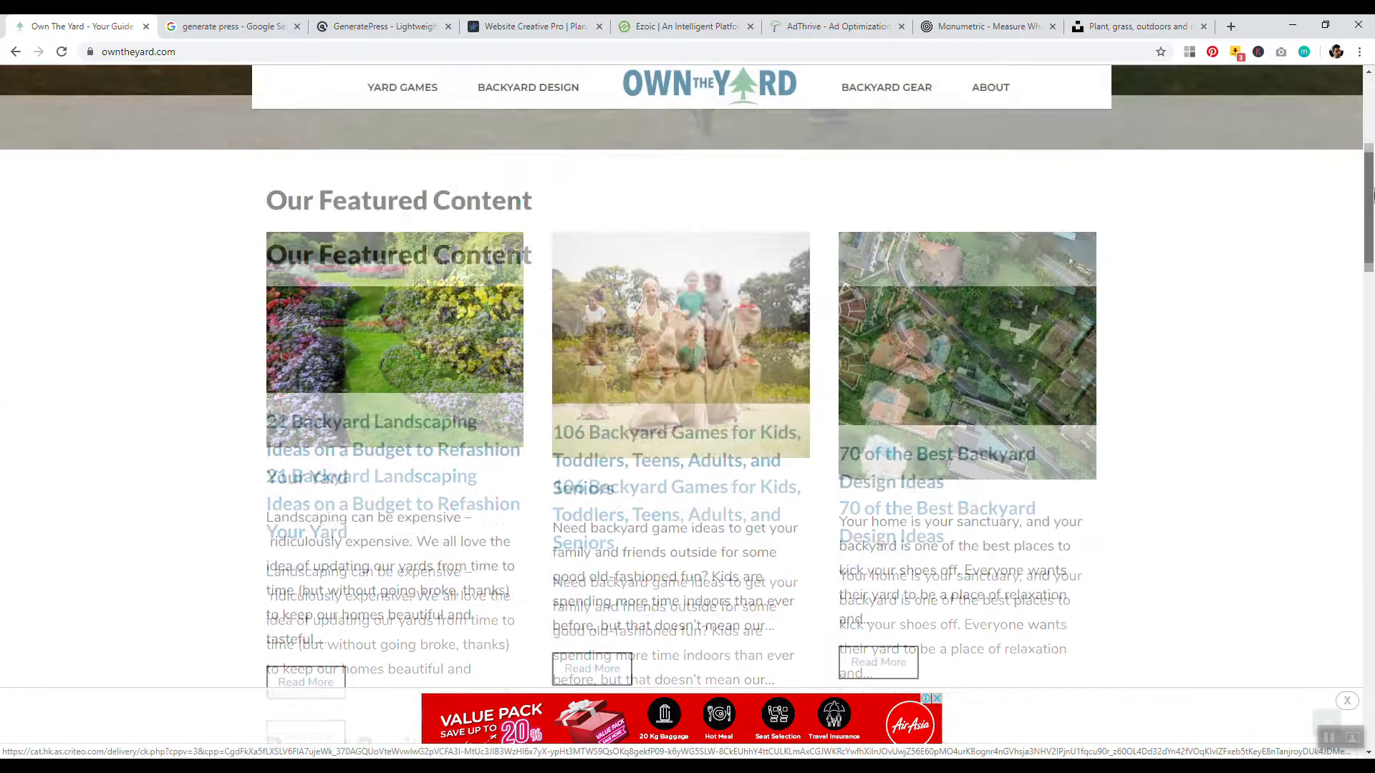
scroll("down", 3)
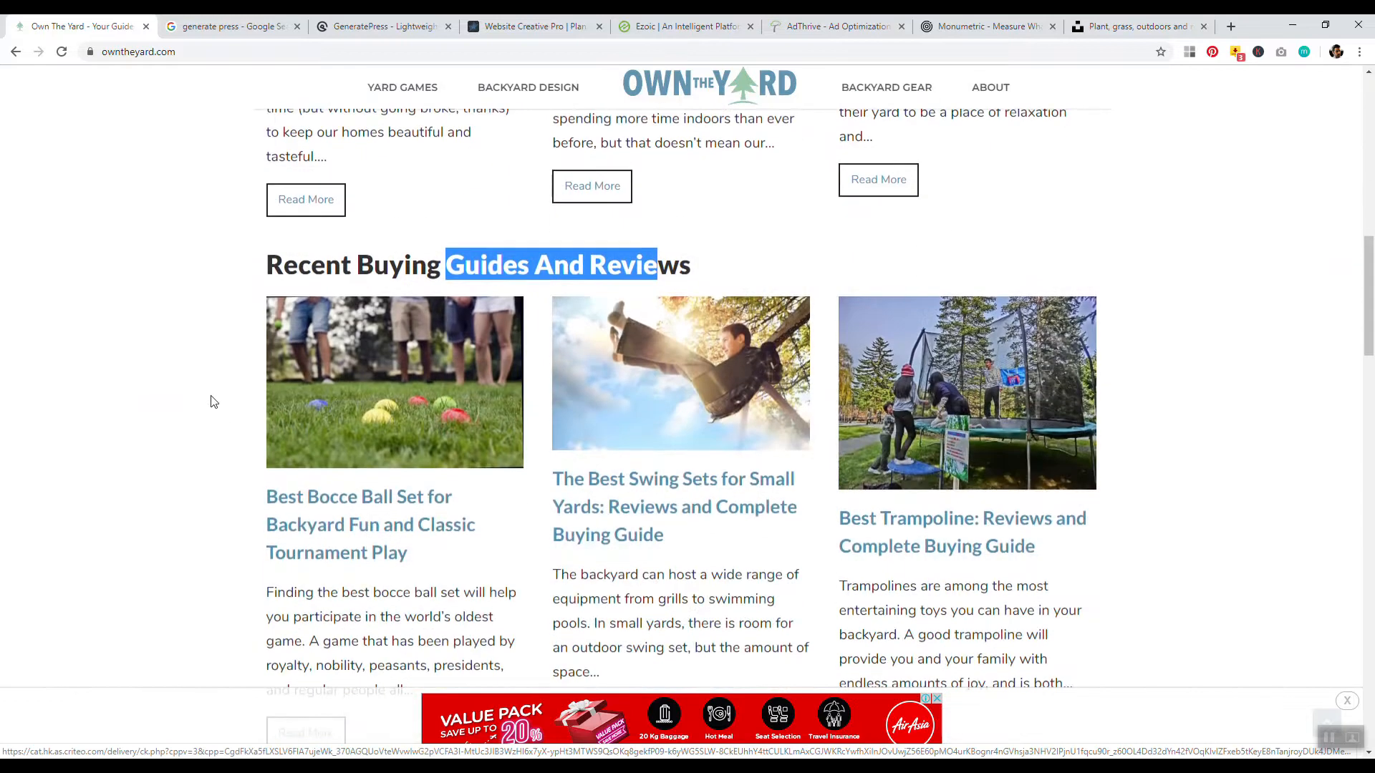
scroll("down", 3)
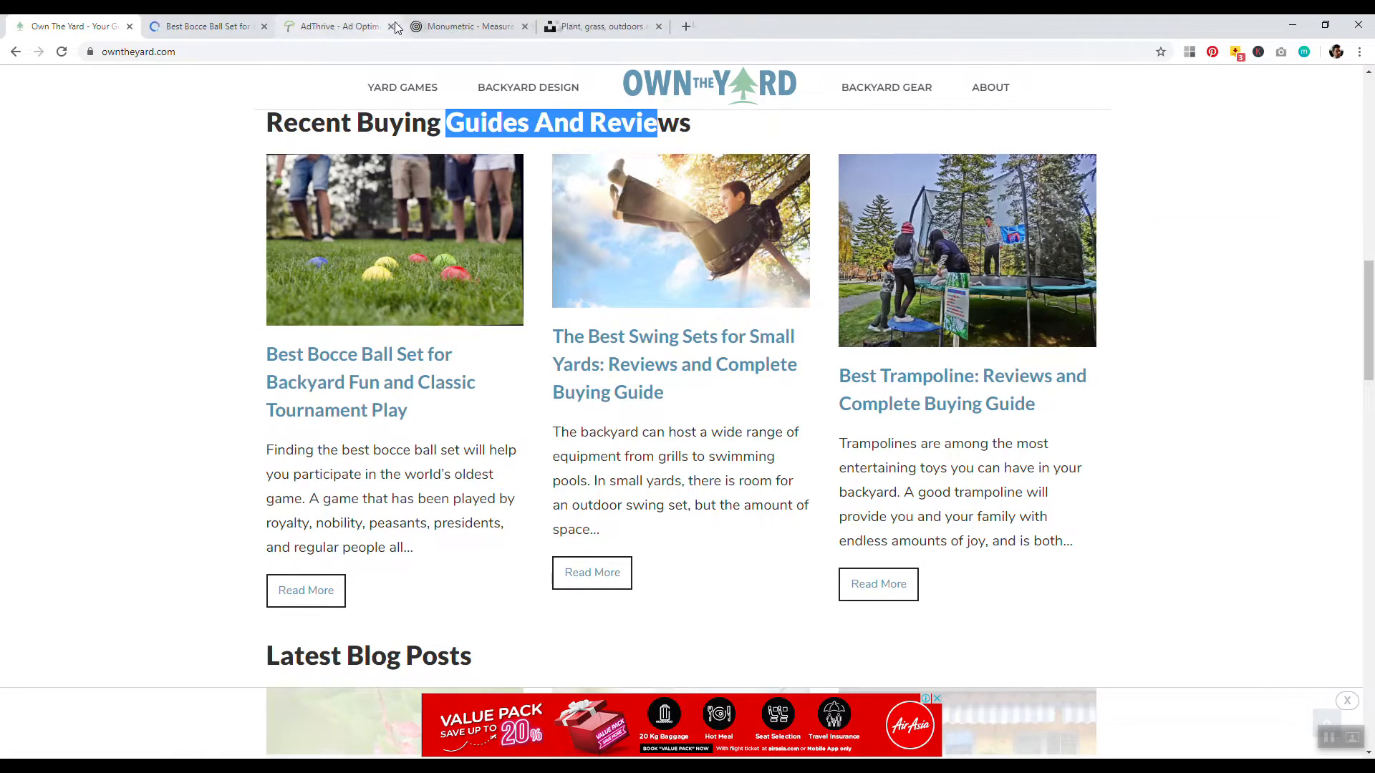
left_click(395, 26)
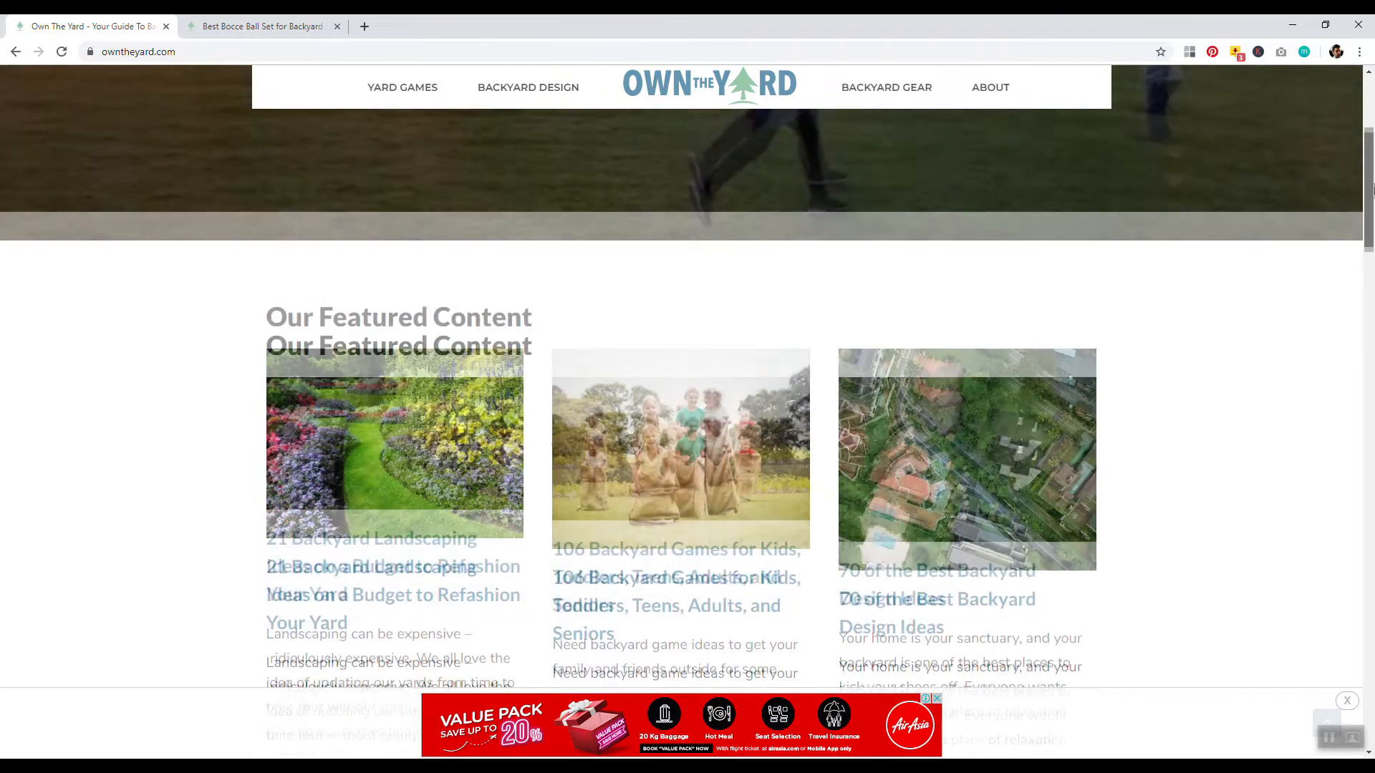
scroll("down", 3)
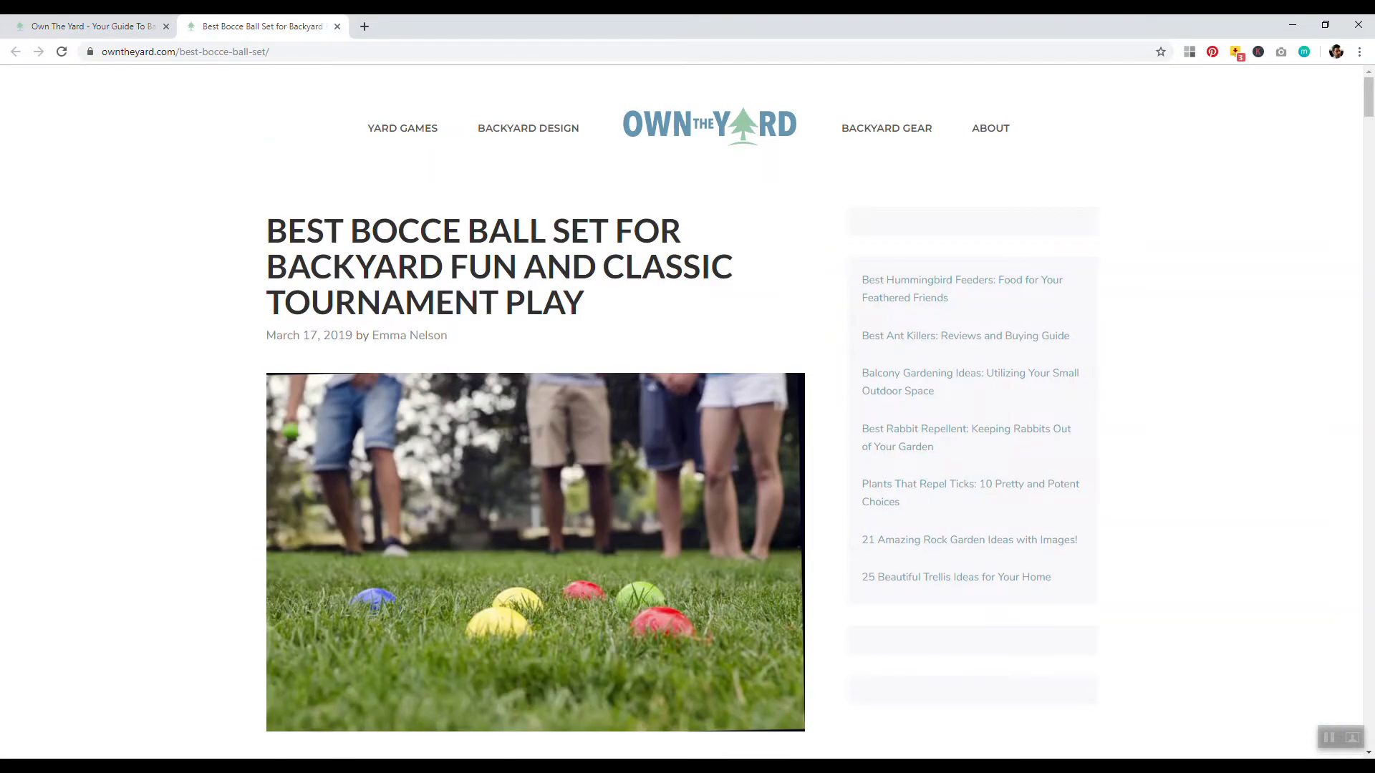
scroll("down", 3)
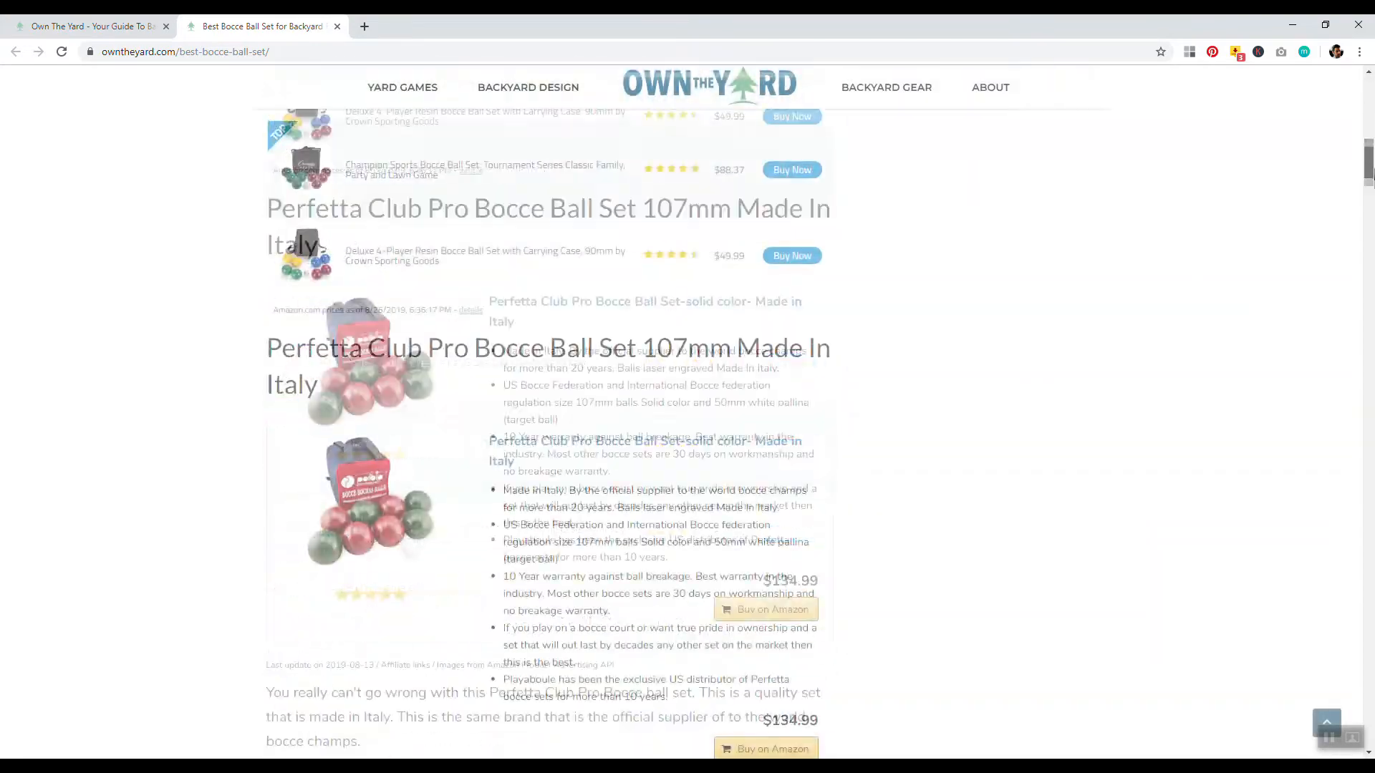
scroll("down", 3)
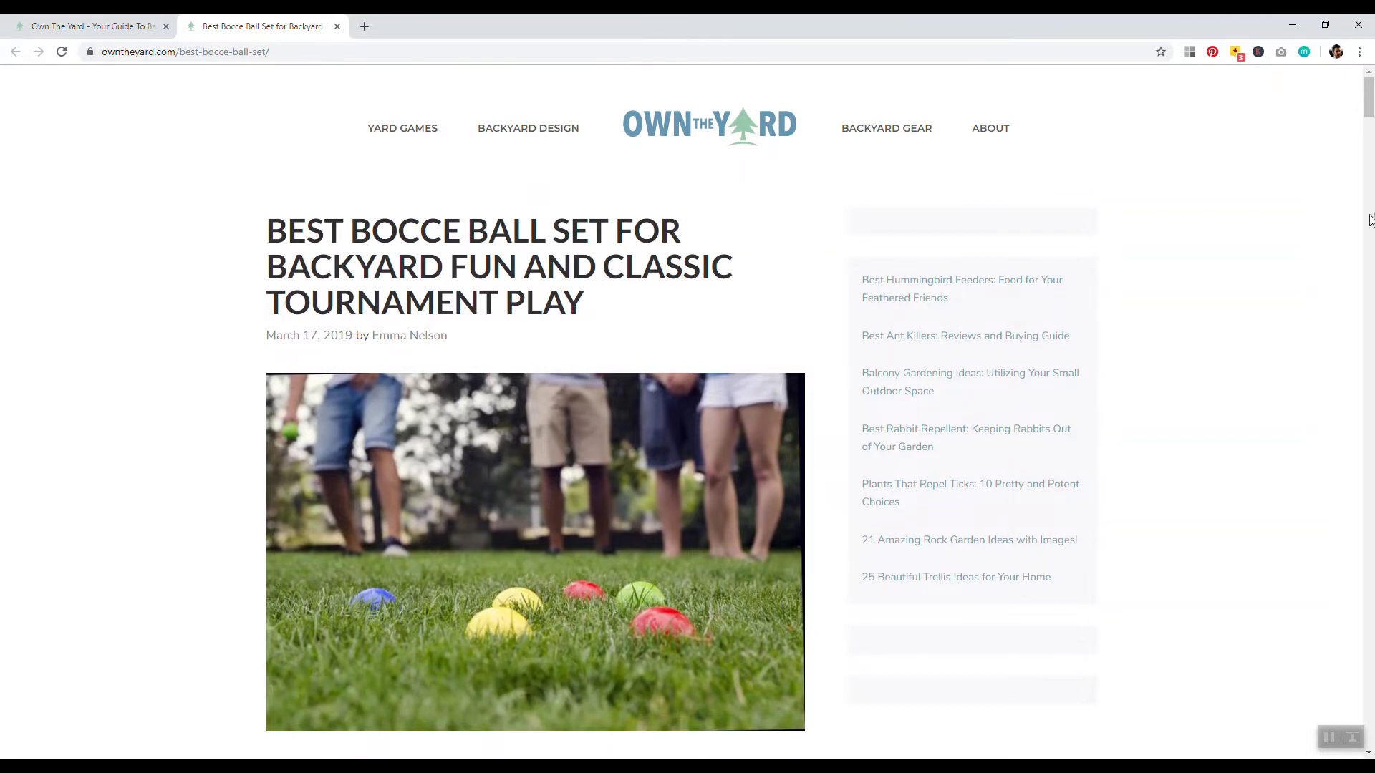
scroll("down", 3)
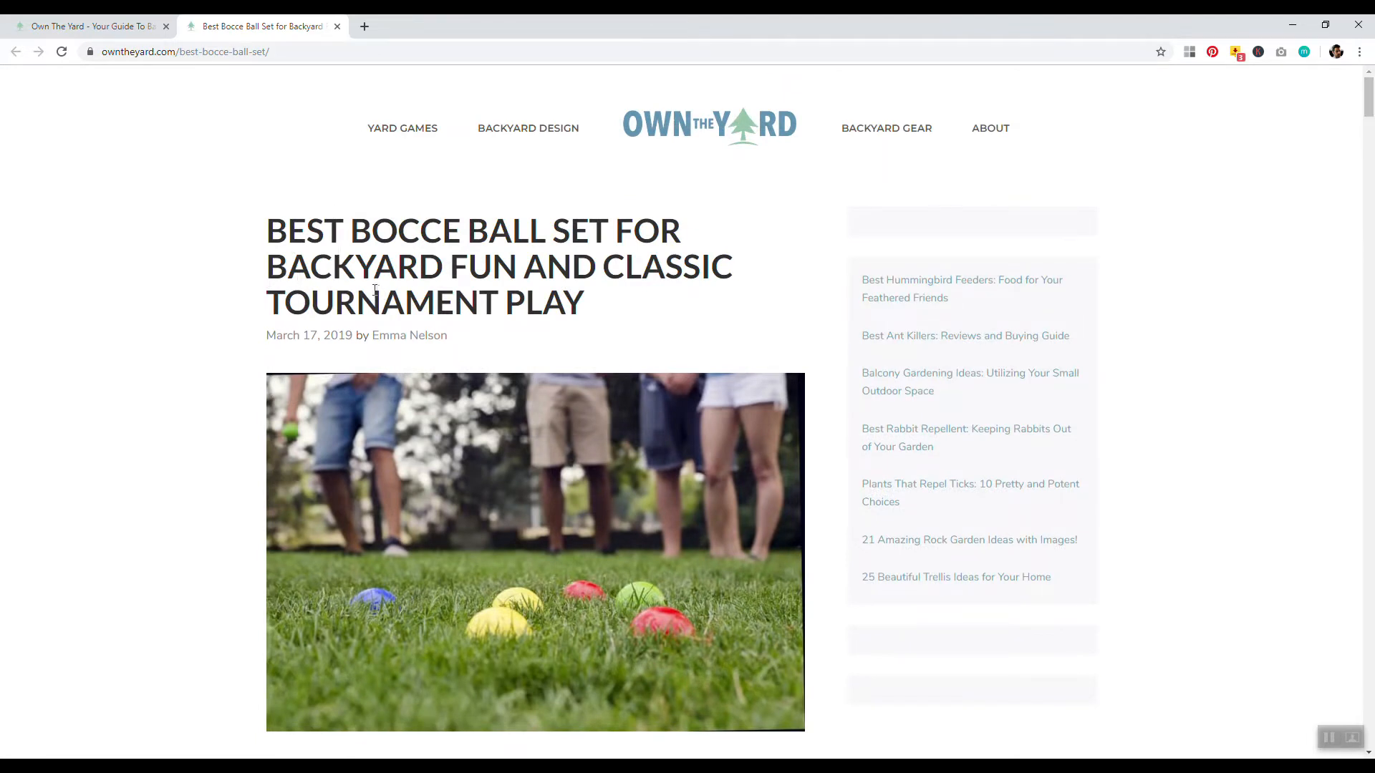
scroll("down", 3)
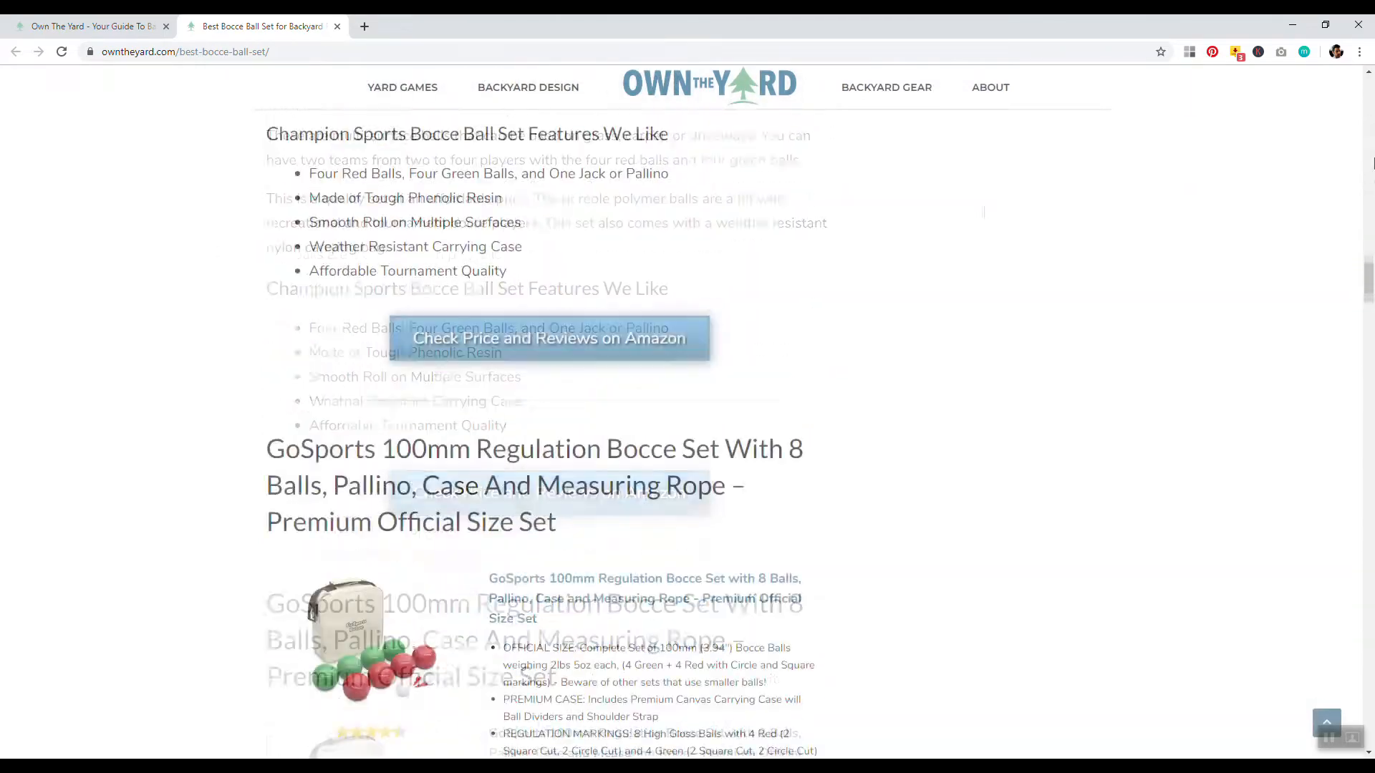
scroll("down", 3)
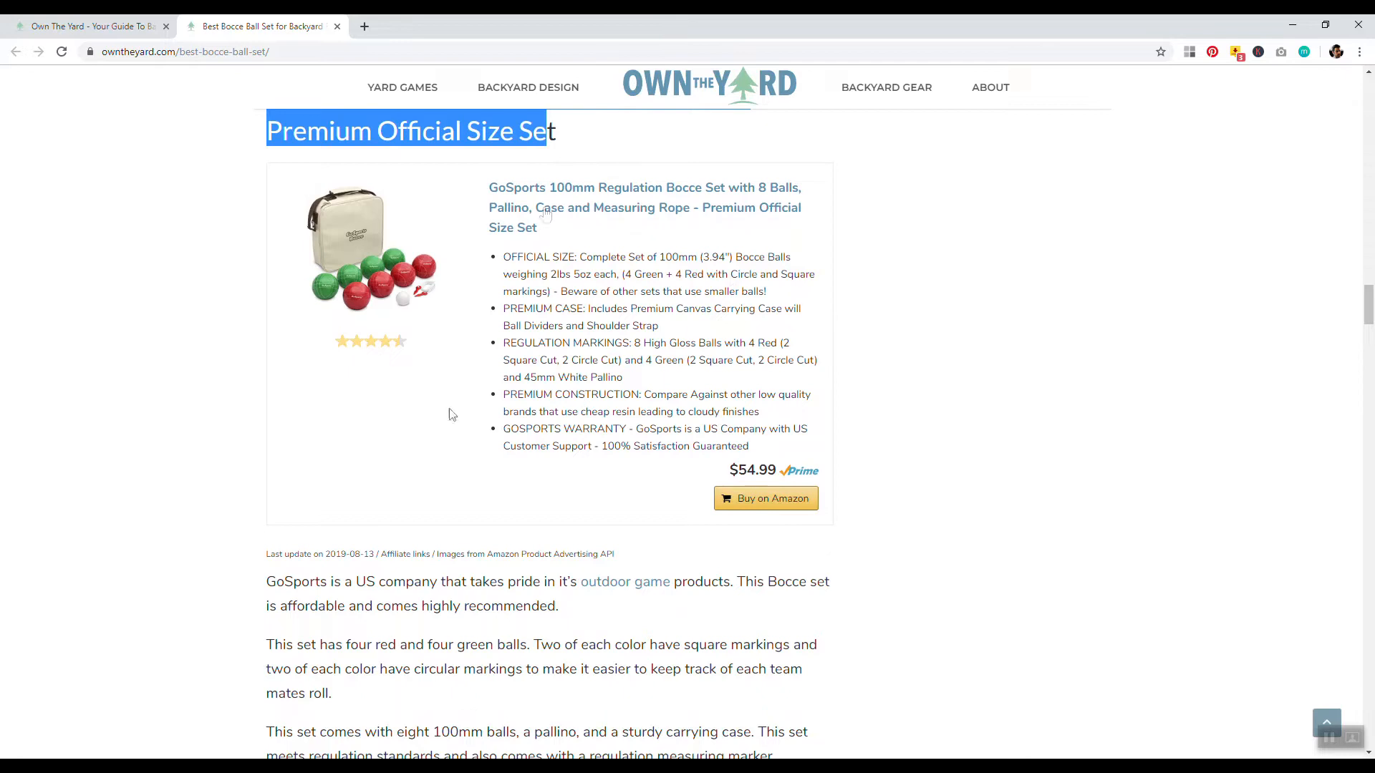
scroll("down", 3)
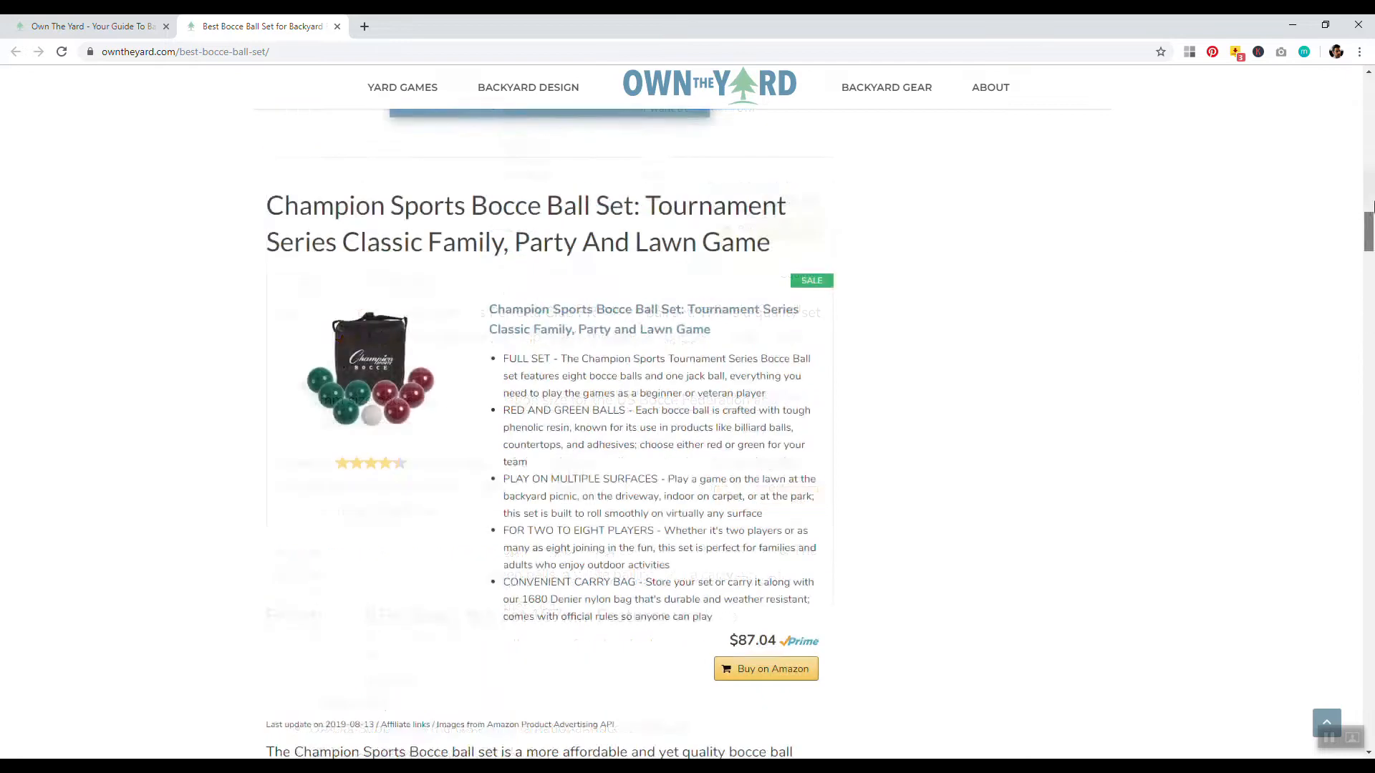
Step: Check the Perfetta product link, view the Table Labs comparison-table site, then return to the bocce article
right_click(439, 325)
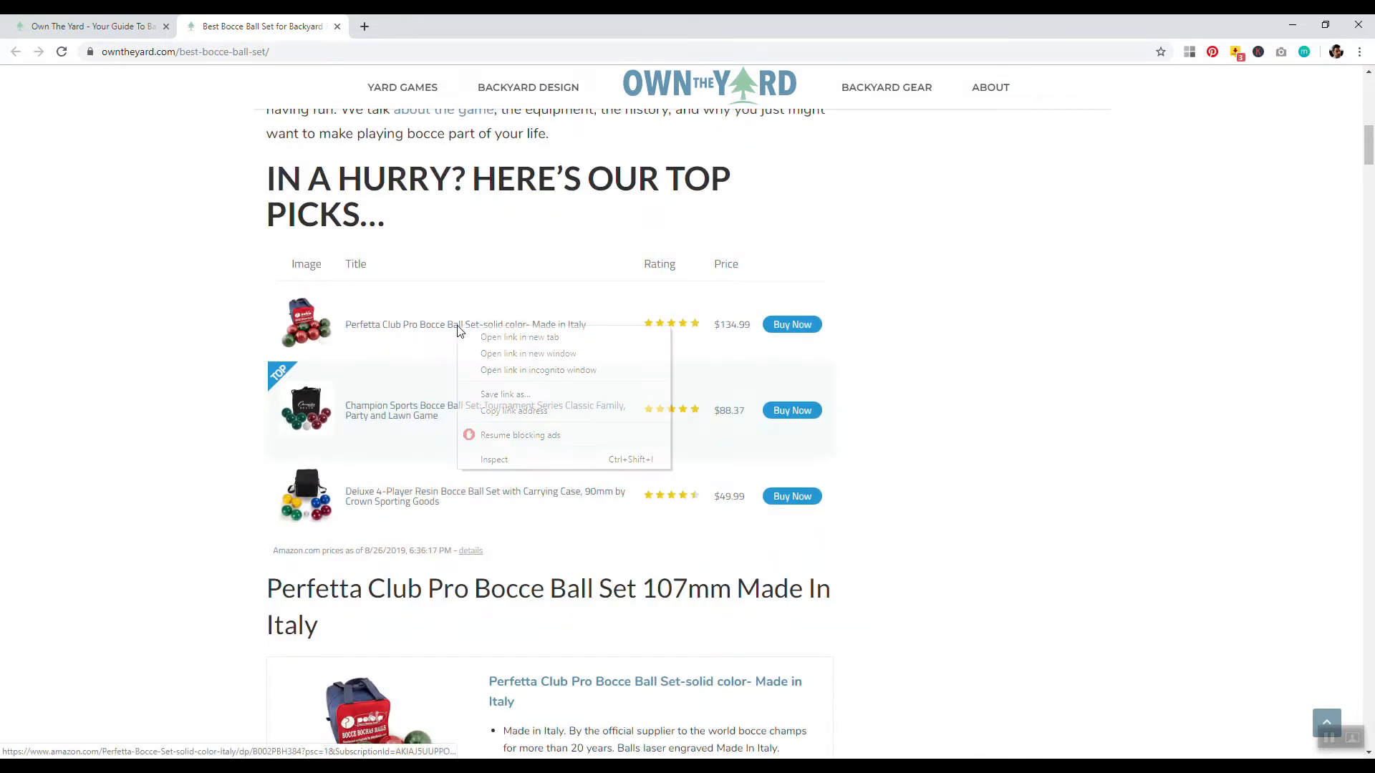
left_click(495, 467)
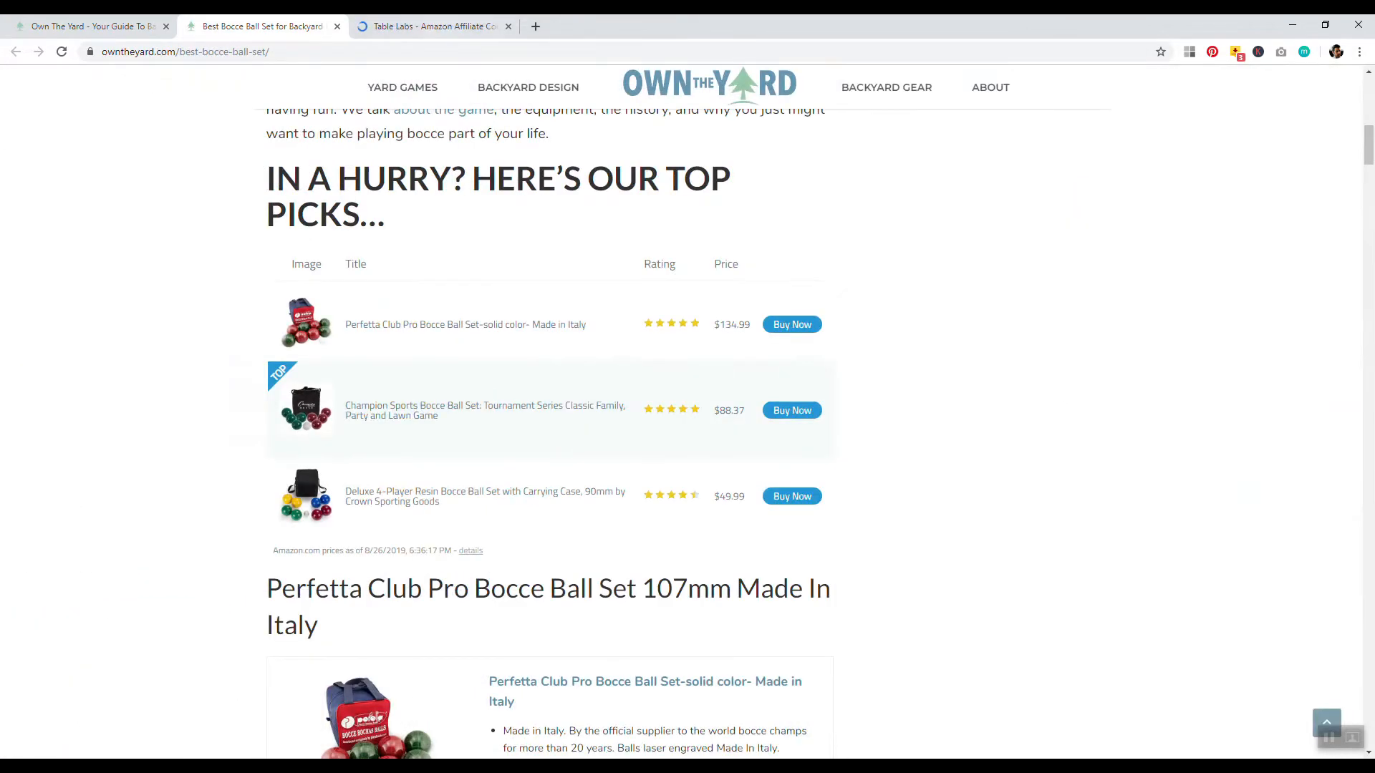
left_click(432, 26)
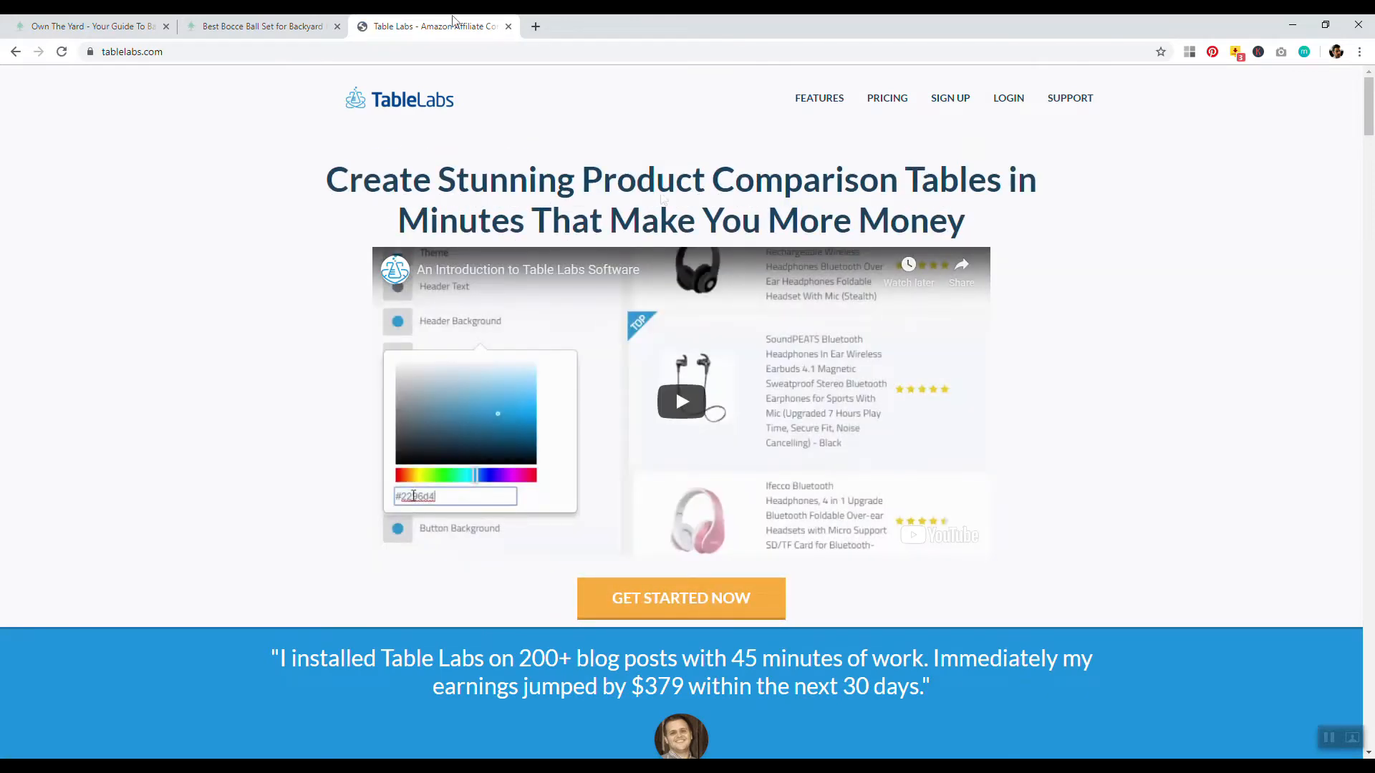
left_click(260, 25)
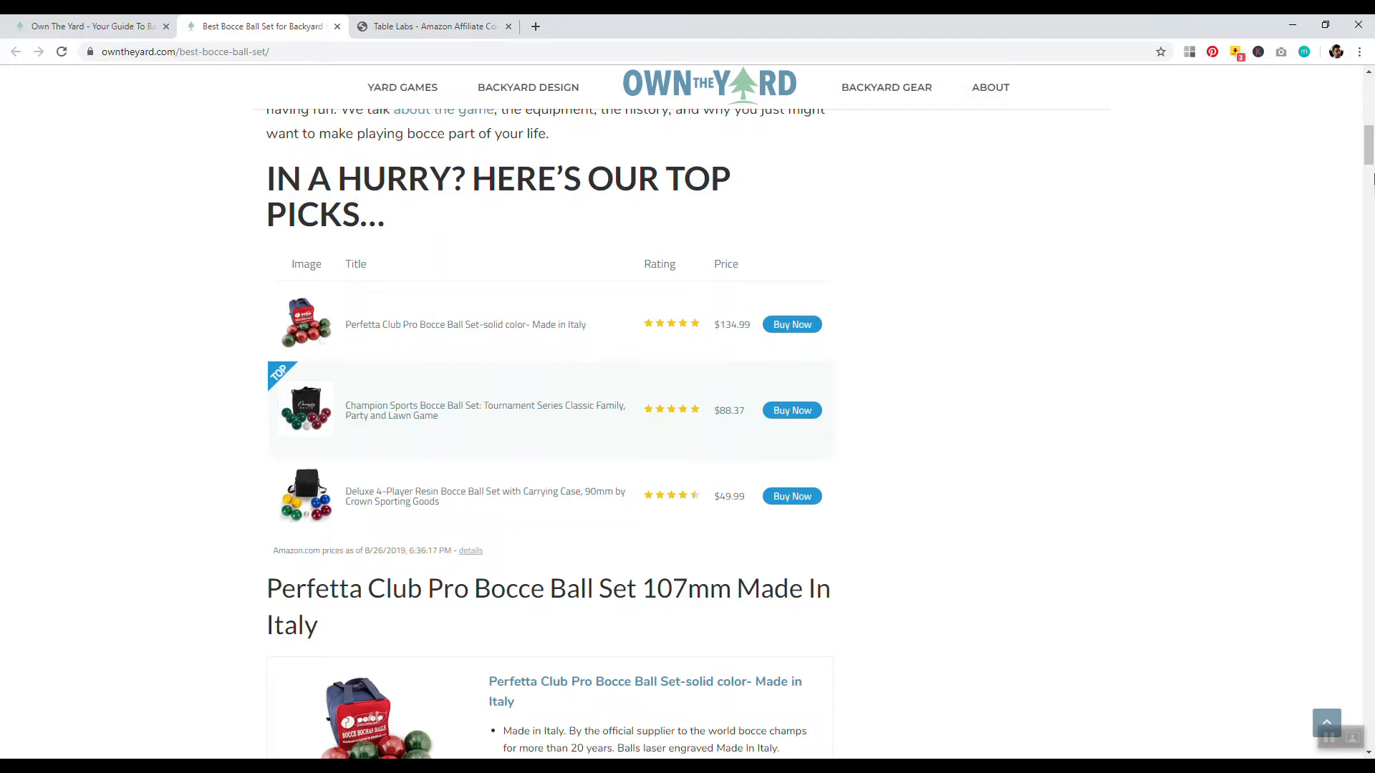
scroll("up", 3)
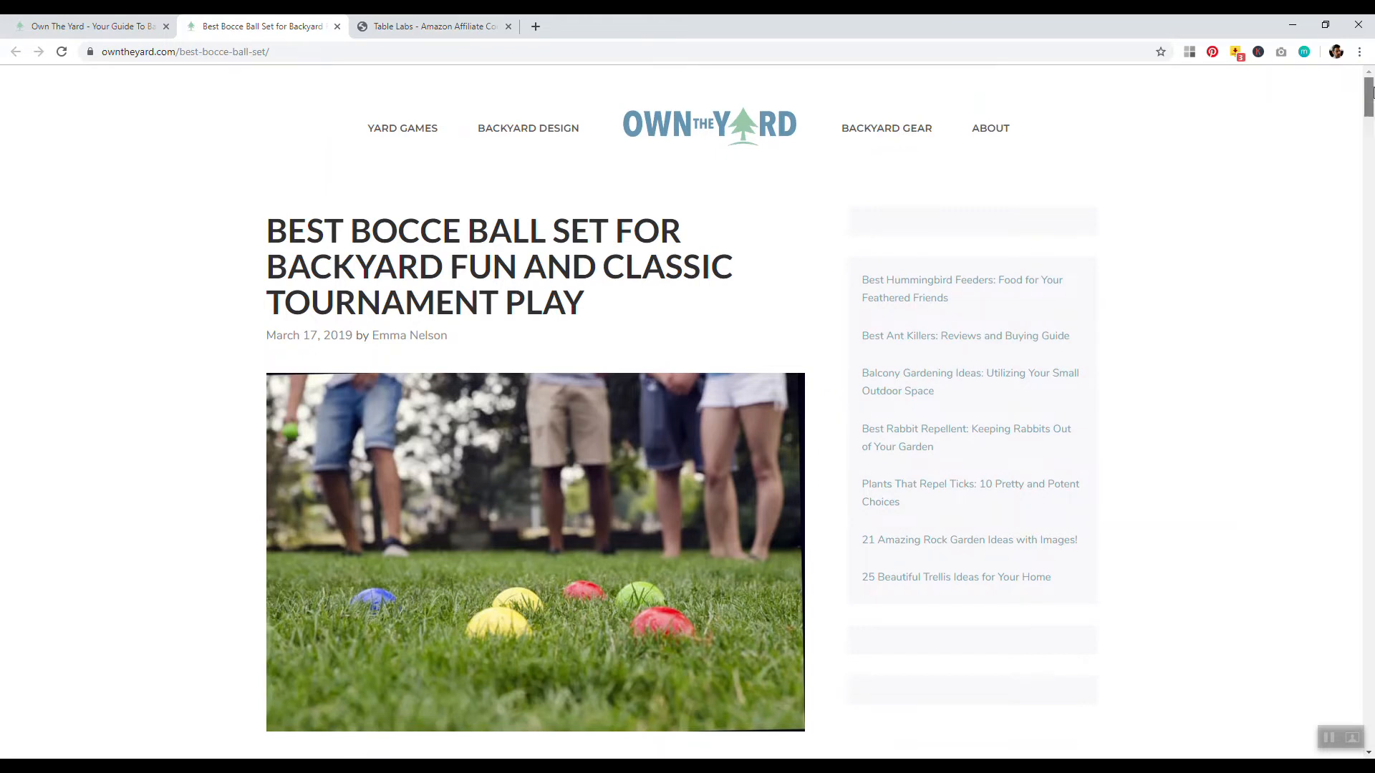
scroll("down", 3)
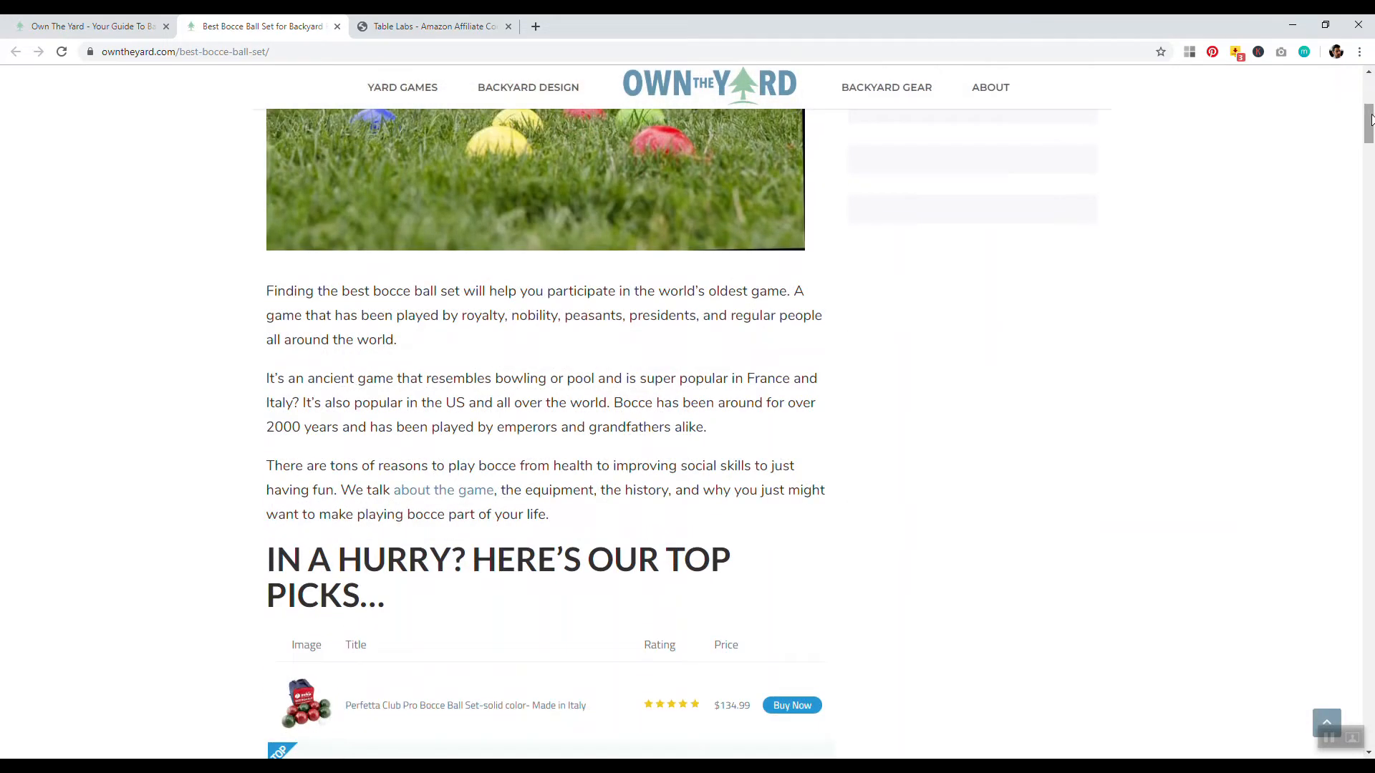
scroll("up", 3)
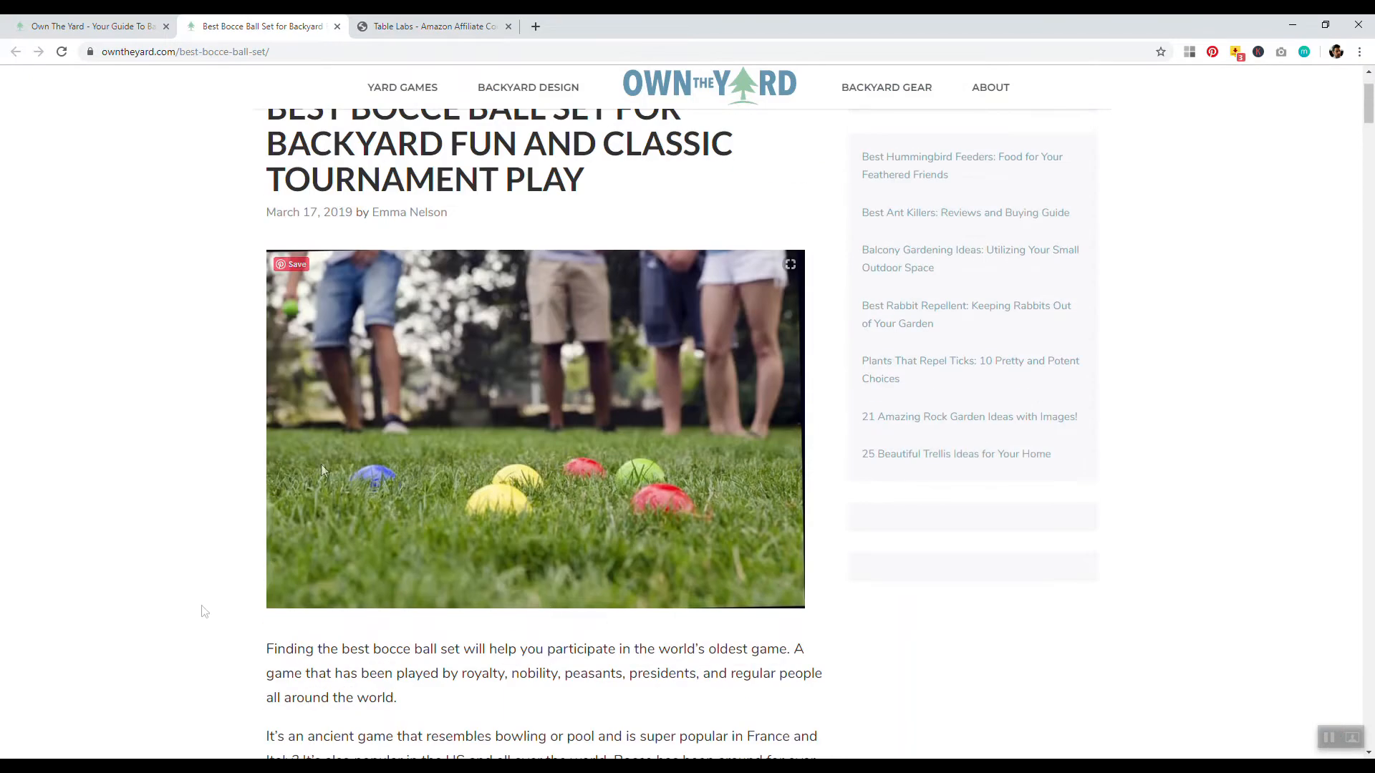
scroll("down", 3)
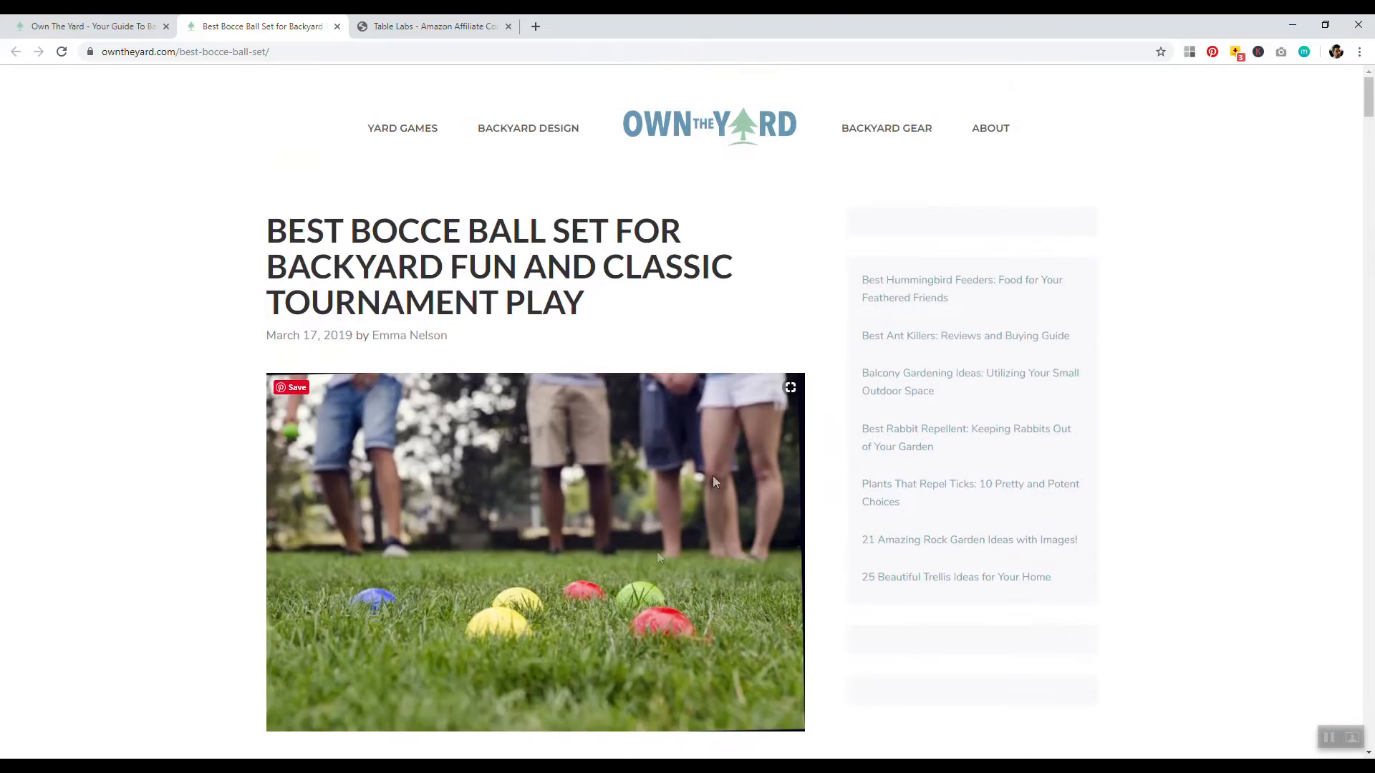
mouse_move(475, 384)
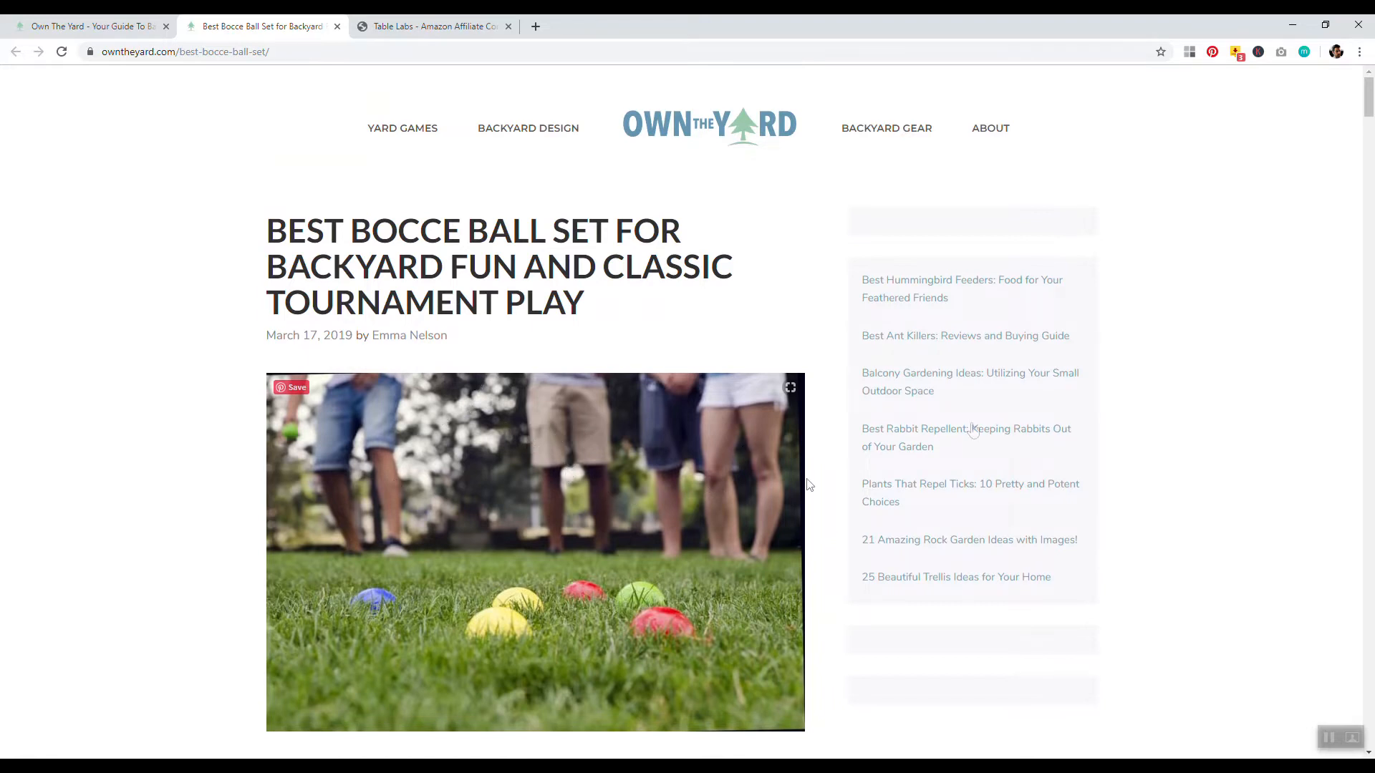
mouse_move(639, 380)
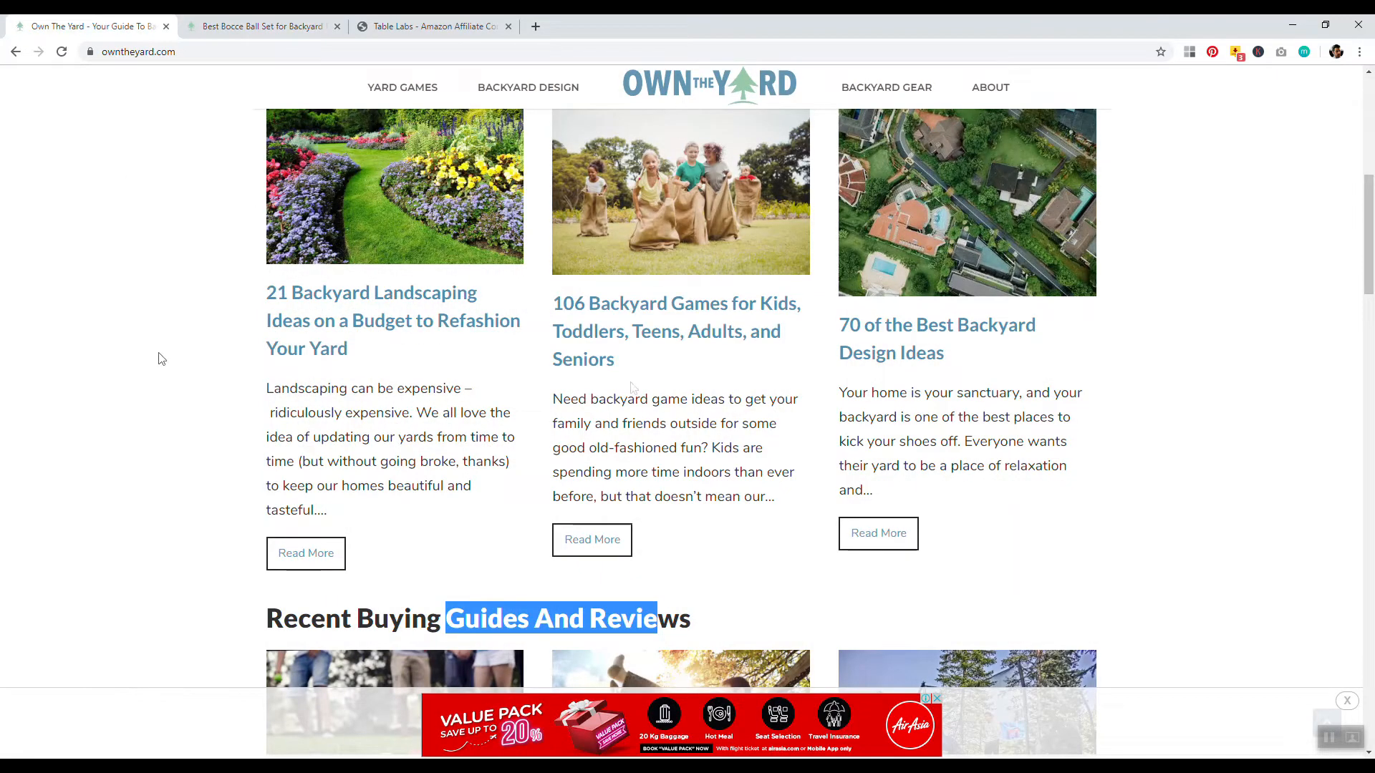
Step: Scroll the bocce guide down to its introductory paragraphs above the top-picks table
scroll("down", 3)
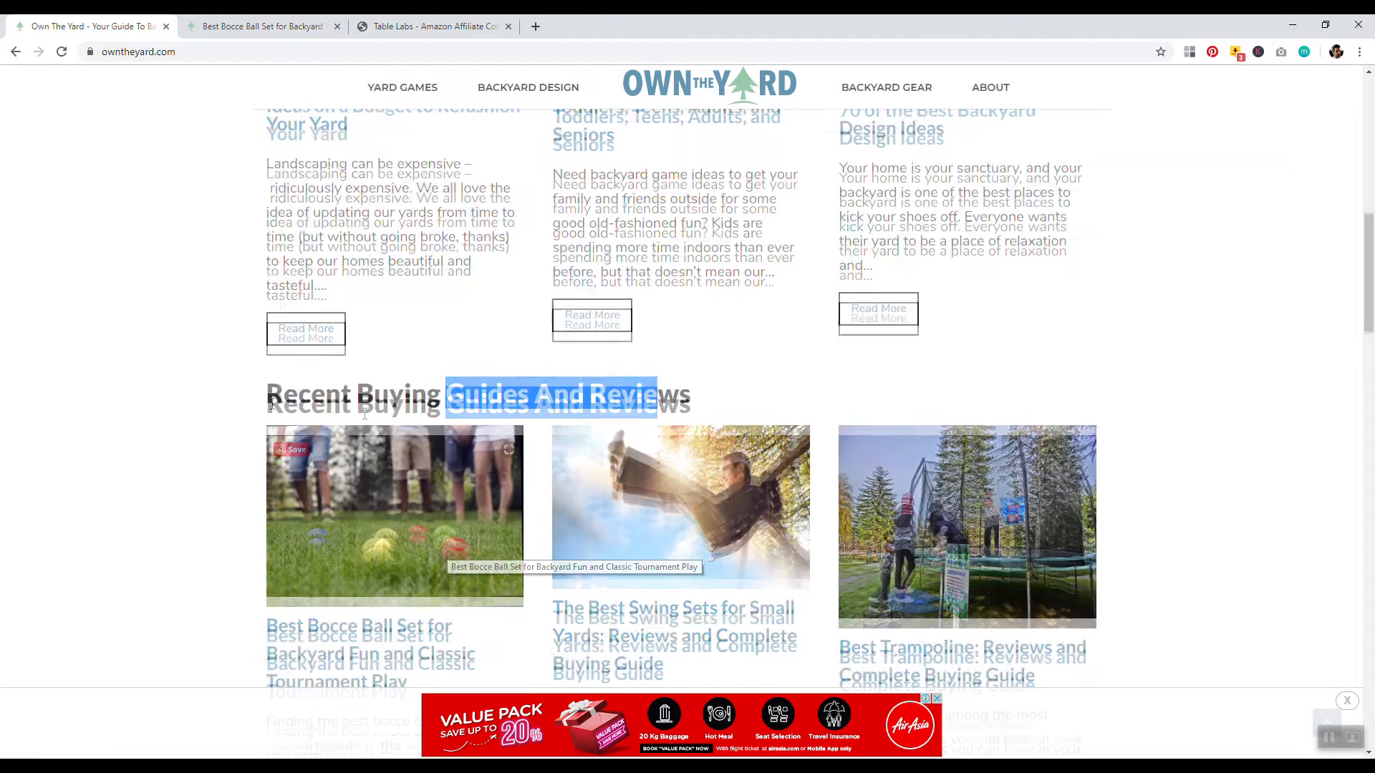
scroll("down", 3)
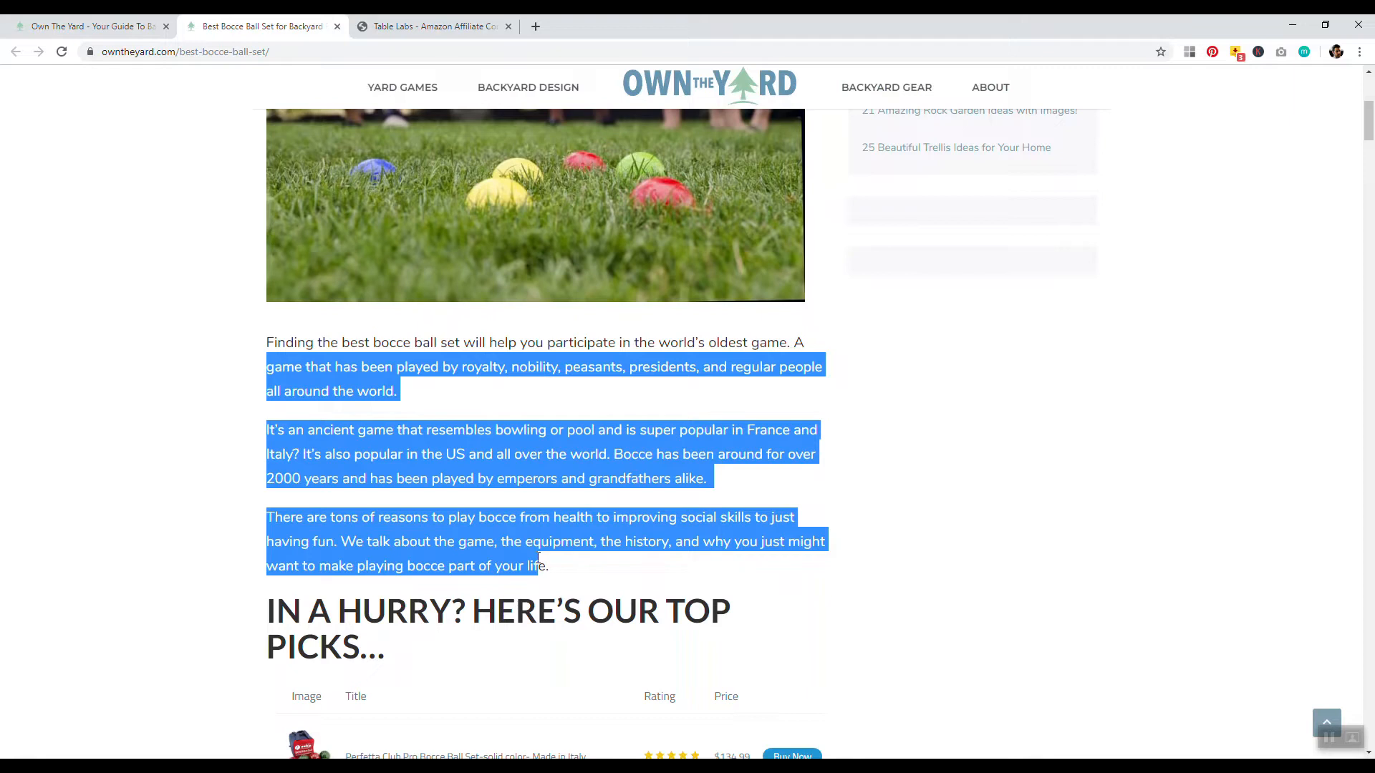
scroll("down", 3)
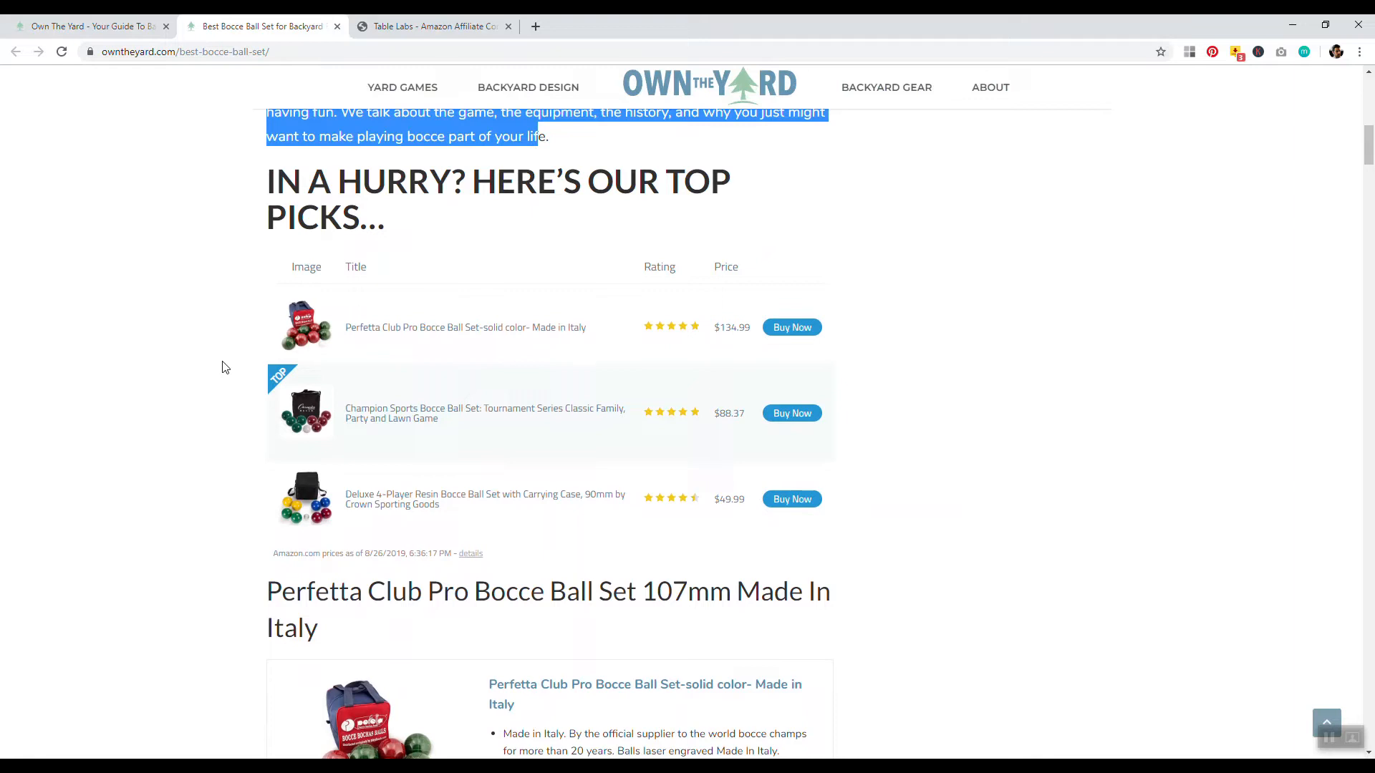
scroll("up", 3)
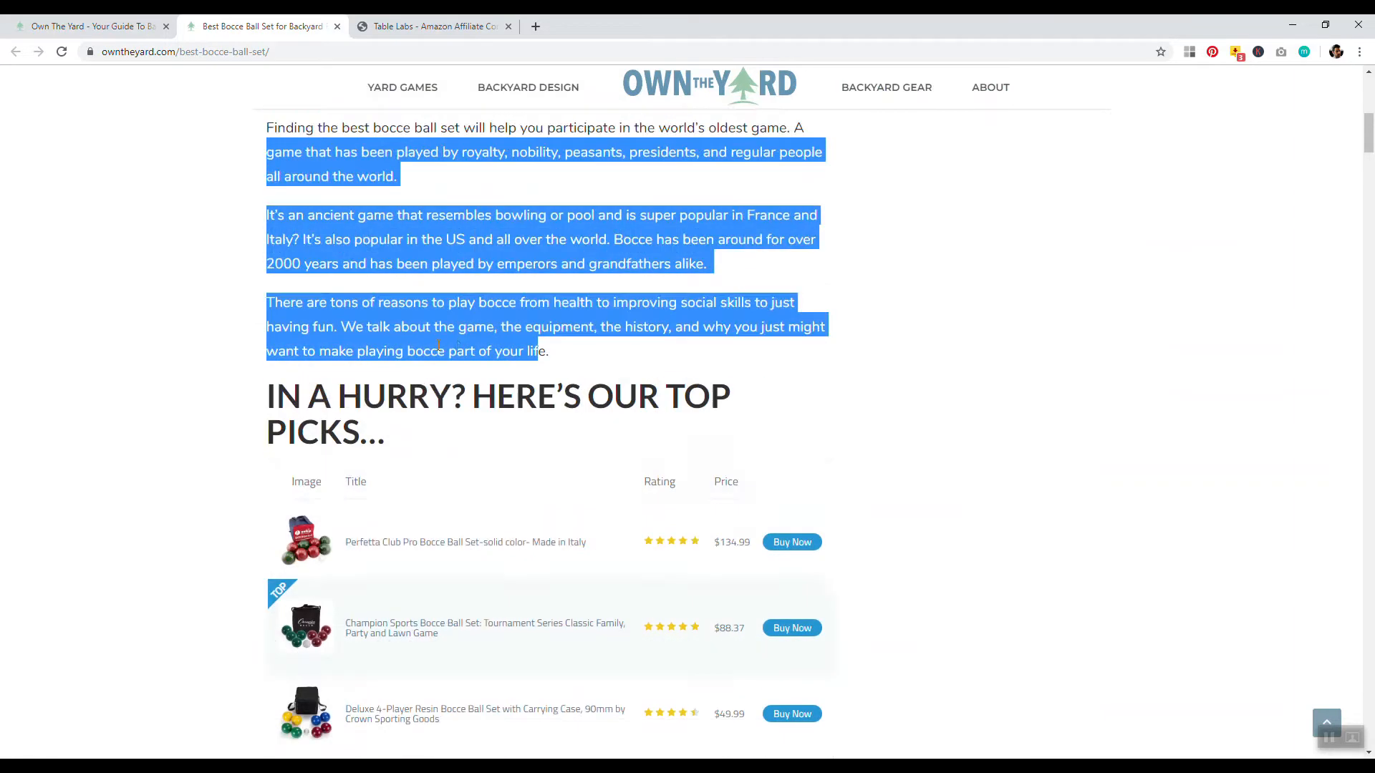
left_click(474, 362)
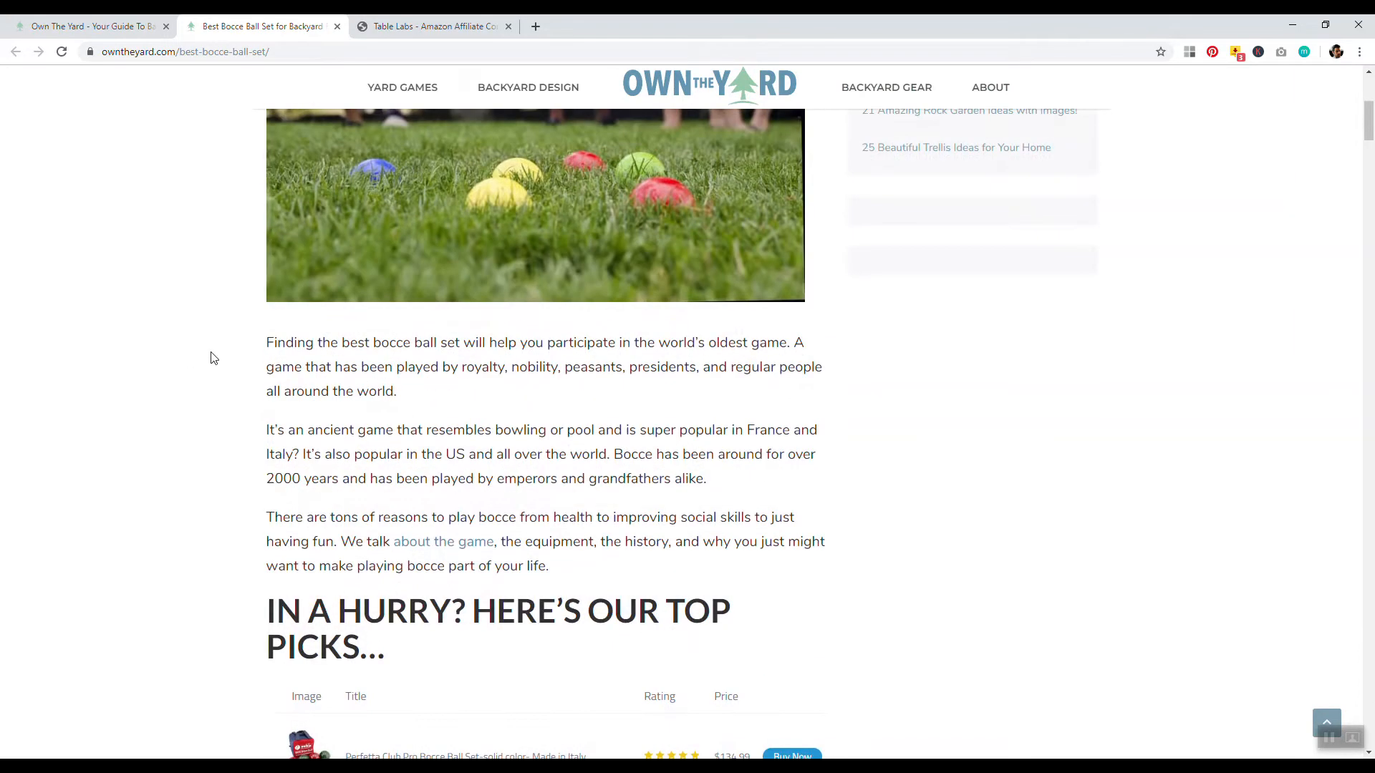
scroll("down", 3)
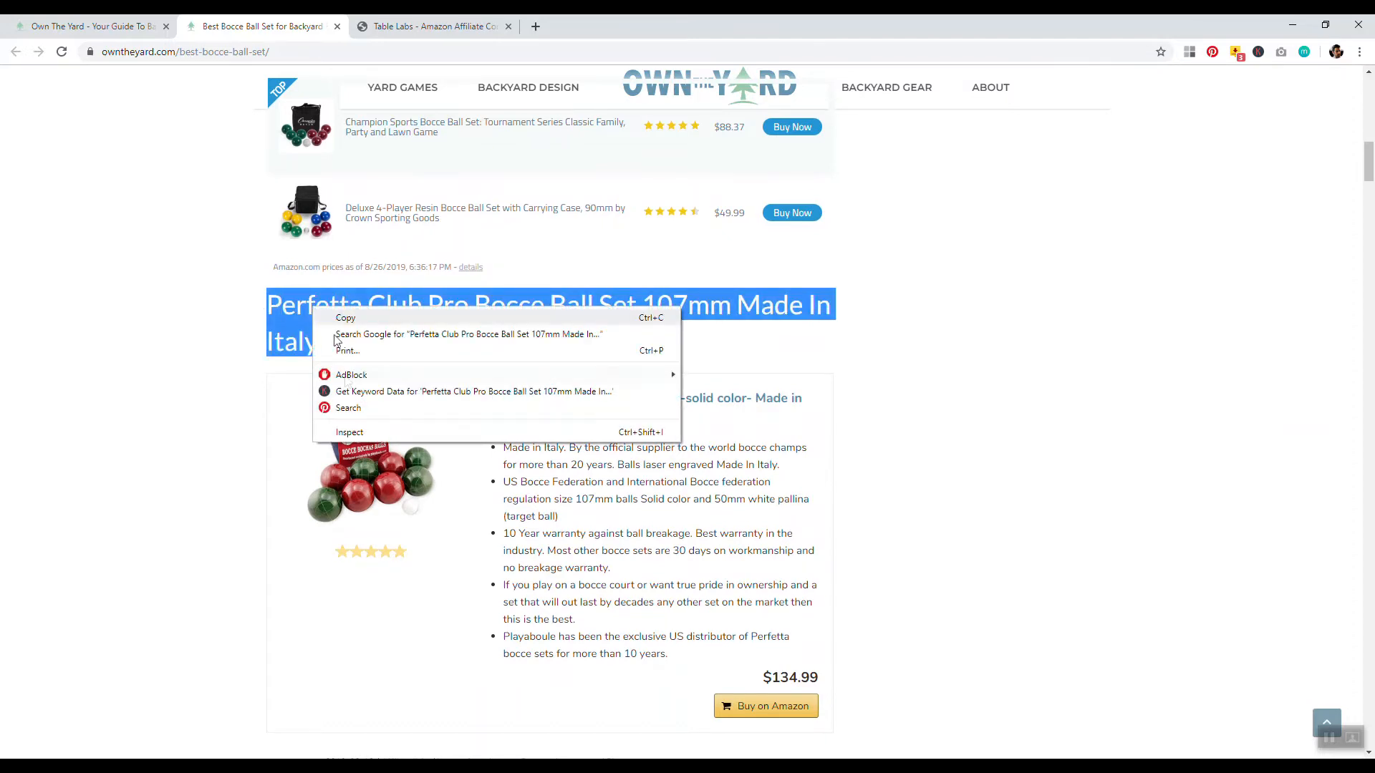
Step: Scroll through the 'In a hurry' top-picks heading and Perfetta Club Pro heading down to the Champion Sports review
left_click(349, 431)
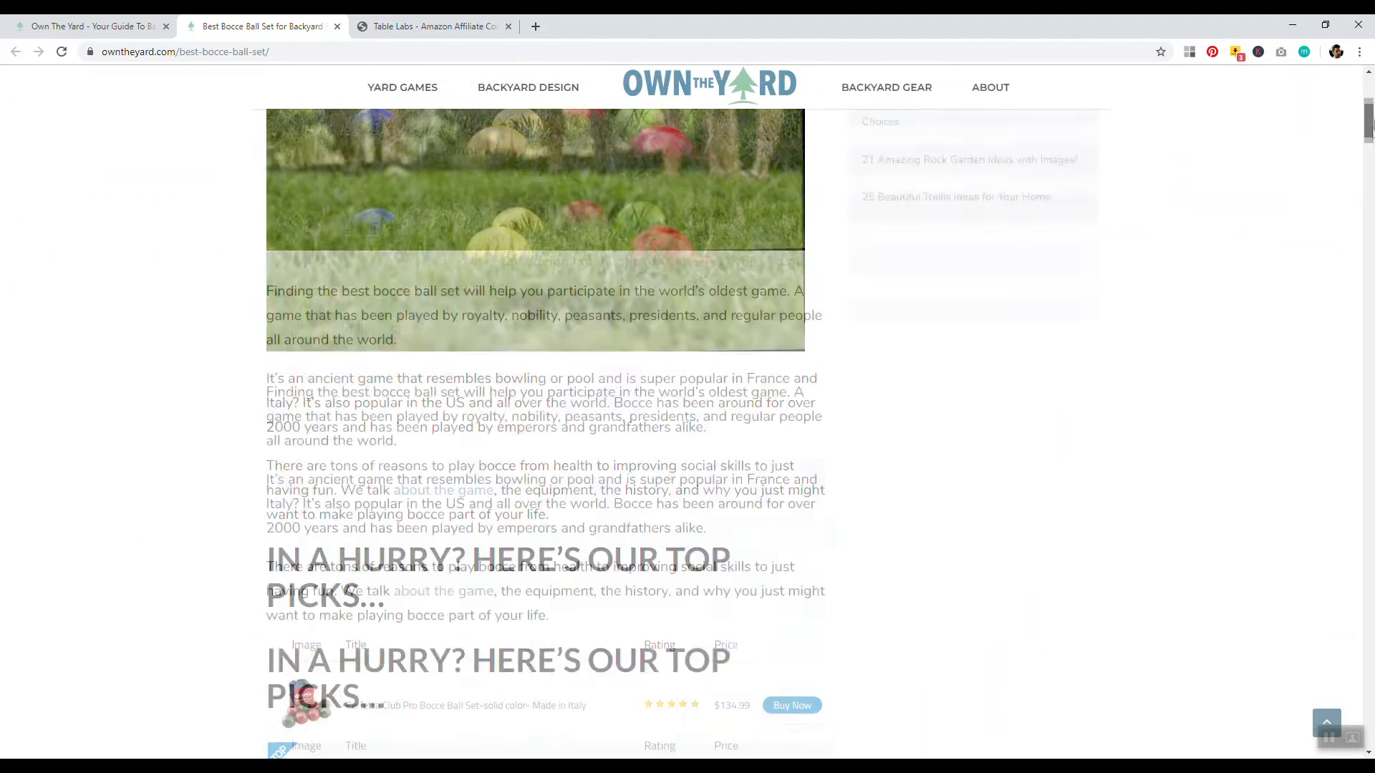
scroll("down", 3)
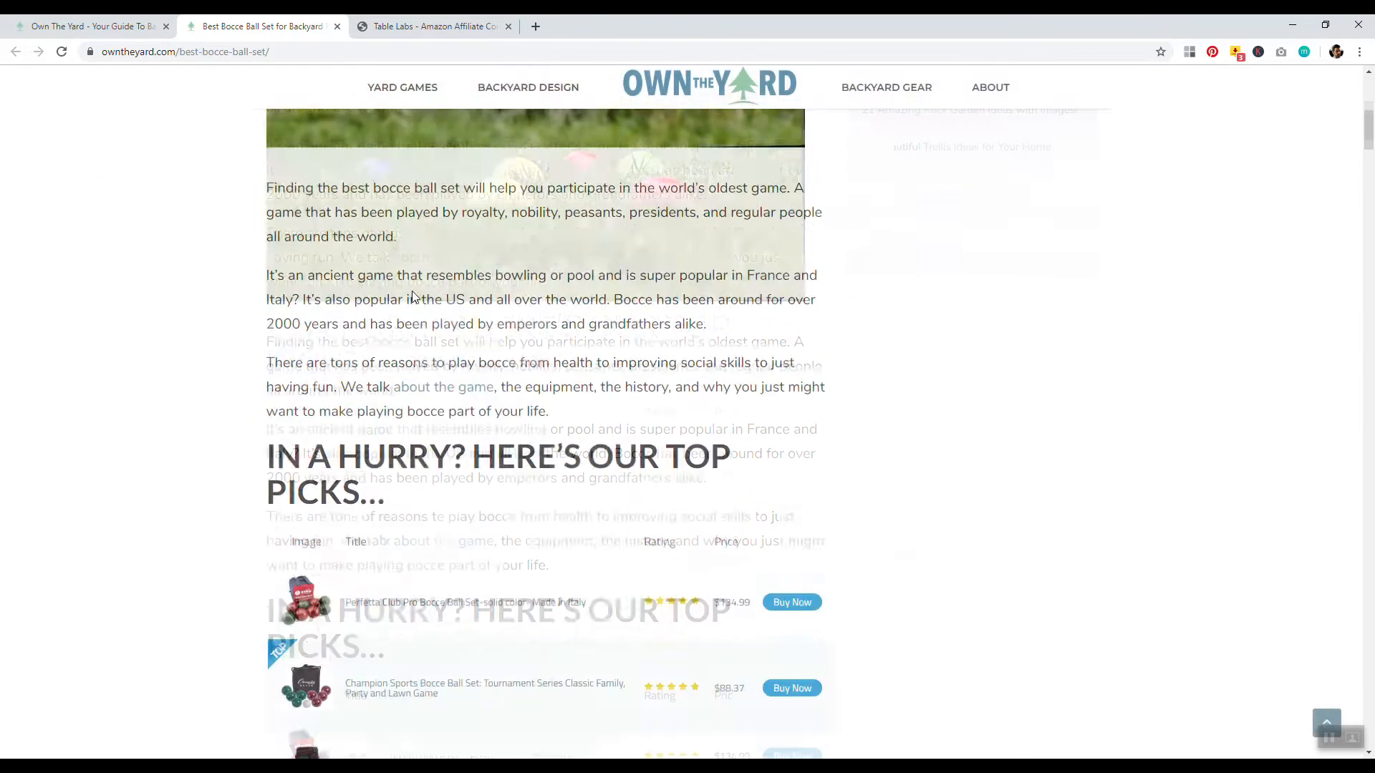
scroll("up", 3)
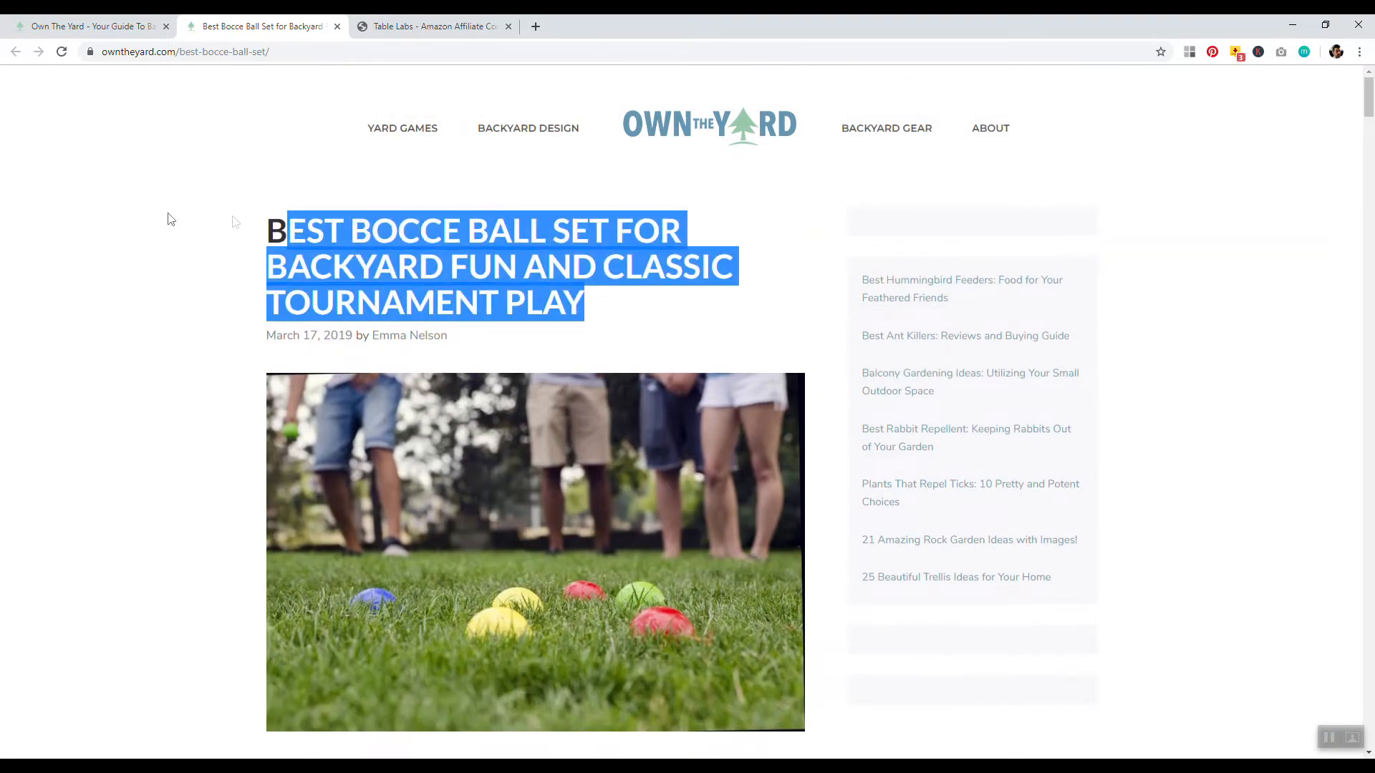
scroll("down", 3)
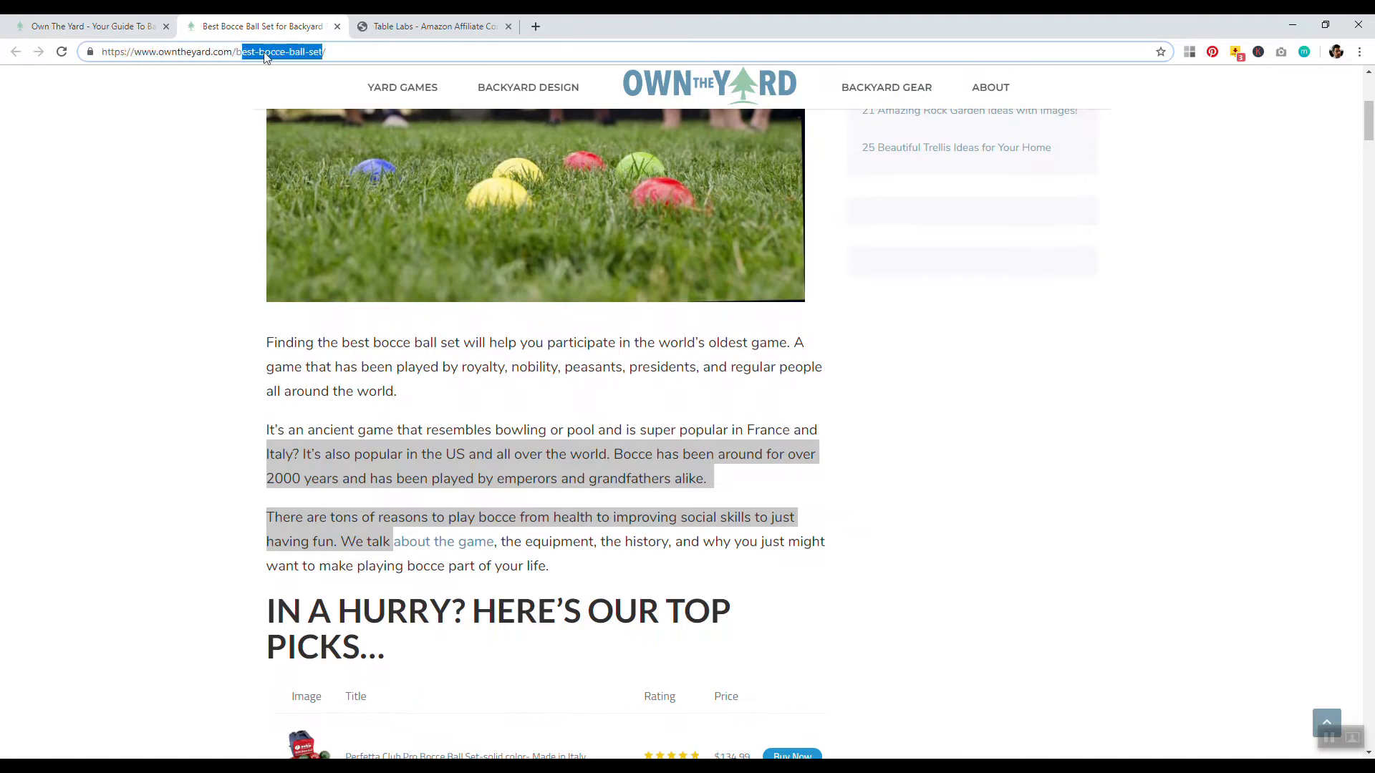
mouse_move(252, 60)
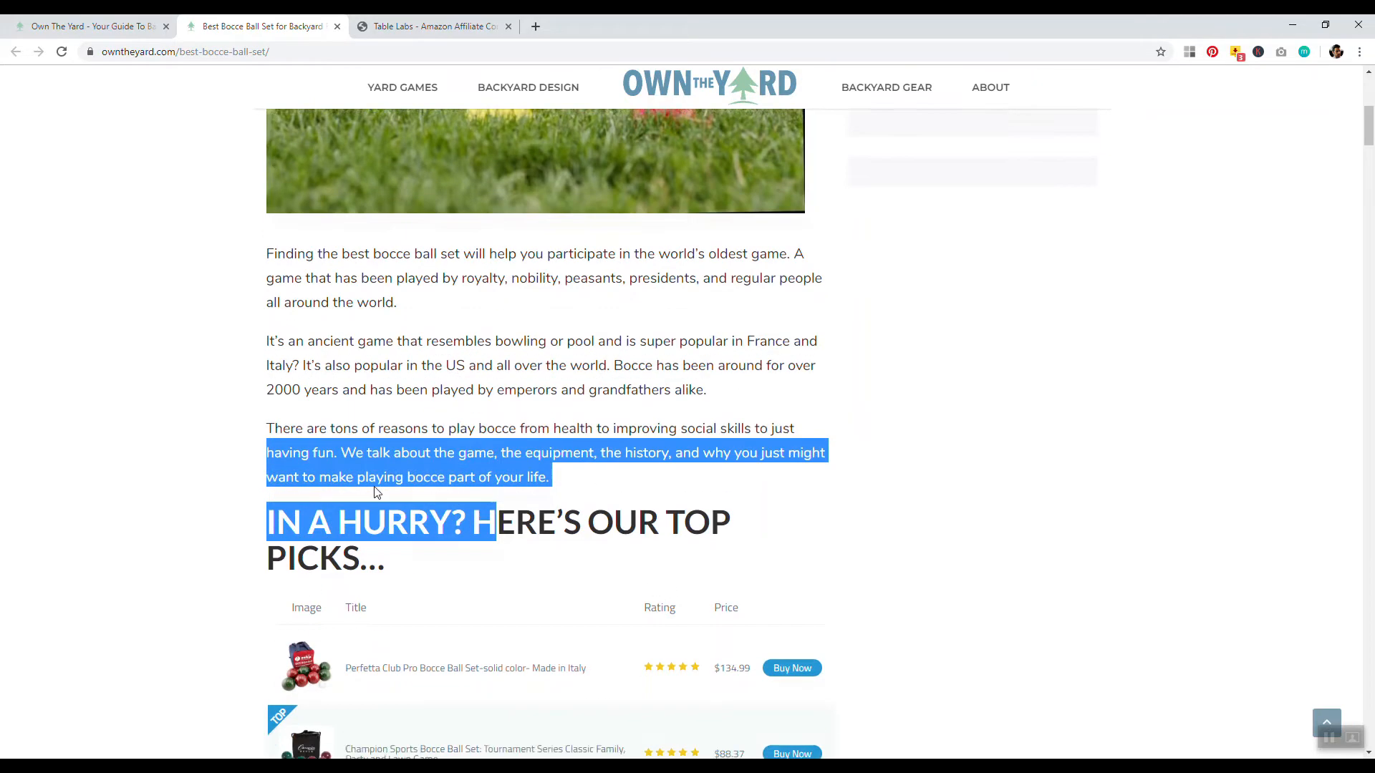
scroll("down", 3)
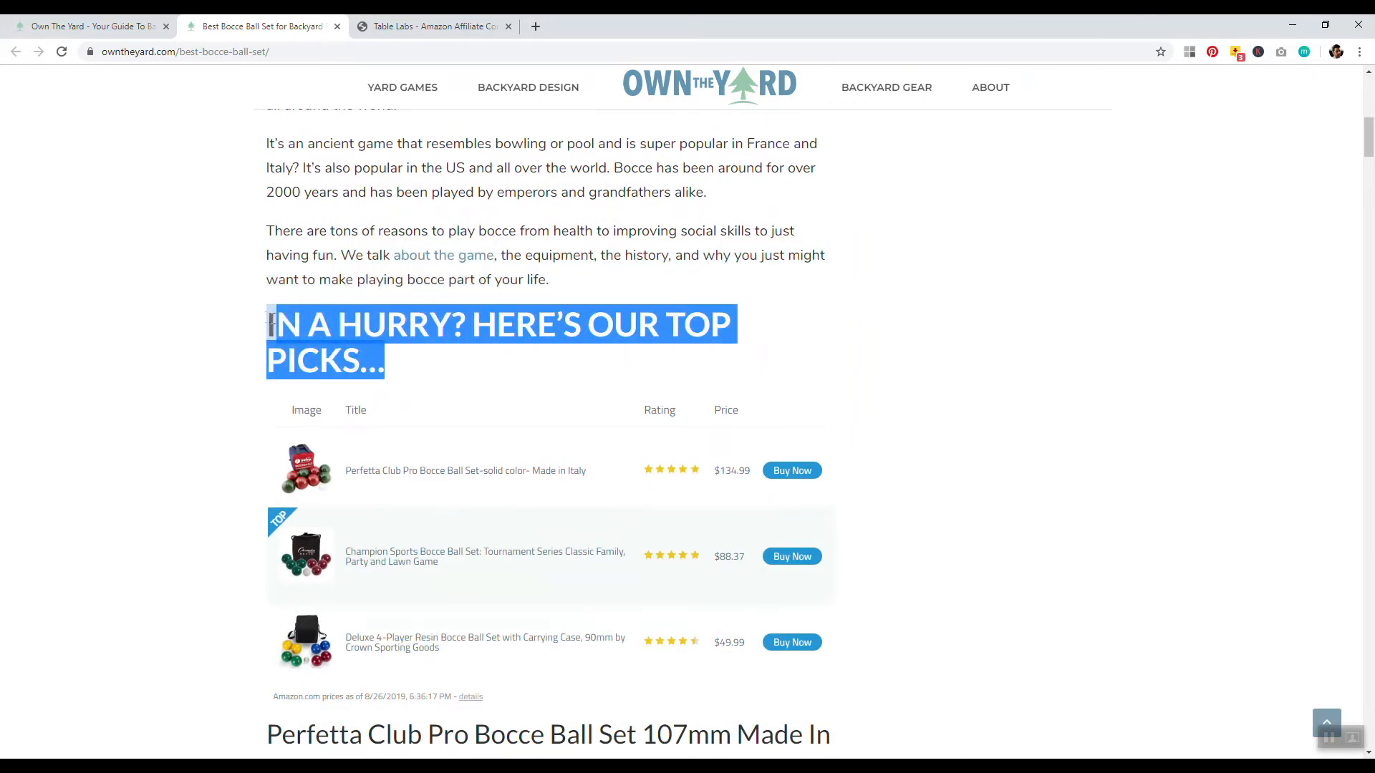
mouse_move(438, 656)
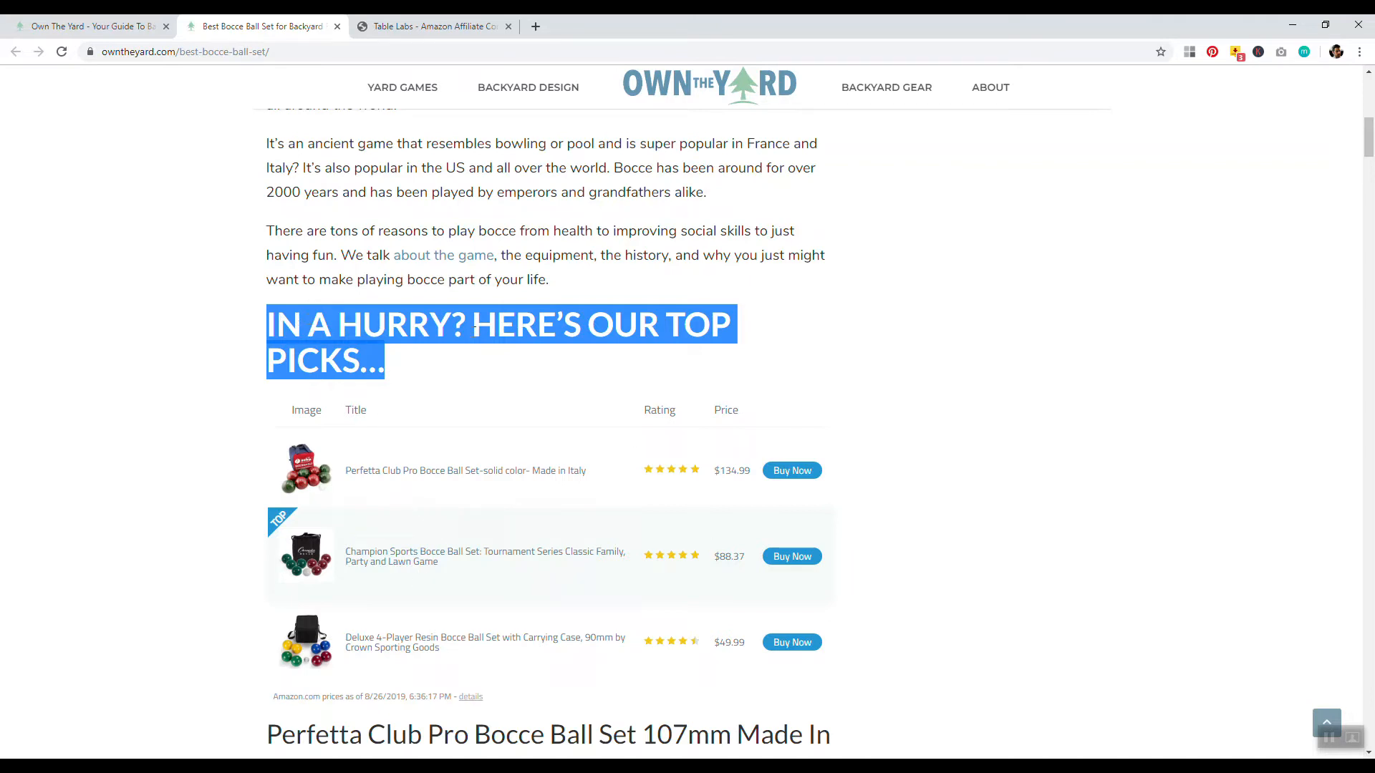
mouse_move(420, 325)
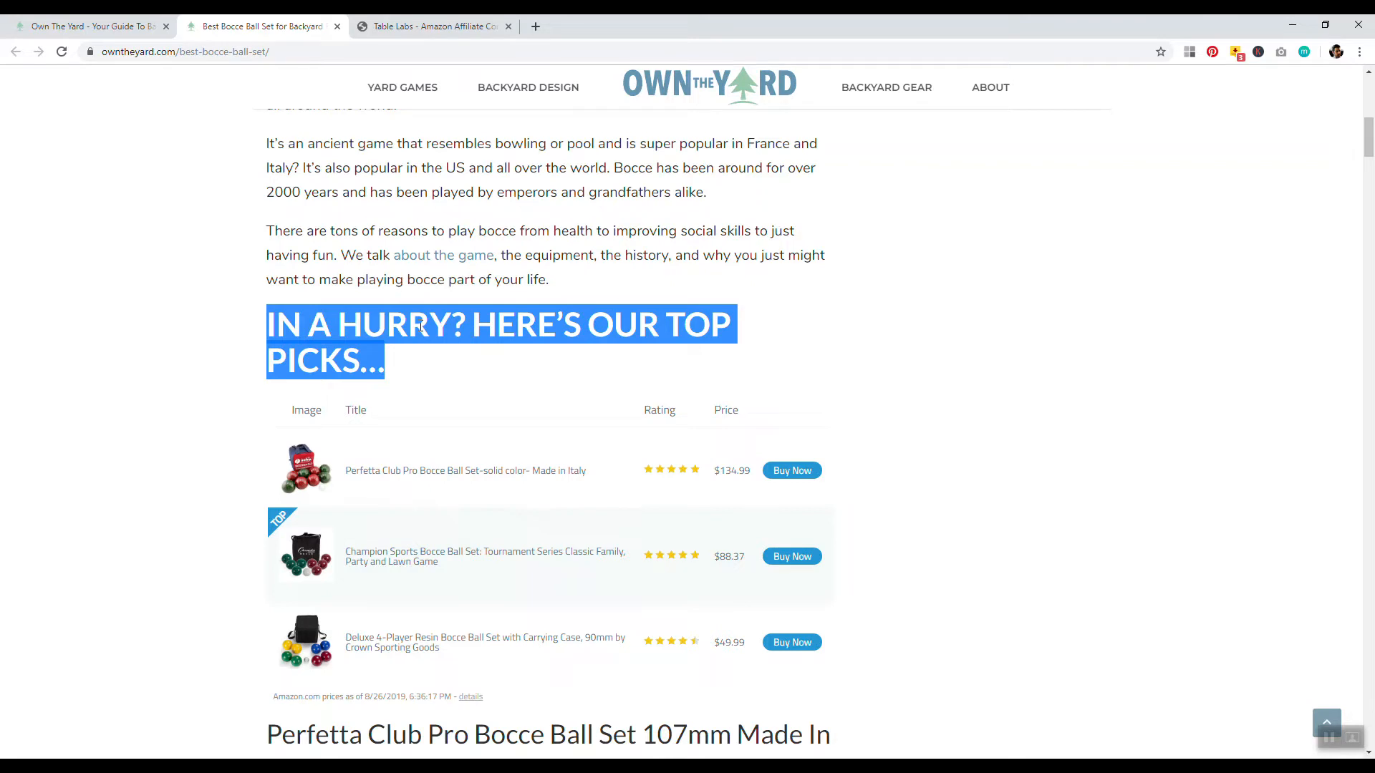
scroll("down", 3)
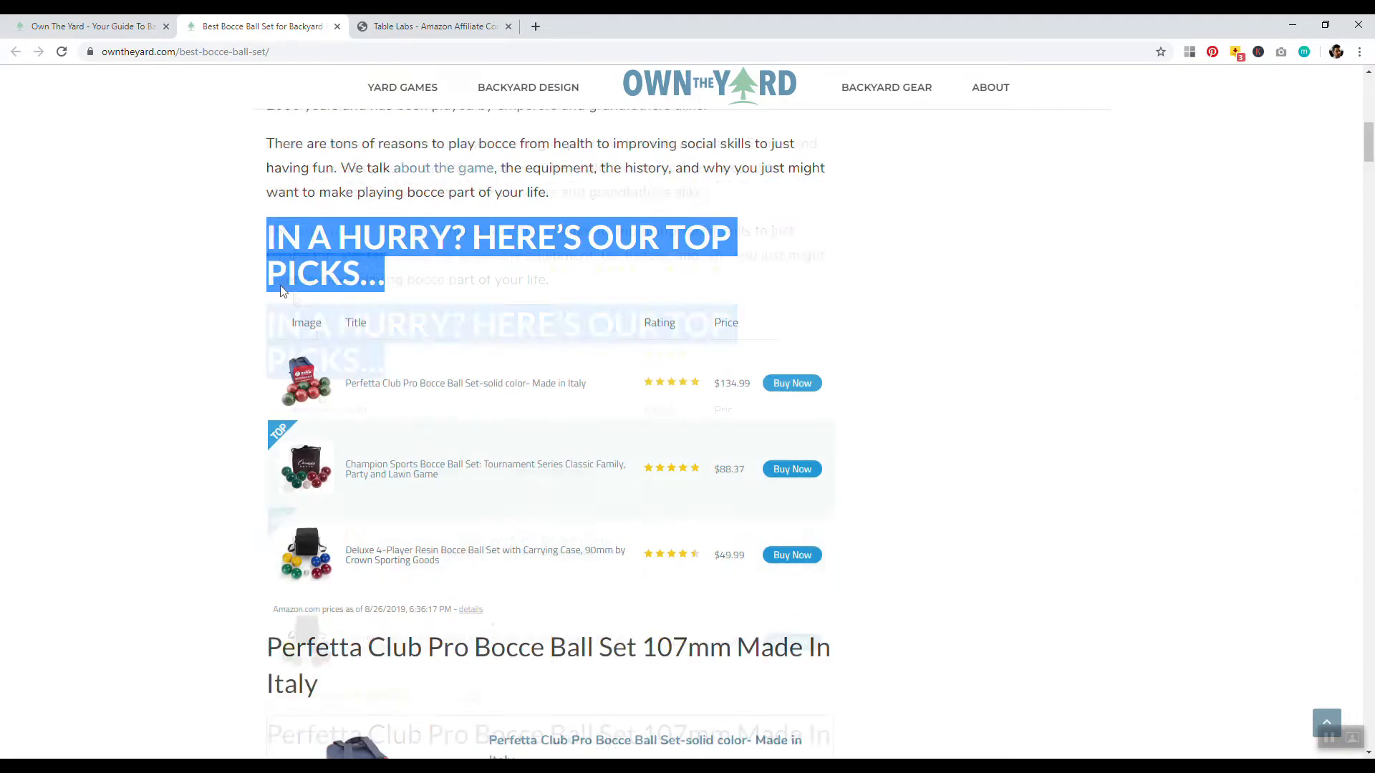
scroll("down", 3)
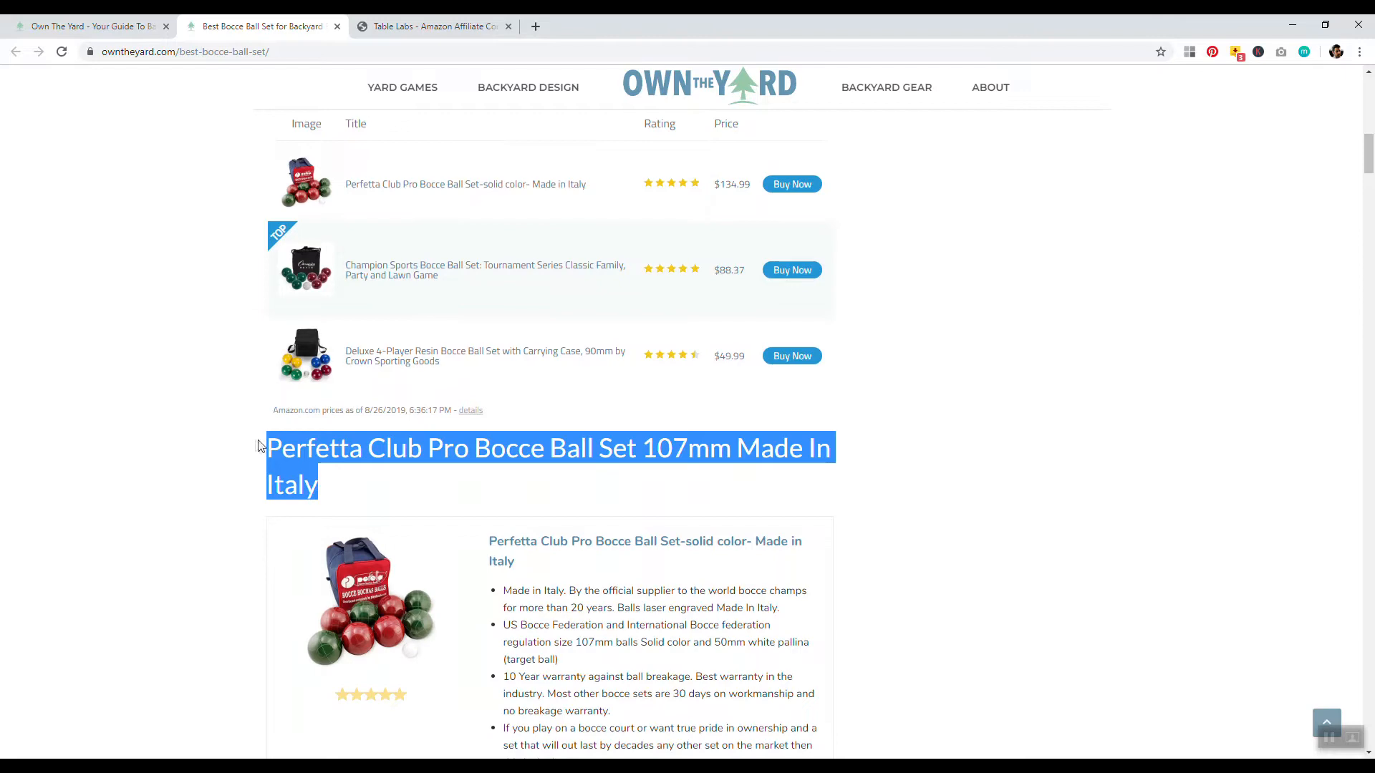
scroll("down", 3)
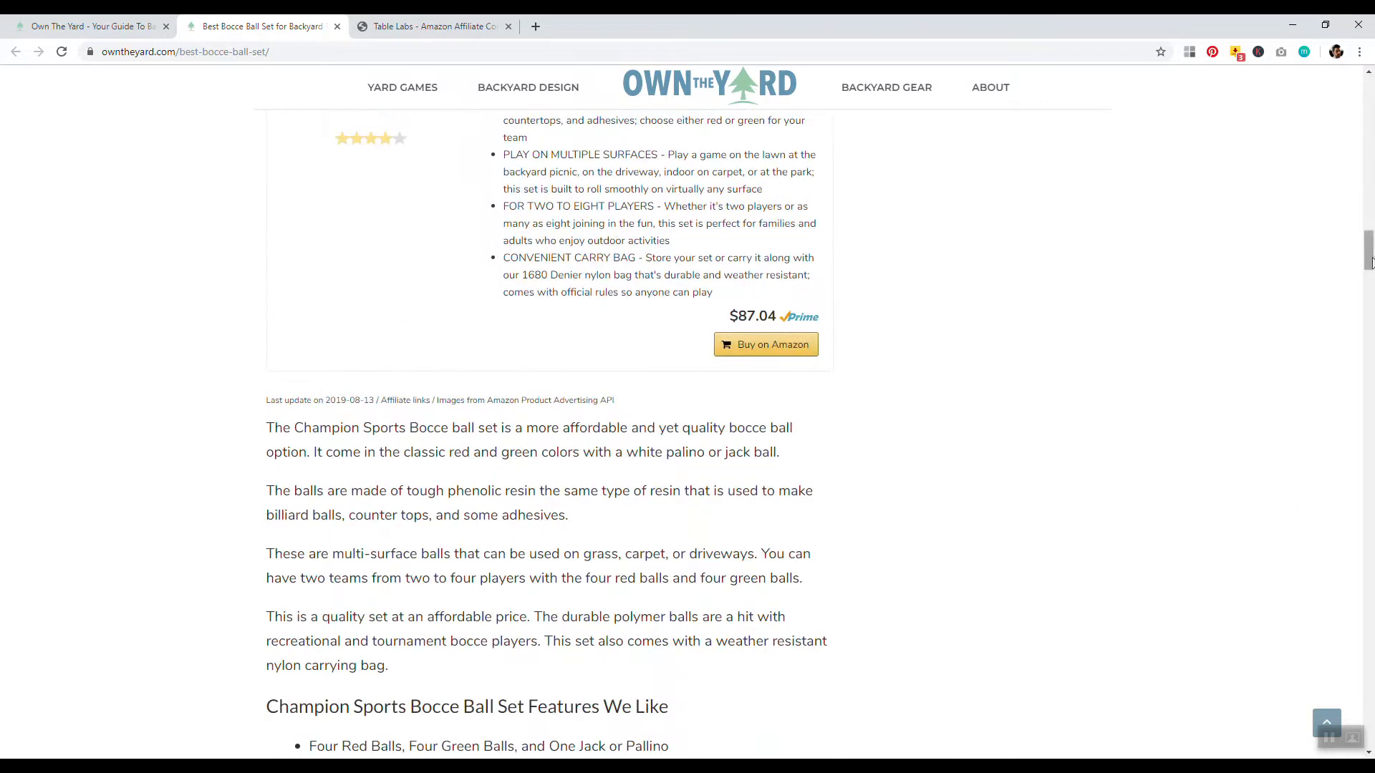
Step: Scroll to the top and select the phrase 'BEST BOCCE BALL SET' in the article title
scroll("up", 3)
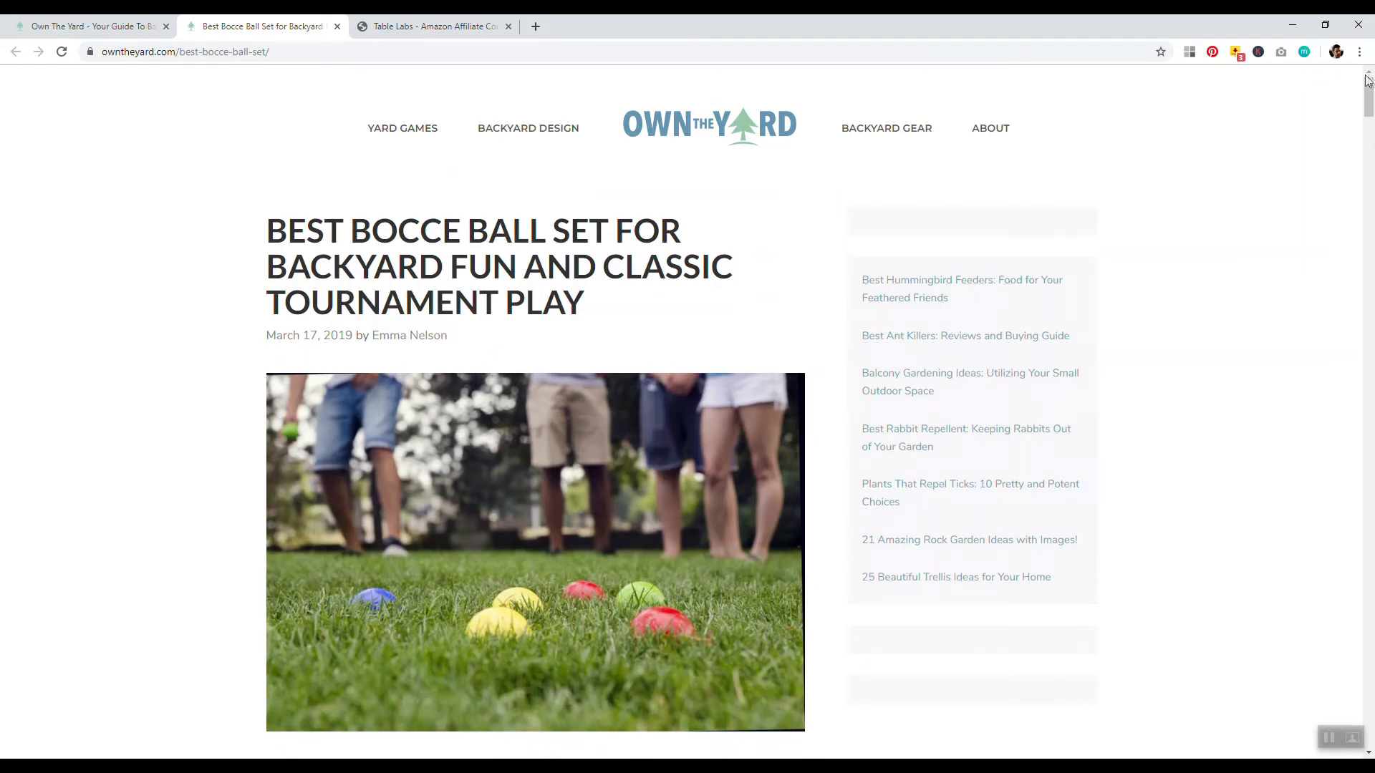
left_click(184, 51)
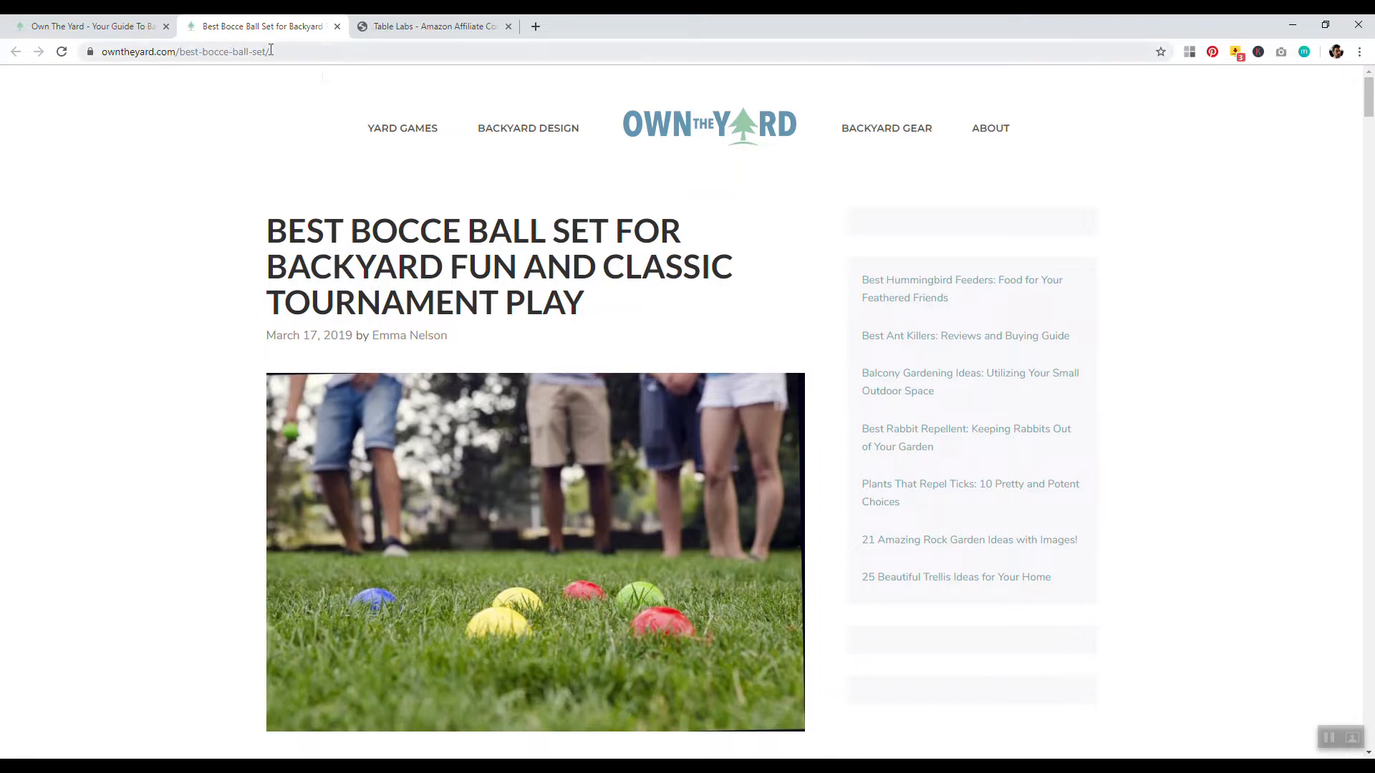
left_click_drag(272, 231, 467, 231)
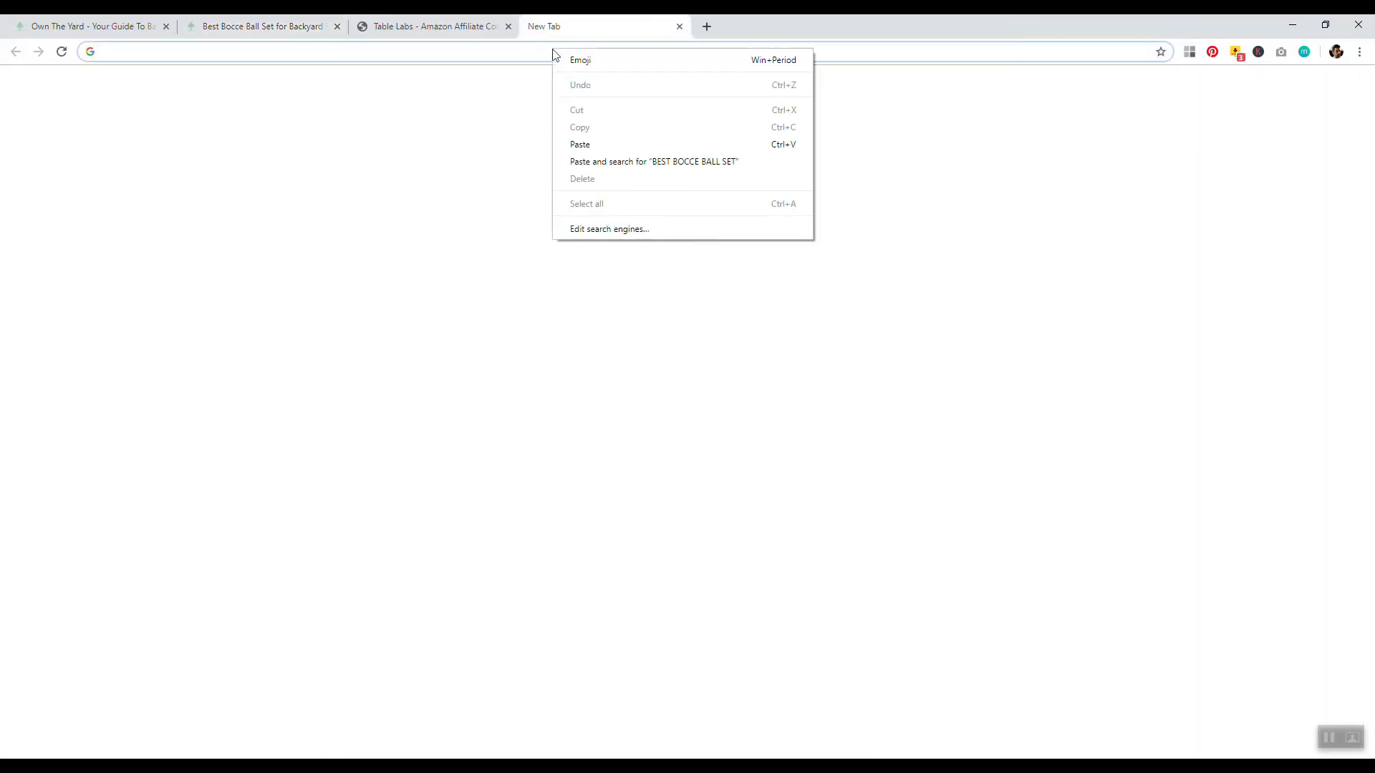
Step: Search Google for 'BEST BOCCE BALL SET' and highlight the featured snippet's list of seven sets
left_click(653, 161)
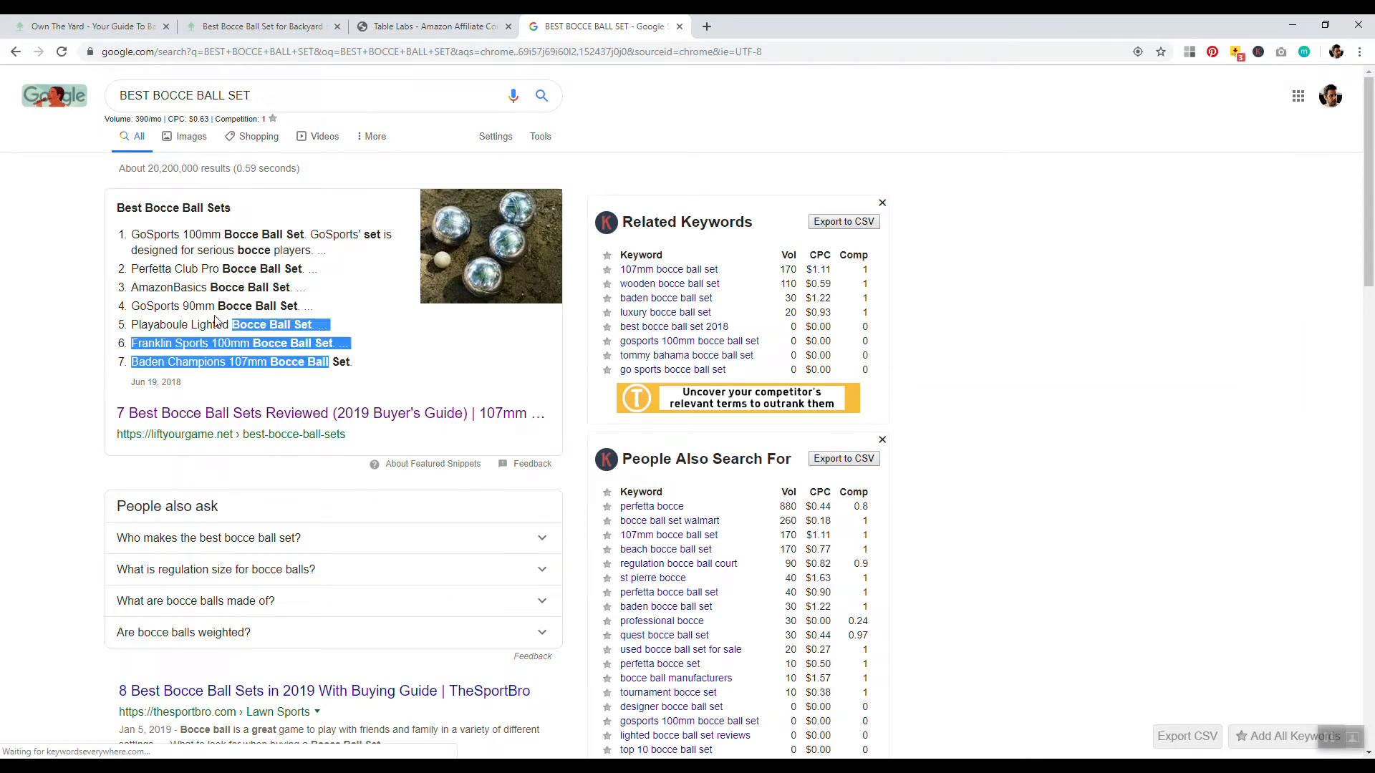
left_click_drag(330, 342, 130, 234)
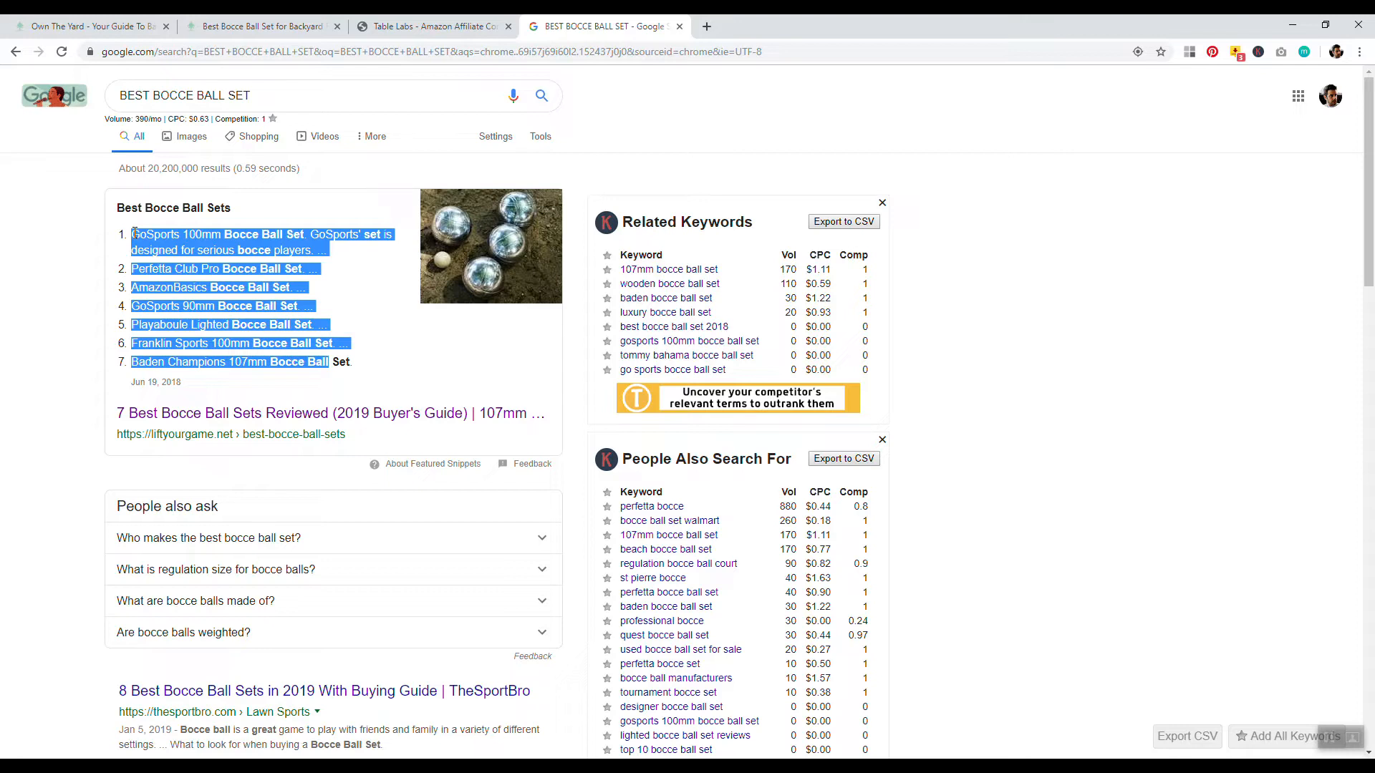
mouse_move(511, 255)
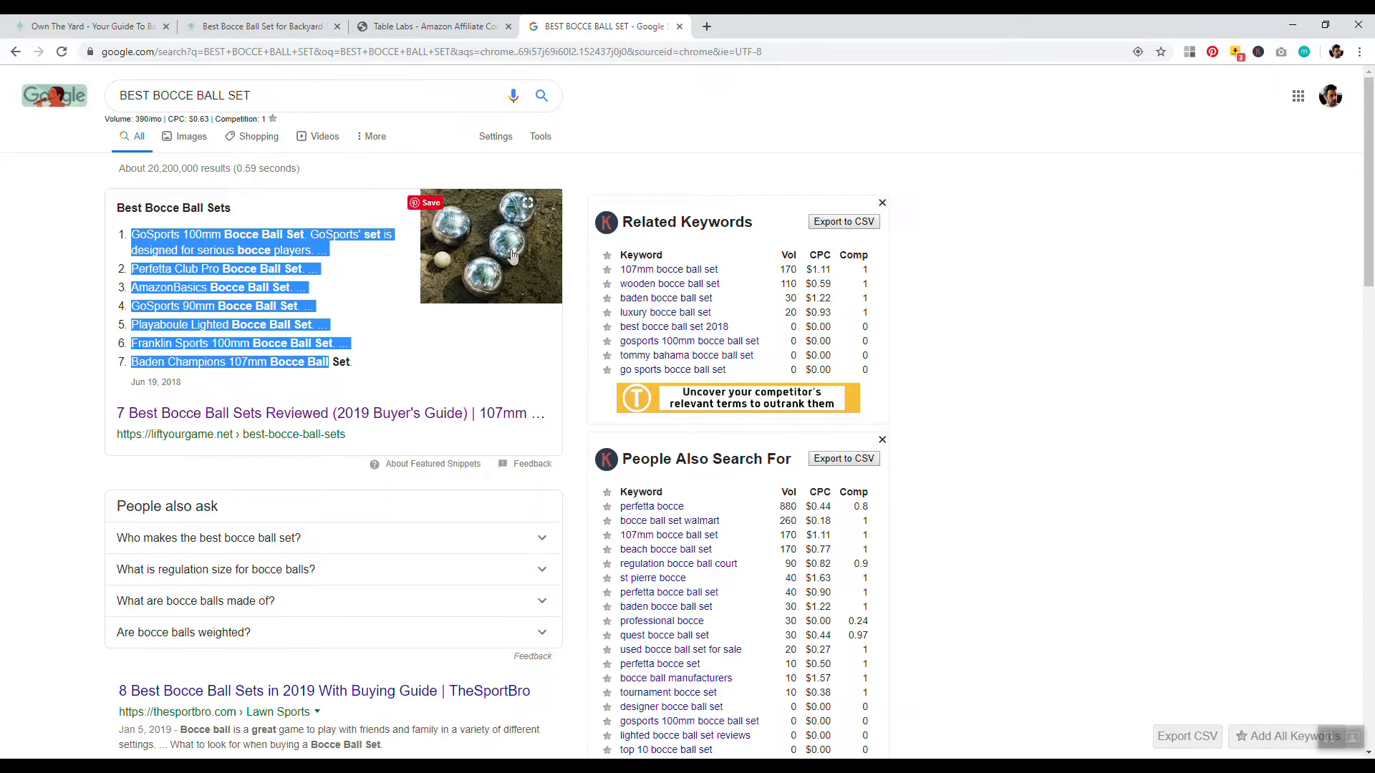
mouse_move(526, 285)
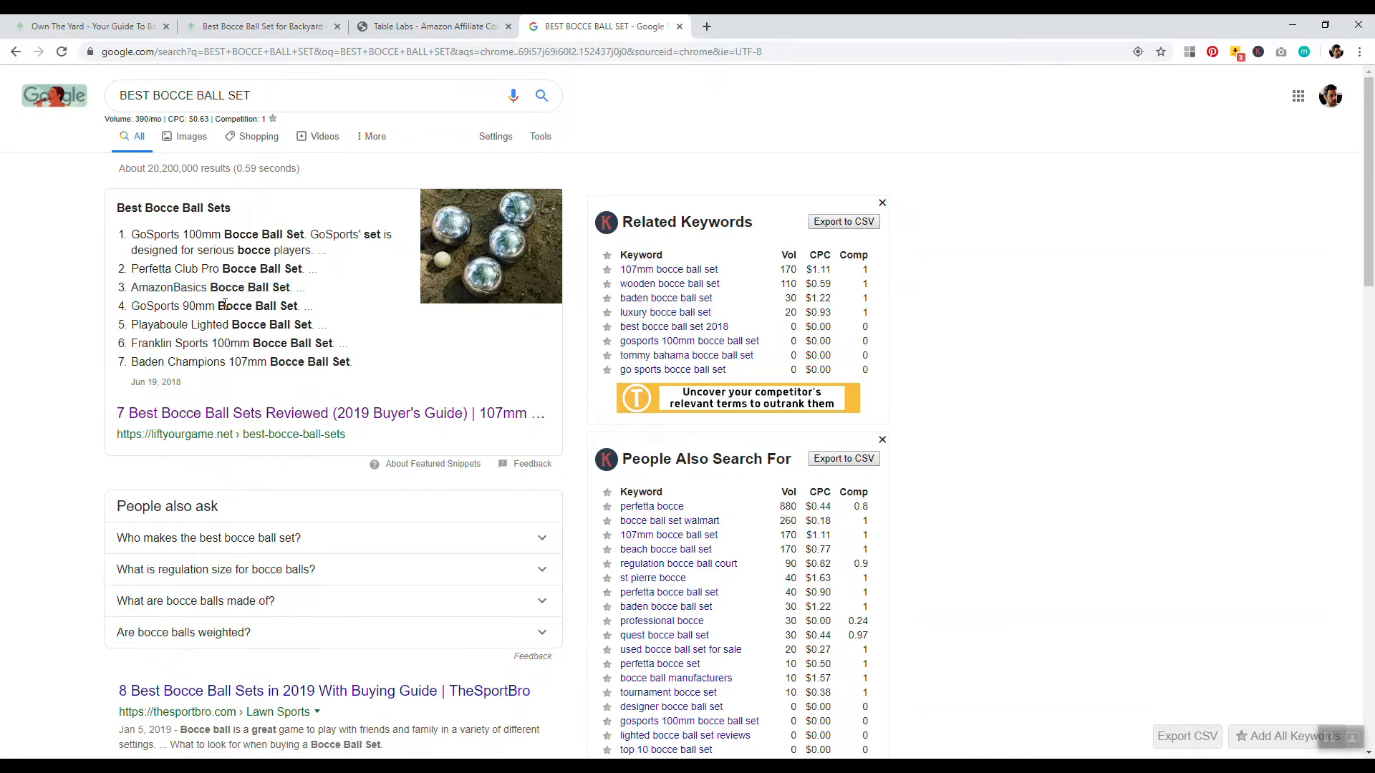
mouse_move(328, 412)
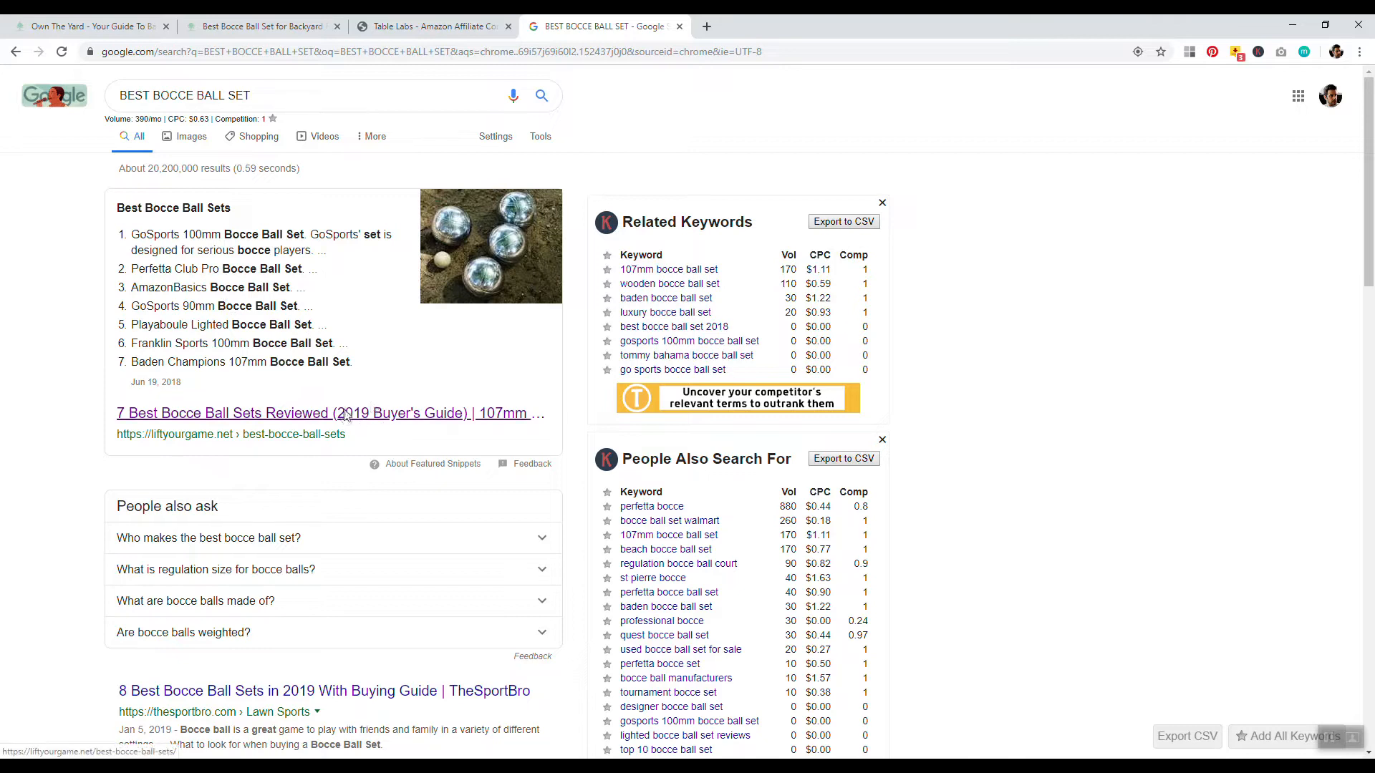
Step: Open LiftYourGame's '7 Best Bocce Ball Sets Reviewed' result and inspect its product headings
left_click(322, 413)
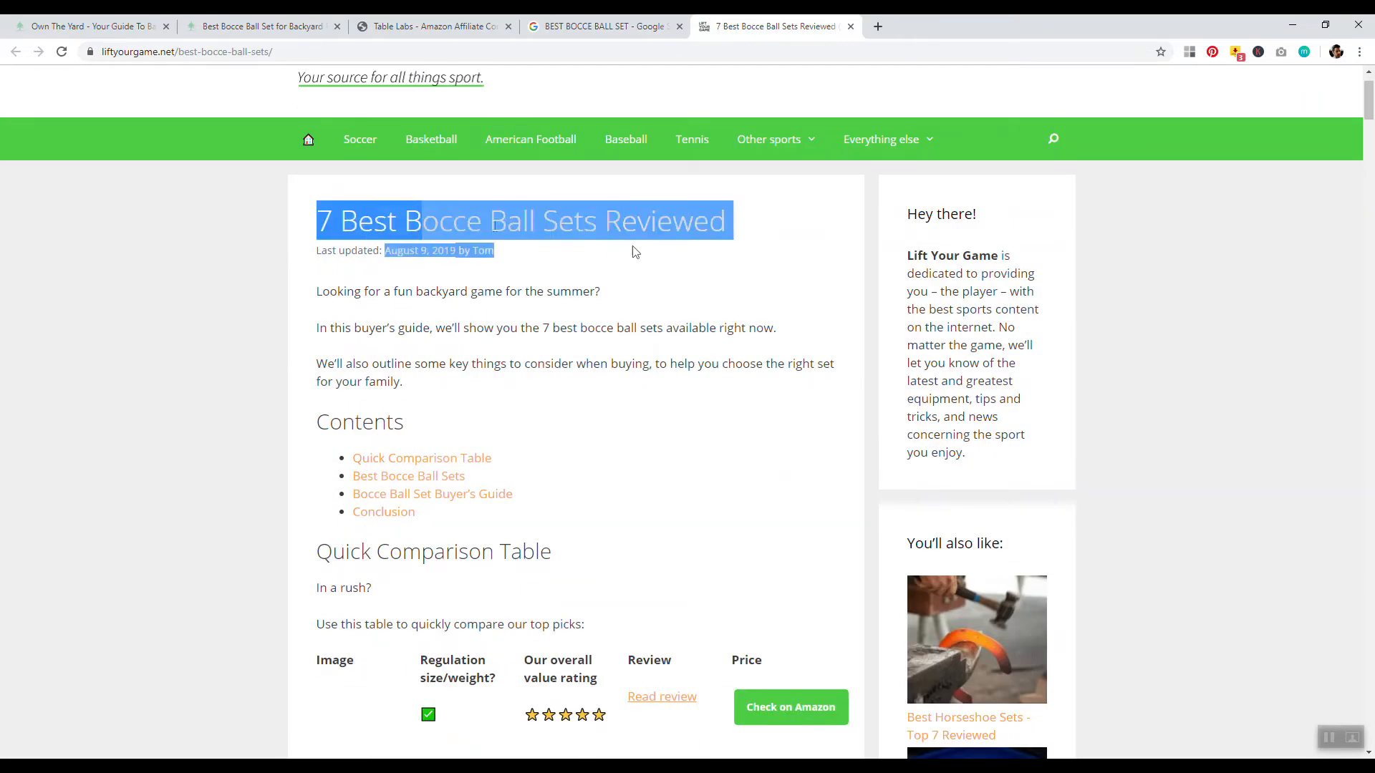
scroll("down", 3)
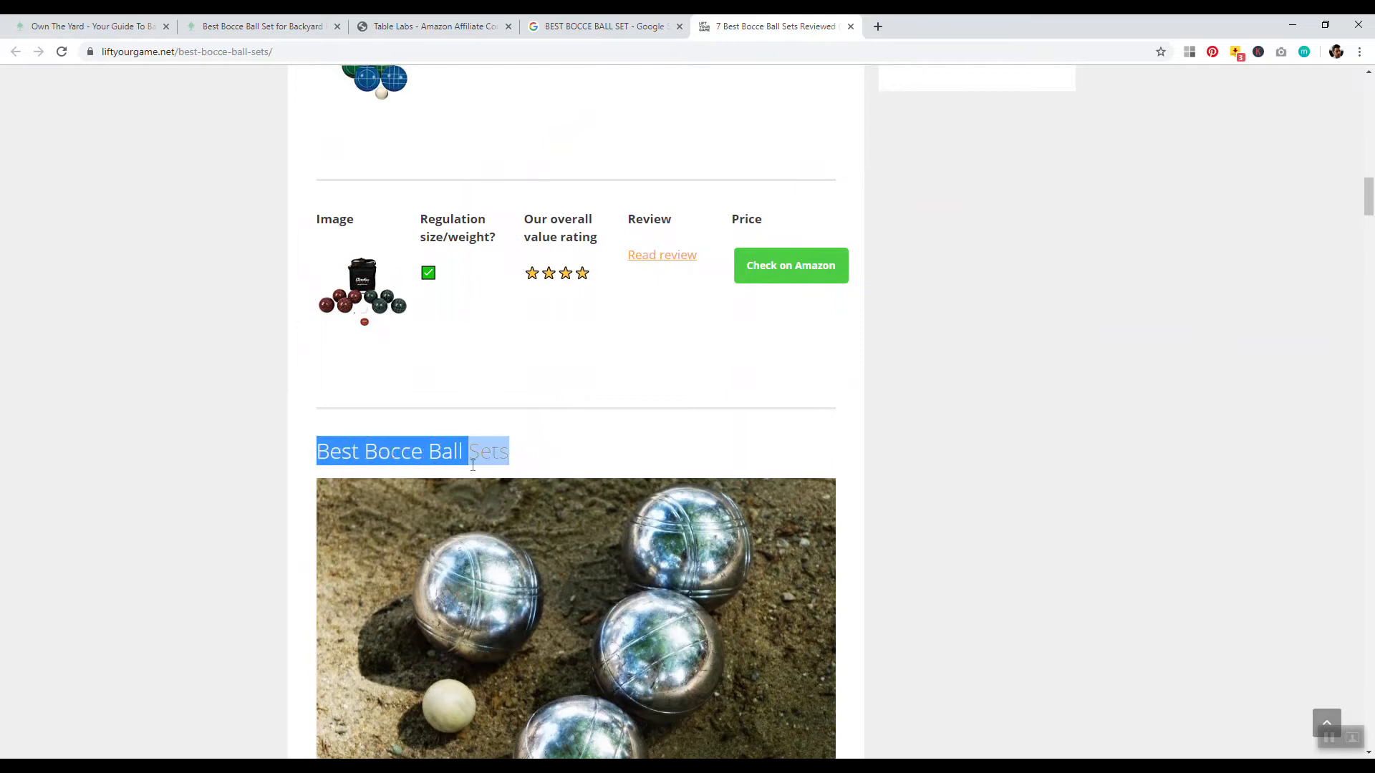
scroll("down", 3)
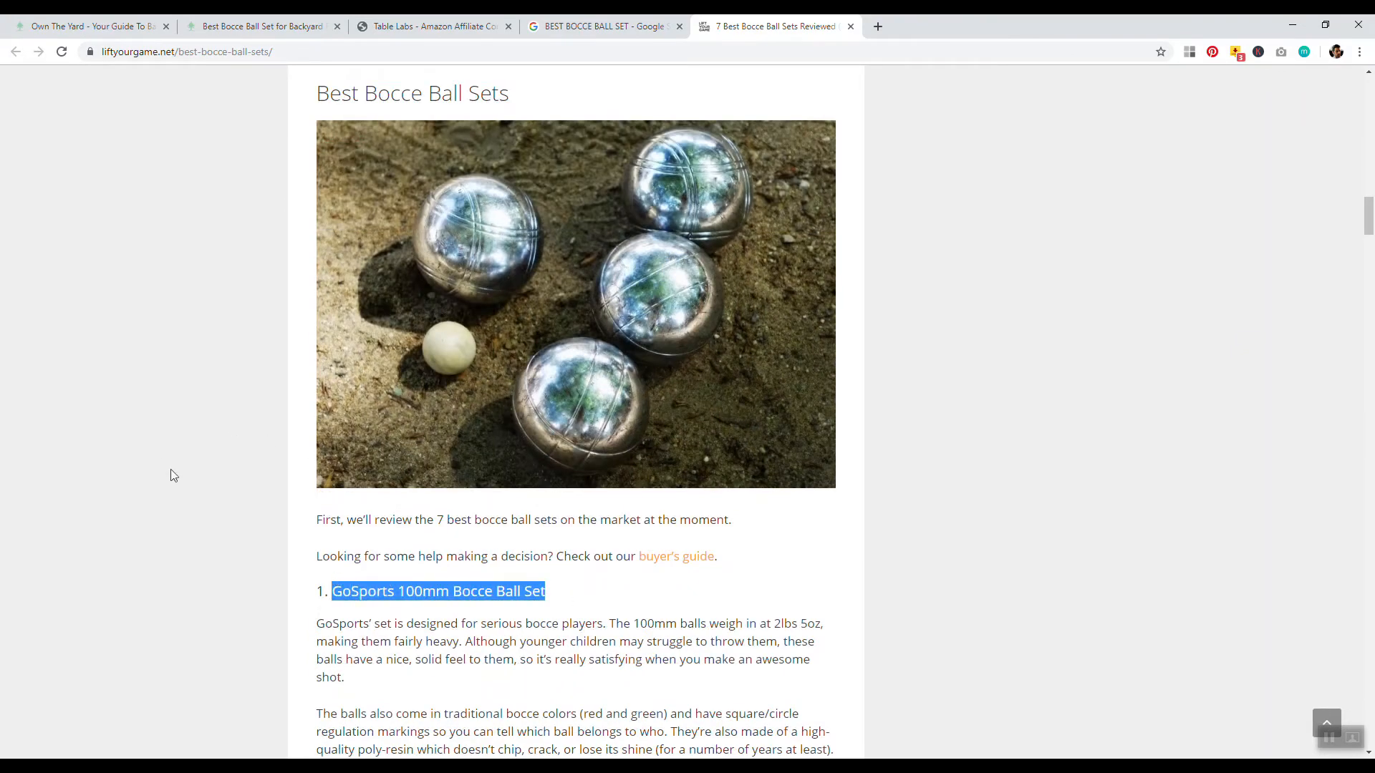
right_click(448, 236)
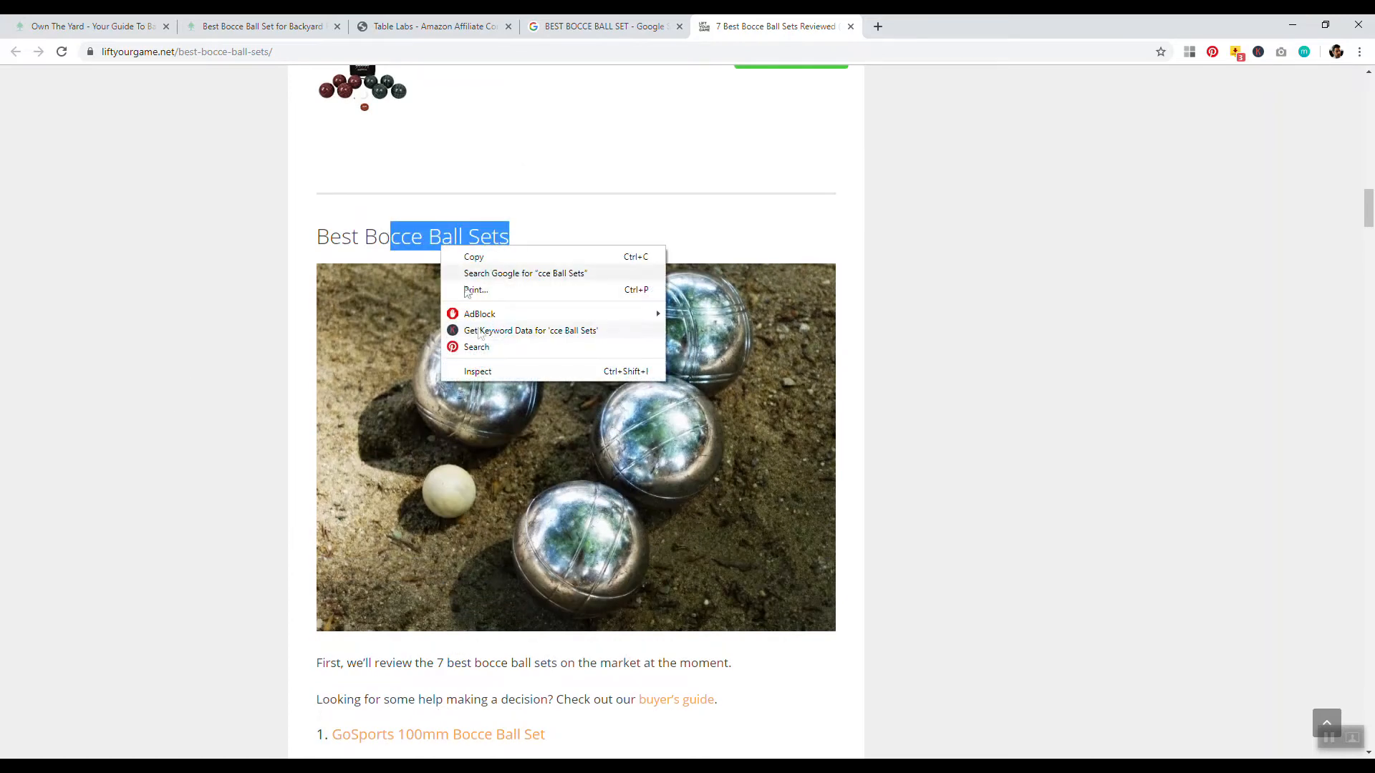
left_click(479, 371)
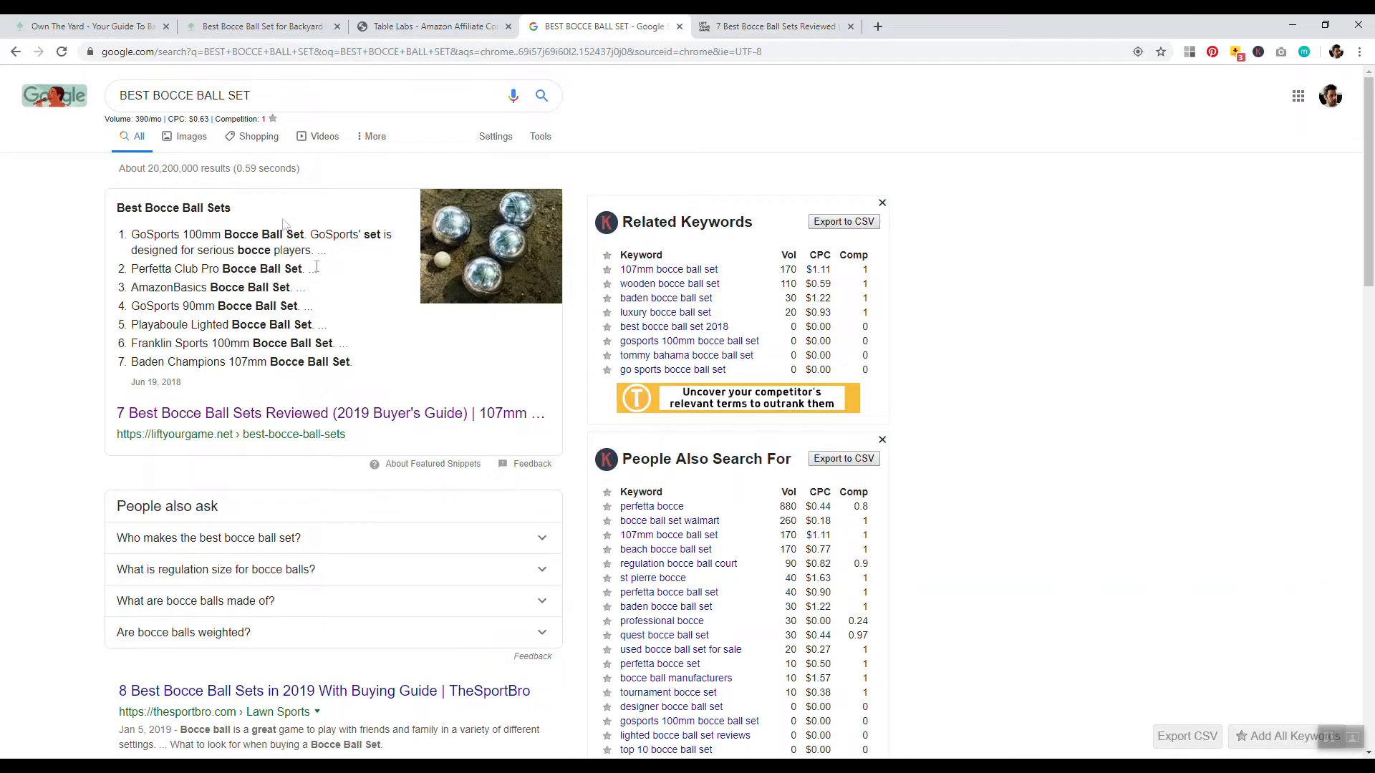
Step: Highlight the snippet list again, then scroll the owntheyard bocce article's title and headings
left_click_drag(131, 234, 351, 361)
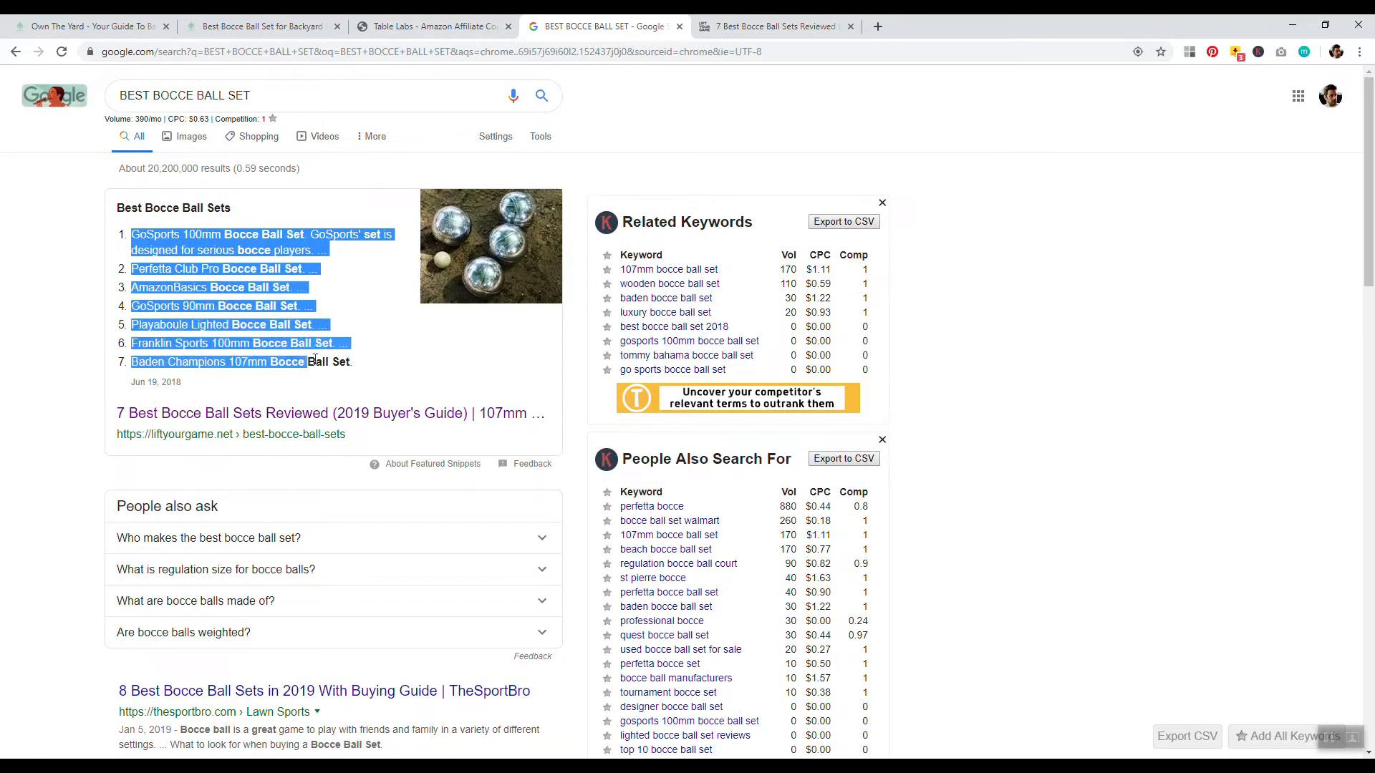
left_click(264, 26)
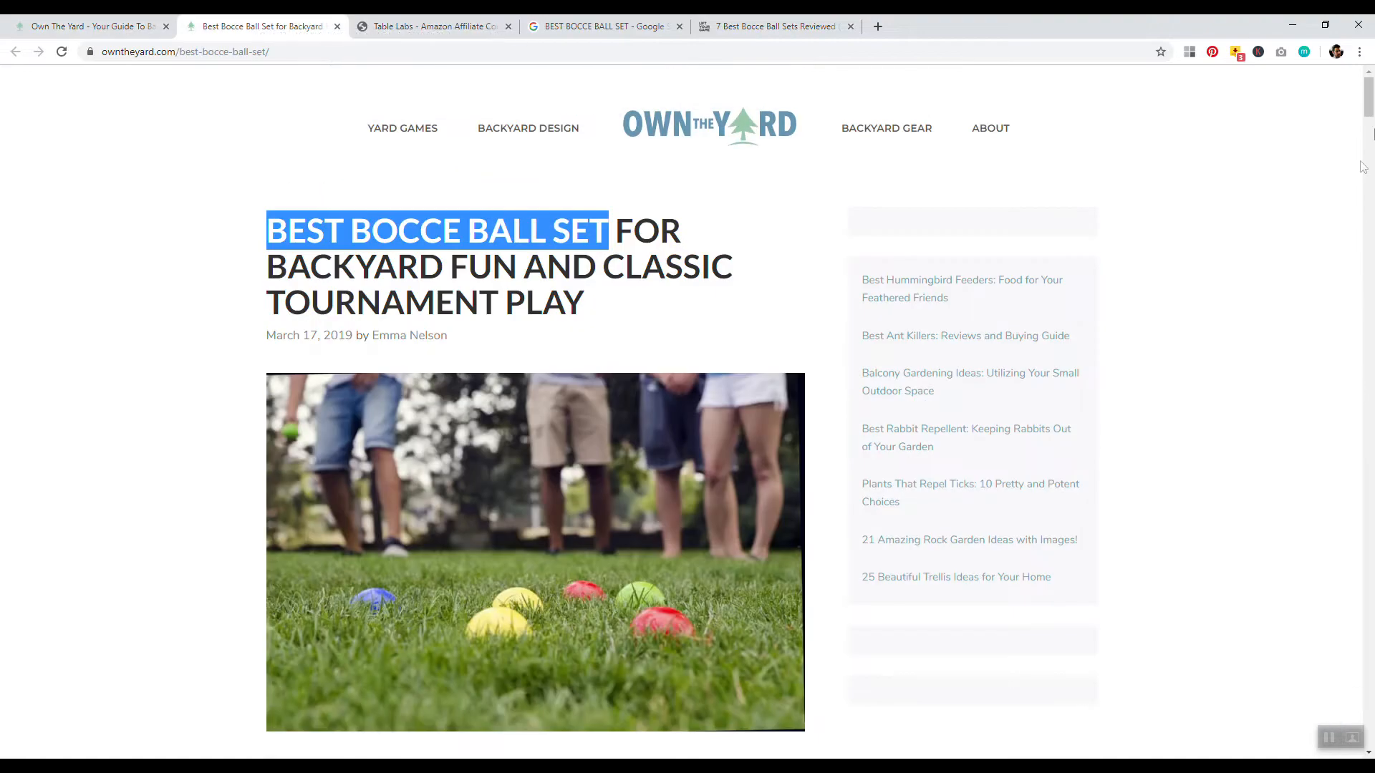
scroll("down", 3)
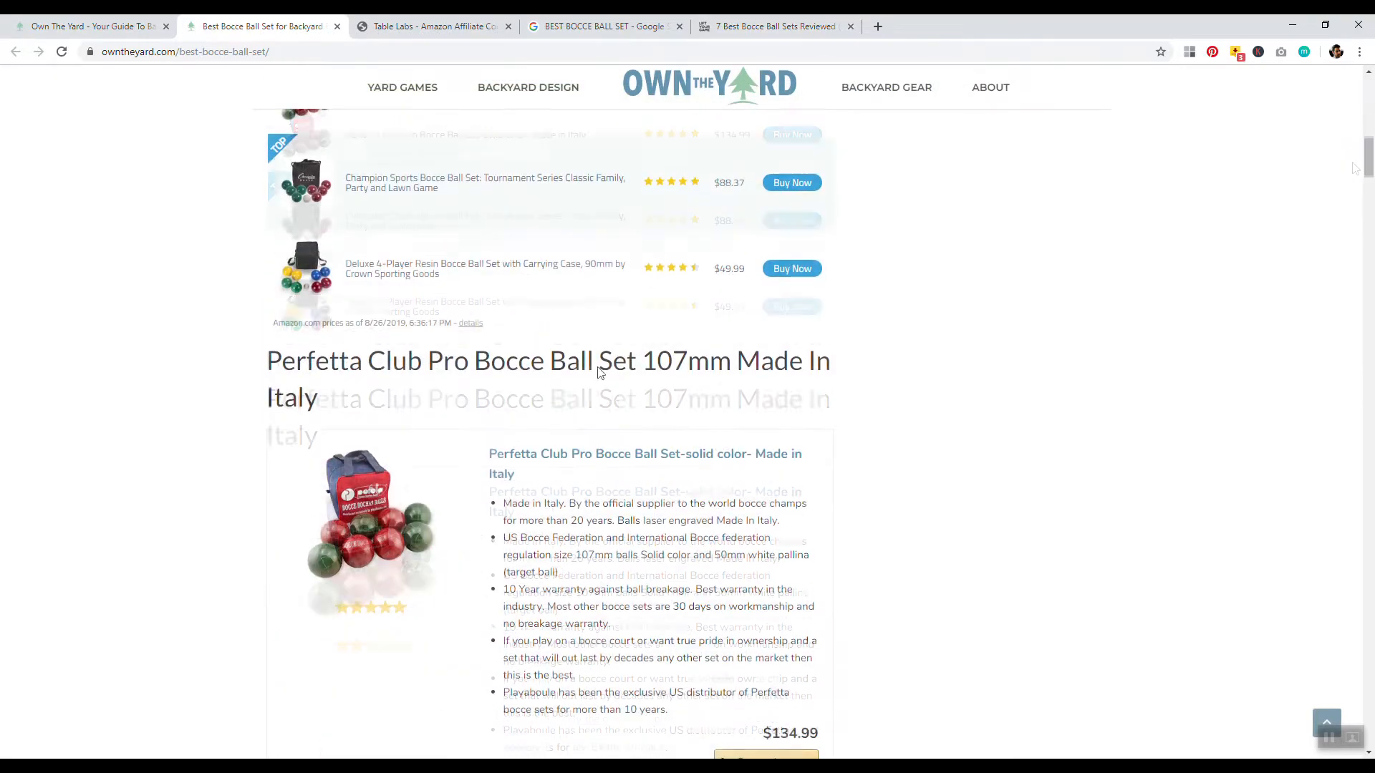
scroll("down", 3)
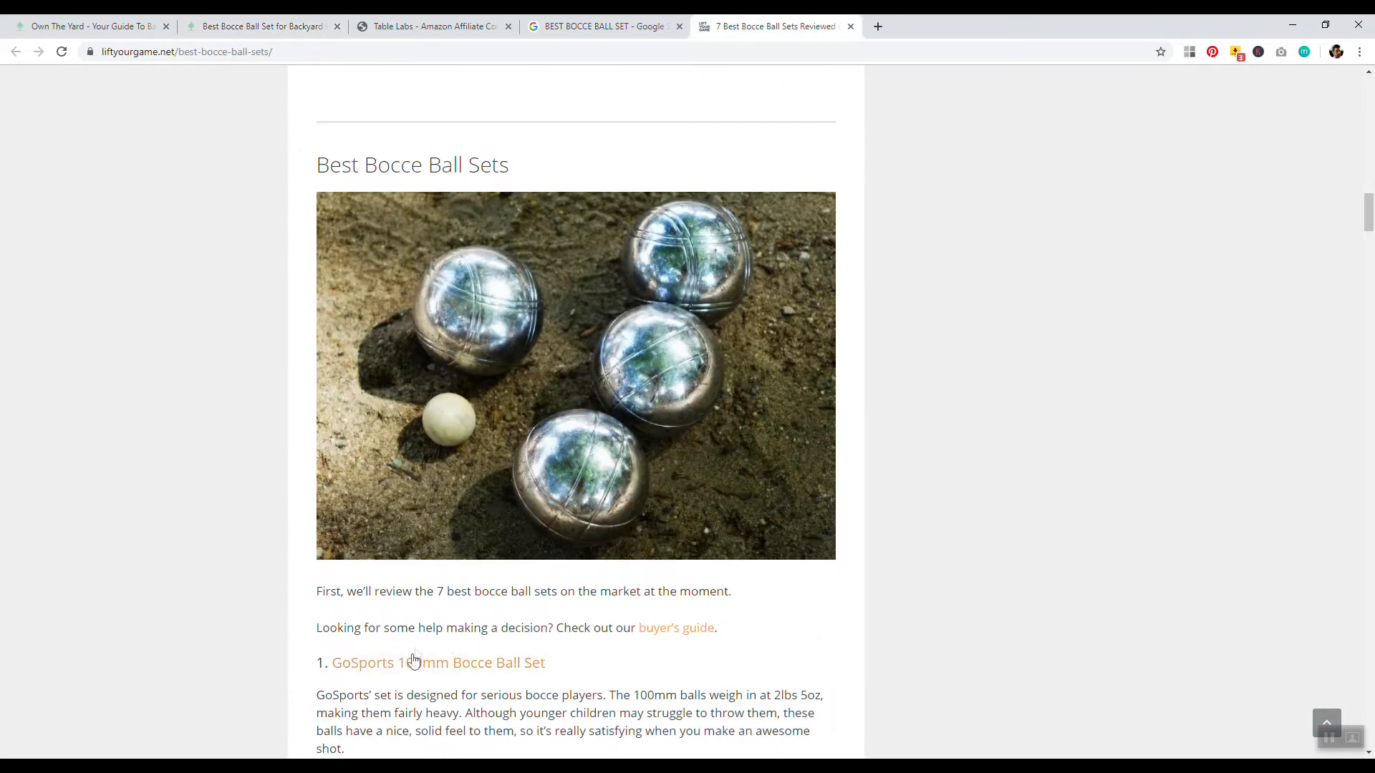
scroll("down", 3)
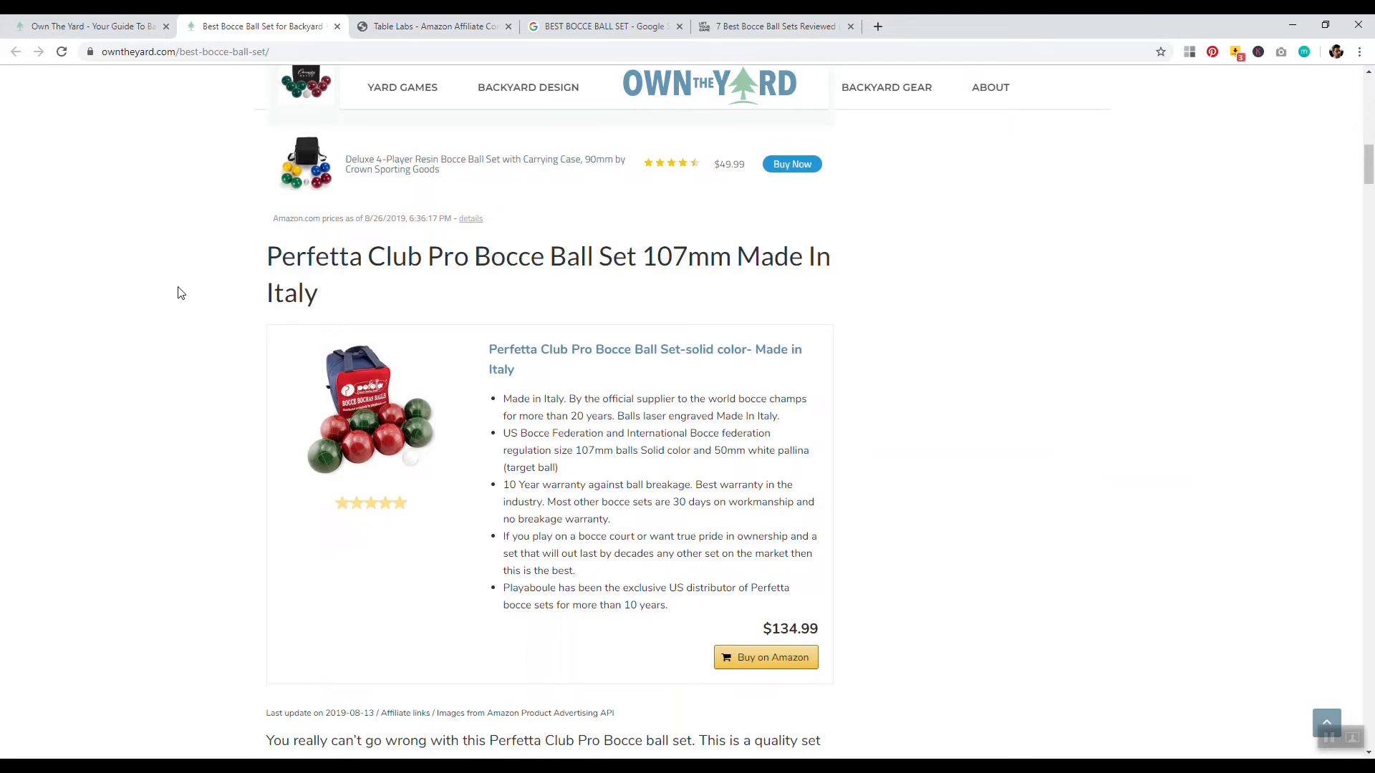
mouse_move(221, 267)
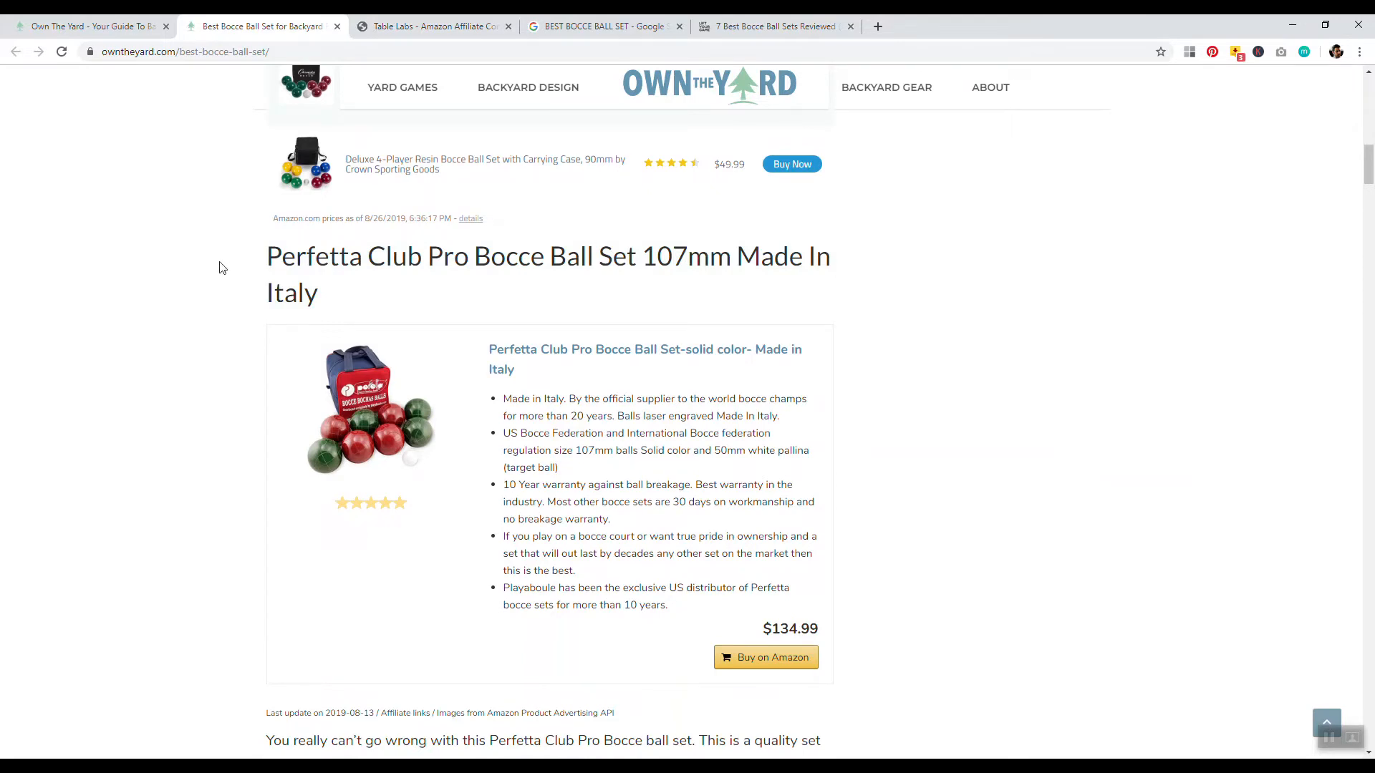
Step: Select the Perfetta Club Pro product heading to check its tag, then clear the selection
left_click_drag(325, 256, 317, 292)
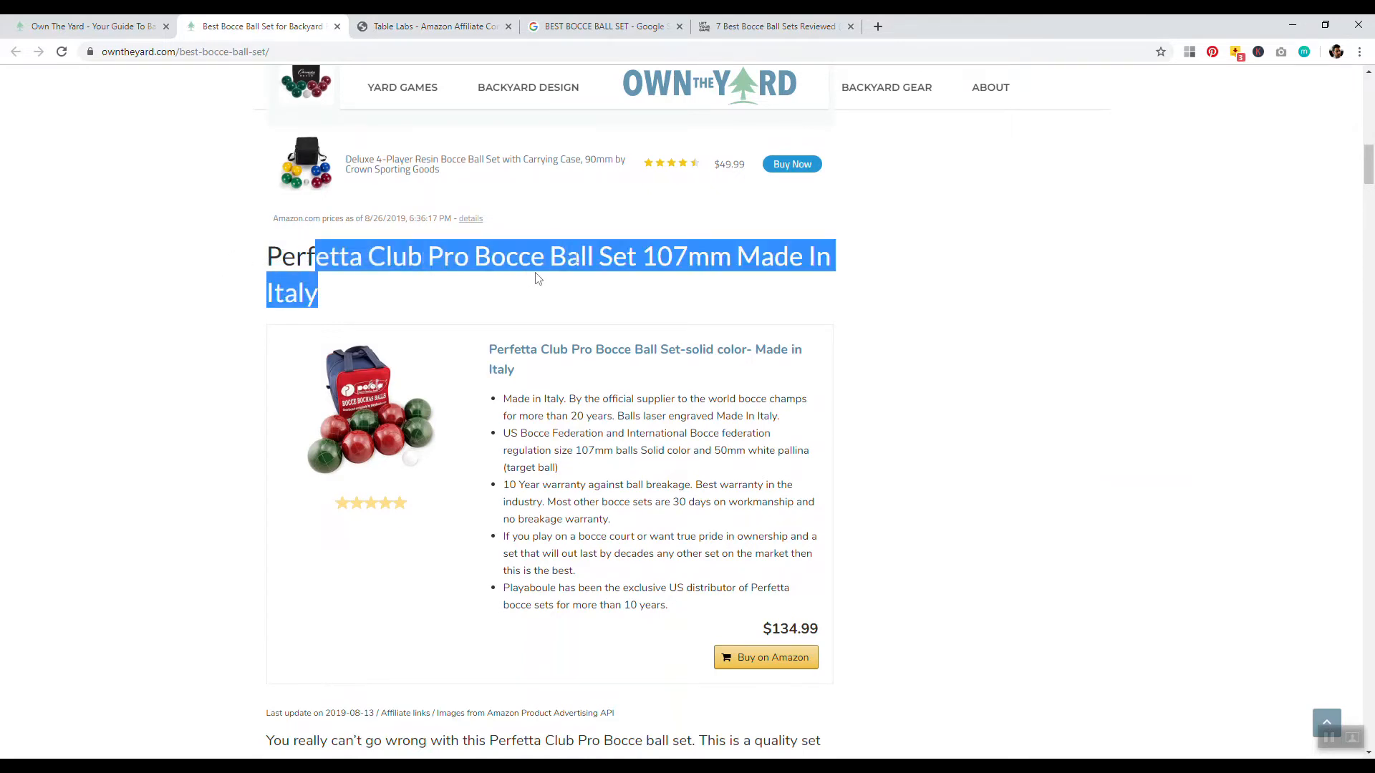
left_click(537, 275)
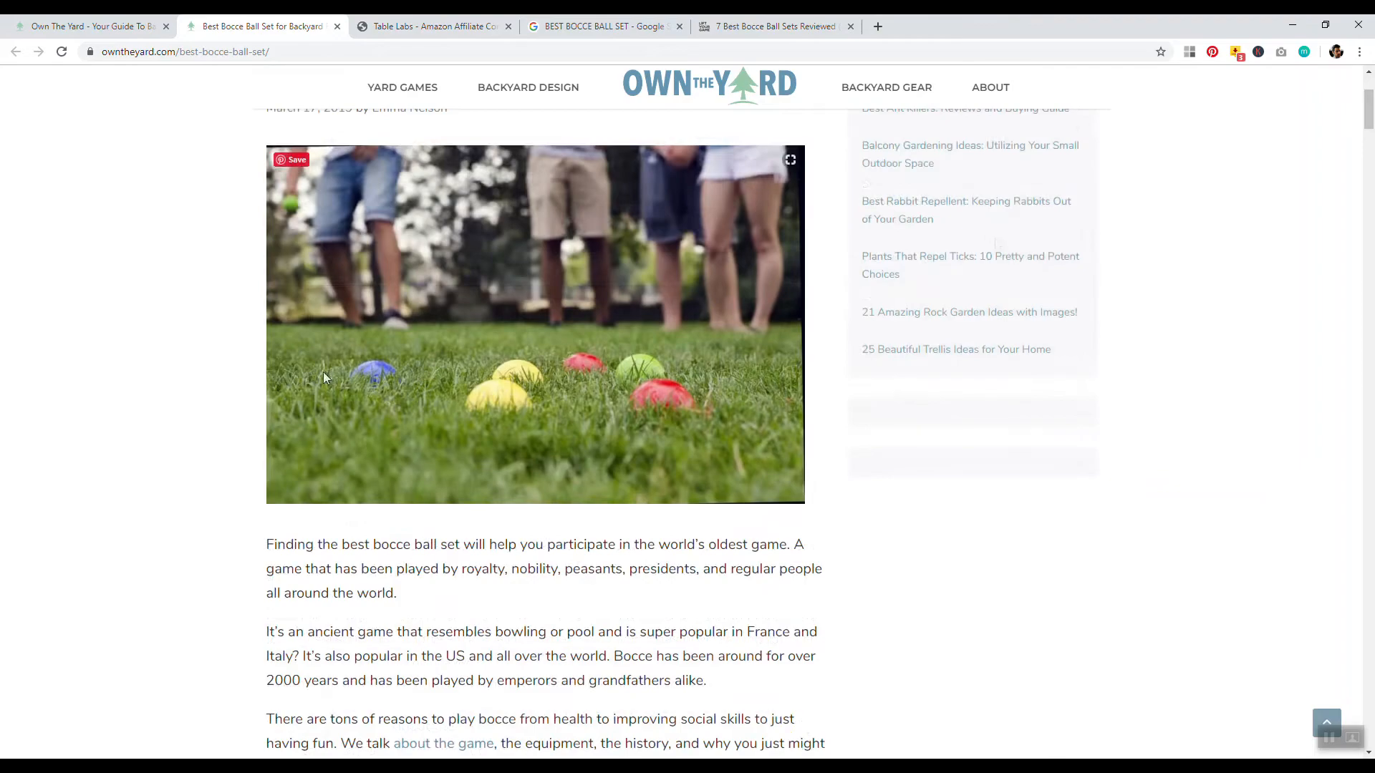
scroll("down", 3)
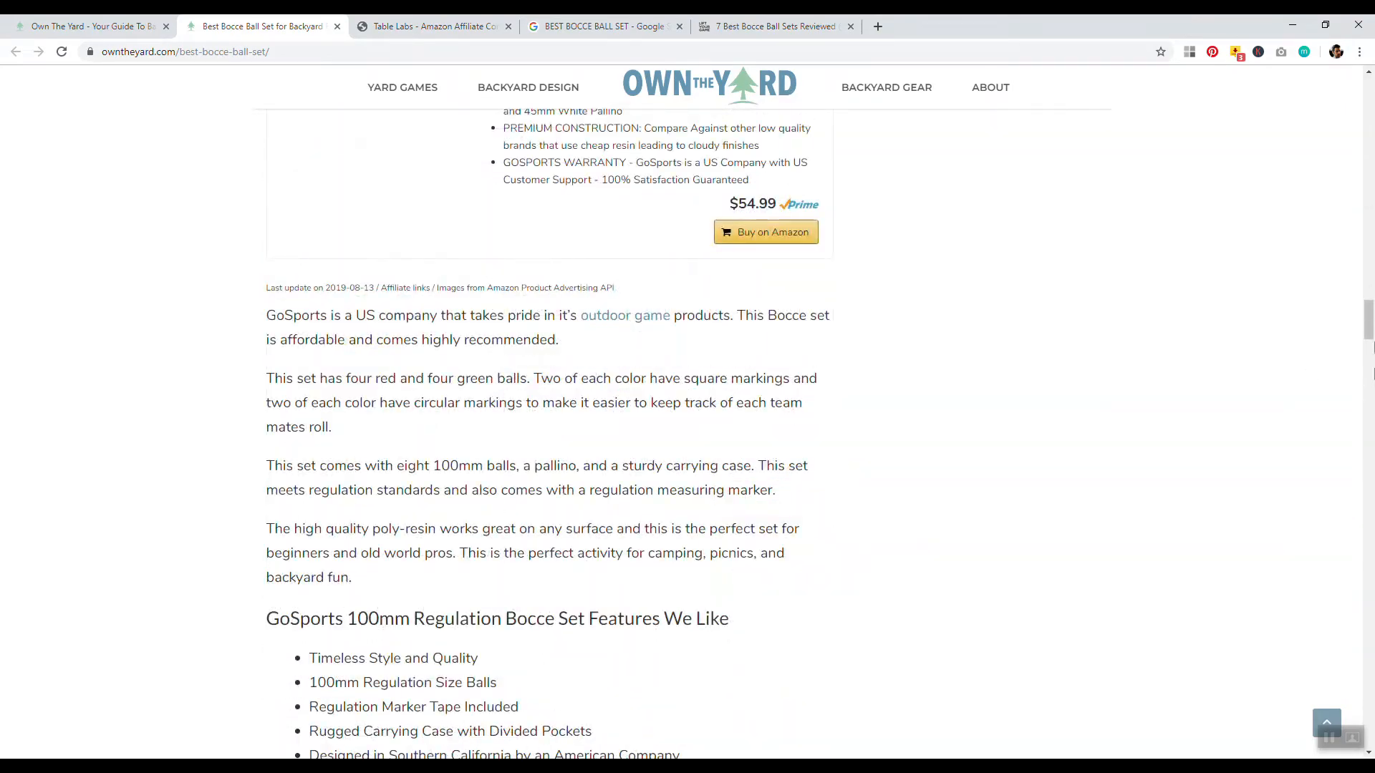
scroll("down", 3)
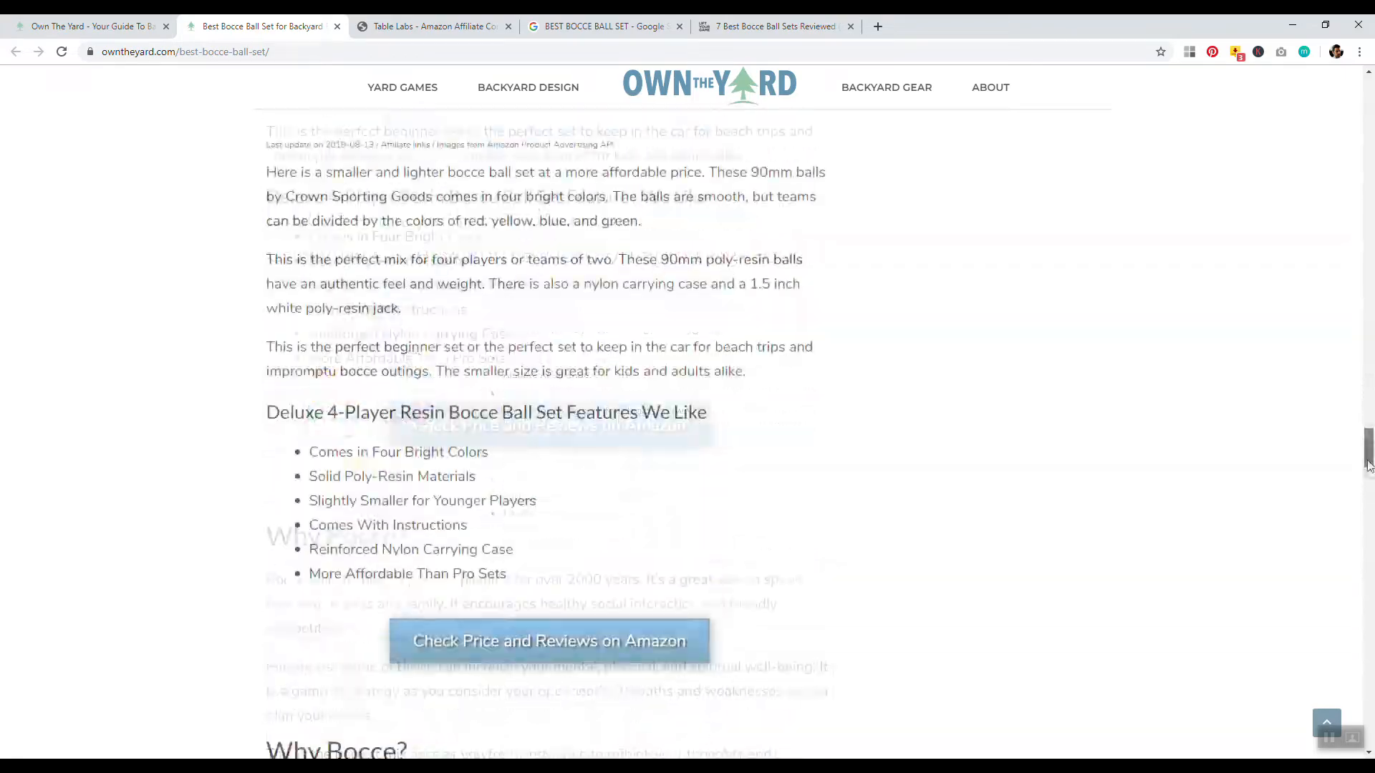
scroll("down", 3)
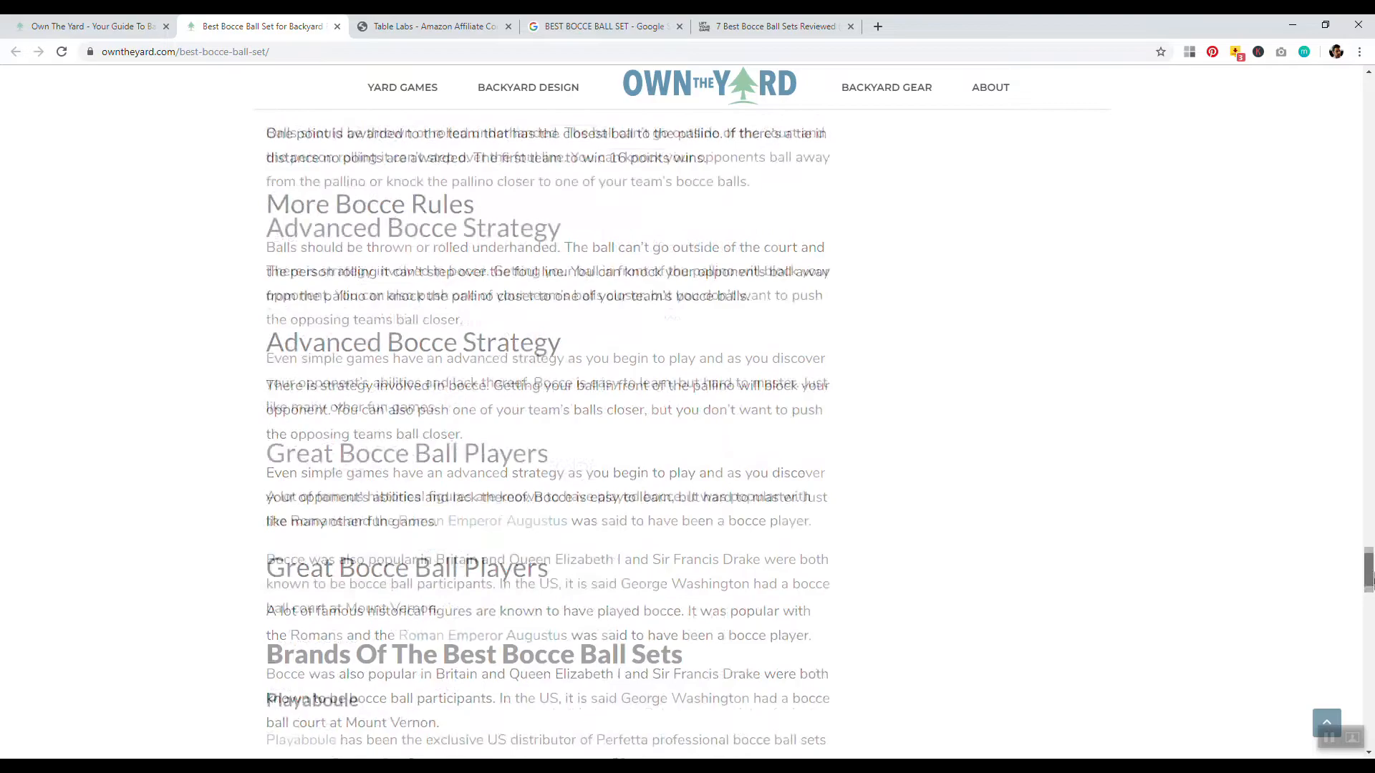
scroll("down", 3)
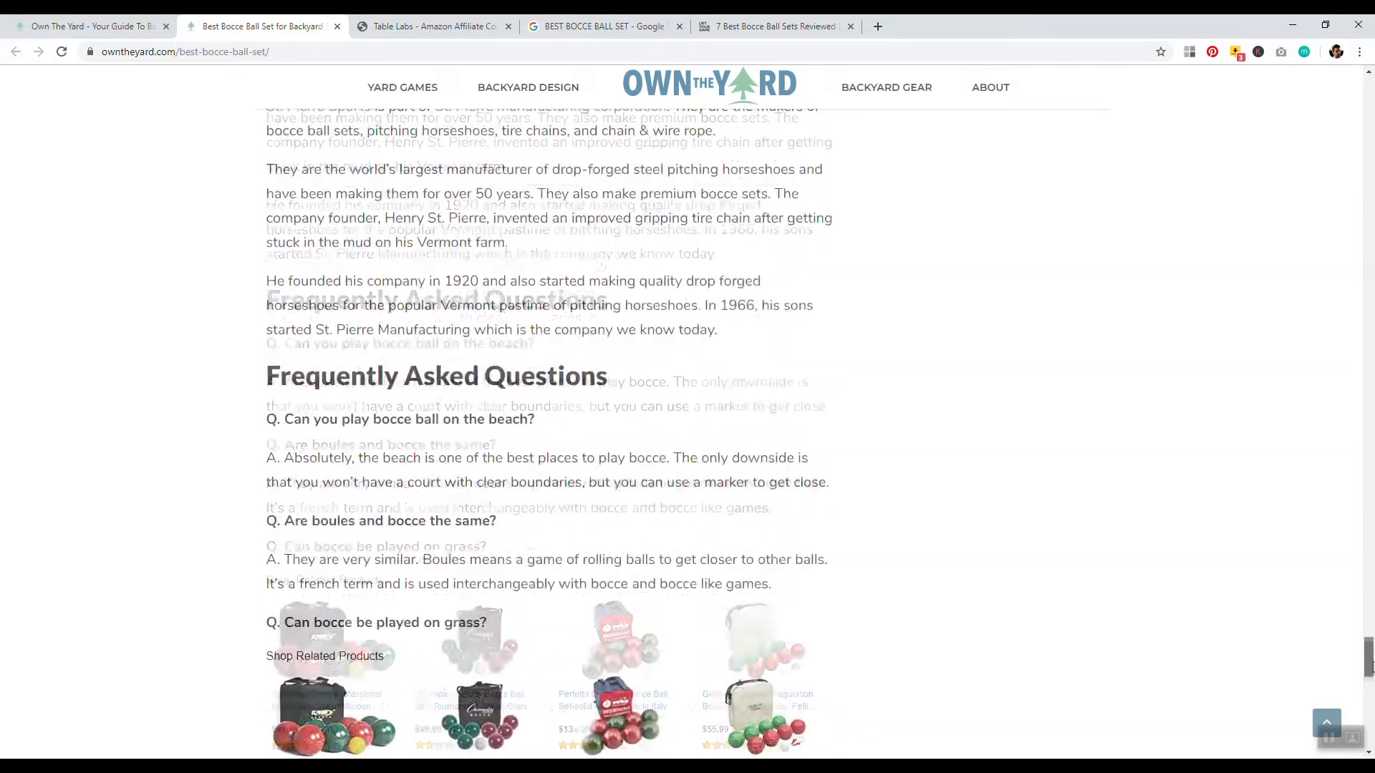
scroll("down", 3)
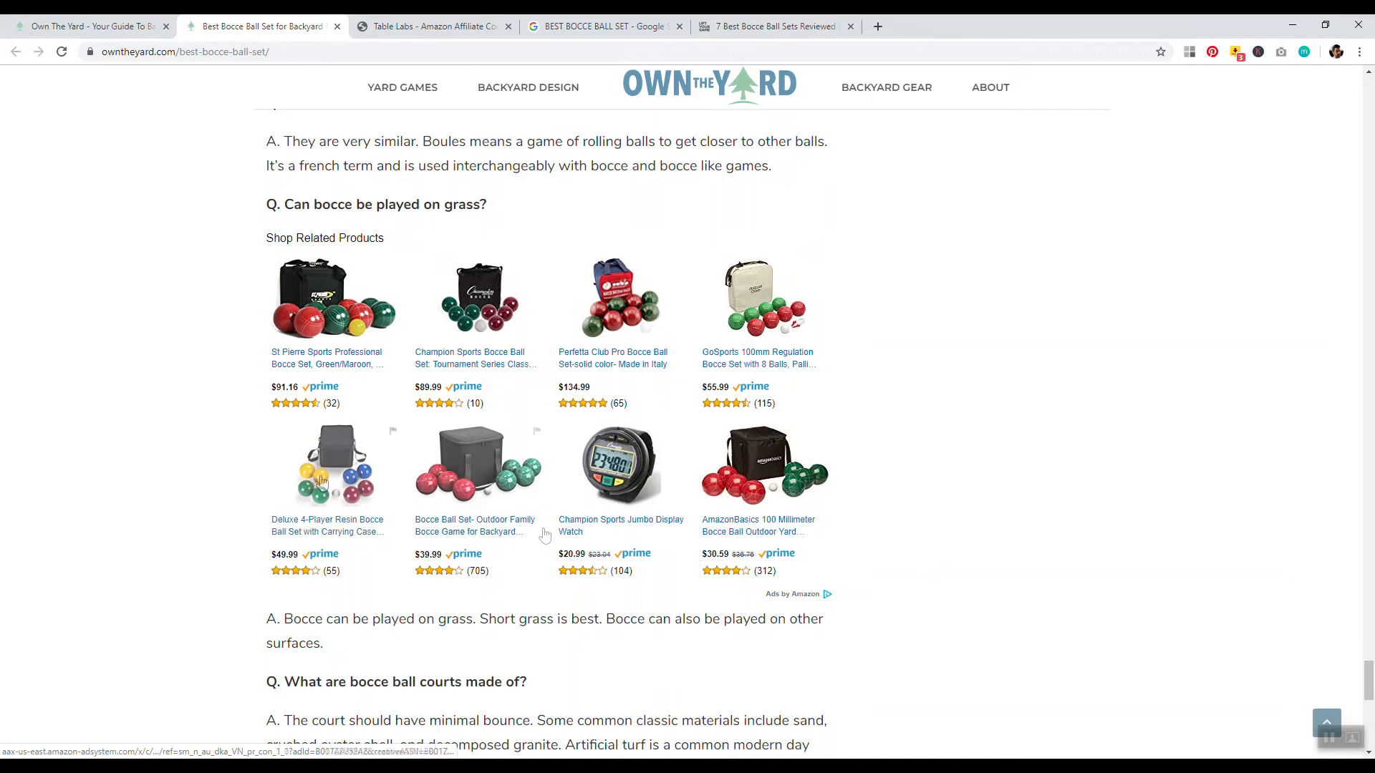
mouse_move(471, 403)
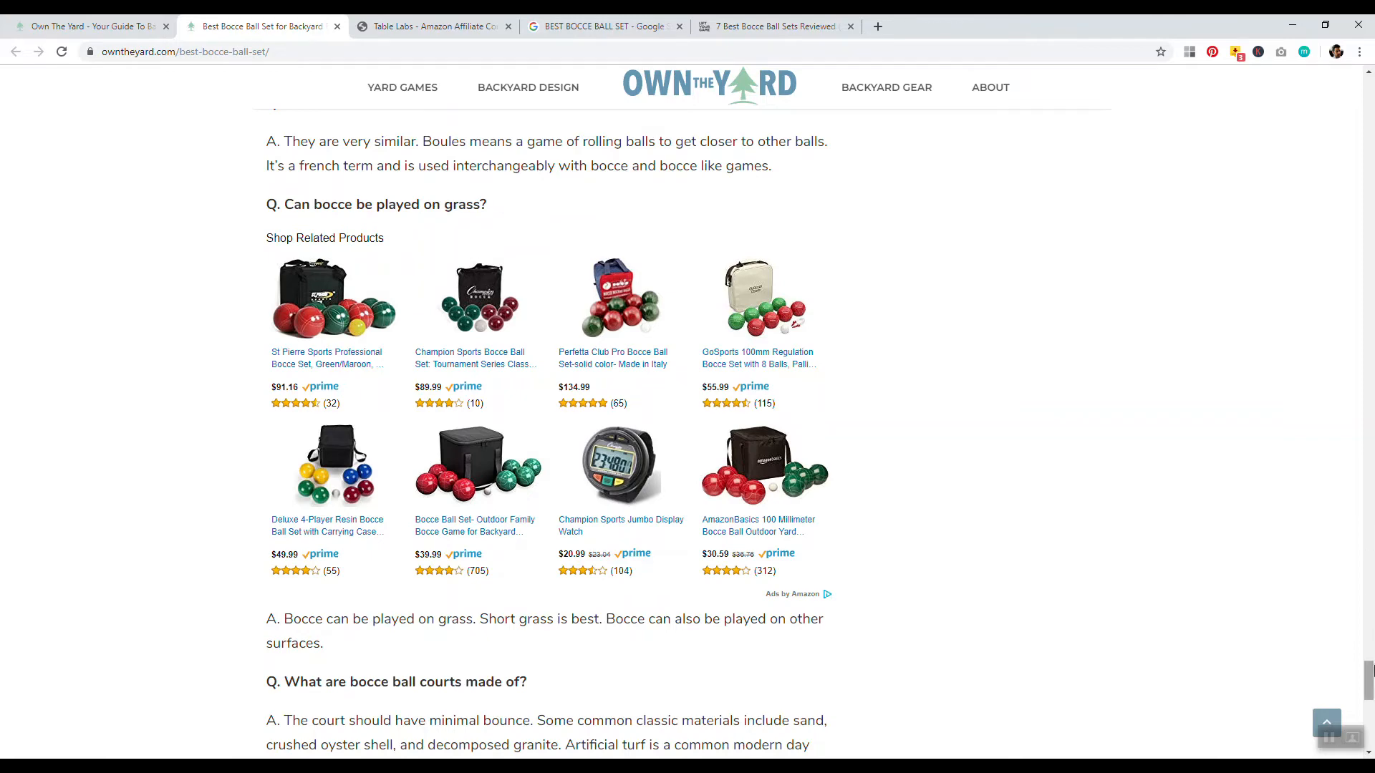
scroll("down", 3)
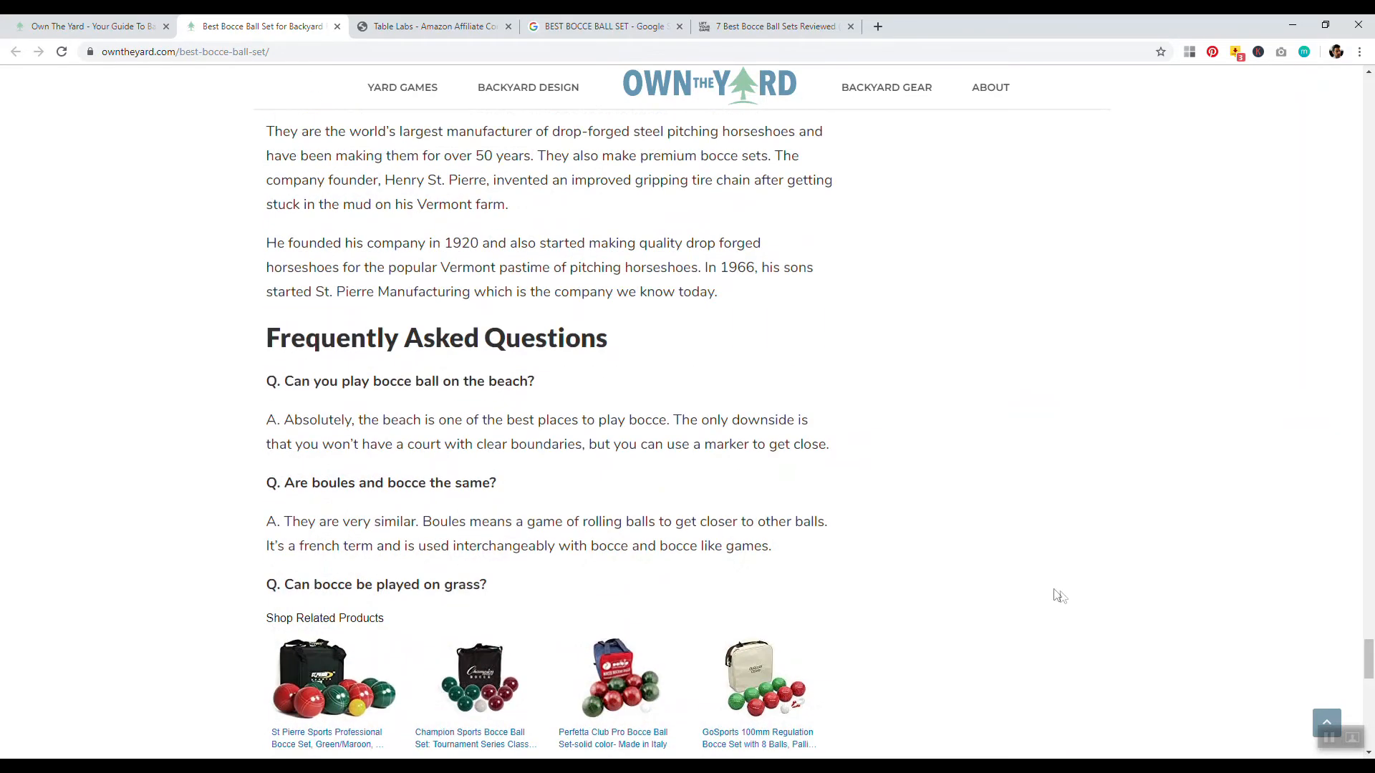
scroll("down", 3)
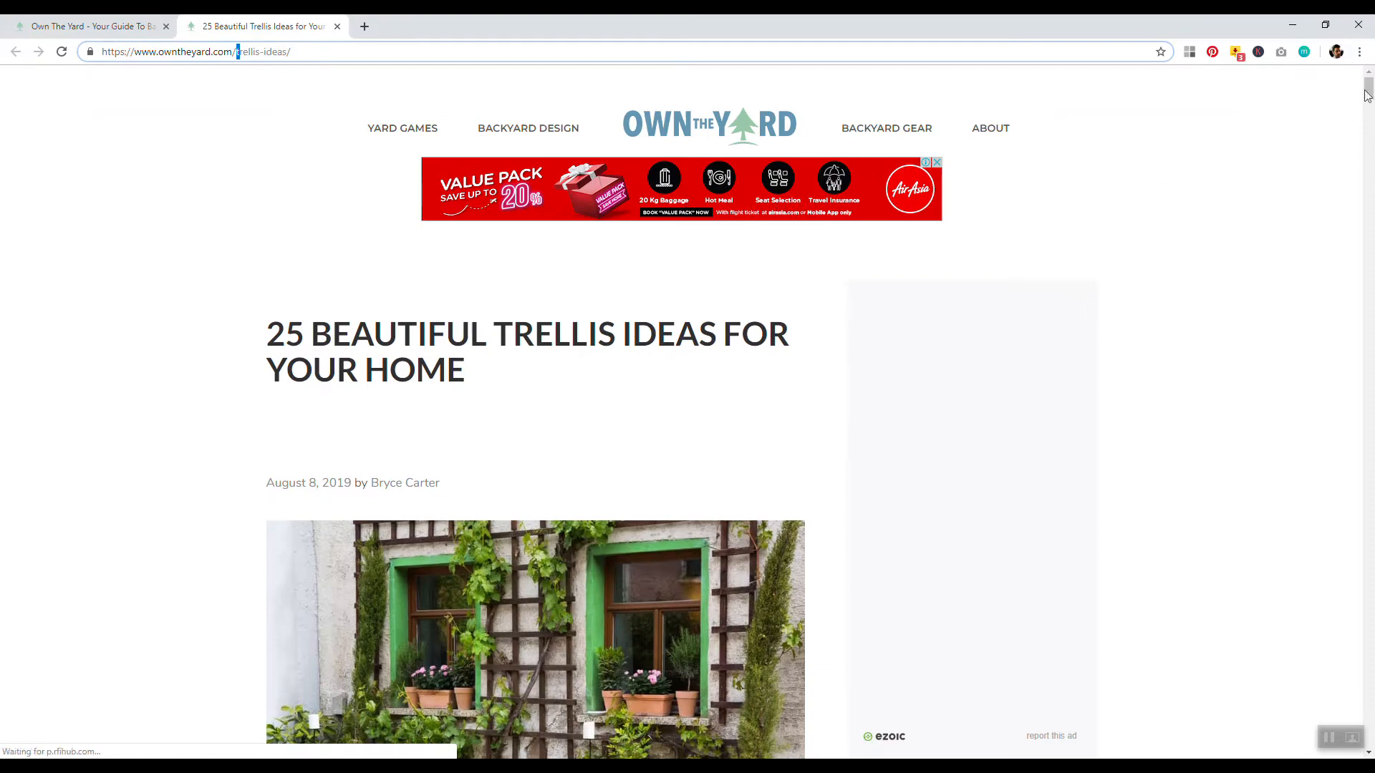
Step: Scroll through the '25 Beautiful Trellis Ideas' article's listed ideas and back toward the top
scroll("down", 3)
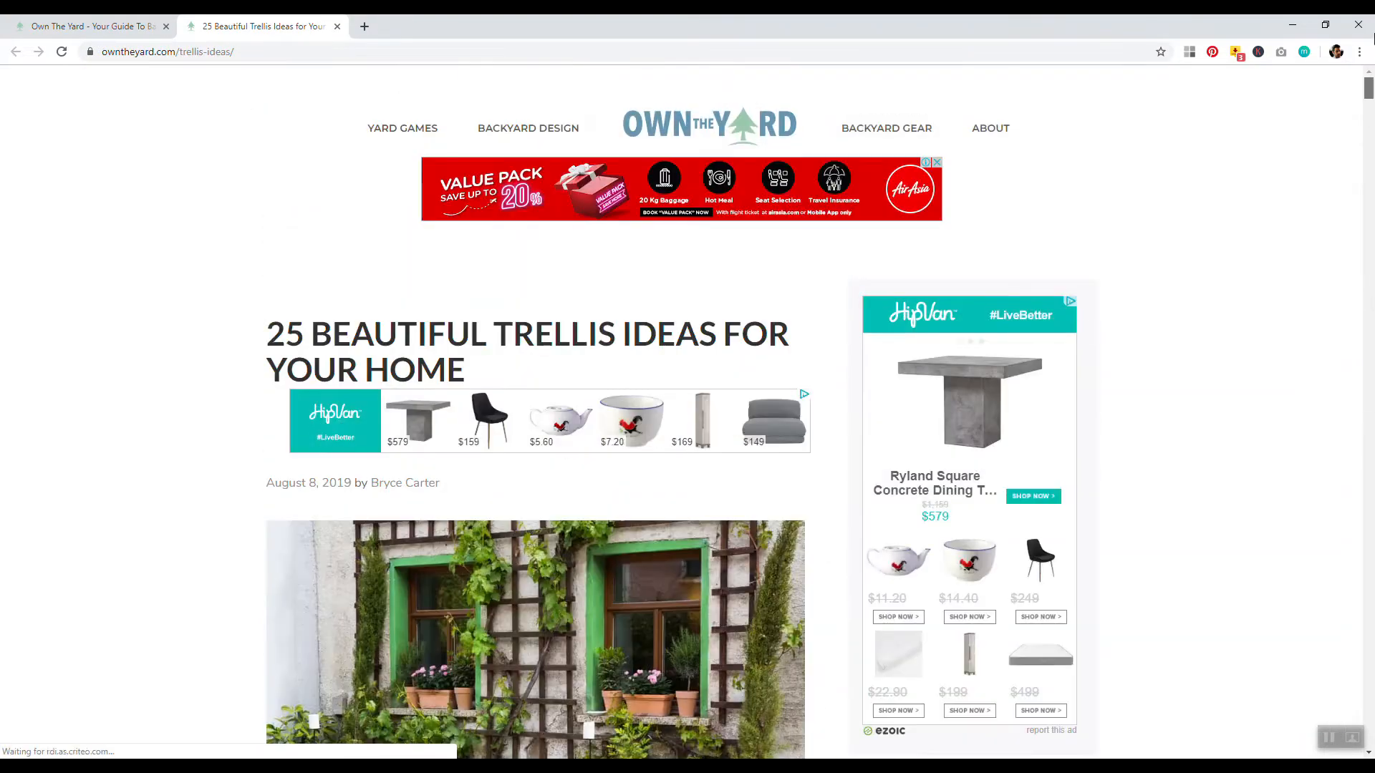
scroll("down", 3)
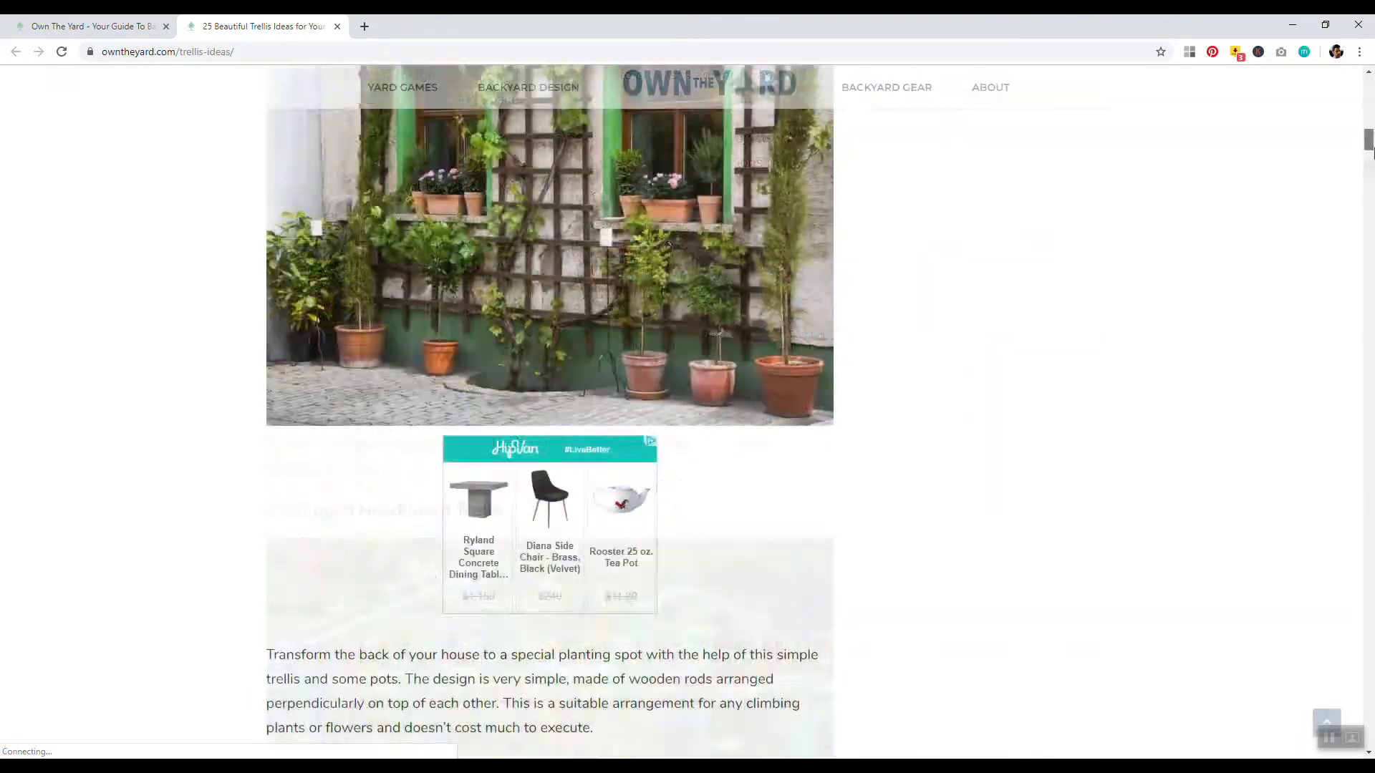
scroll("down", 3)
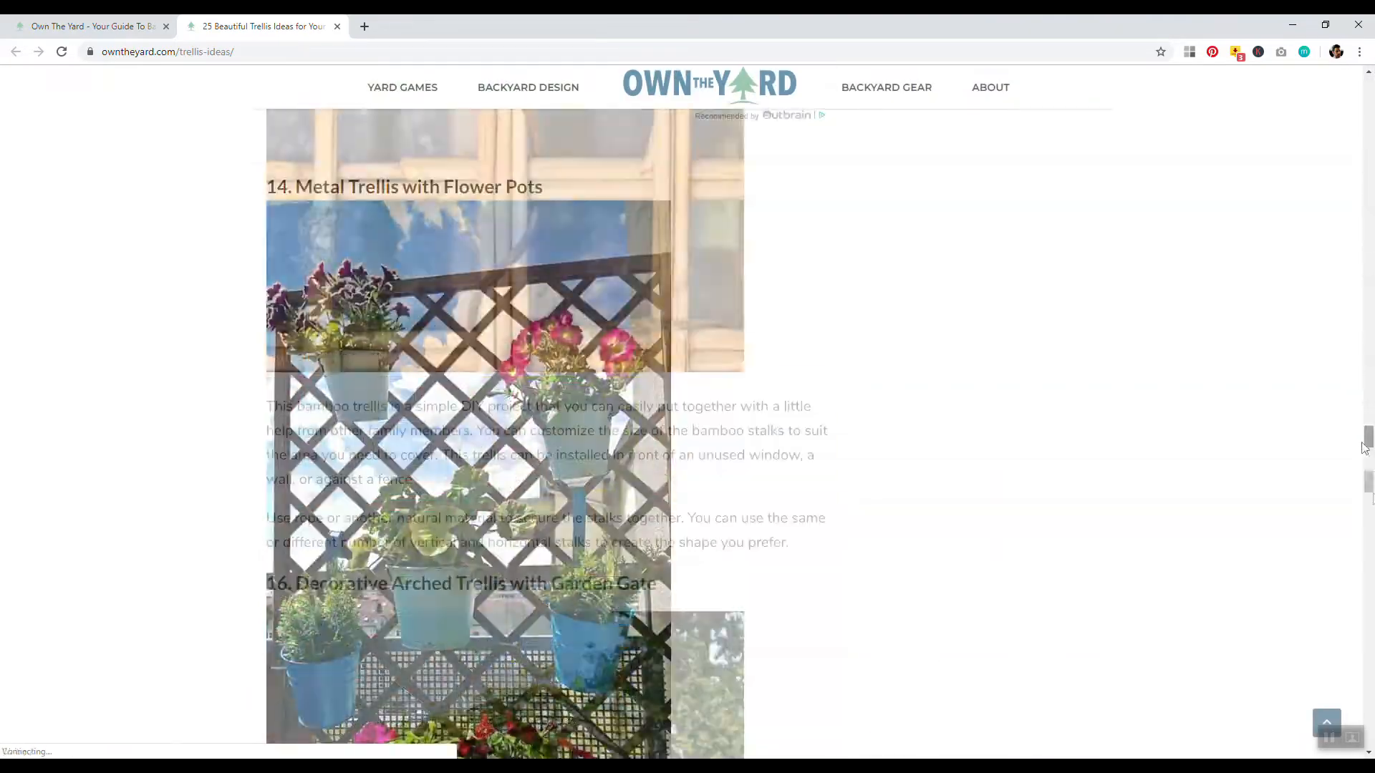
scroll("down", 3)
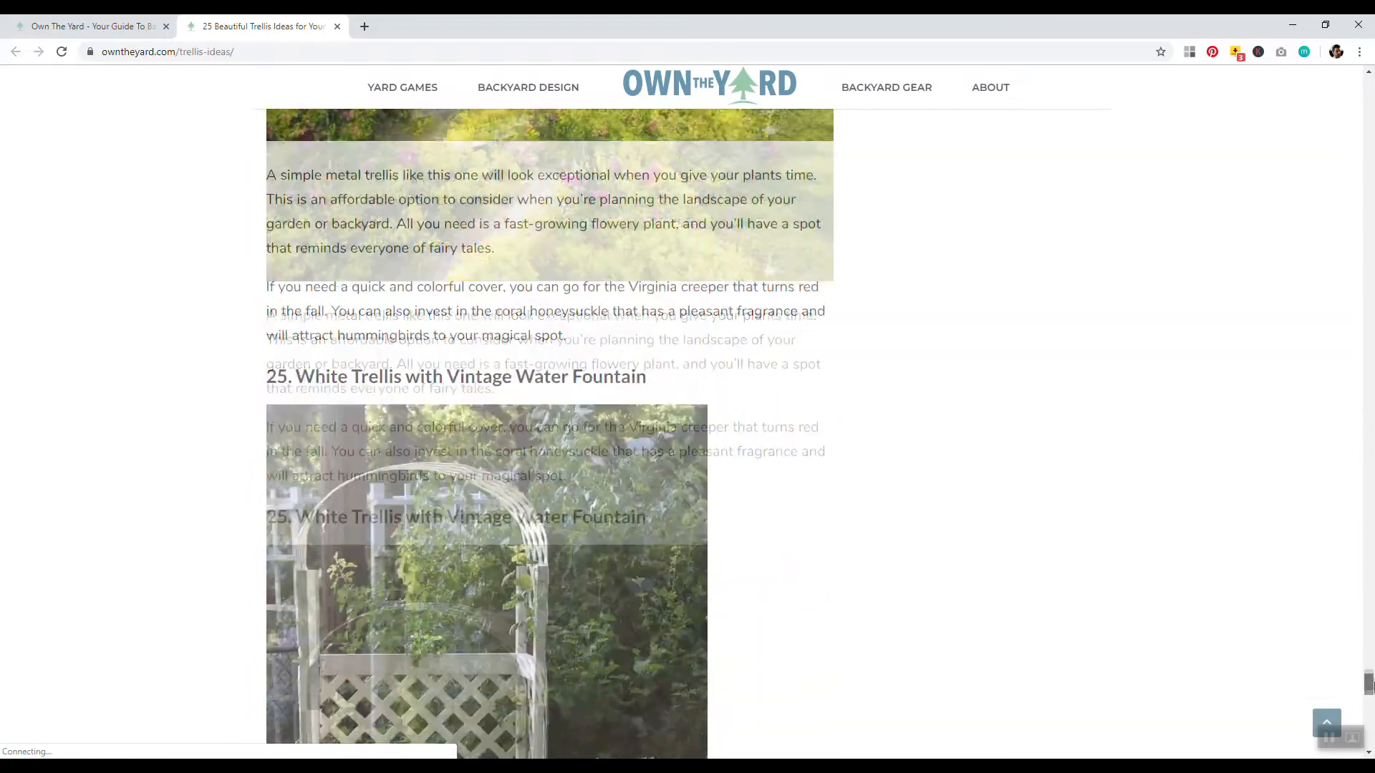
scroll("up", 3)
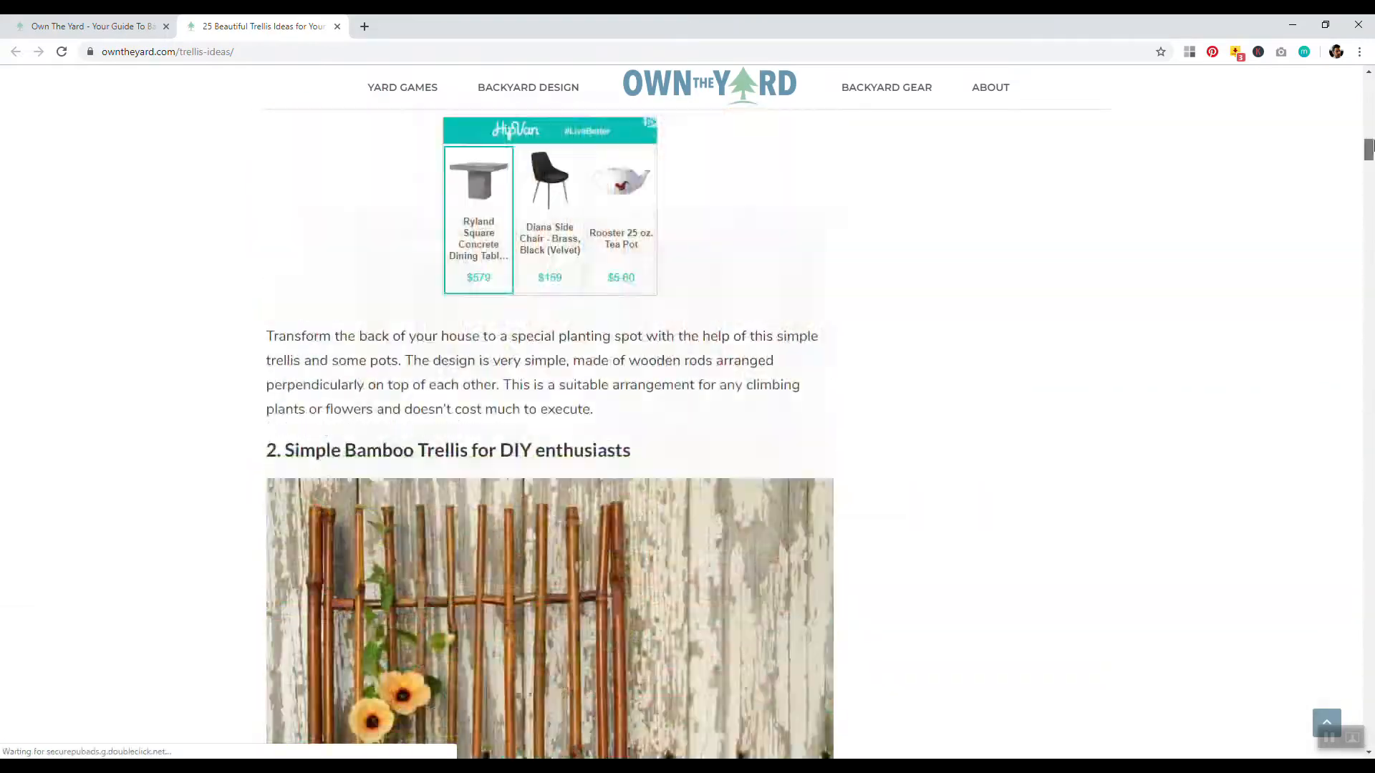
scroll("up", 3)
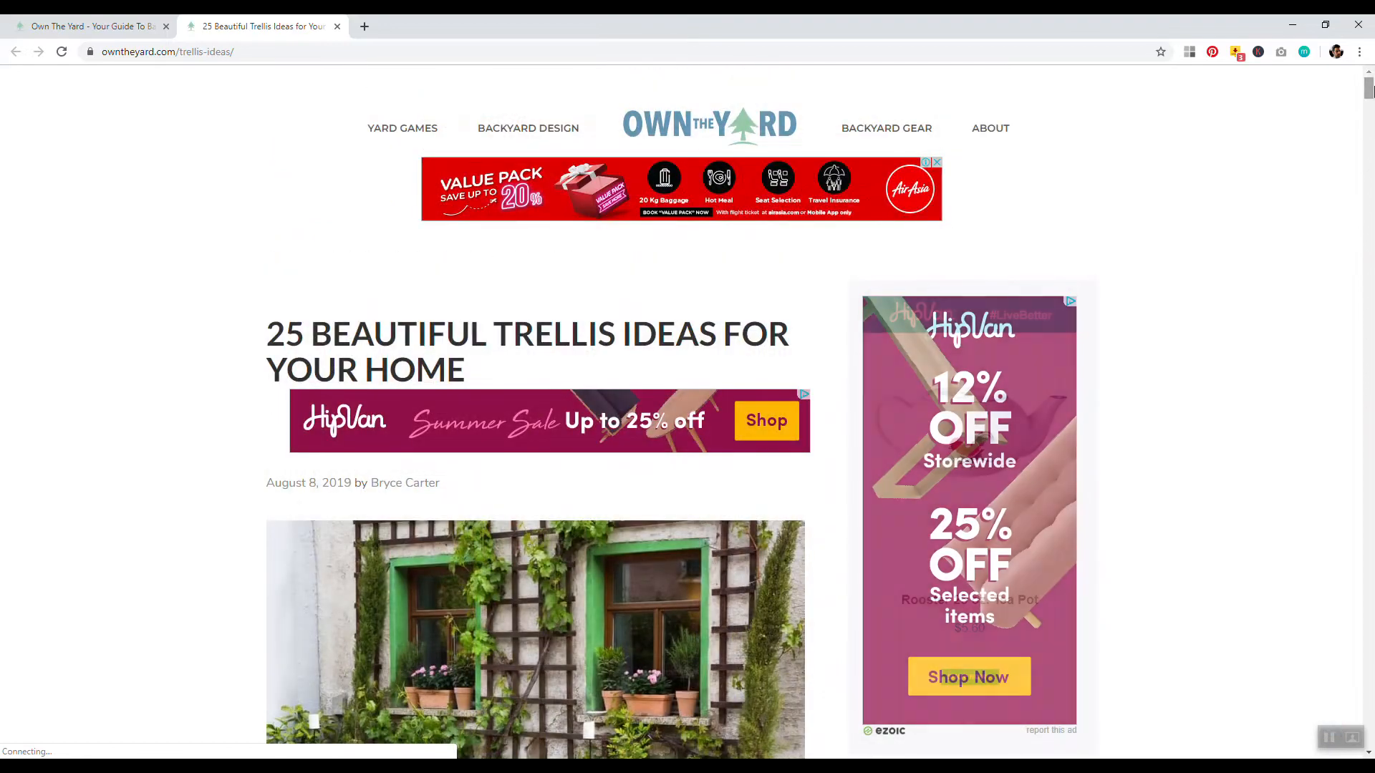
scroll("down", 3)
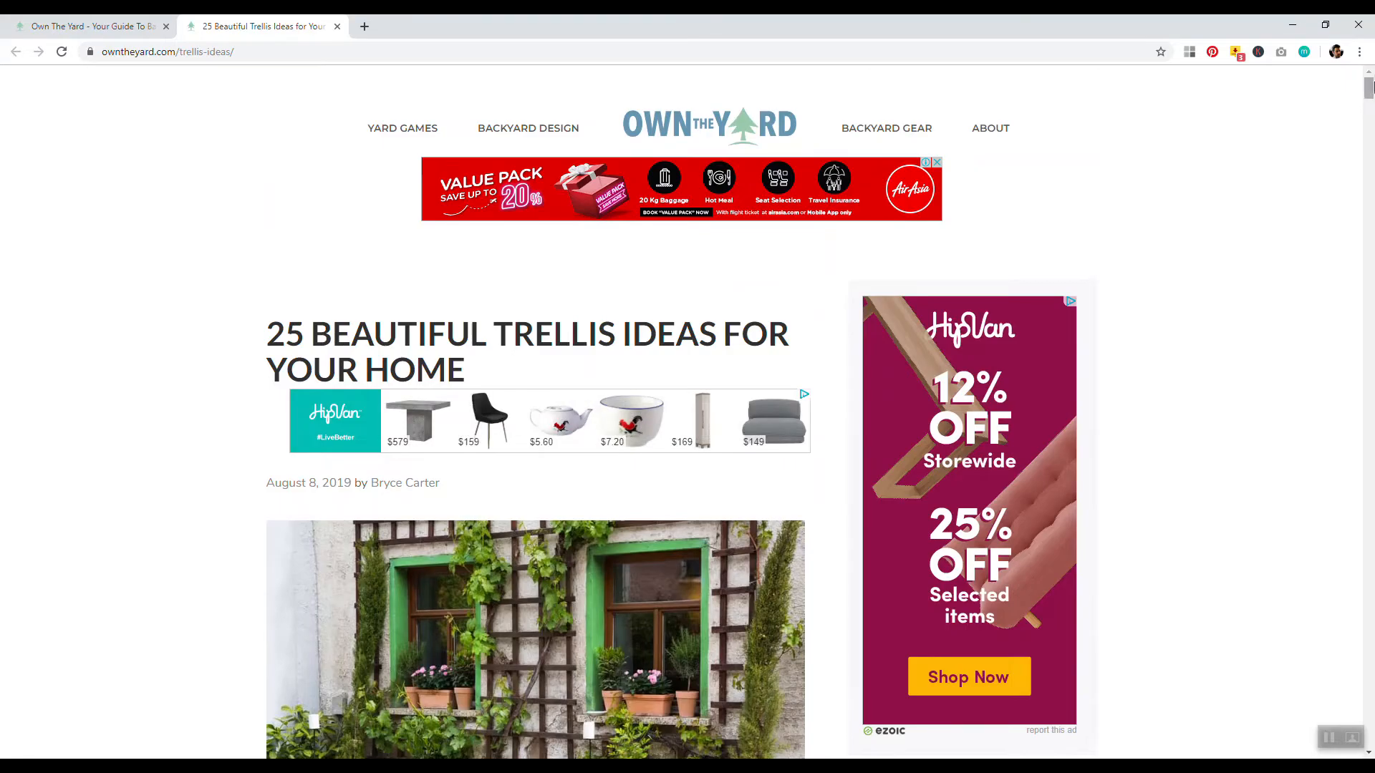
scroll("down", 3)
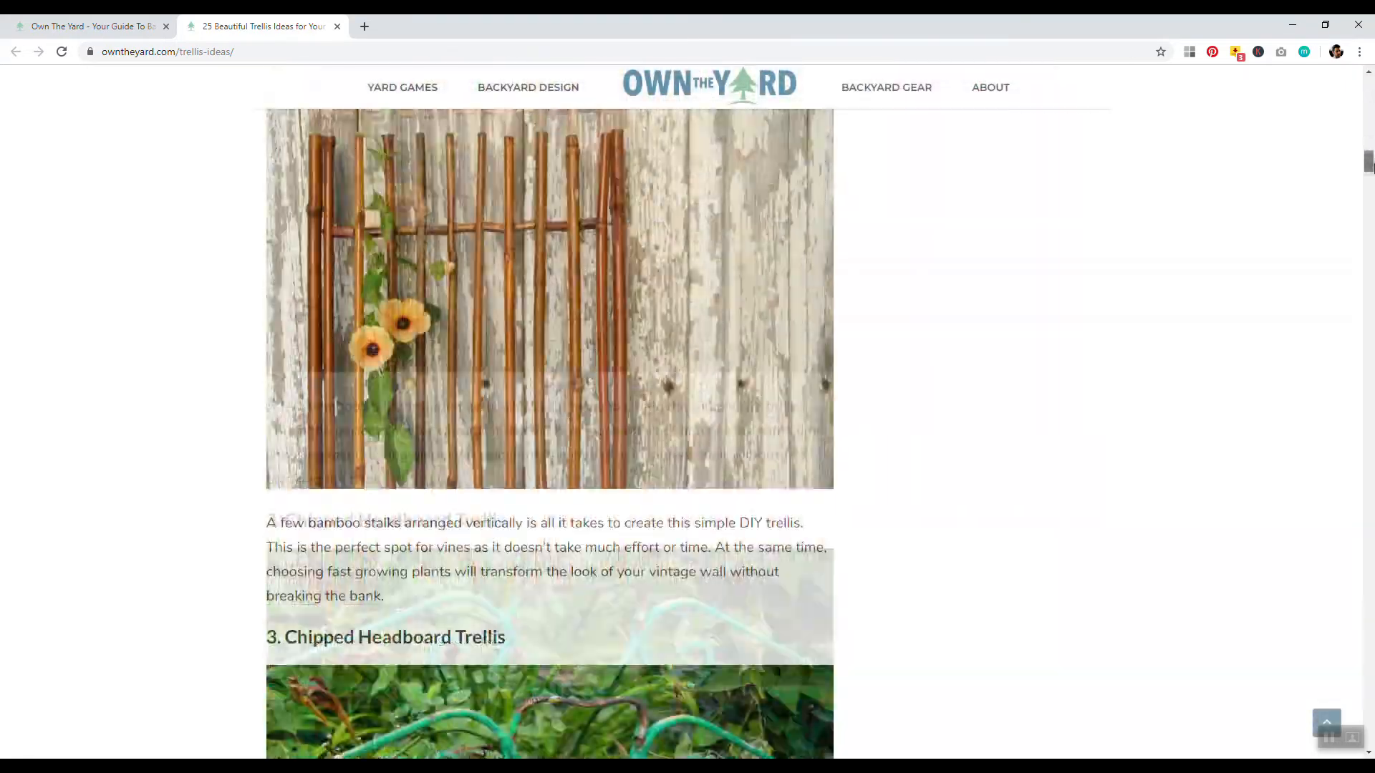
scroll("down", 3)
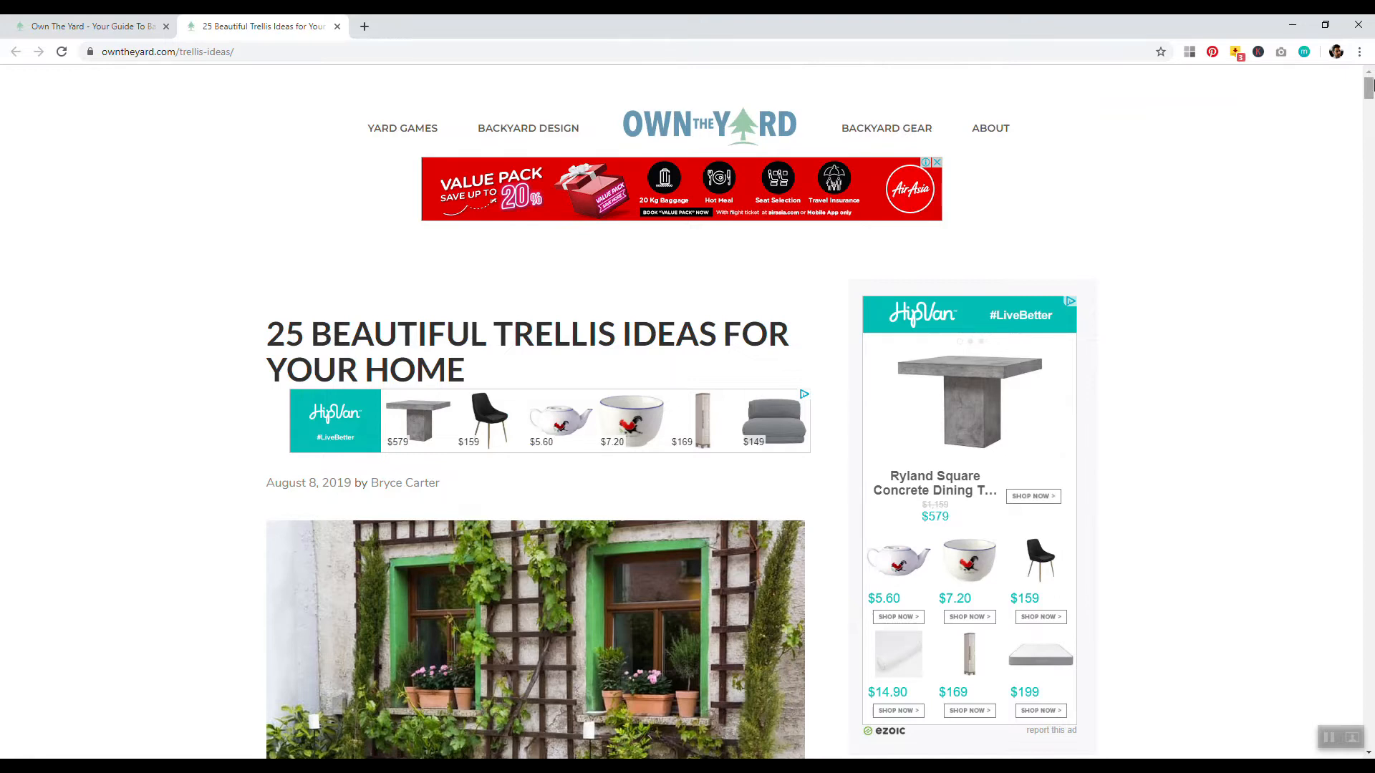
mouse_move(259, 153)
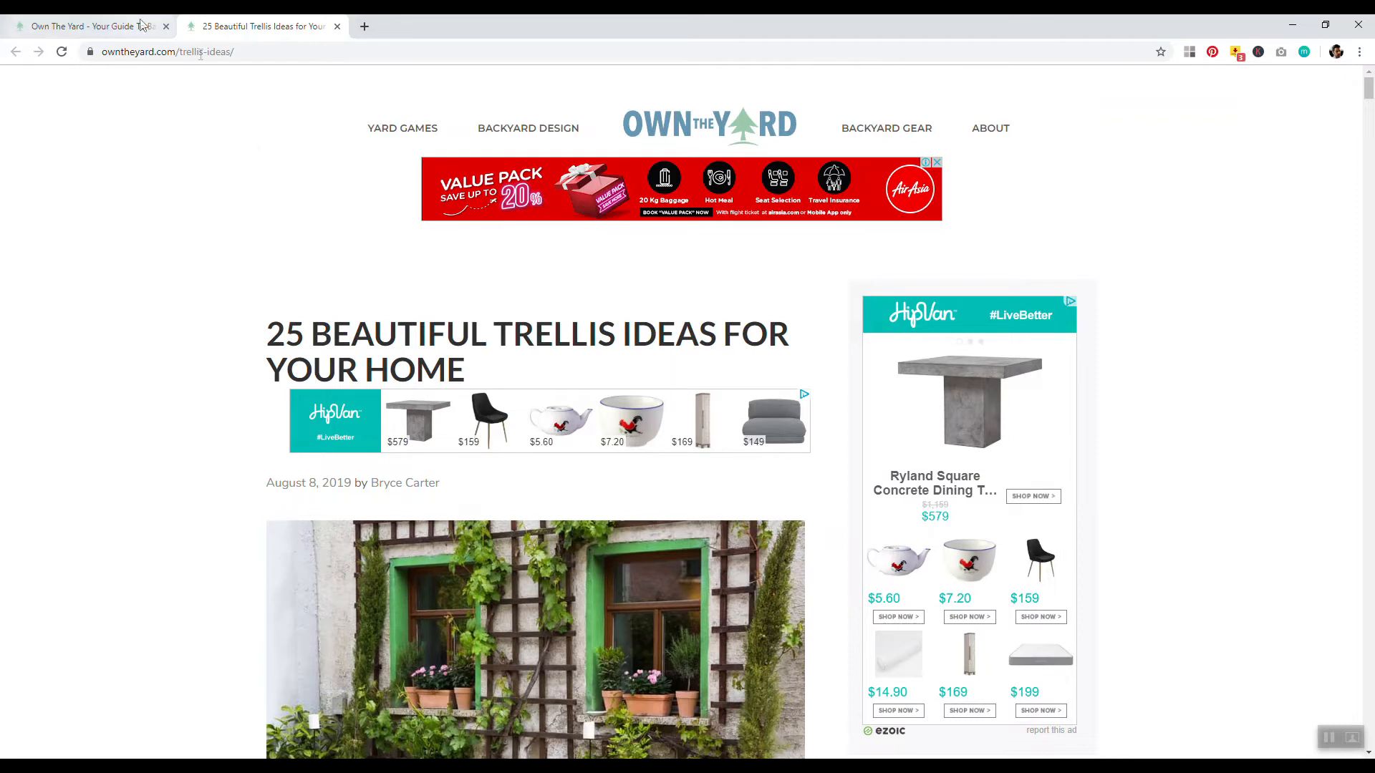
Step: Edit the trellis article's address to try owntheyard.com/blog/trellis-ideas/
left_click(166, 51)
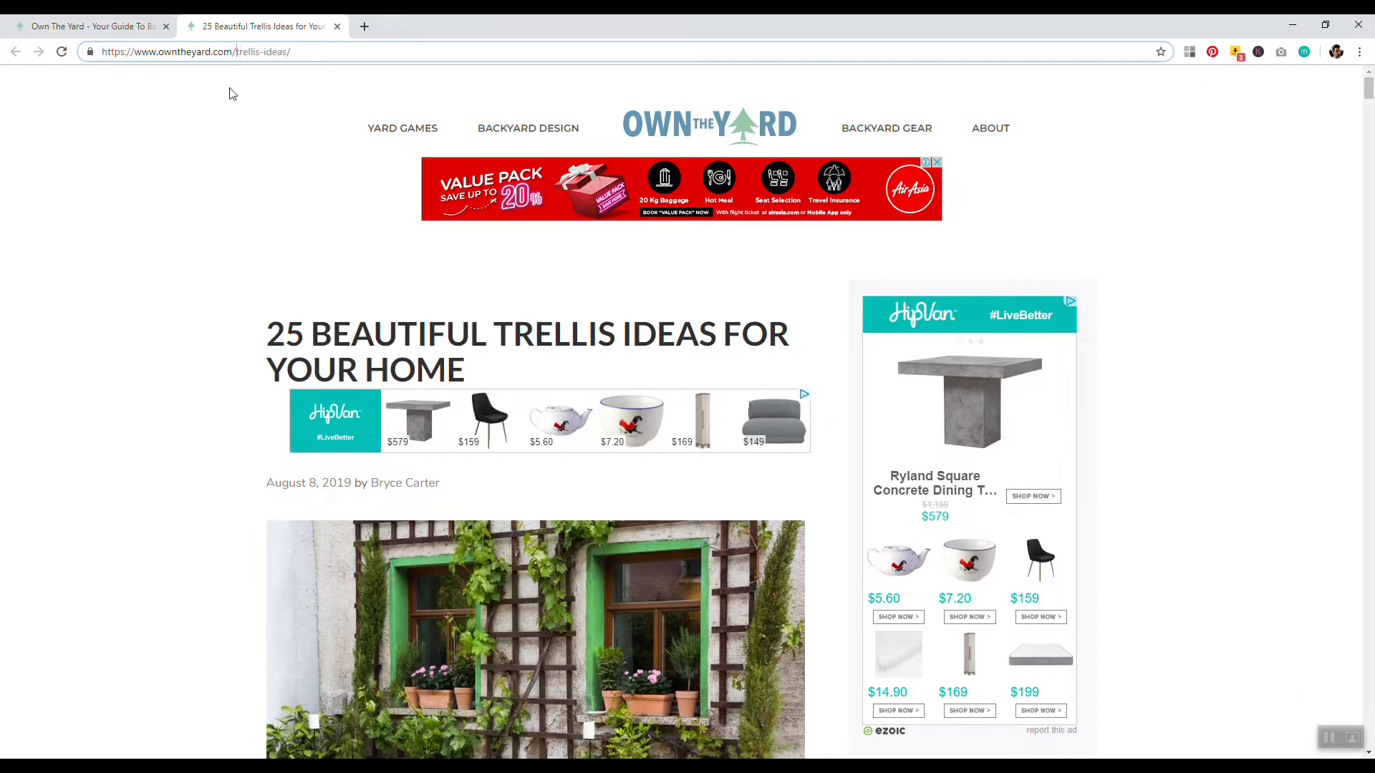
type("b")
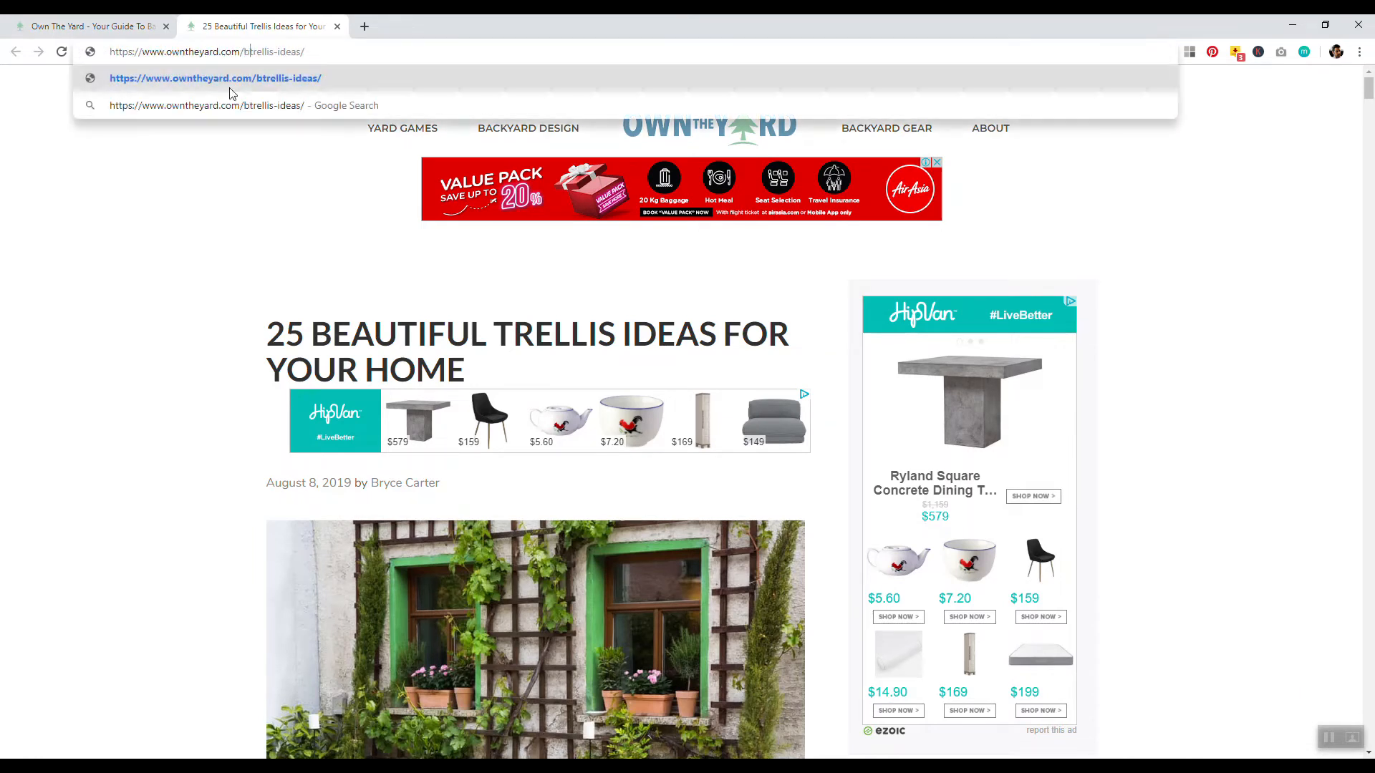
type("blog/trellis-ideas/")
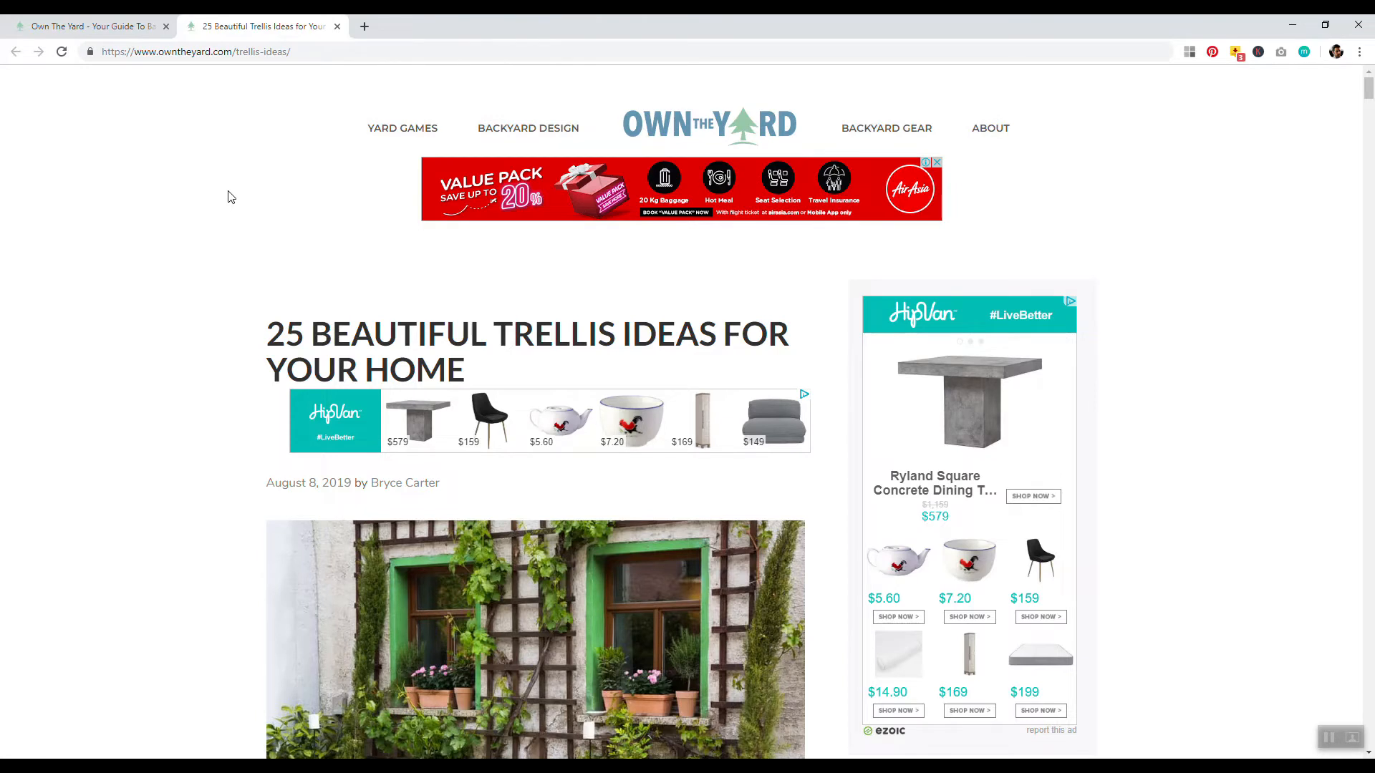
mouse_move(343, 253)
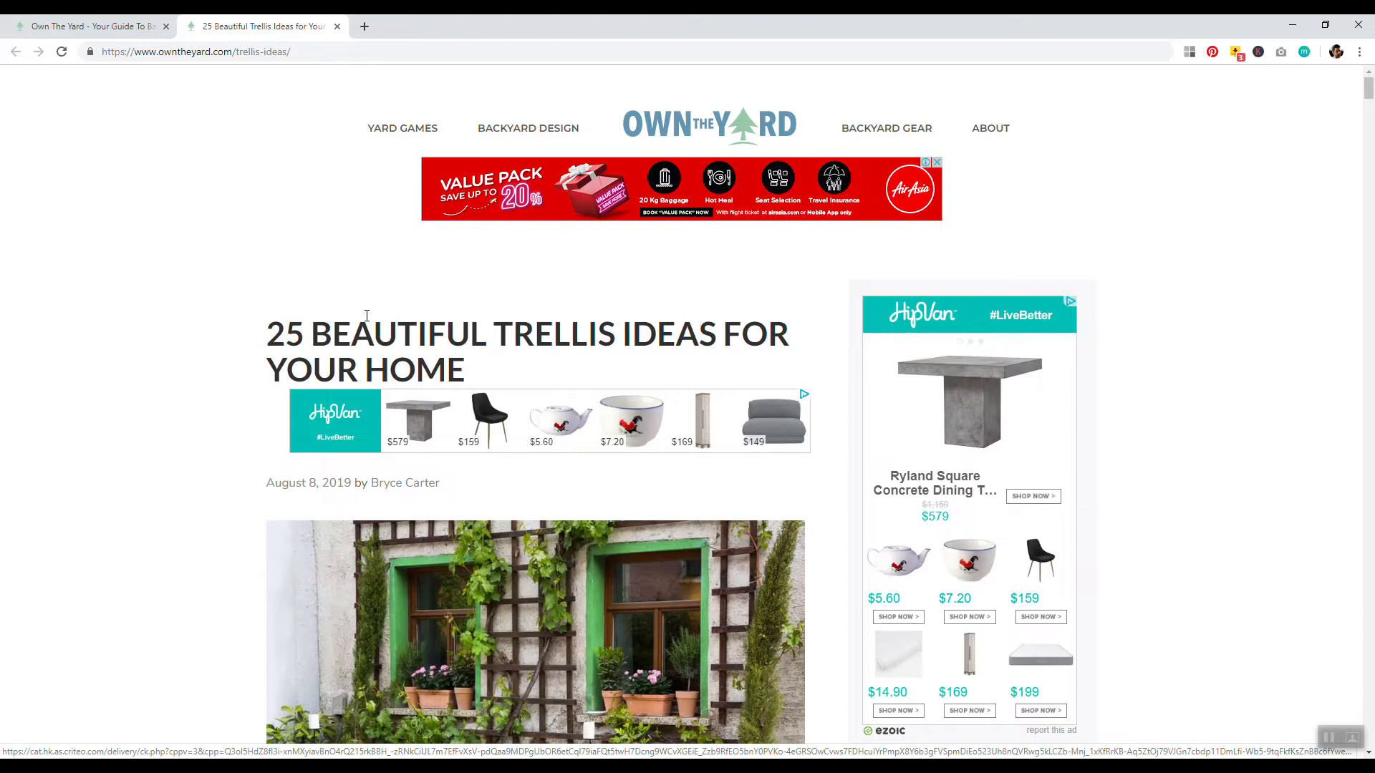
mouse_move(335, 252)
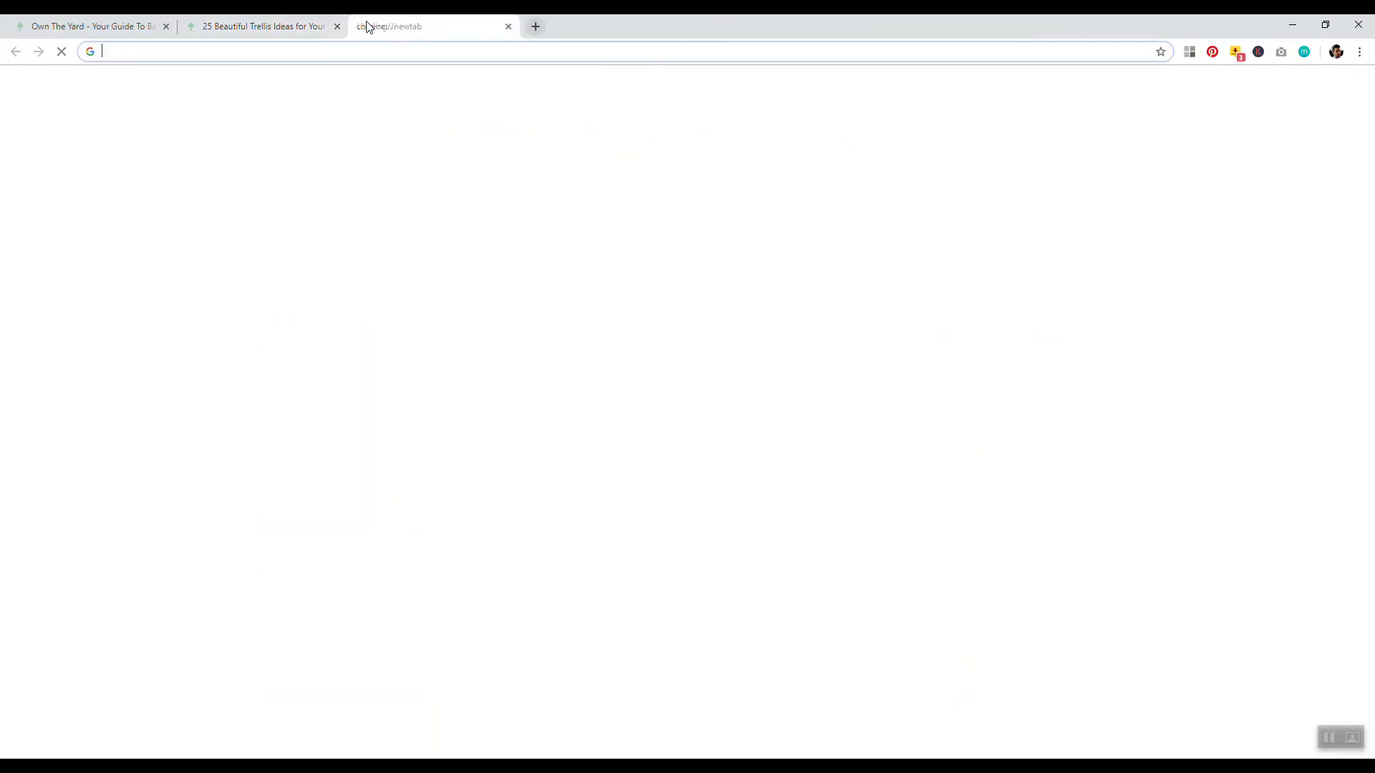
Step: Go to websitecreativepro.com's blog, open the How To Make Landing Page post with its breadcrumb trail, then return to the trellis article
type("websitecreativepro.com")
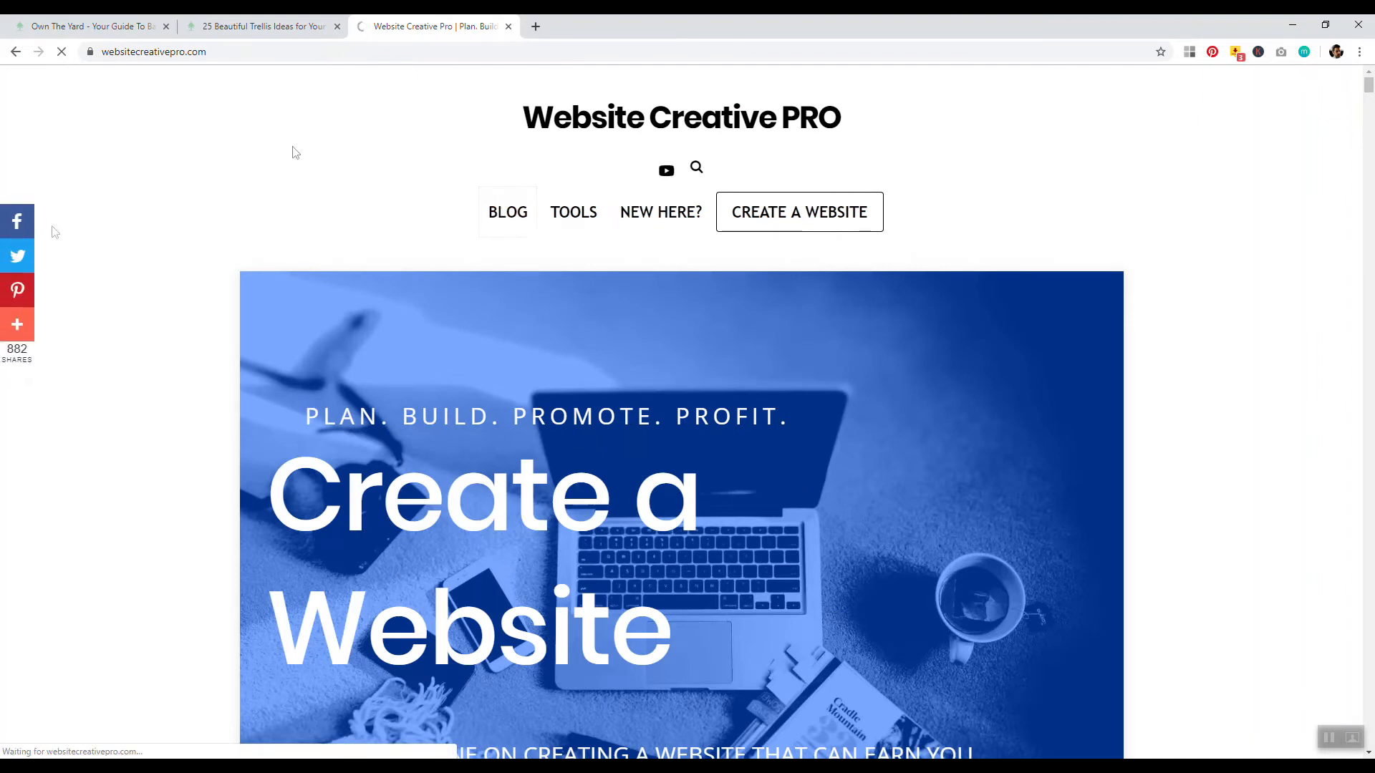
left_click(506, 212)
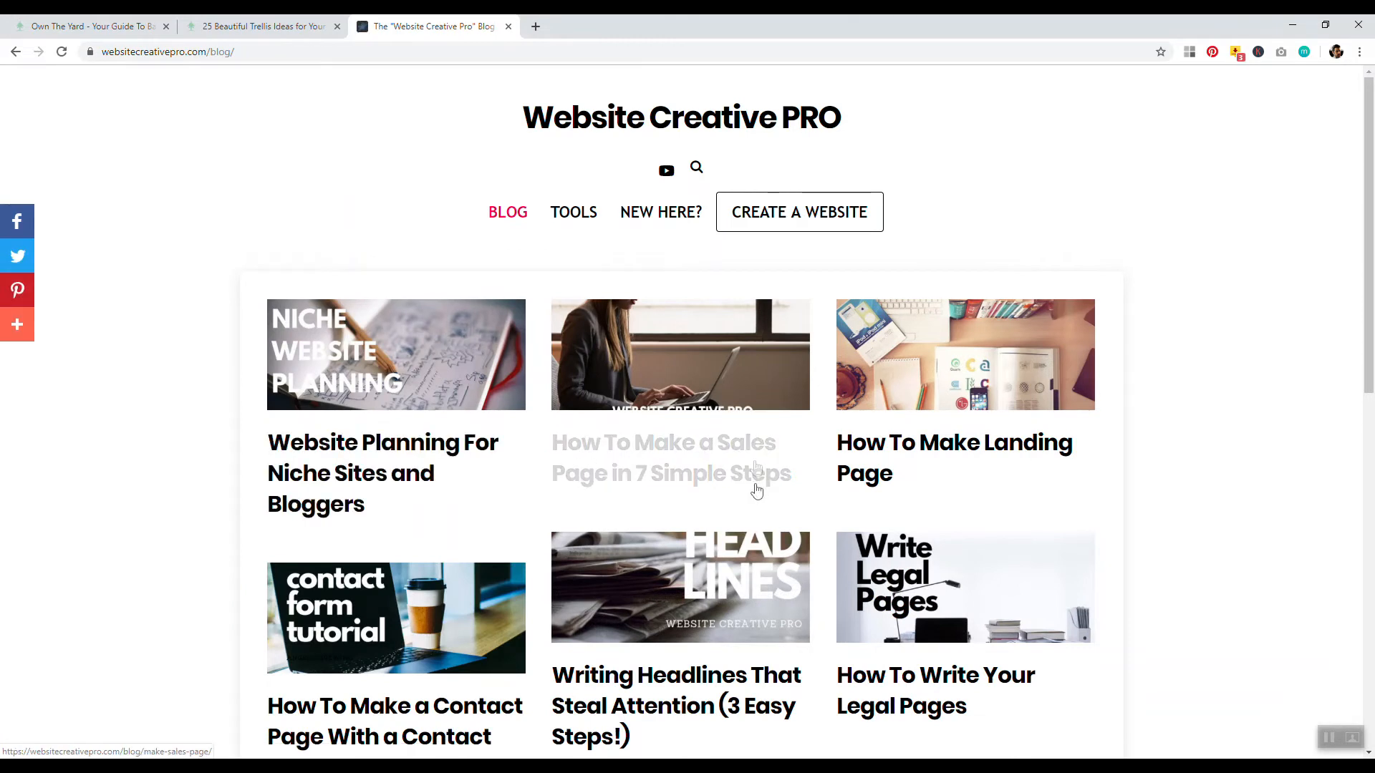
left_click(954, 457)
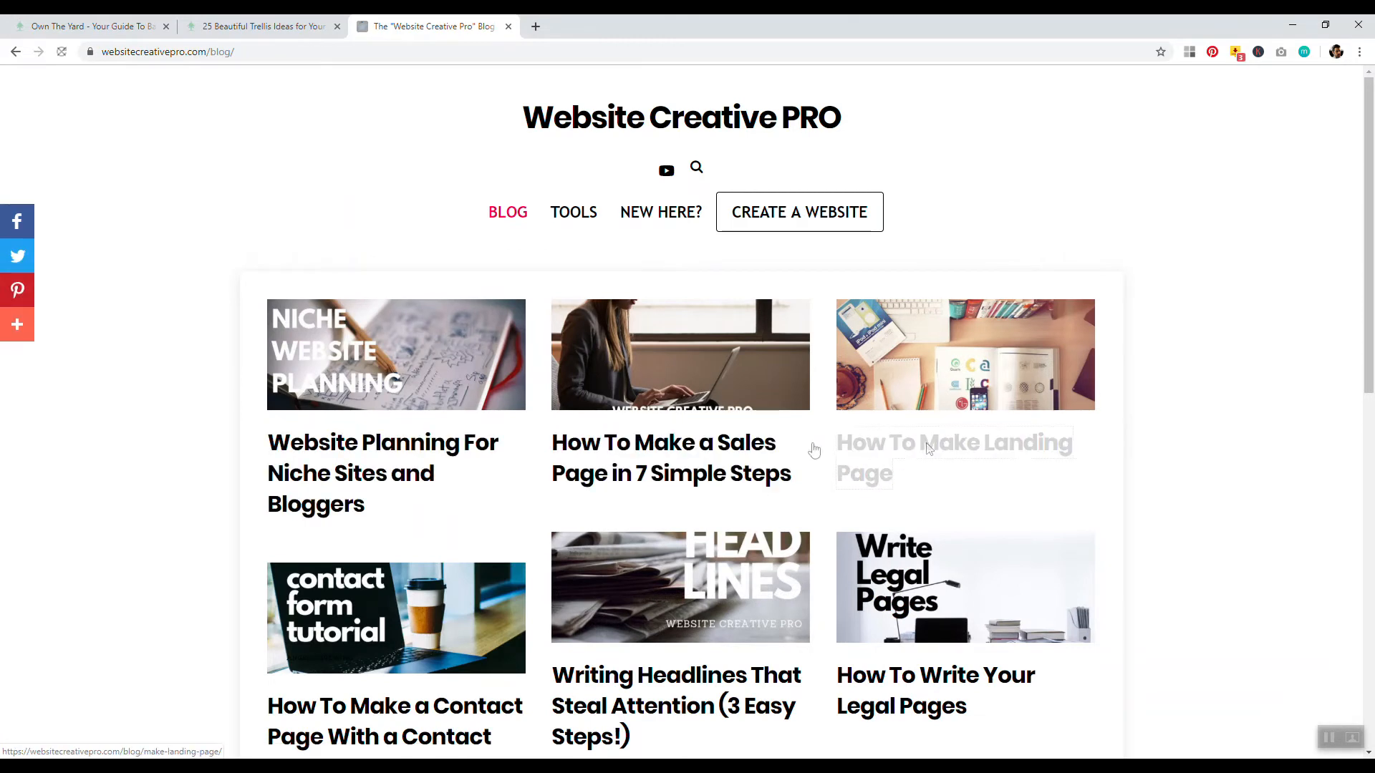
left_click(953, 442)
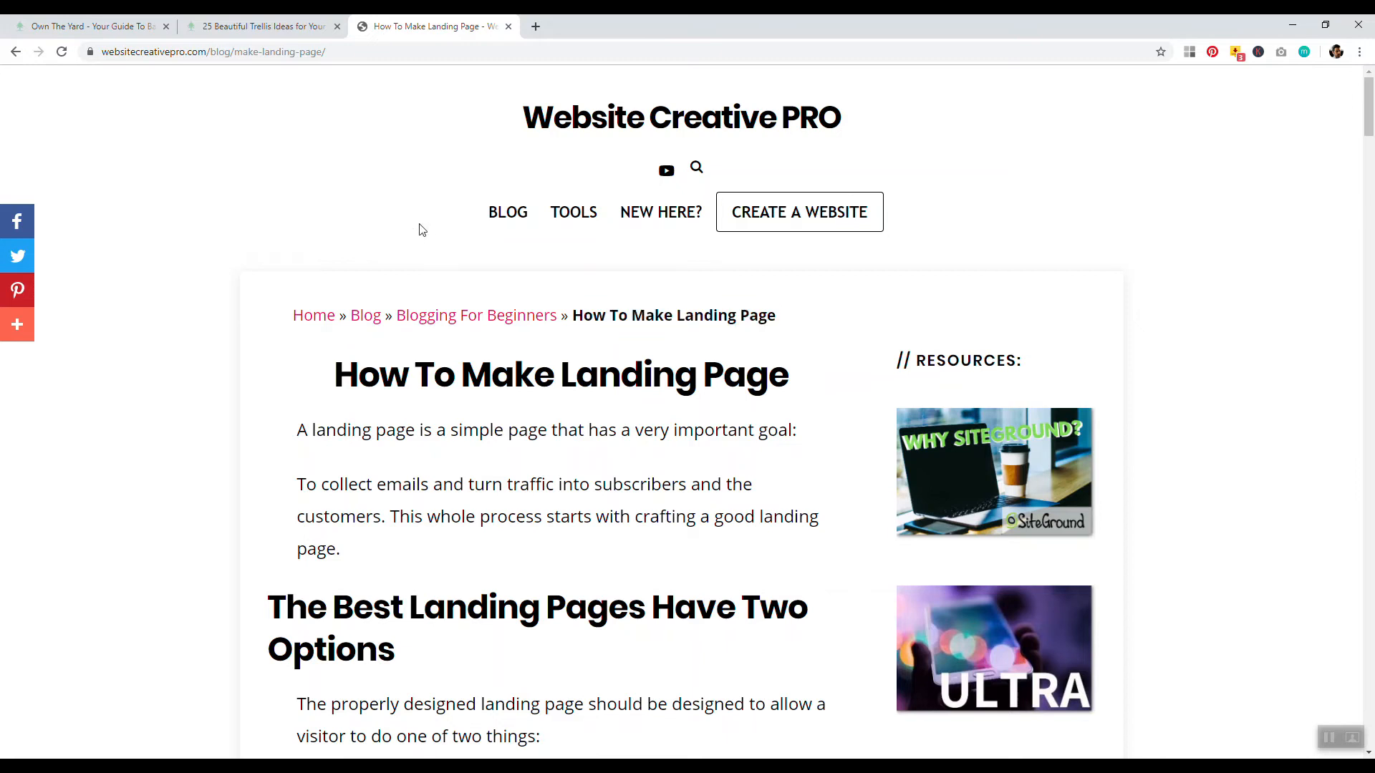
mouse_move(469, 189)
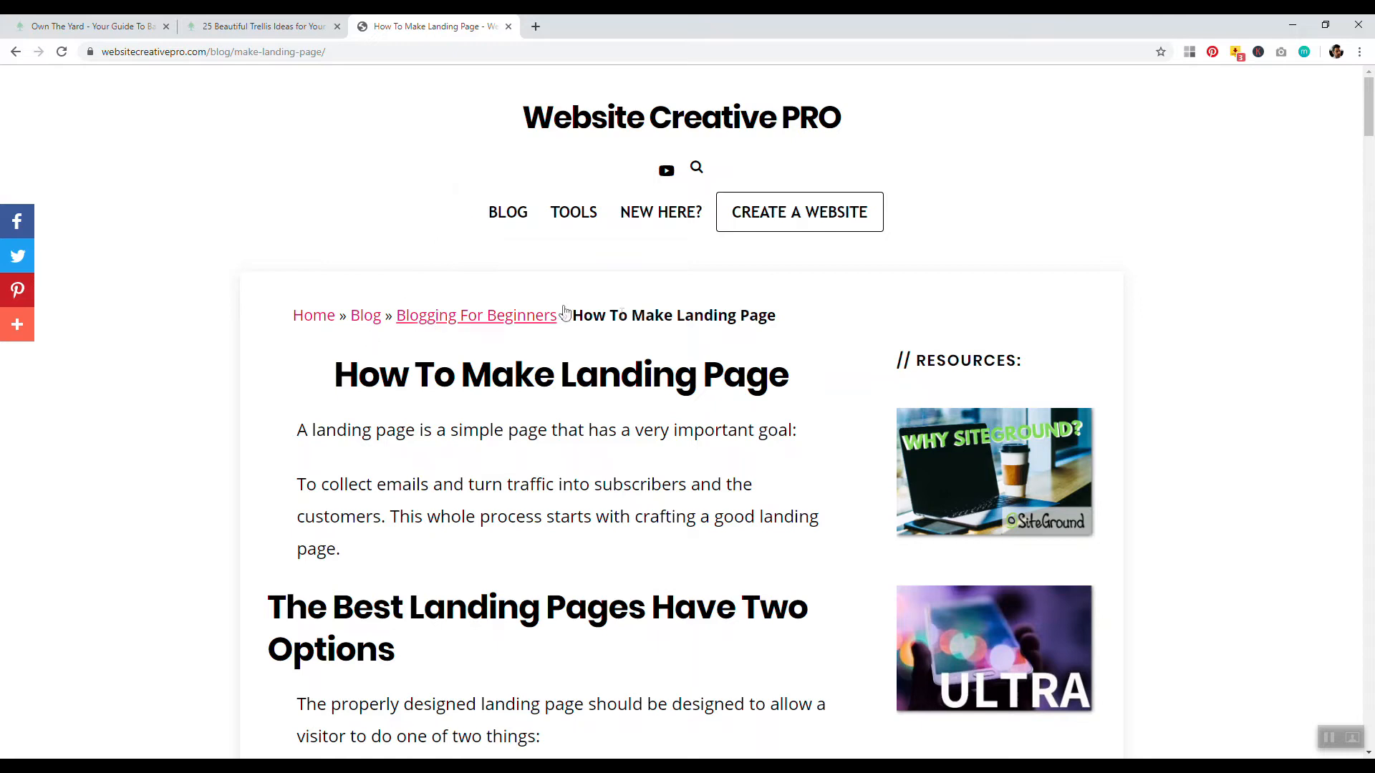
mouse_move(576, 279)
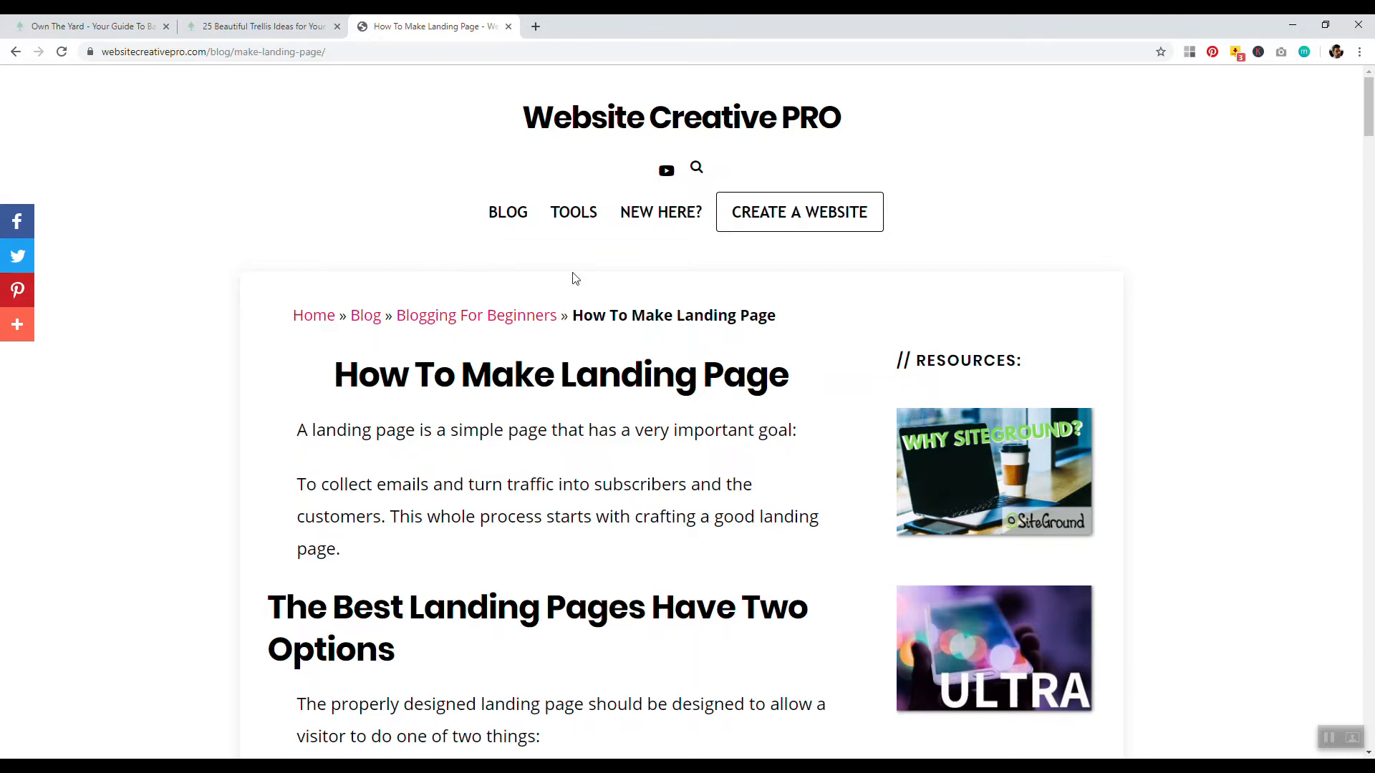
mouse_move(600, 249)
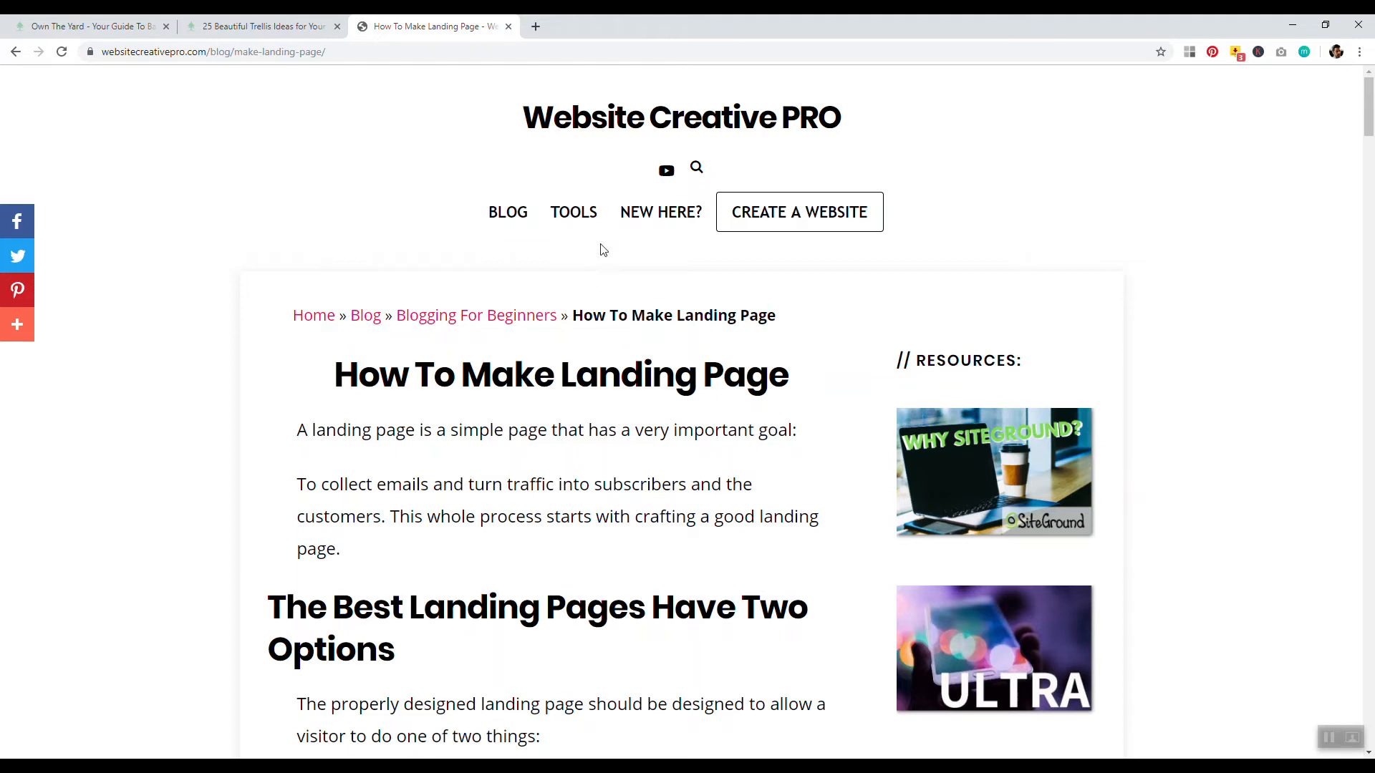
mouse_move(261, 26)
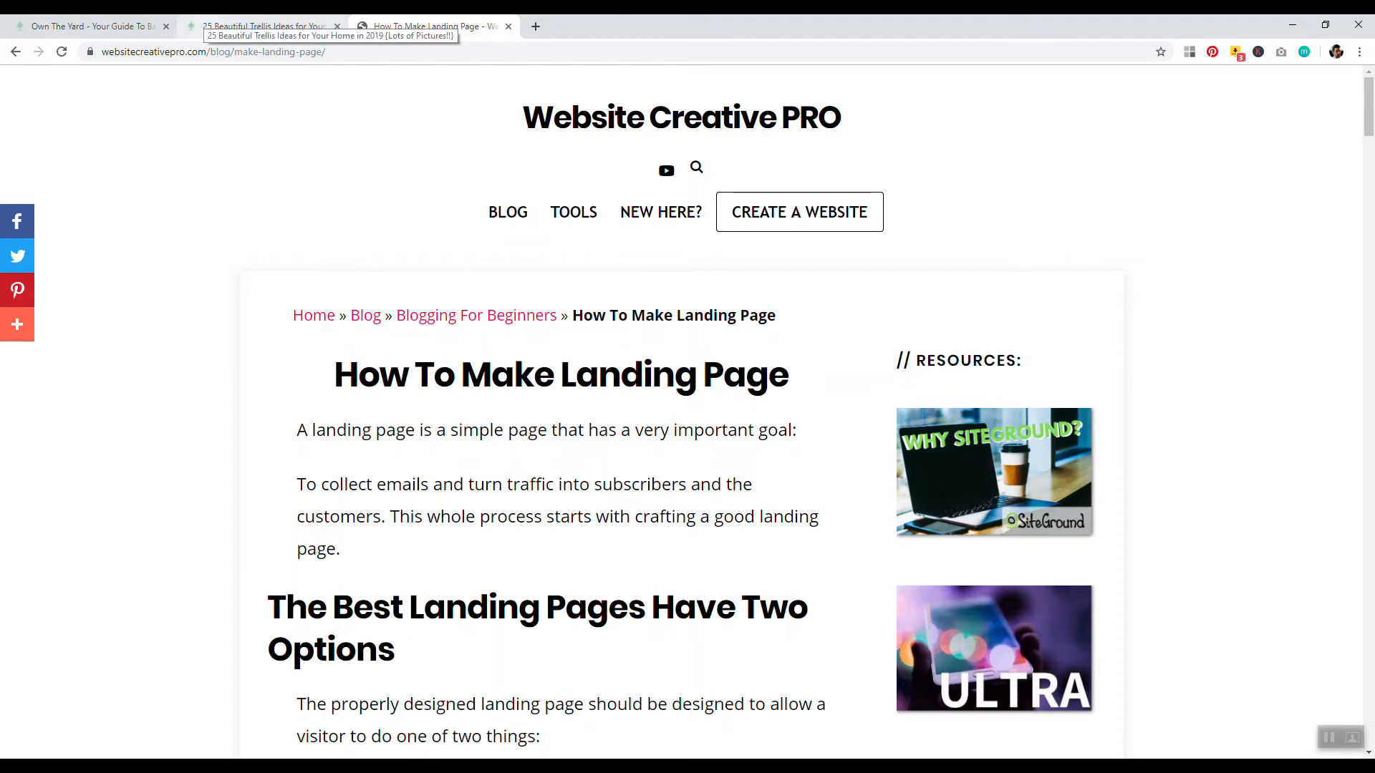
left_click(263, 26)
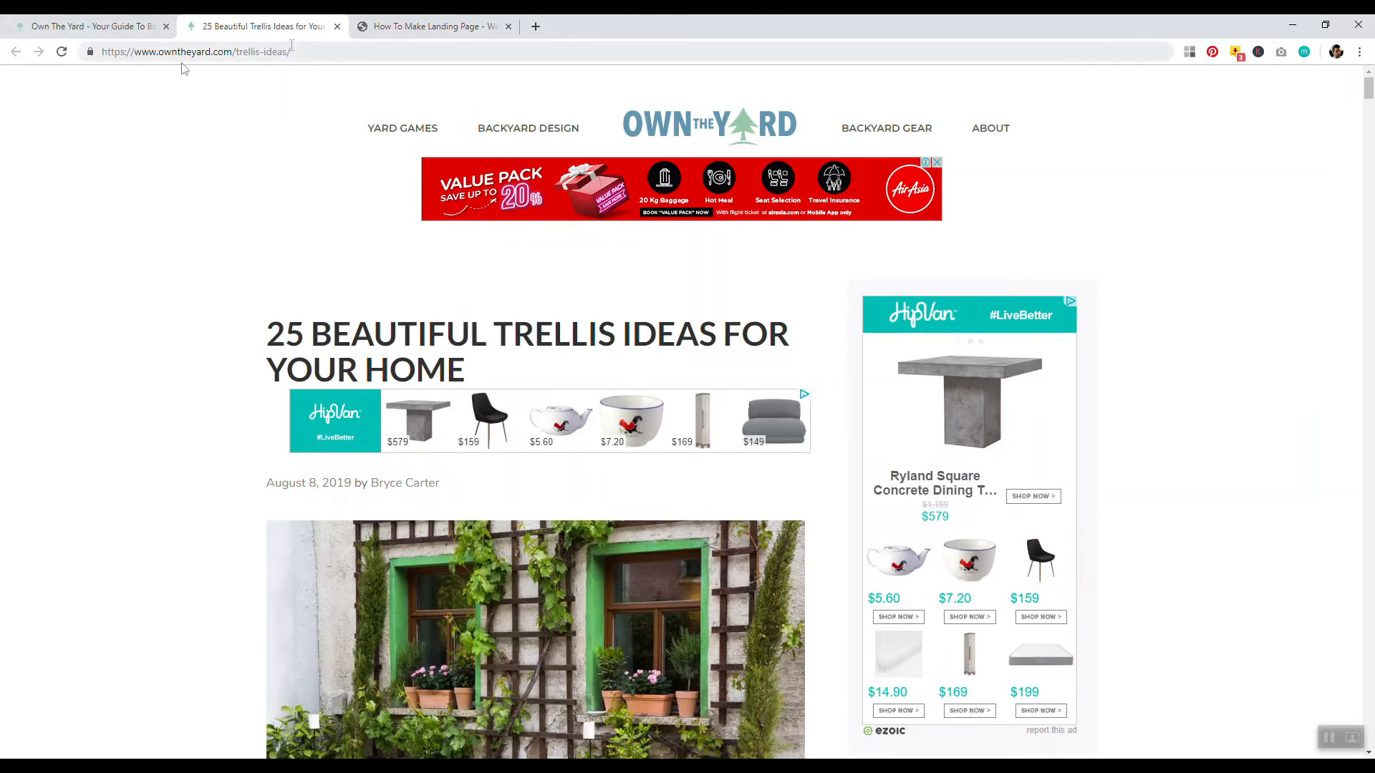
mouse_move(88, 25)
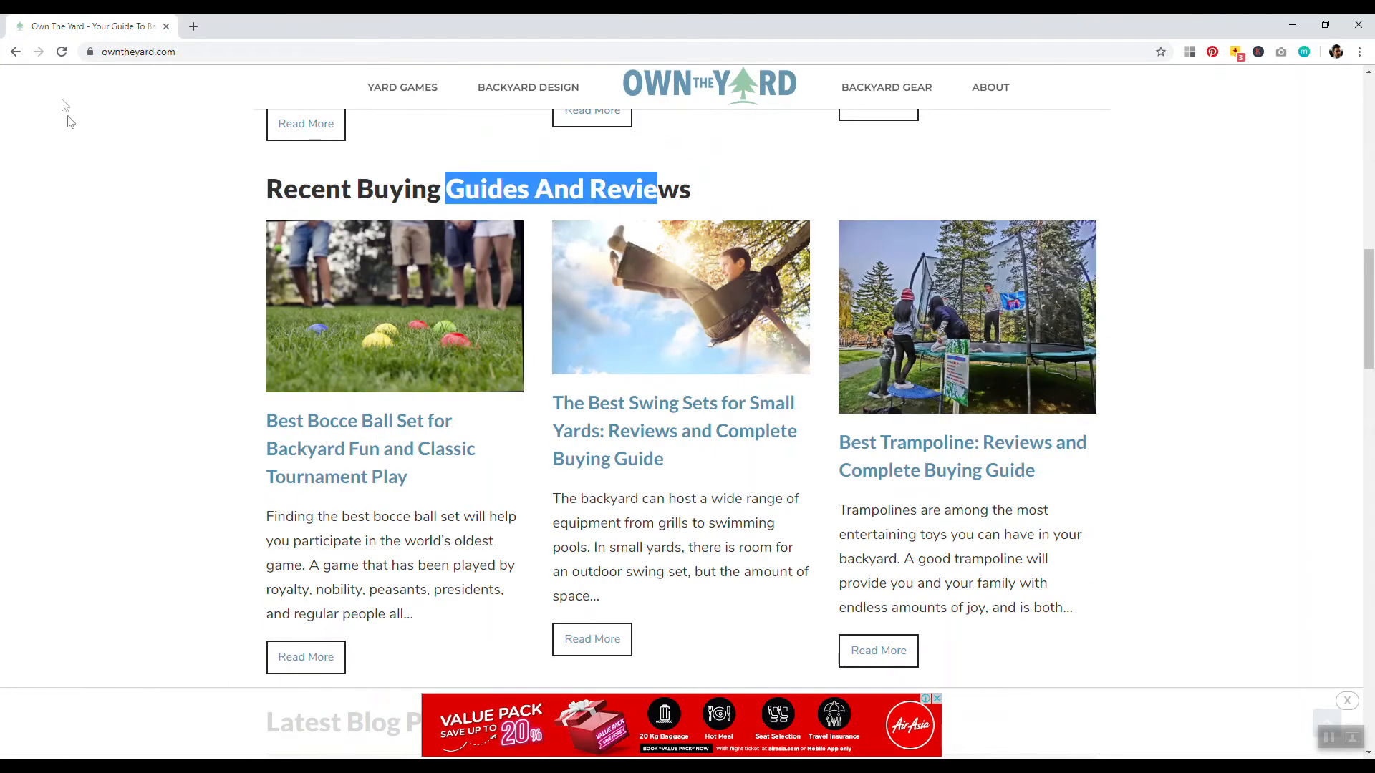
Step: Scroll down through the Latest Blog Posts grid on the homepage, reviewing the post titles
scroll("up", 3)
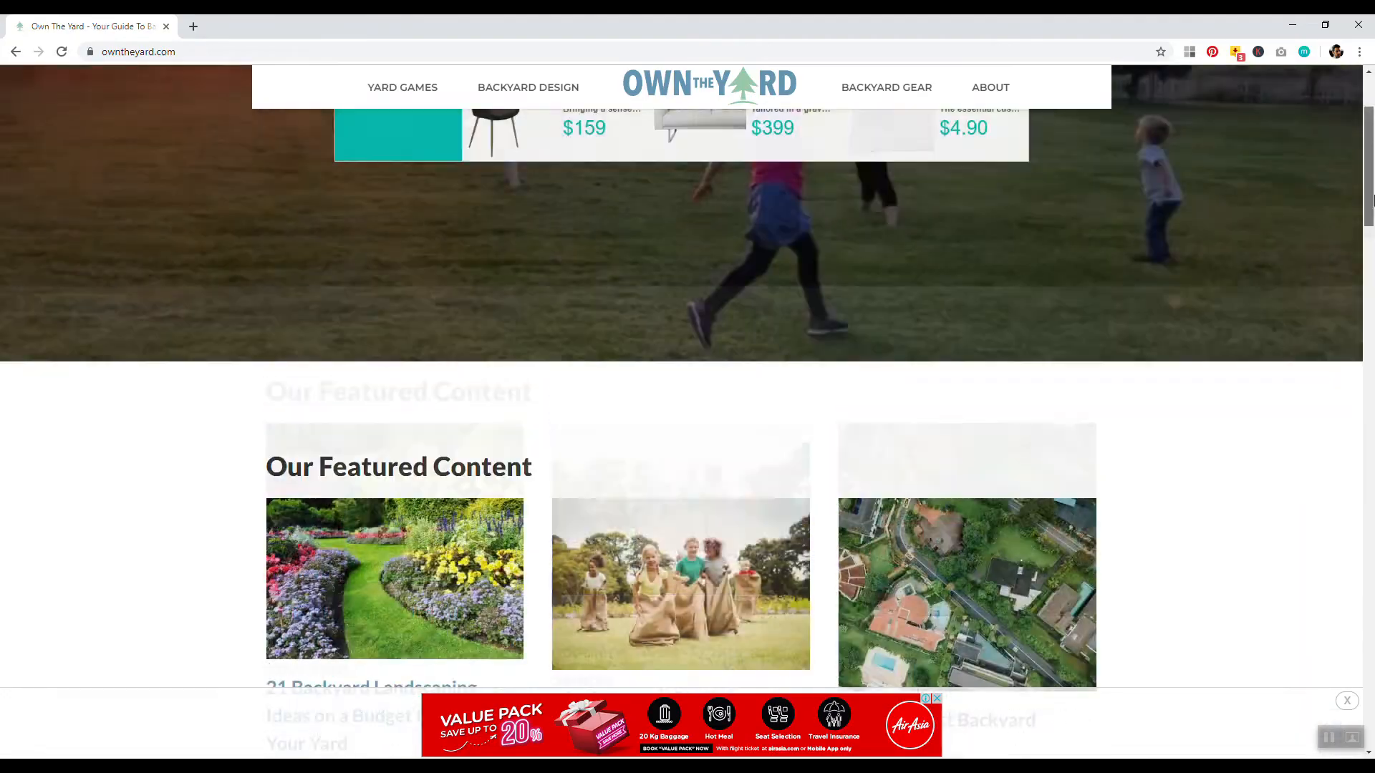
scroll("down", 3)
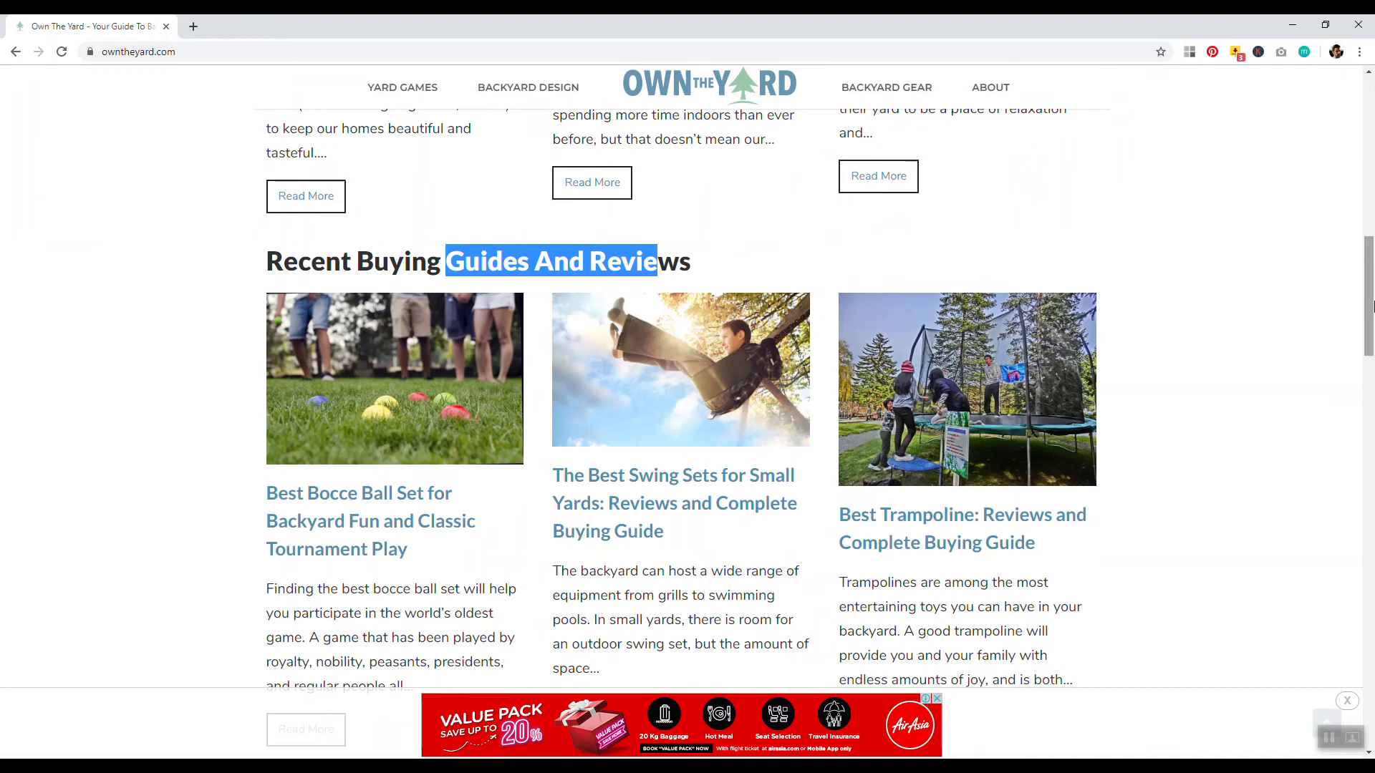
scroll("down", 3)
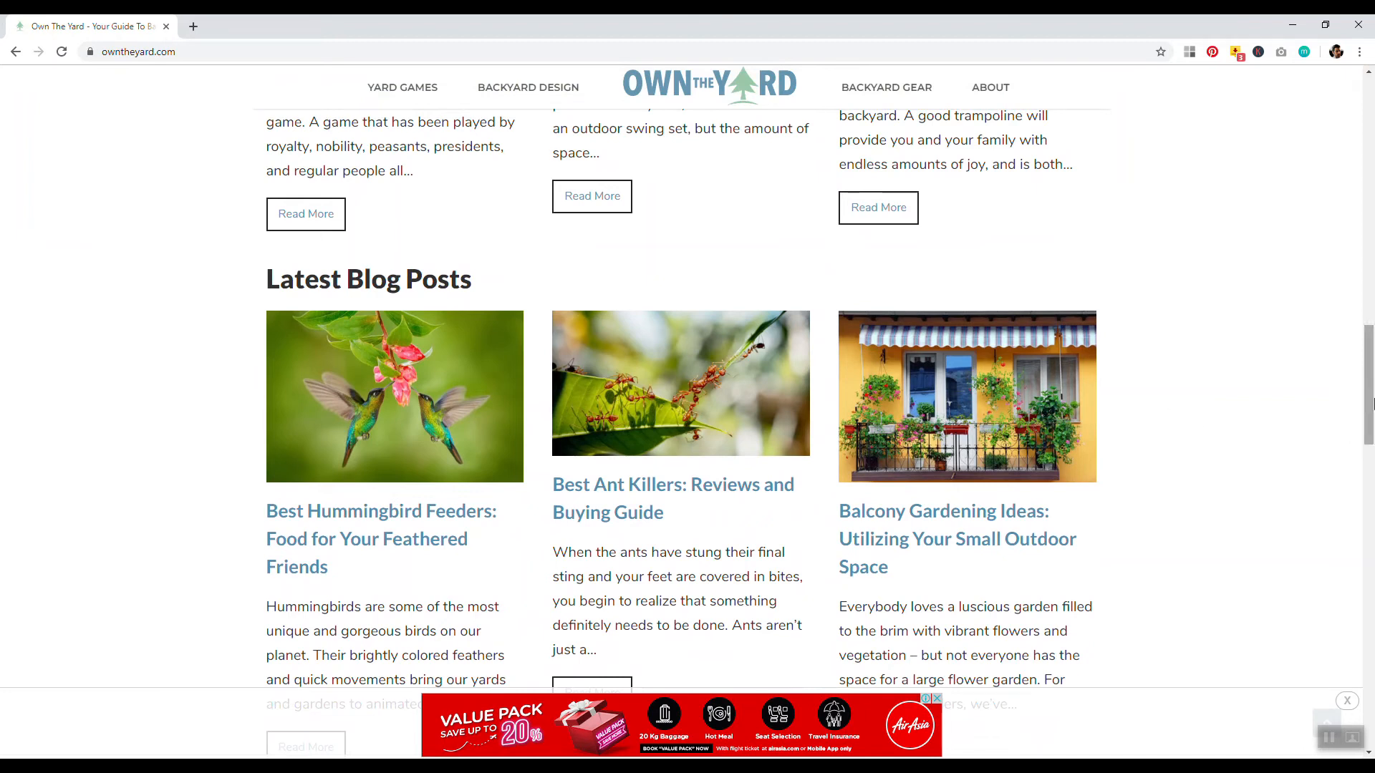
mouse_move(912, 520)
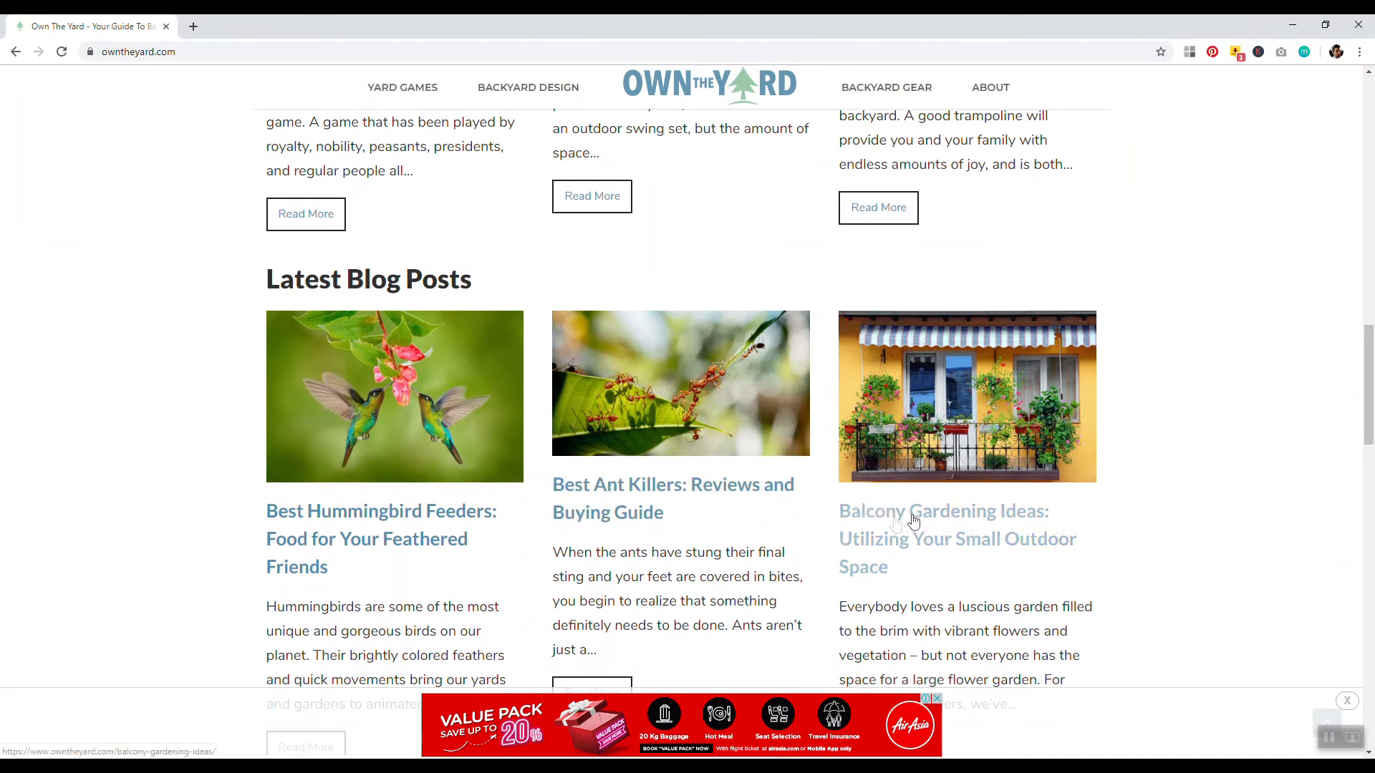
scroll("down", 3)
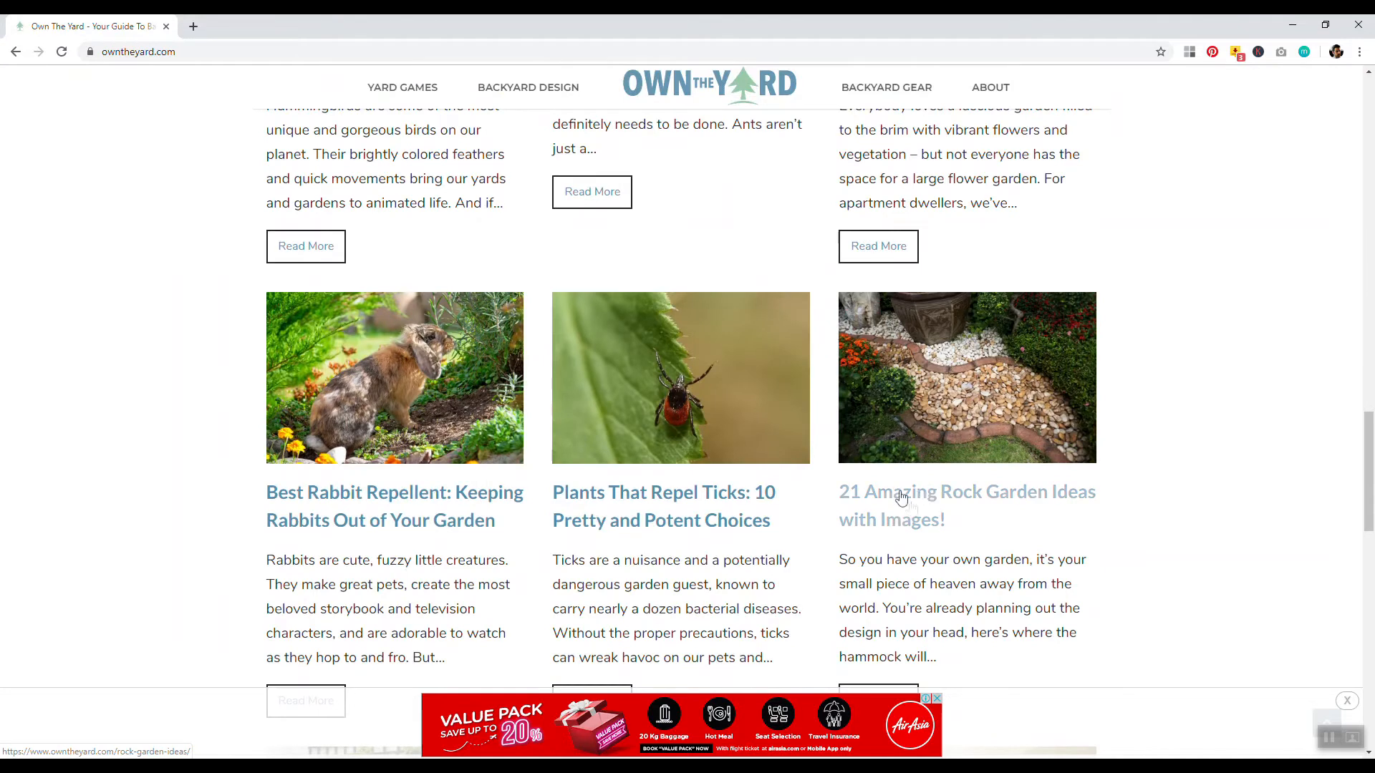
mouse_move(596, 504)
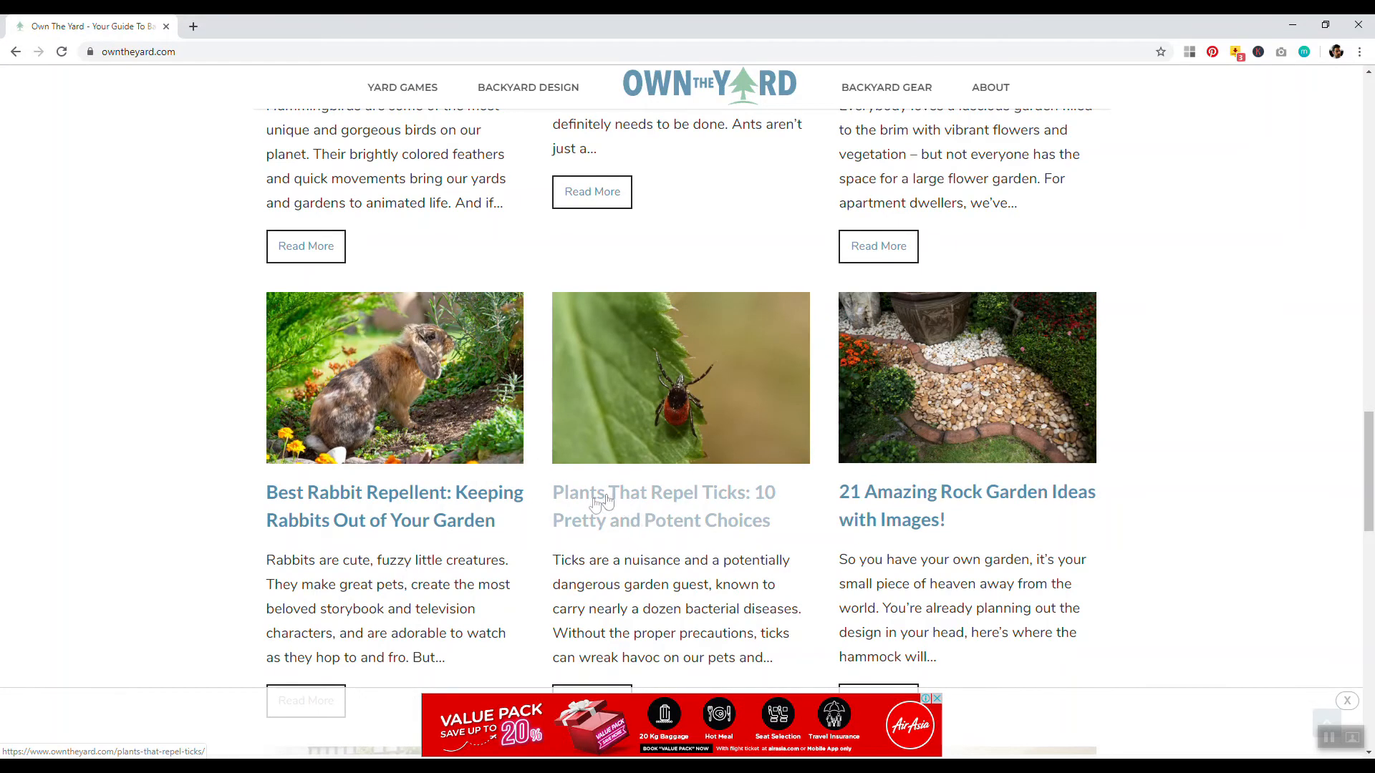
scroll("down", 3)
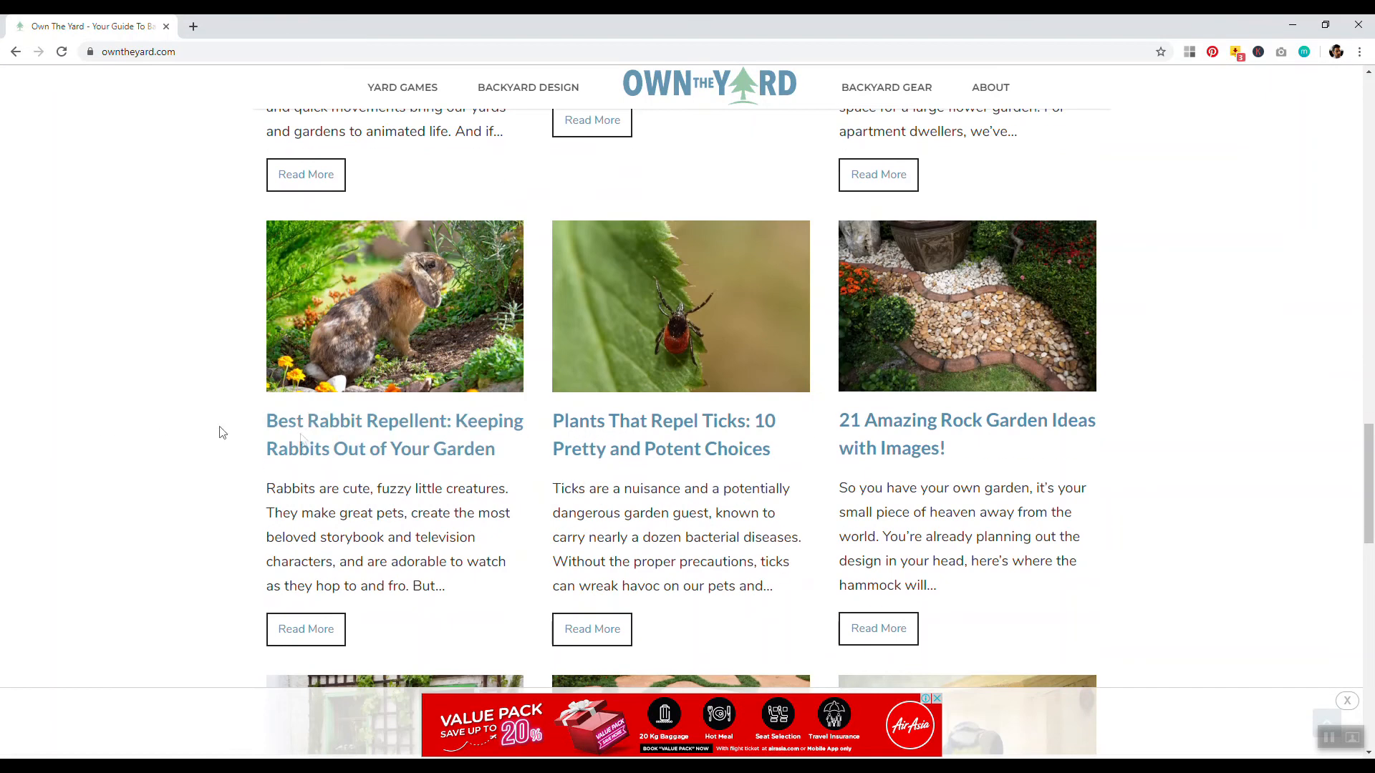
scroll("down", 3)
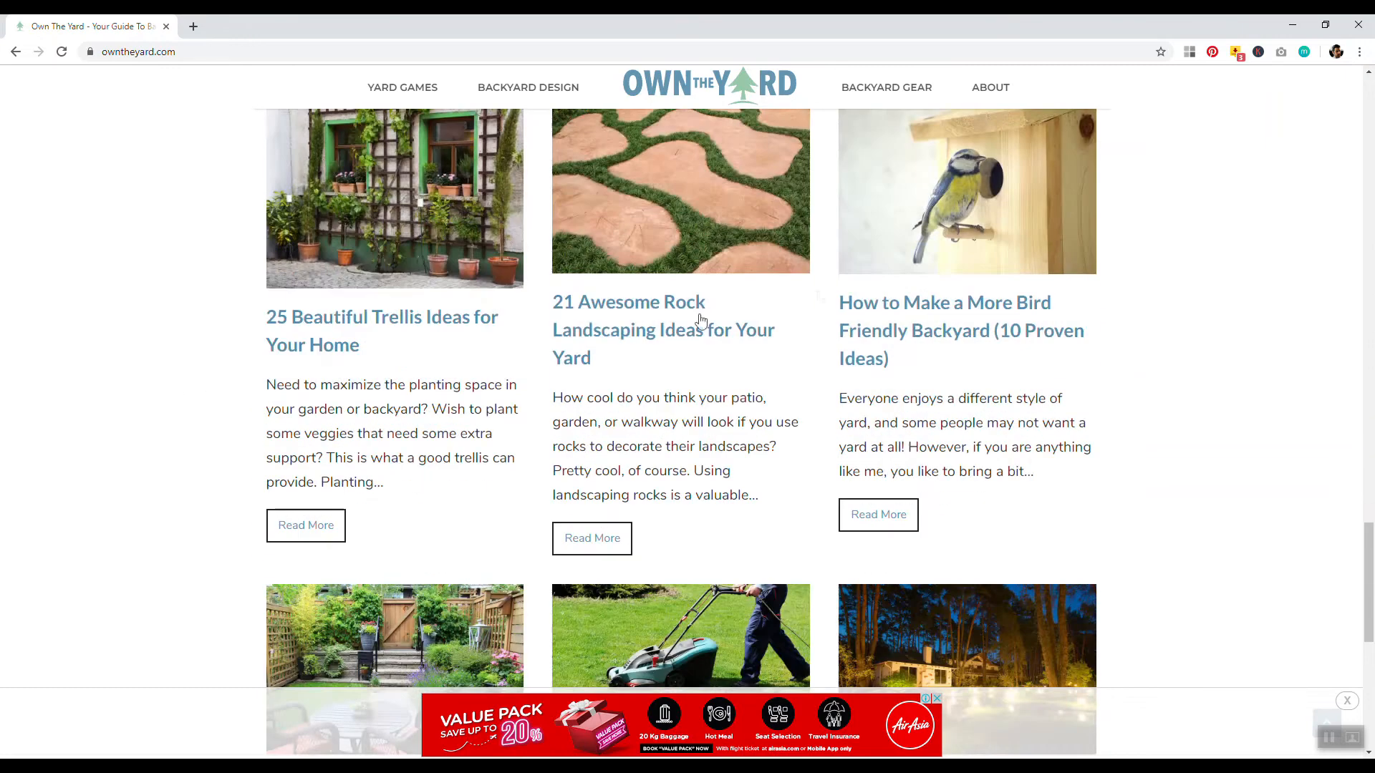
mouse_move(1245, 350)
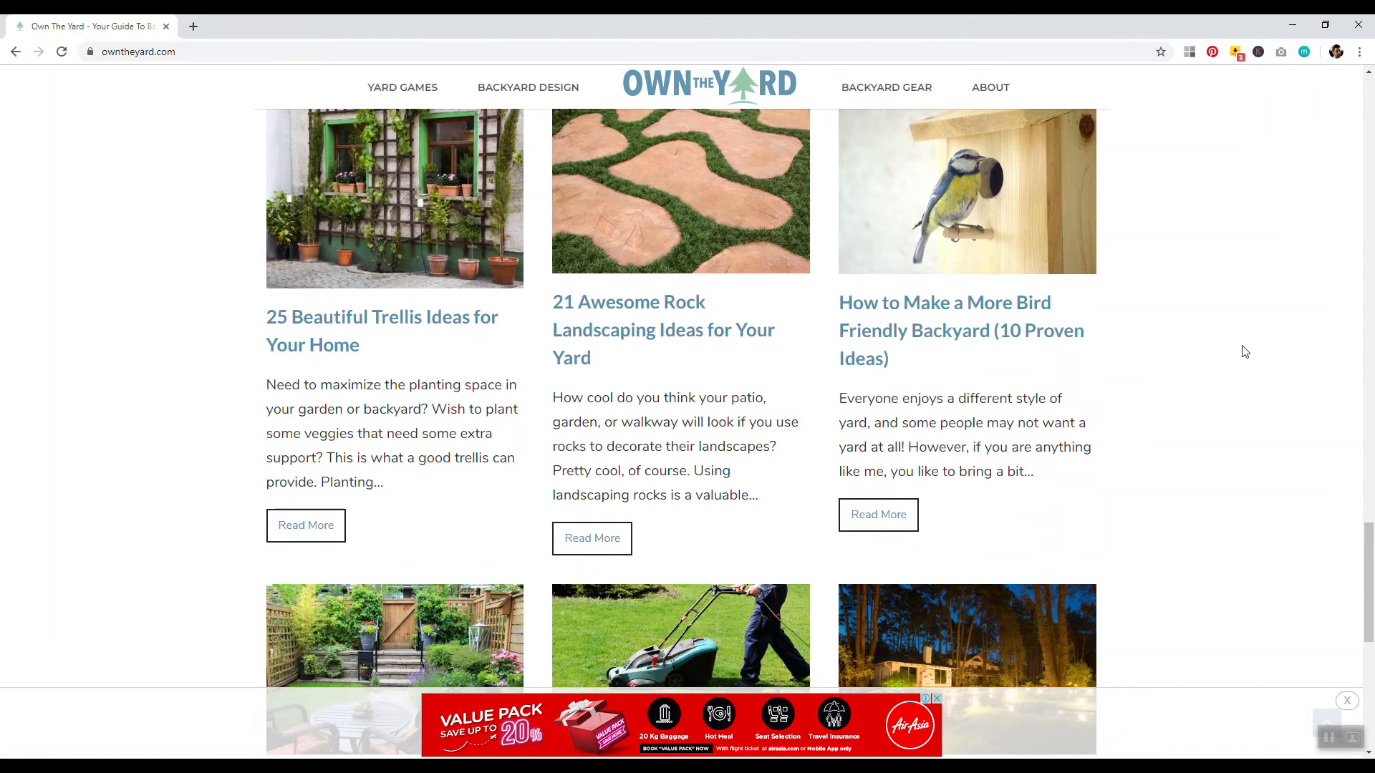
mouse_move(1347, 514)
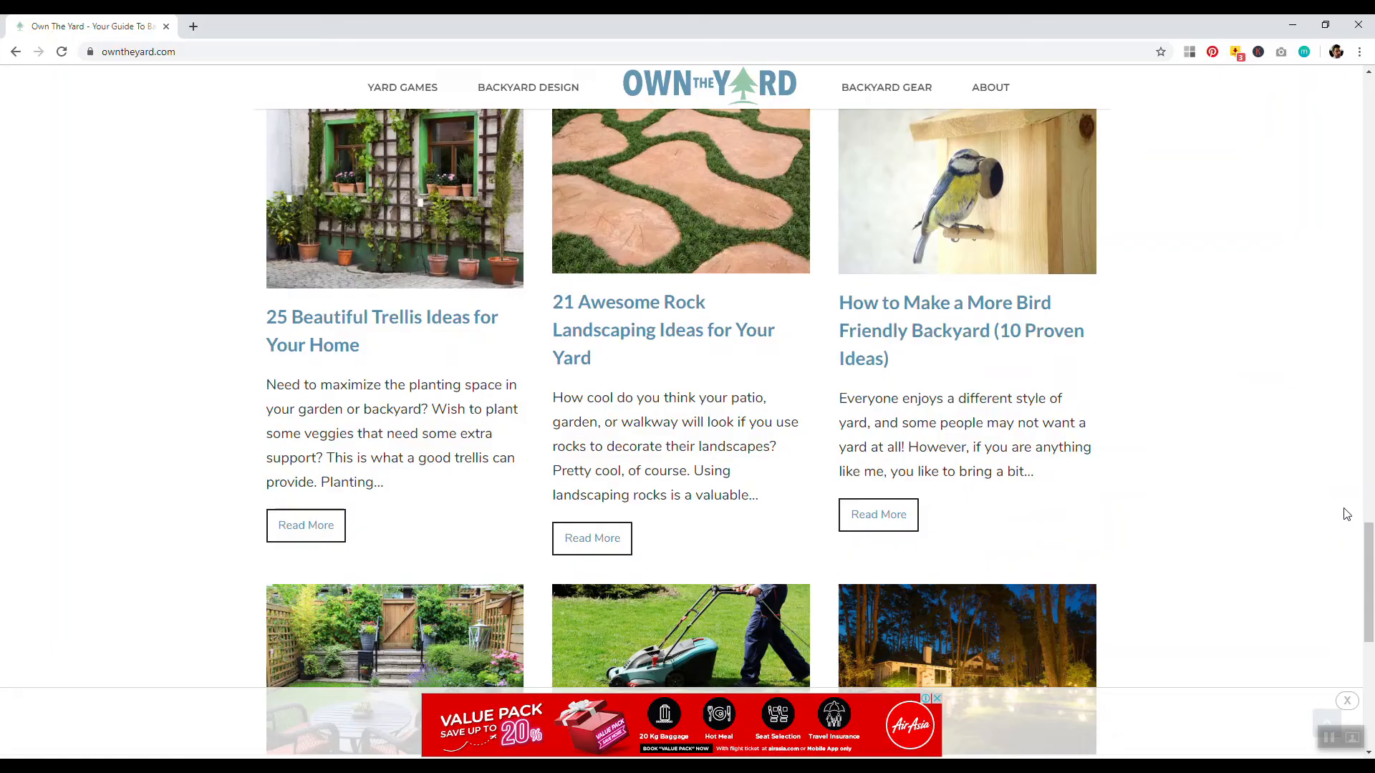
scroll("down", 3)
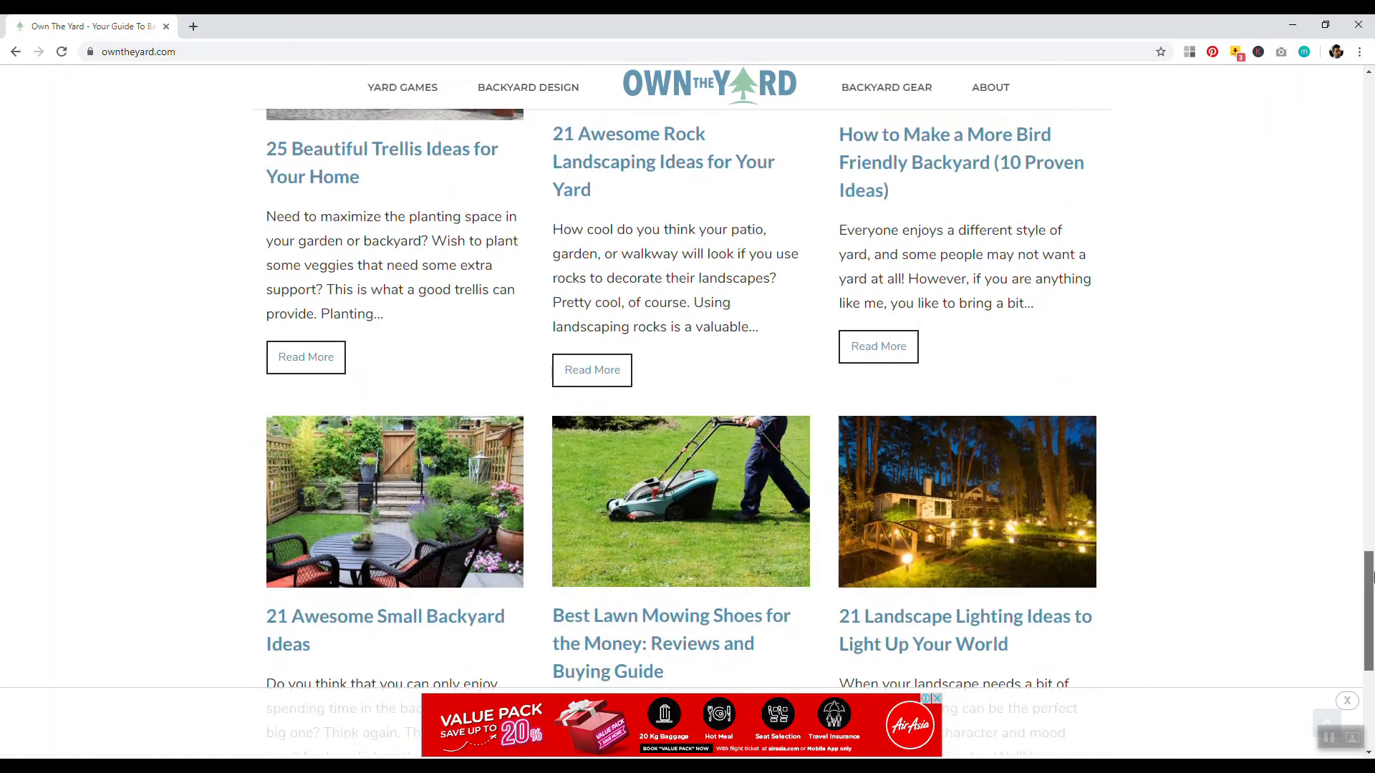
scroll("down", 3)
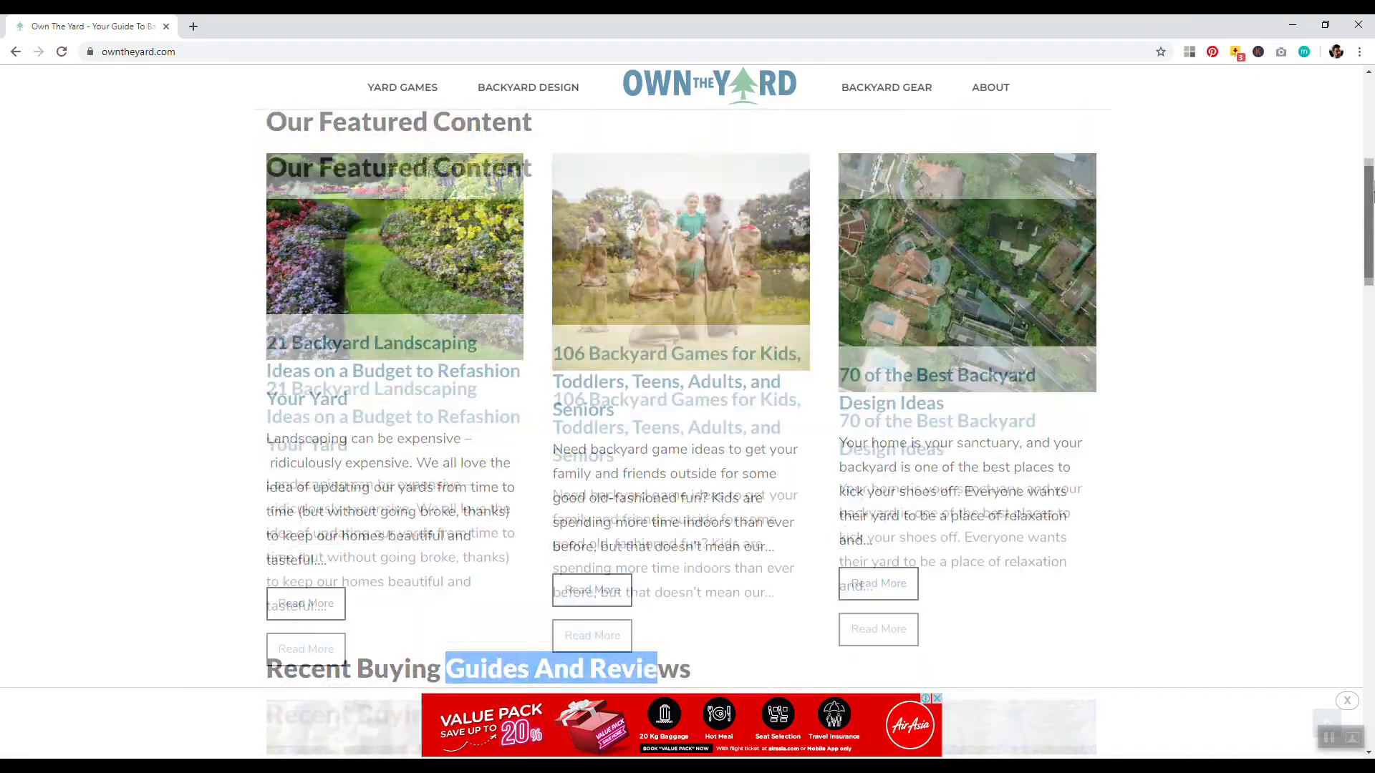
scroll("down", 3)
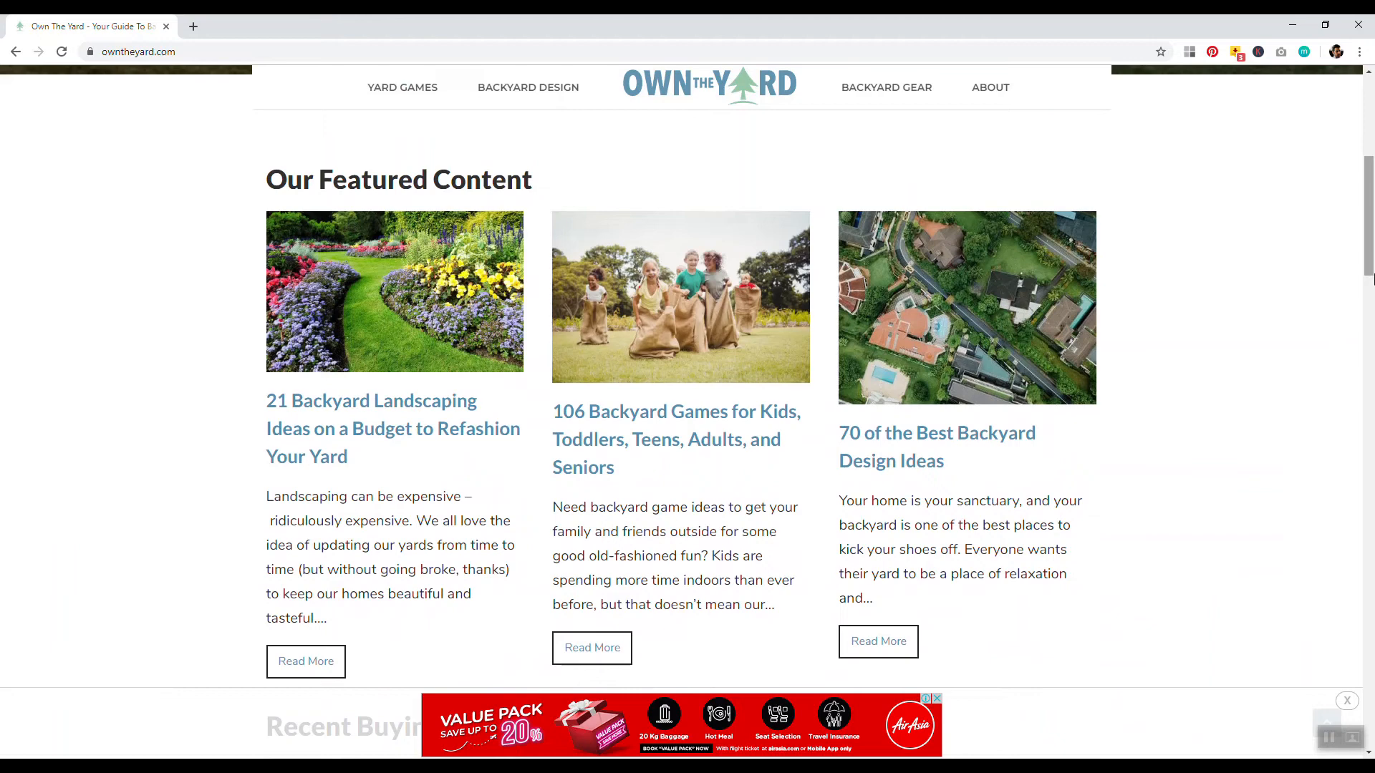
scroll("down", 3)
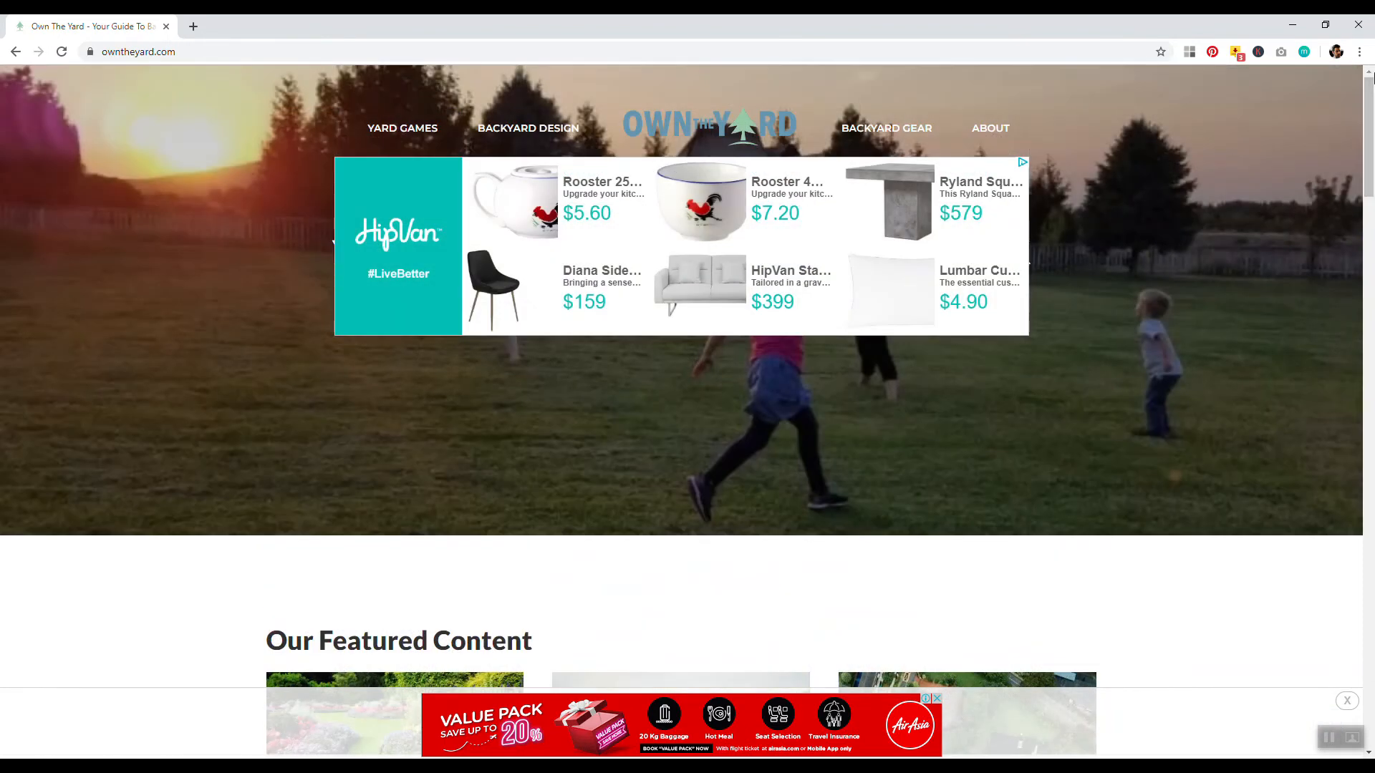
mouse_move(402, 128)
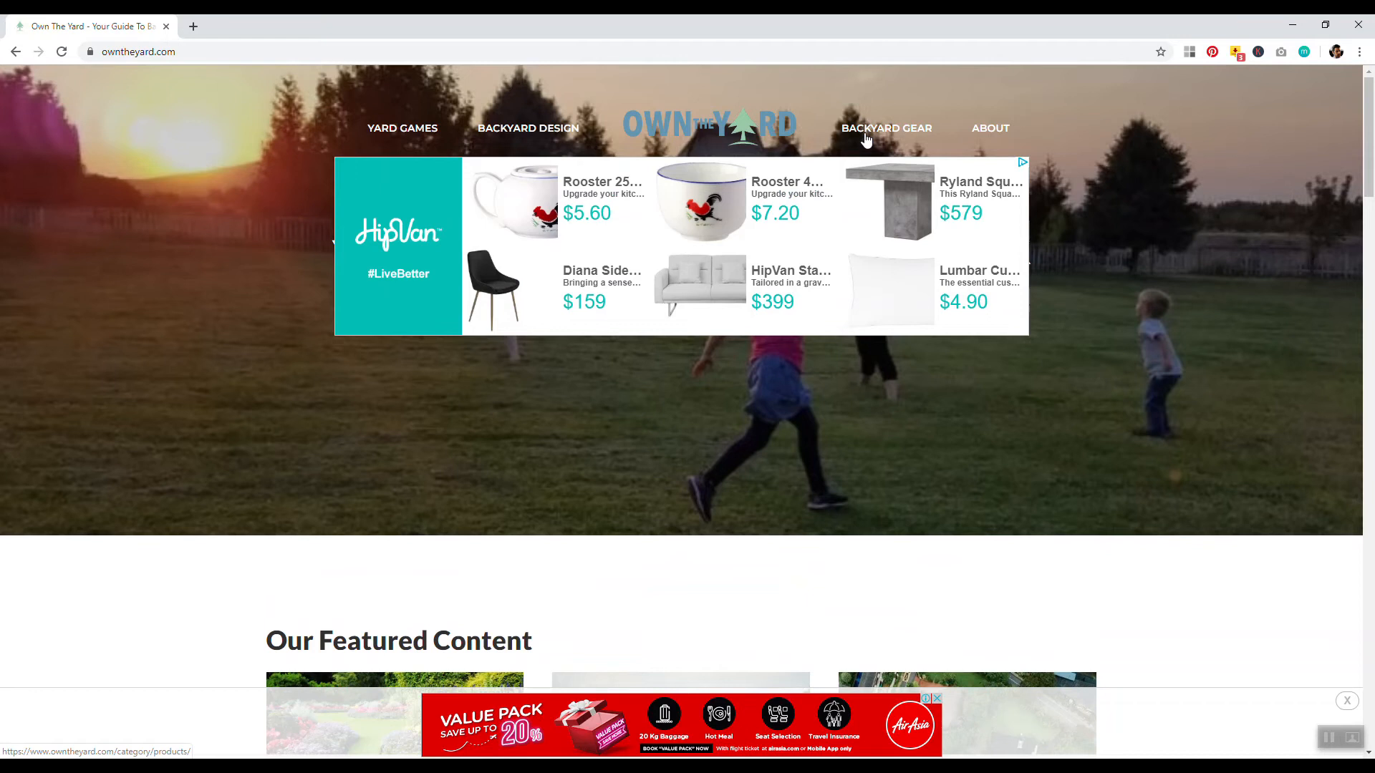
mouse_move(744, 95)
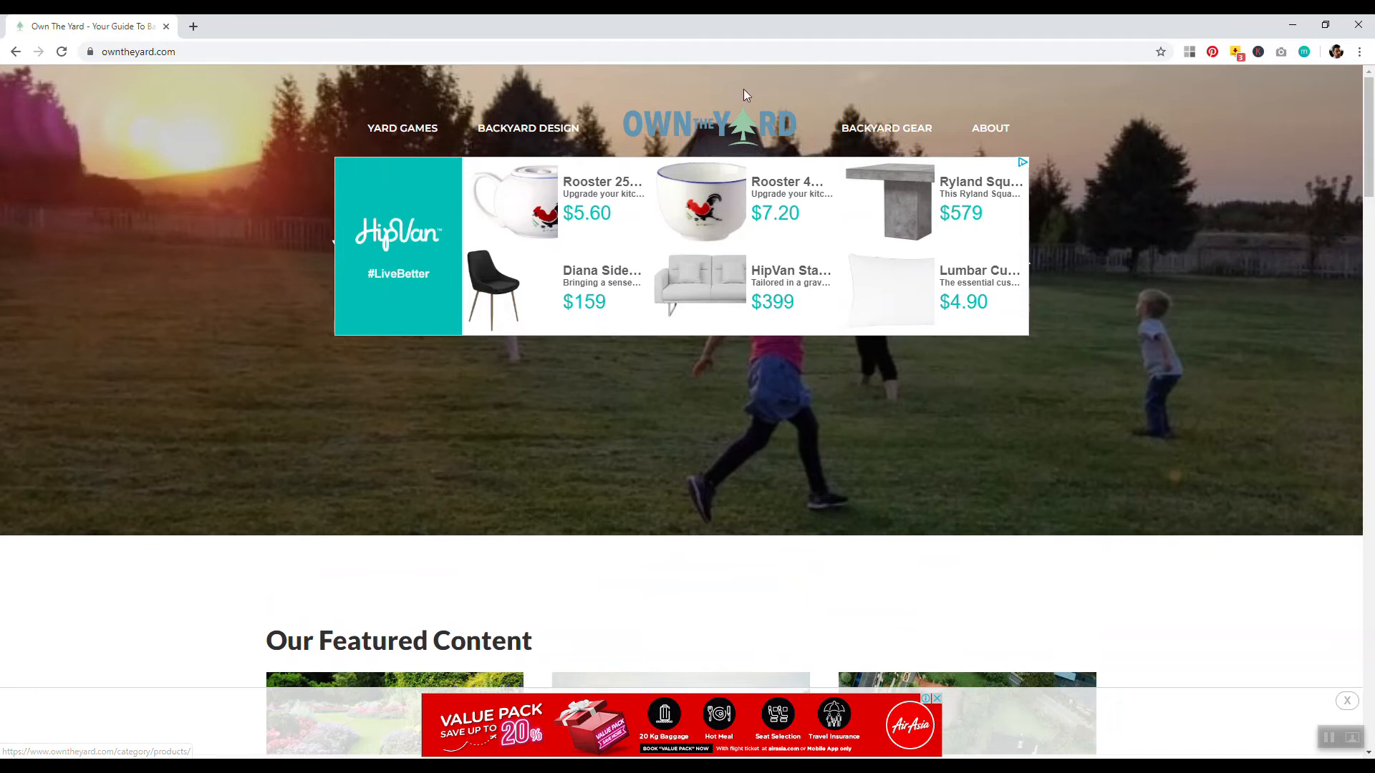
mouse_move(483, 83)
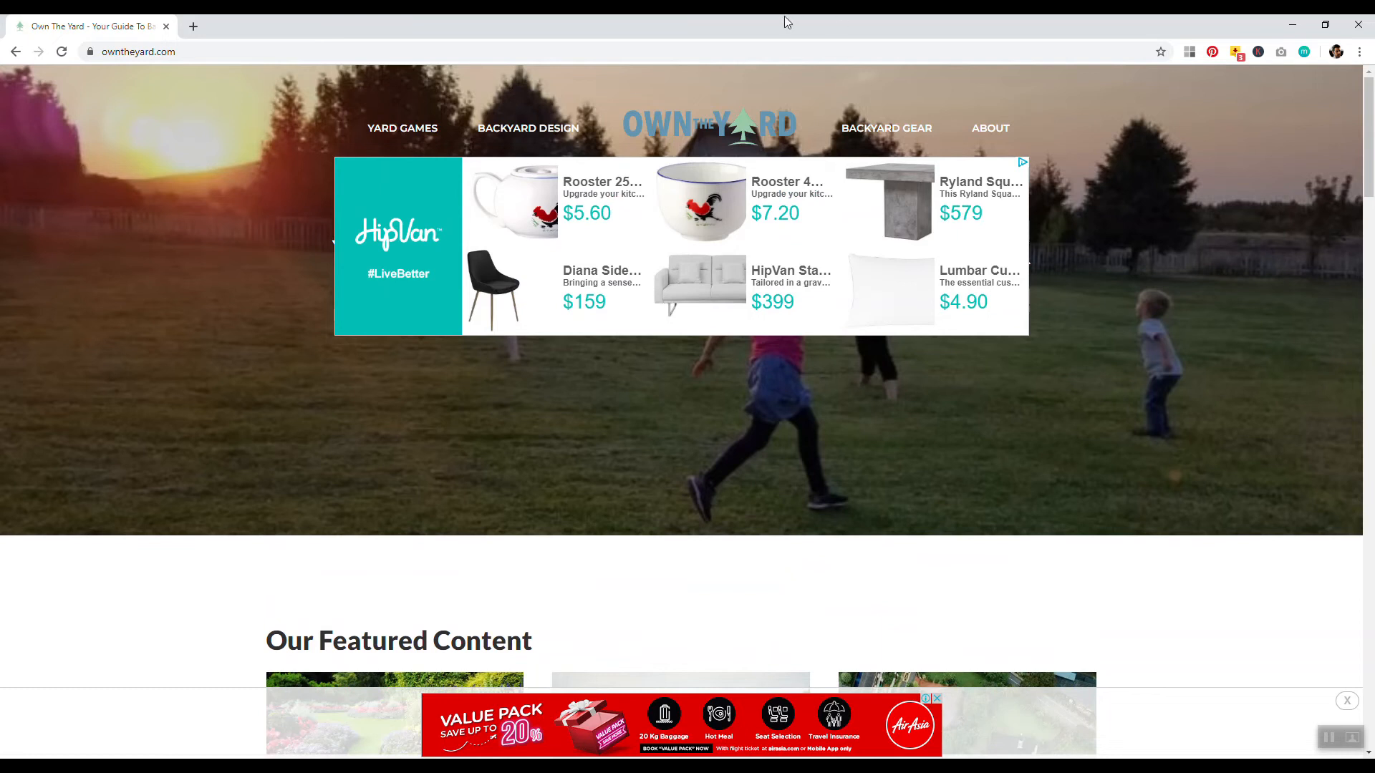
mouse_move(528, 127)
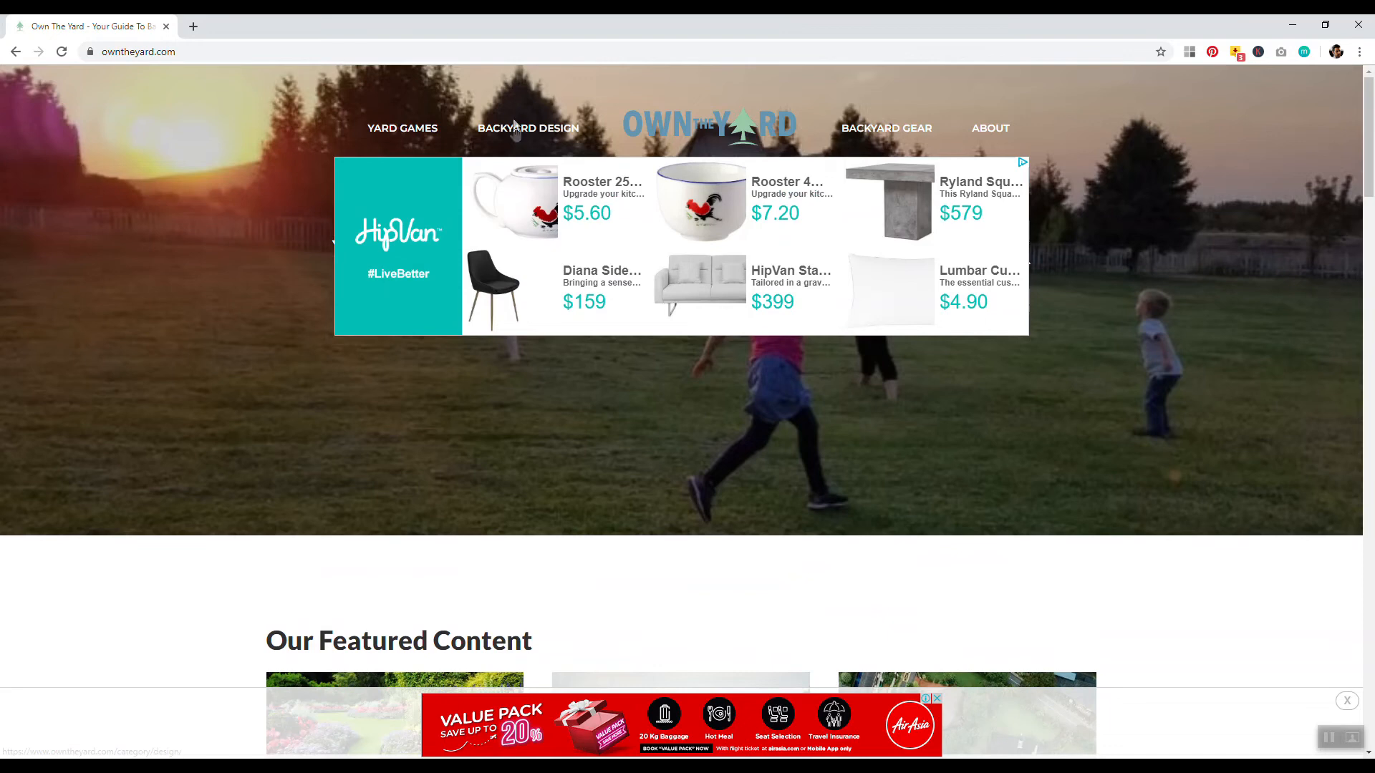
mouse_move(903, 136)
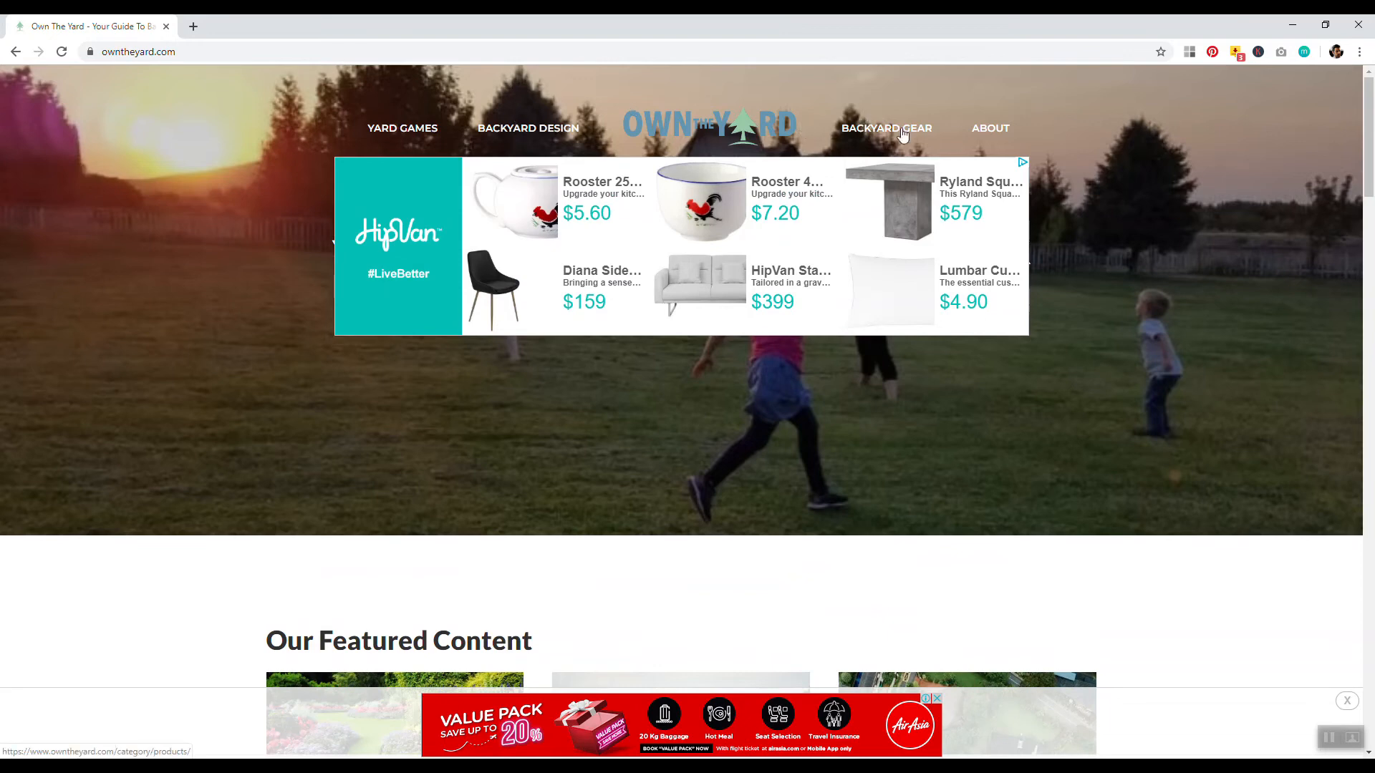
scroll("down", 3)
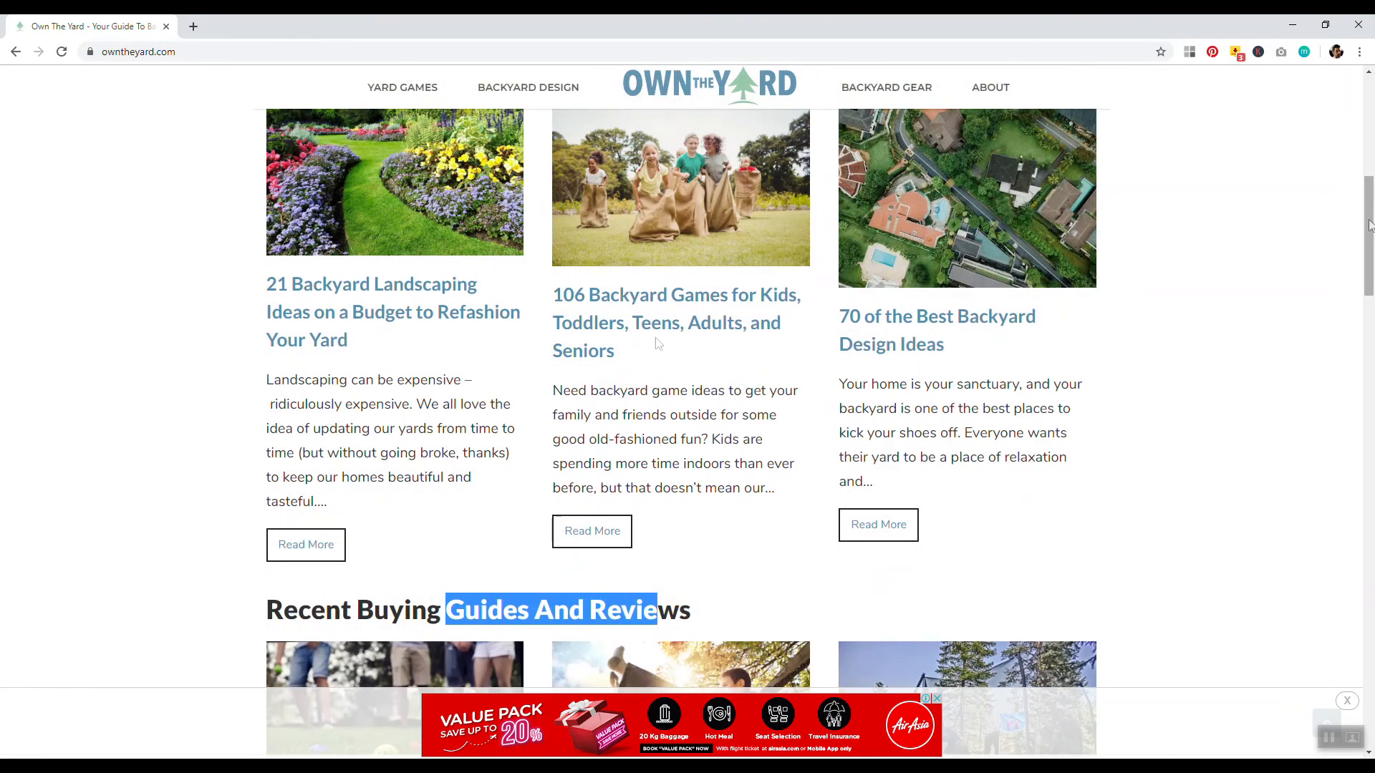
mouse_move(626, 322)
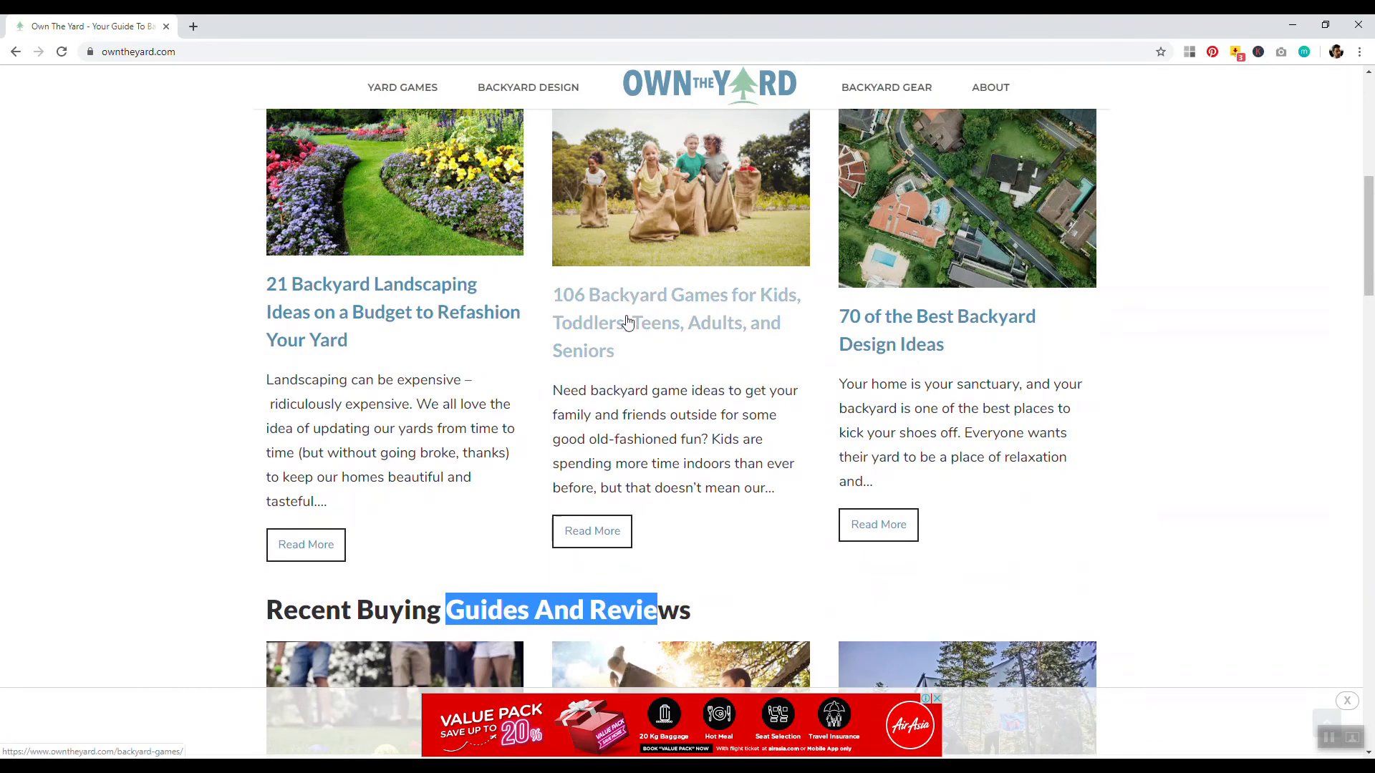
mouse_move(636, 311)
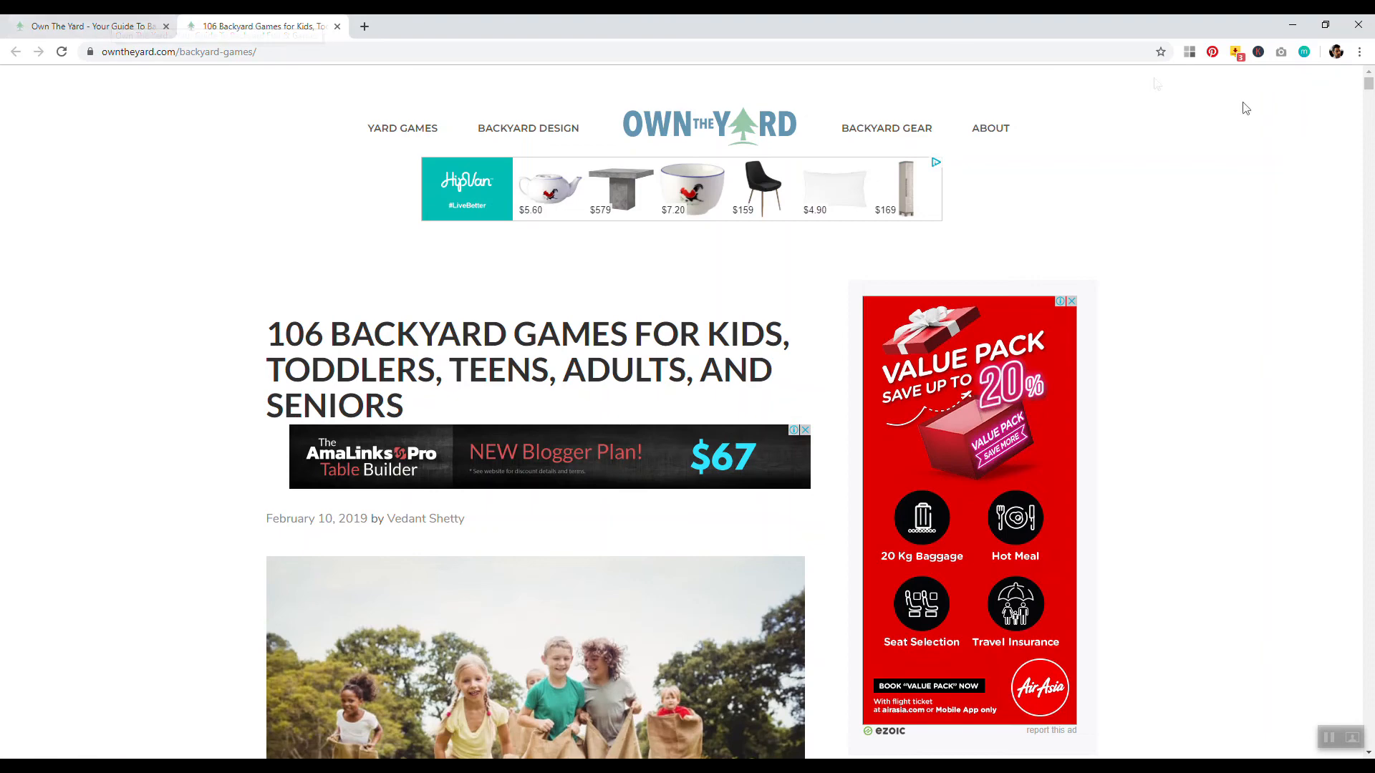
Step: Skim the backyard games article by scrolling before leaving it for the homepage
scroll("down", 3)
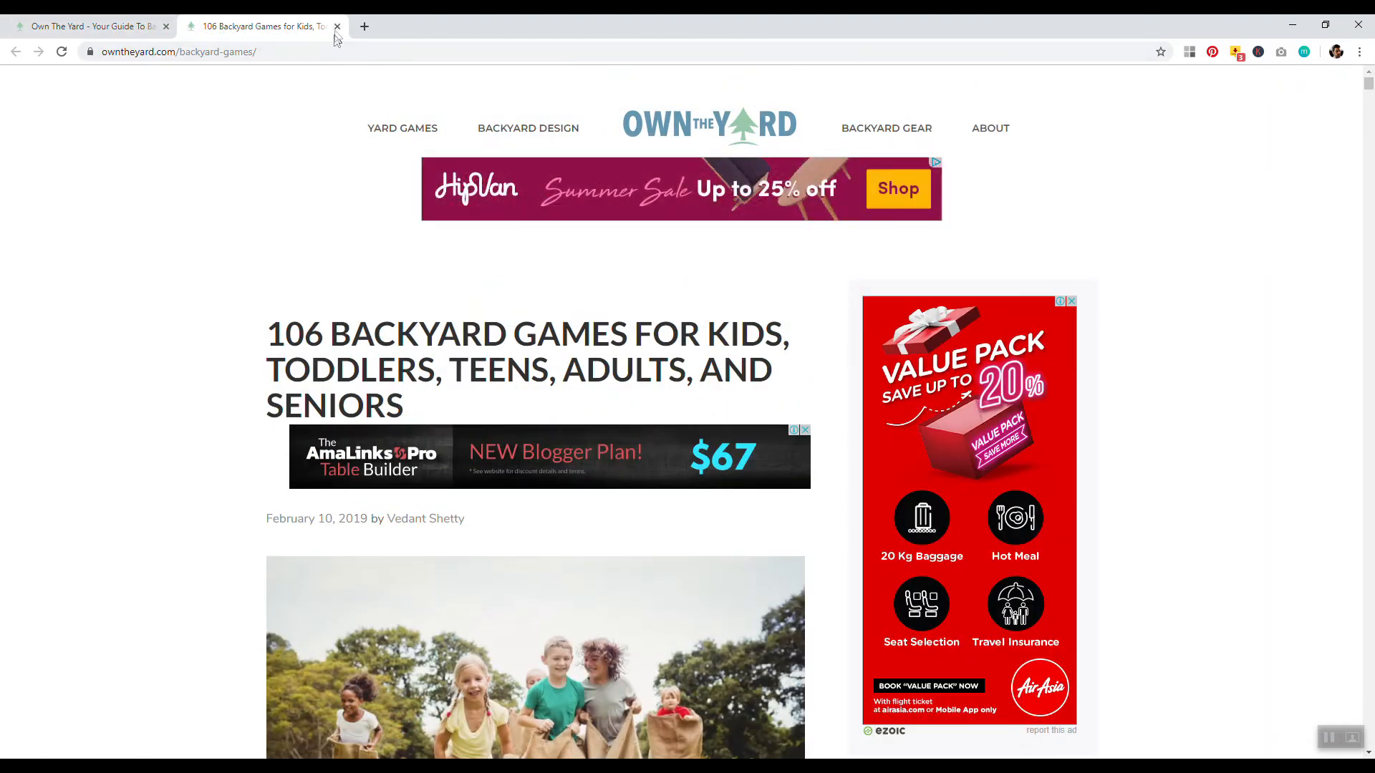
scroll("down", 3)
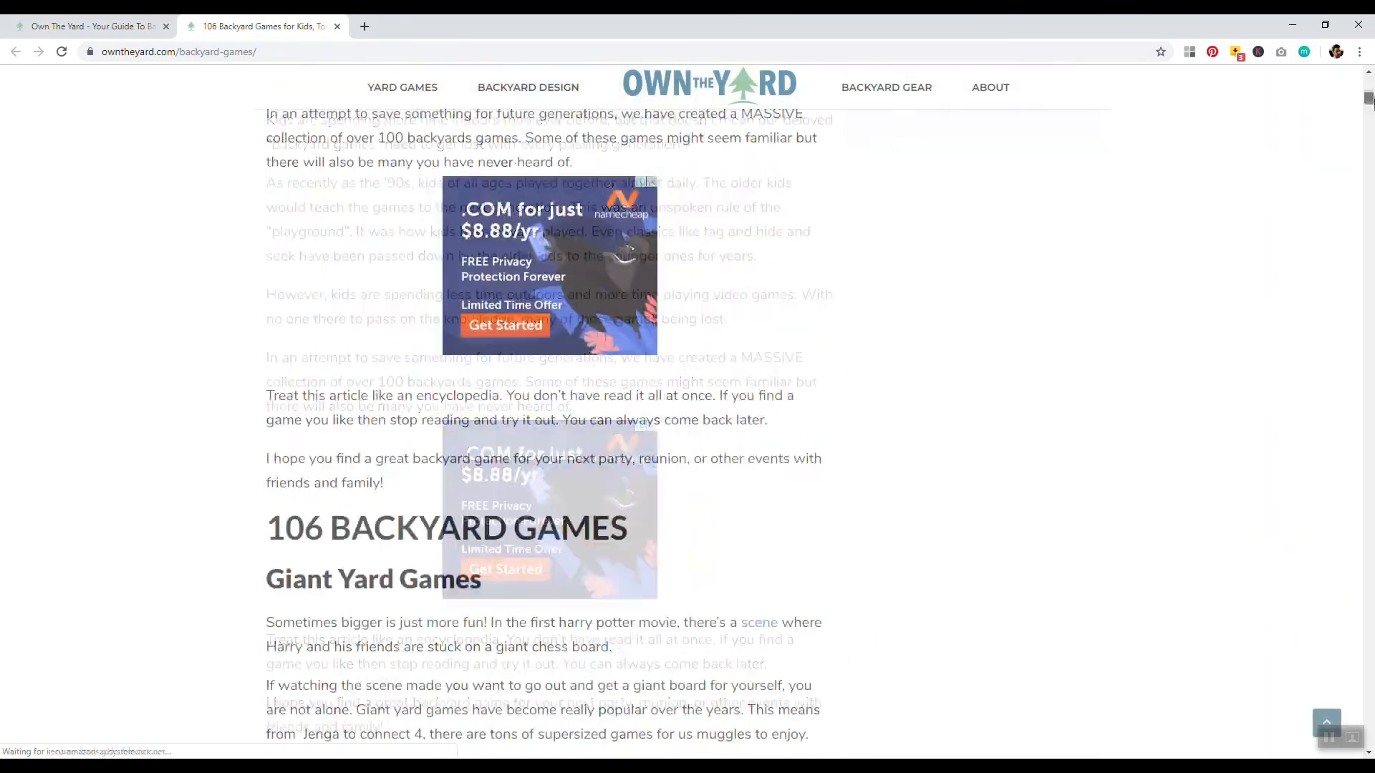
scroll("up", 3)
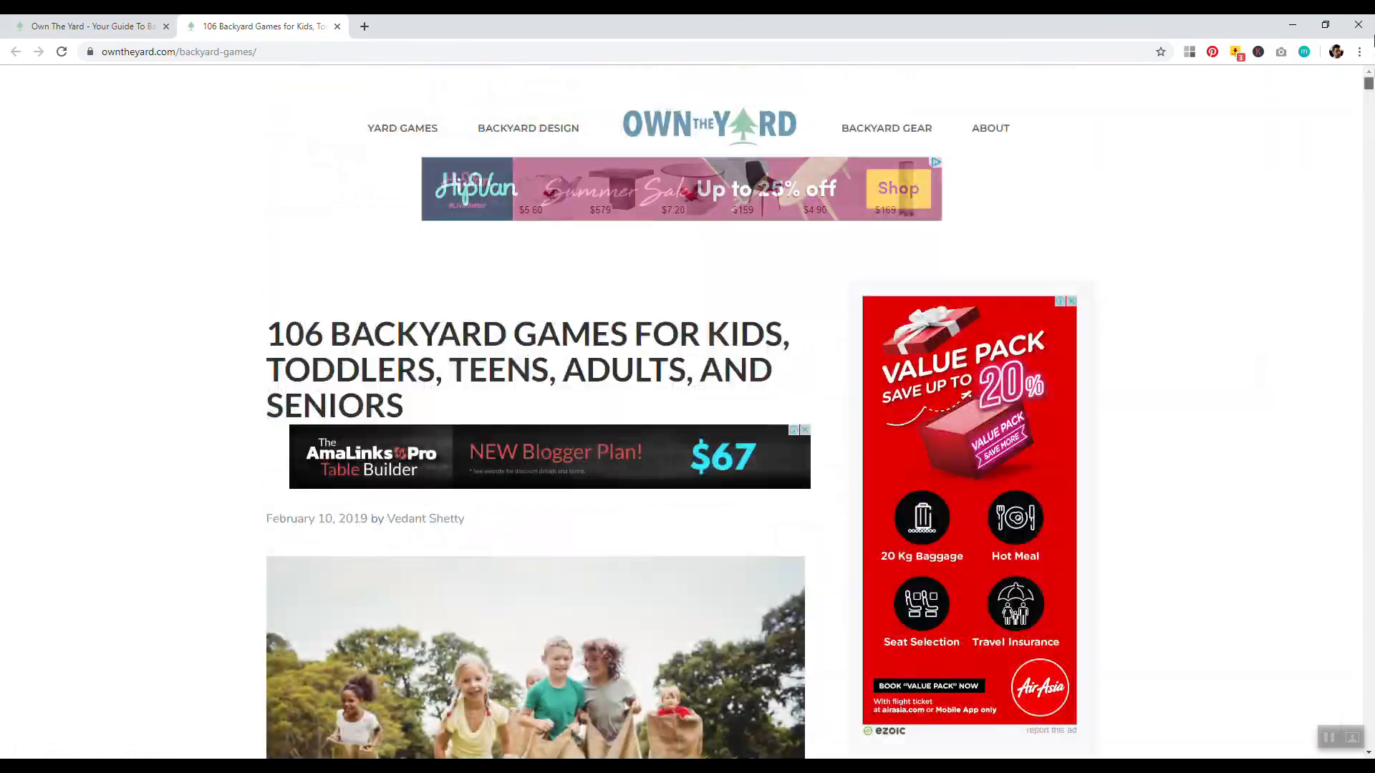
scroll("down", 3)
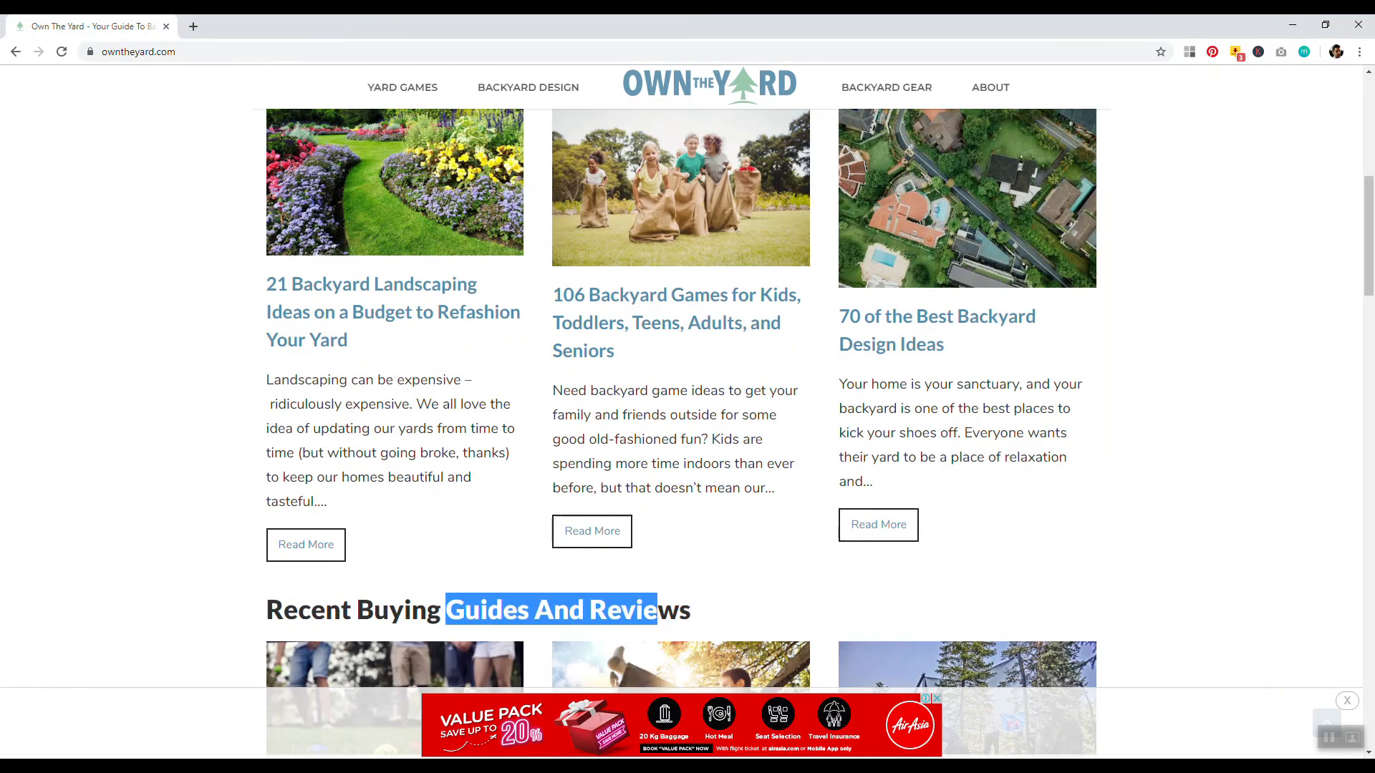
mouse_move(684, 311)
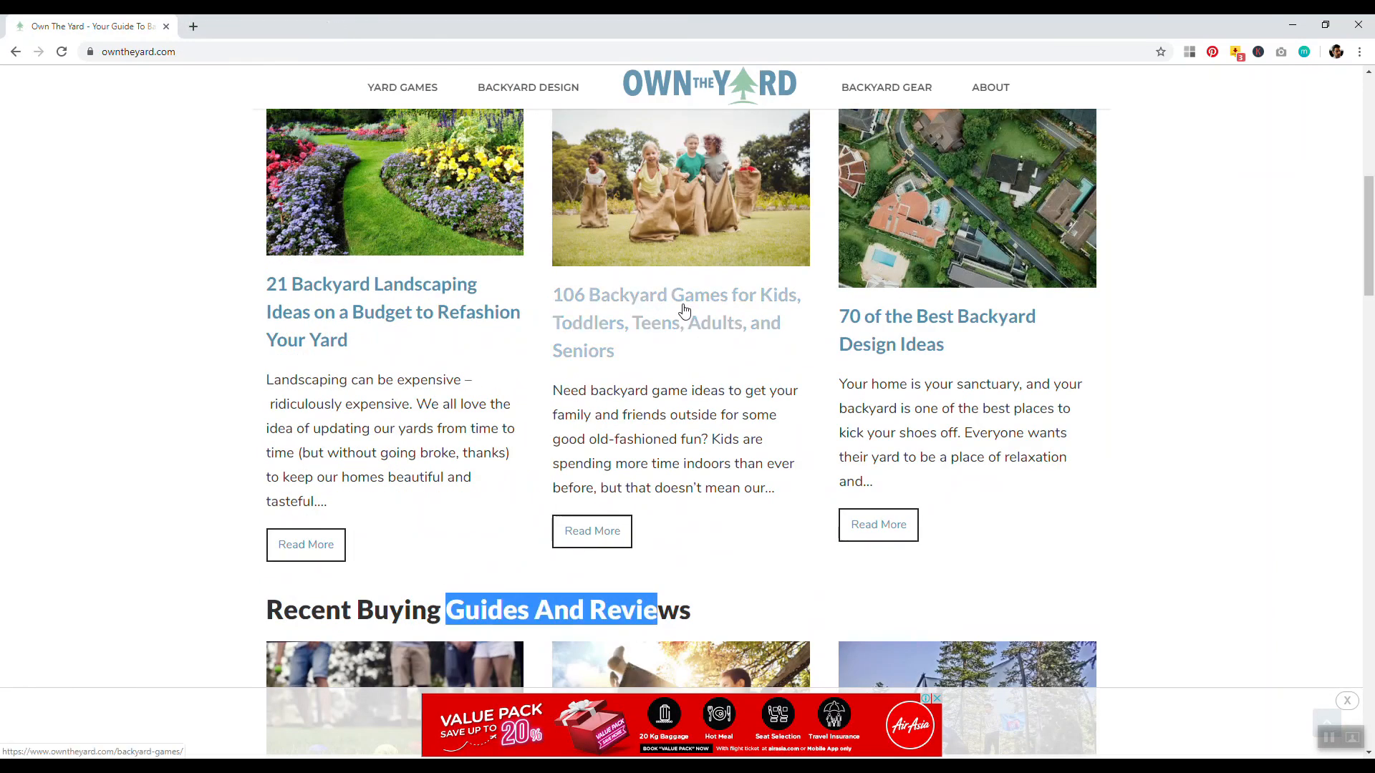